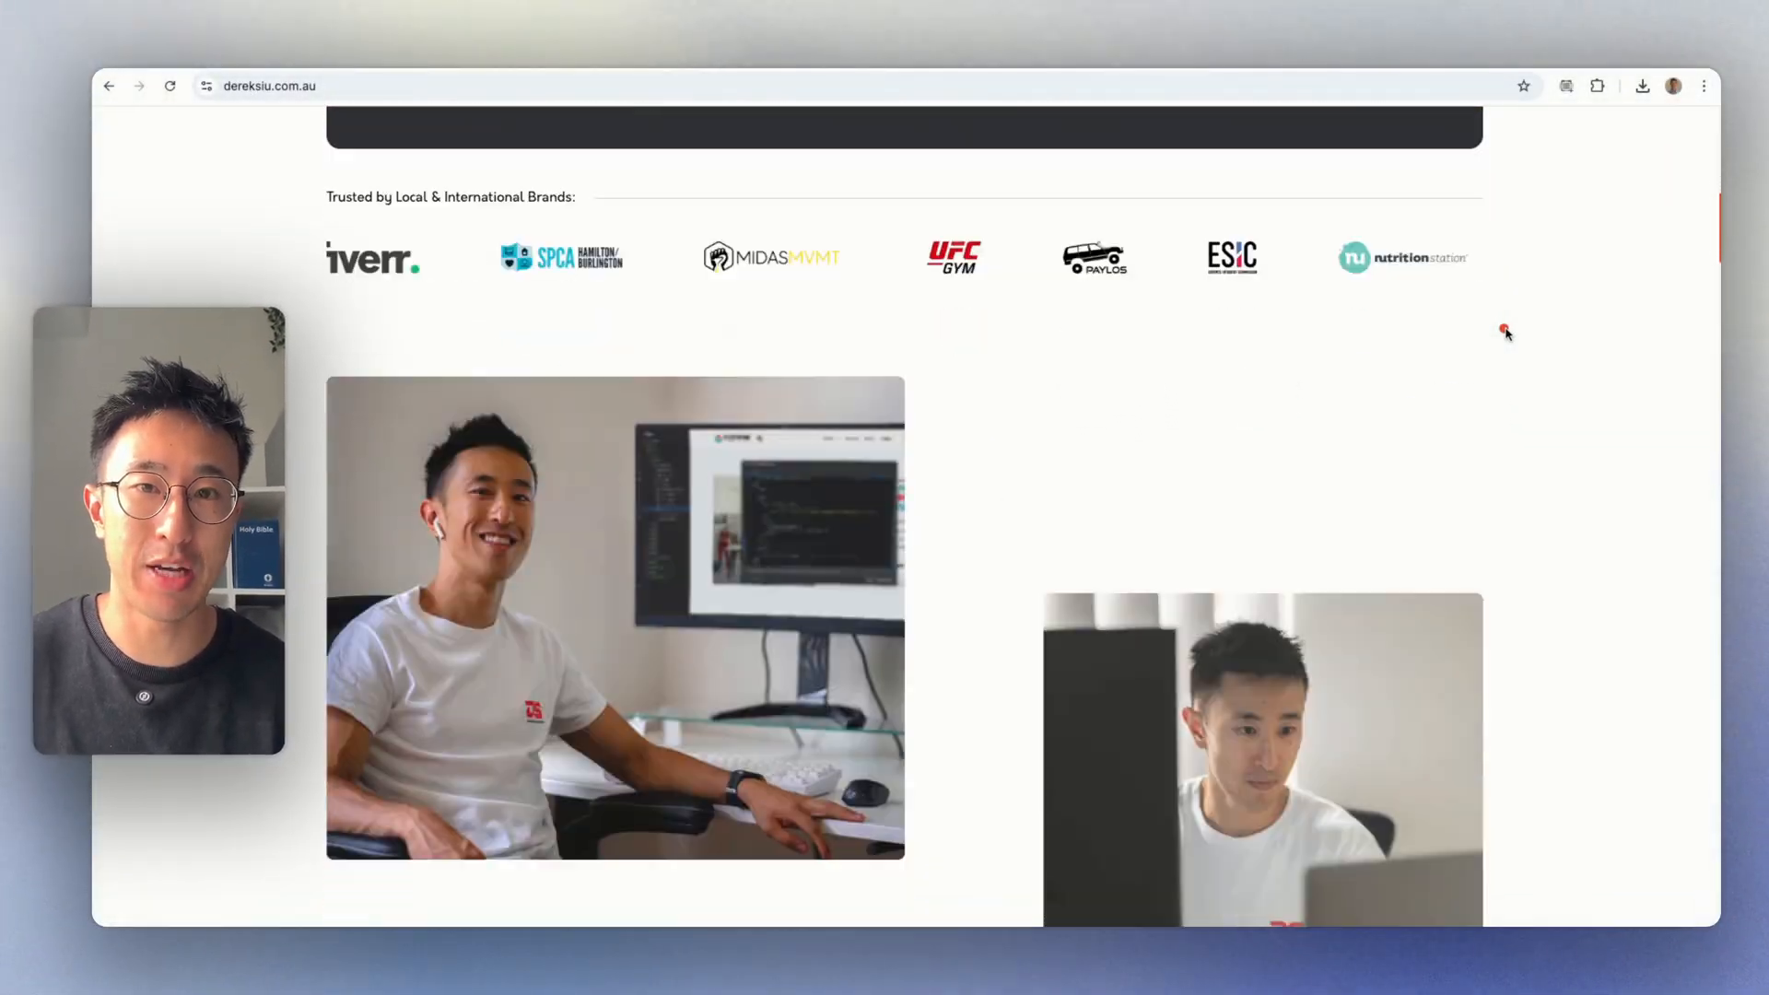
# Scroll down through the Ordinary Folk homepage to explore its content.
pyautogui.scroll(-3)
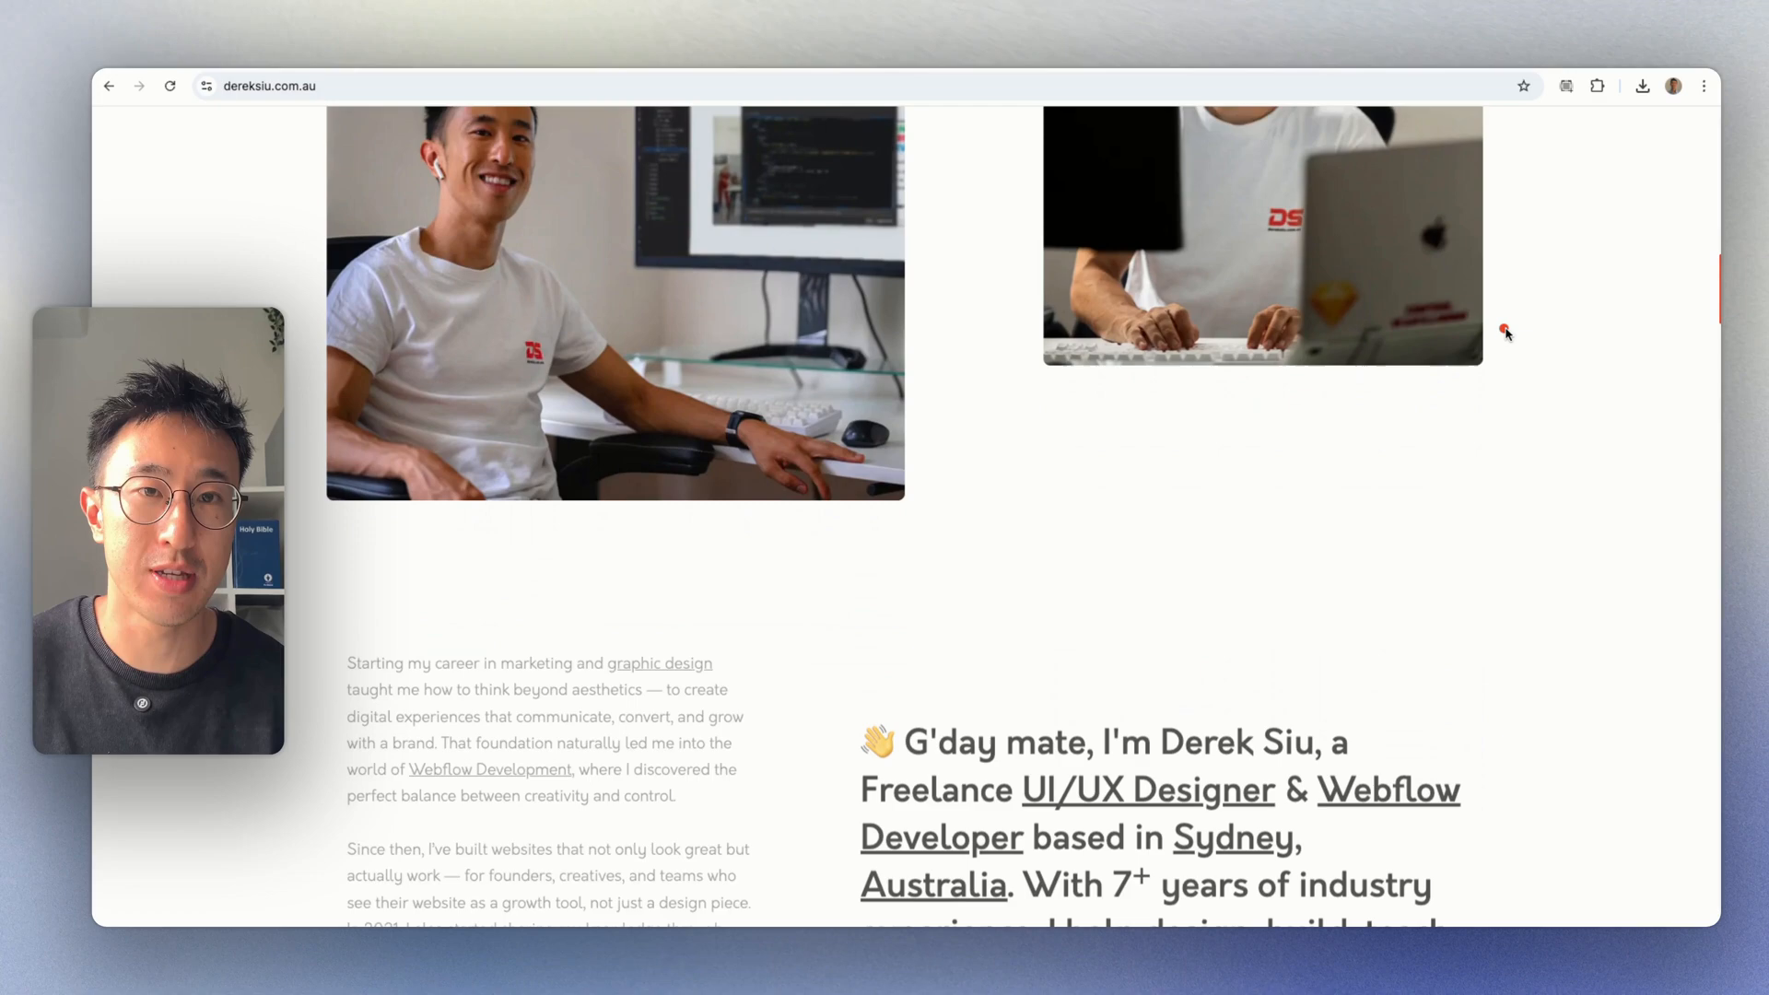
pyautogui.scroll(-3)
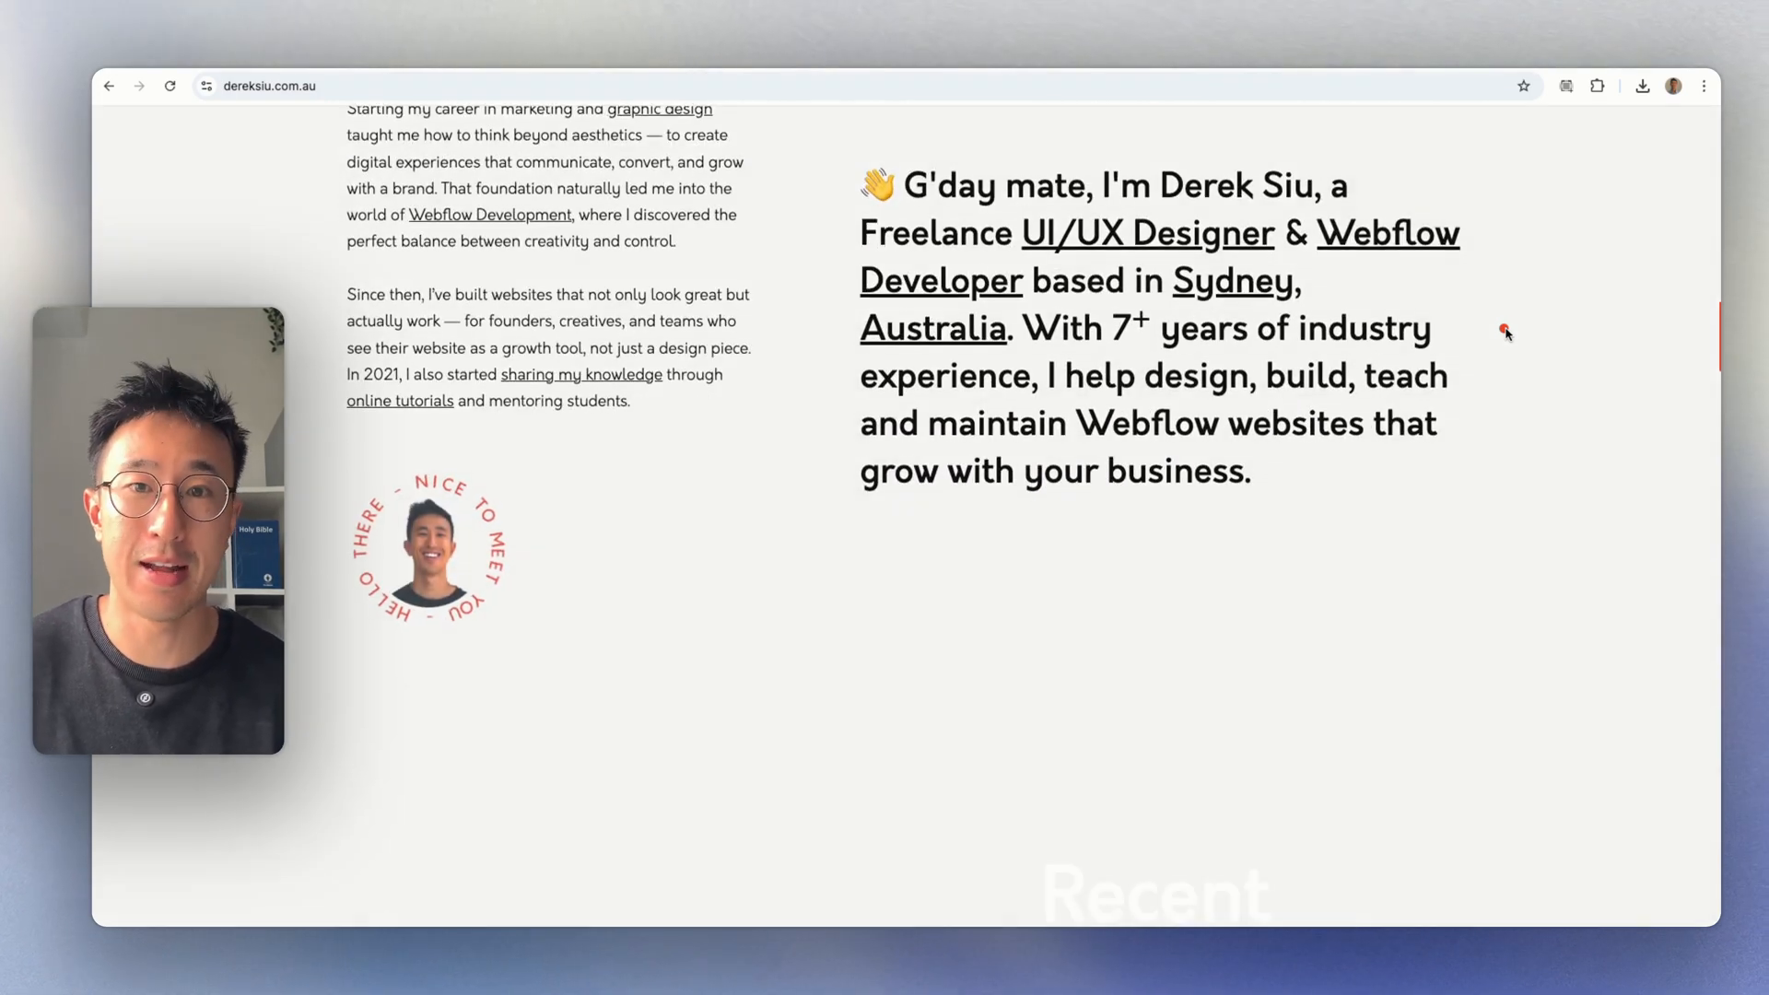
pyautogui.scroll(-3)
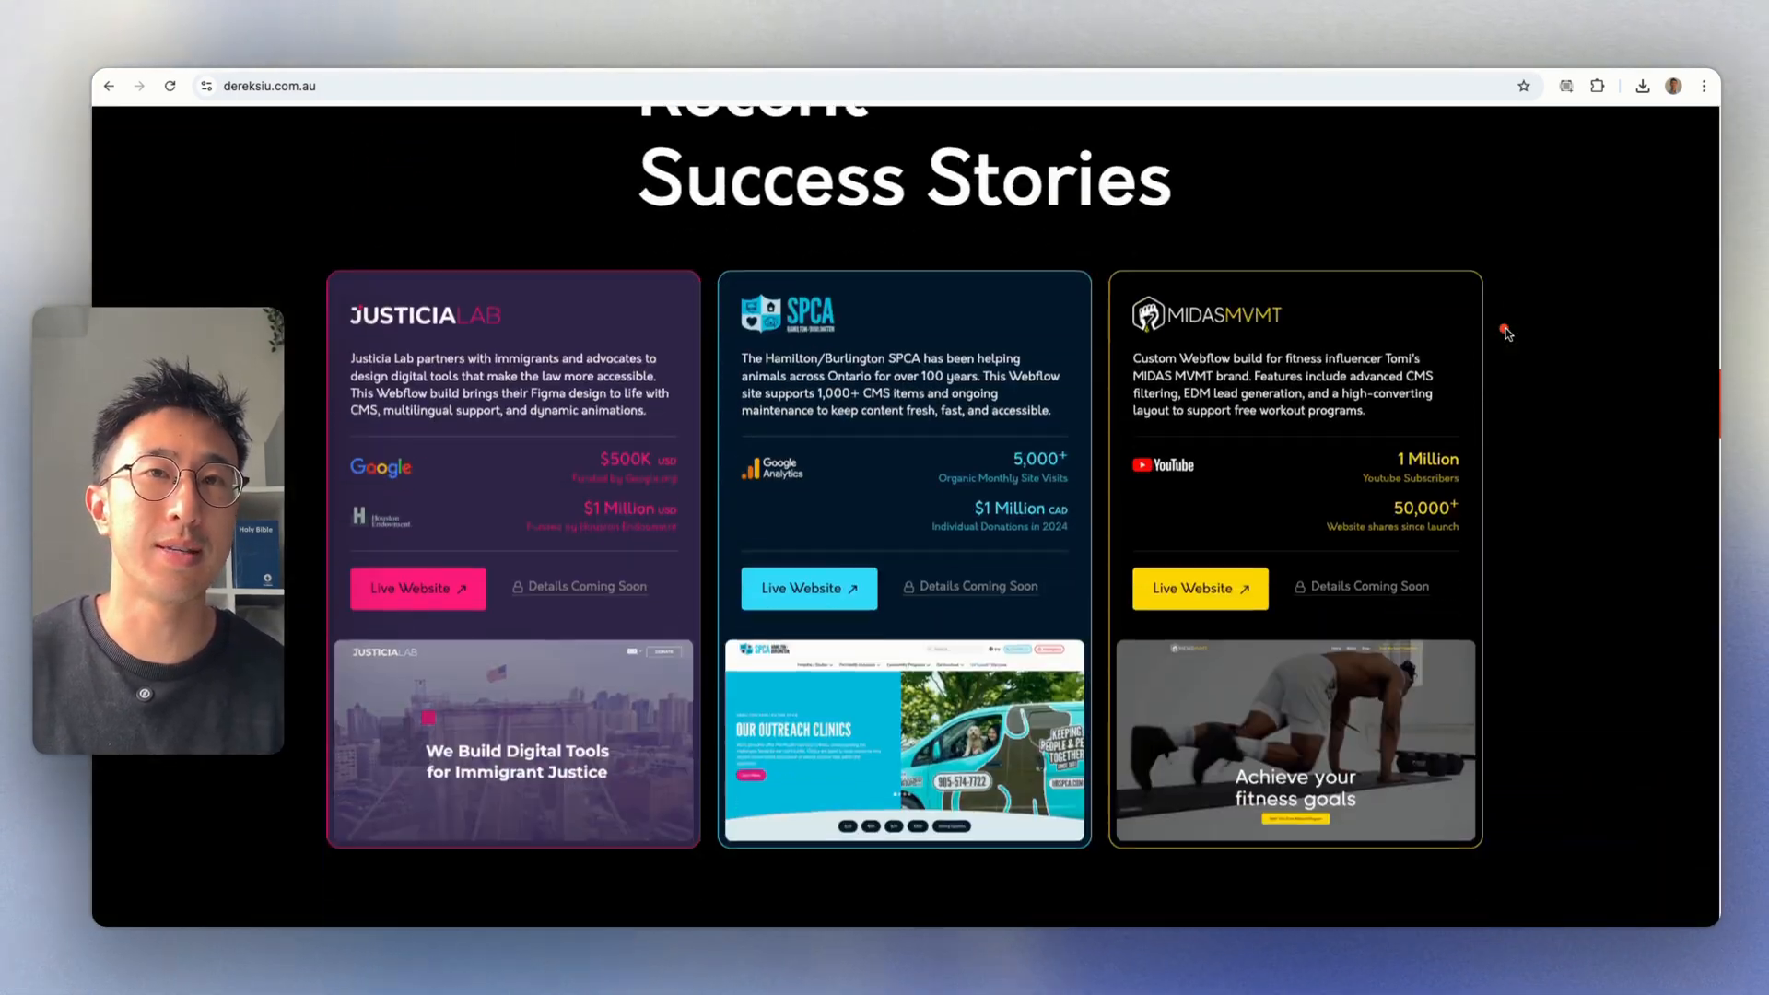
pyautogui.scroll(-3)
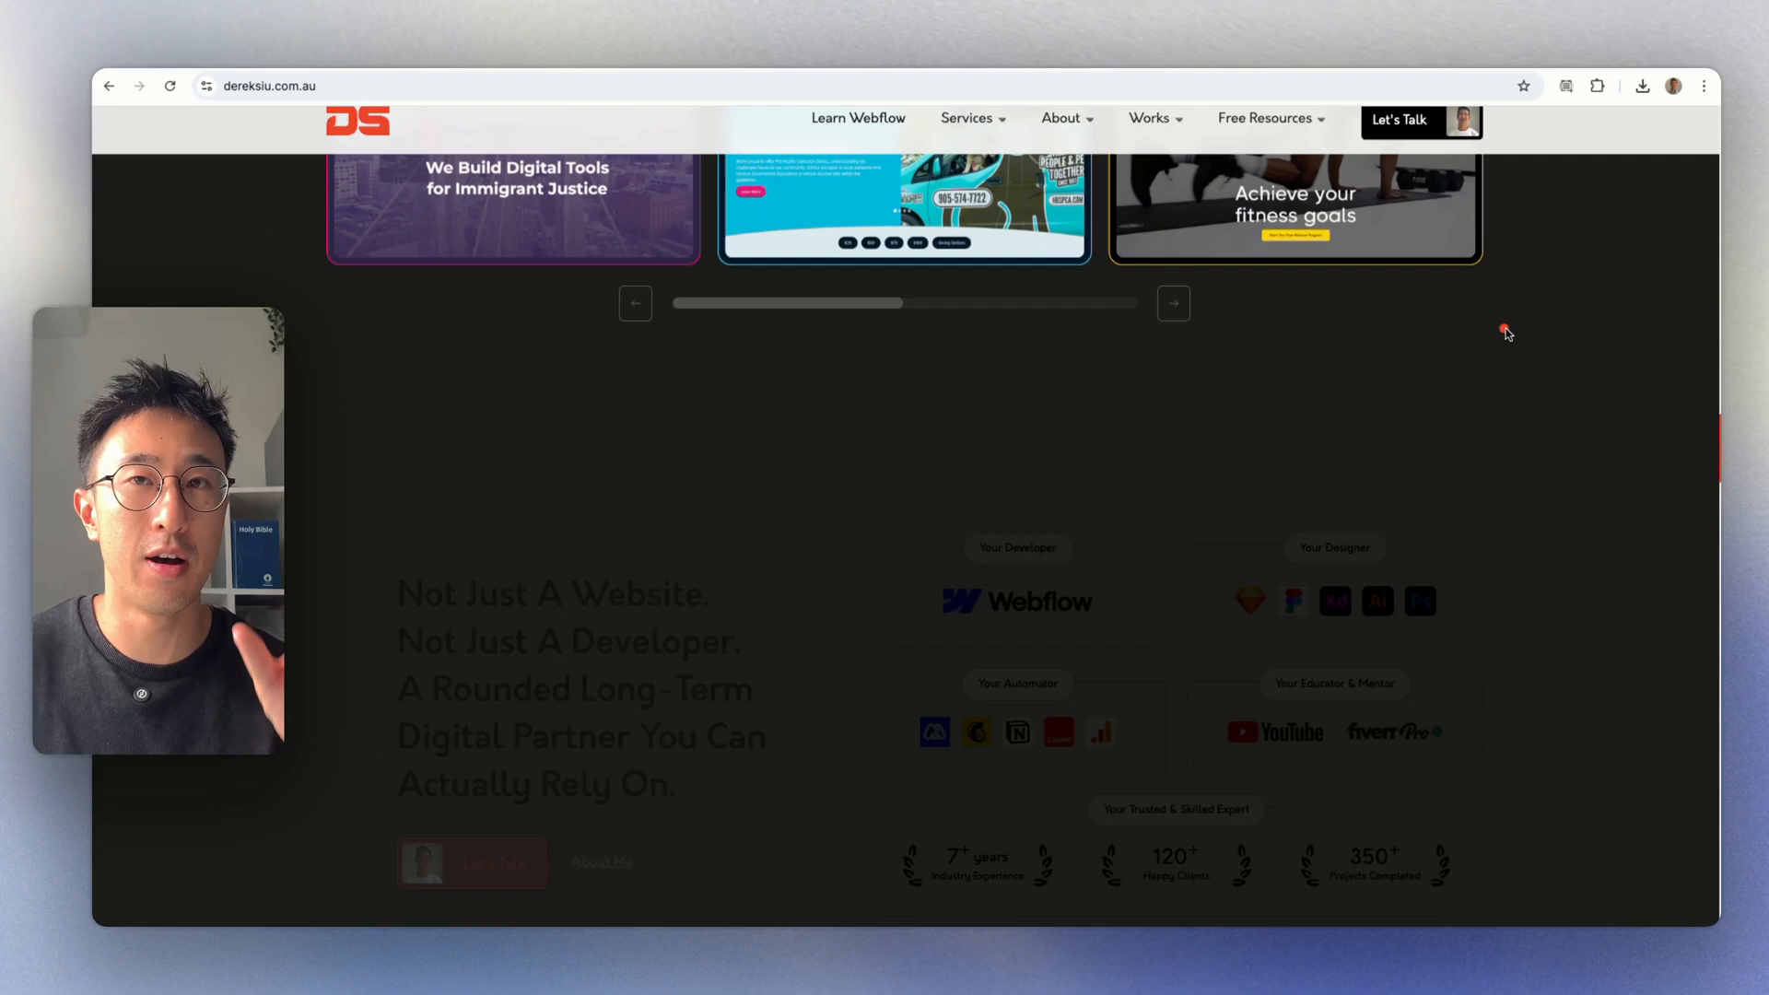
pyautogui.scroll(-3)
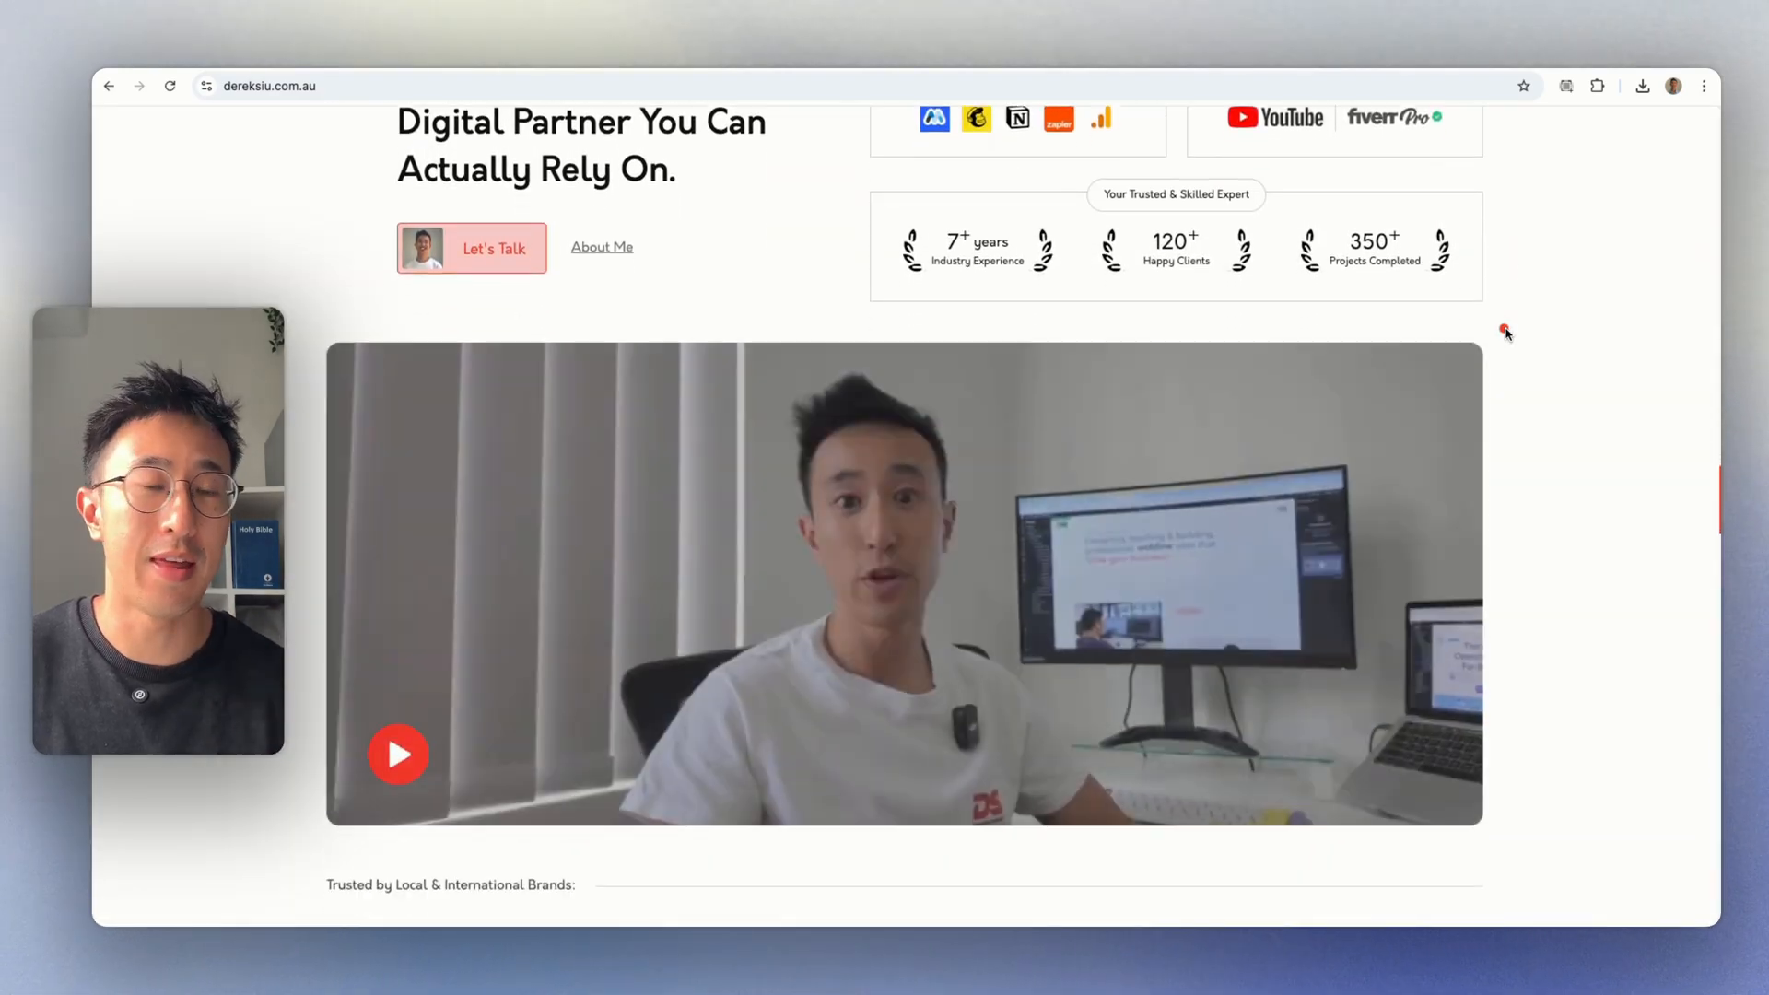
pyautogui.scroll(-3)
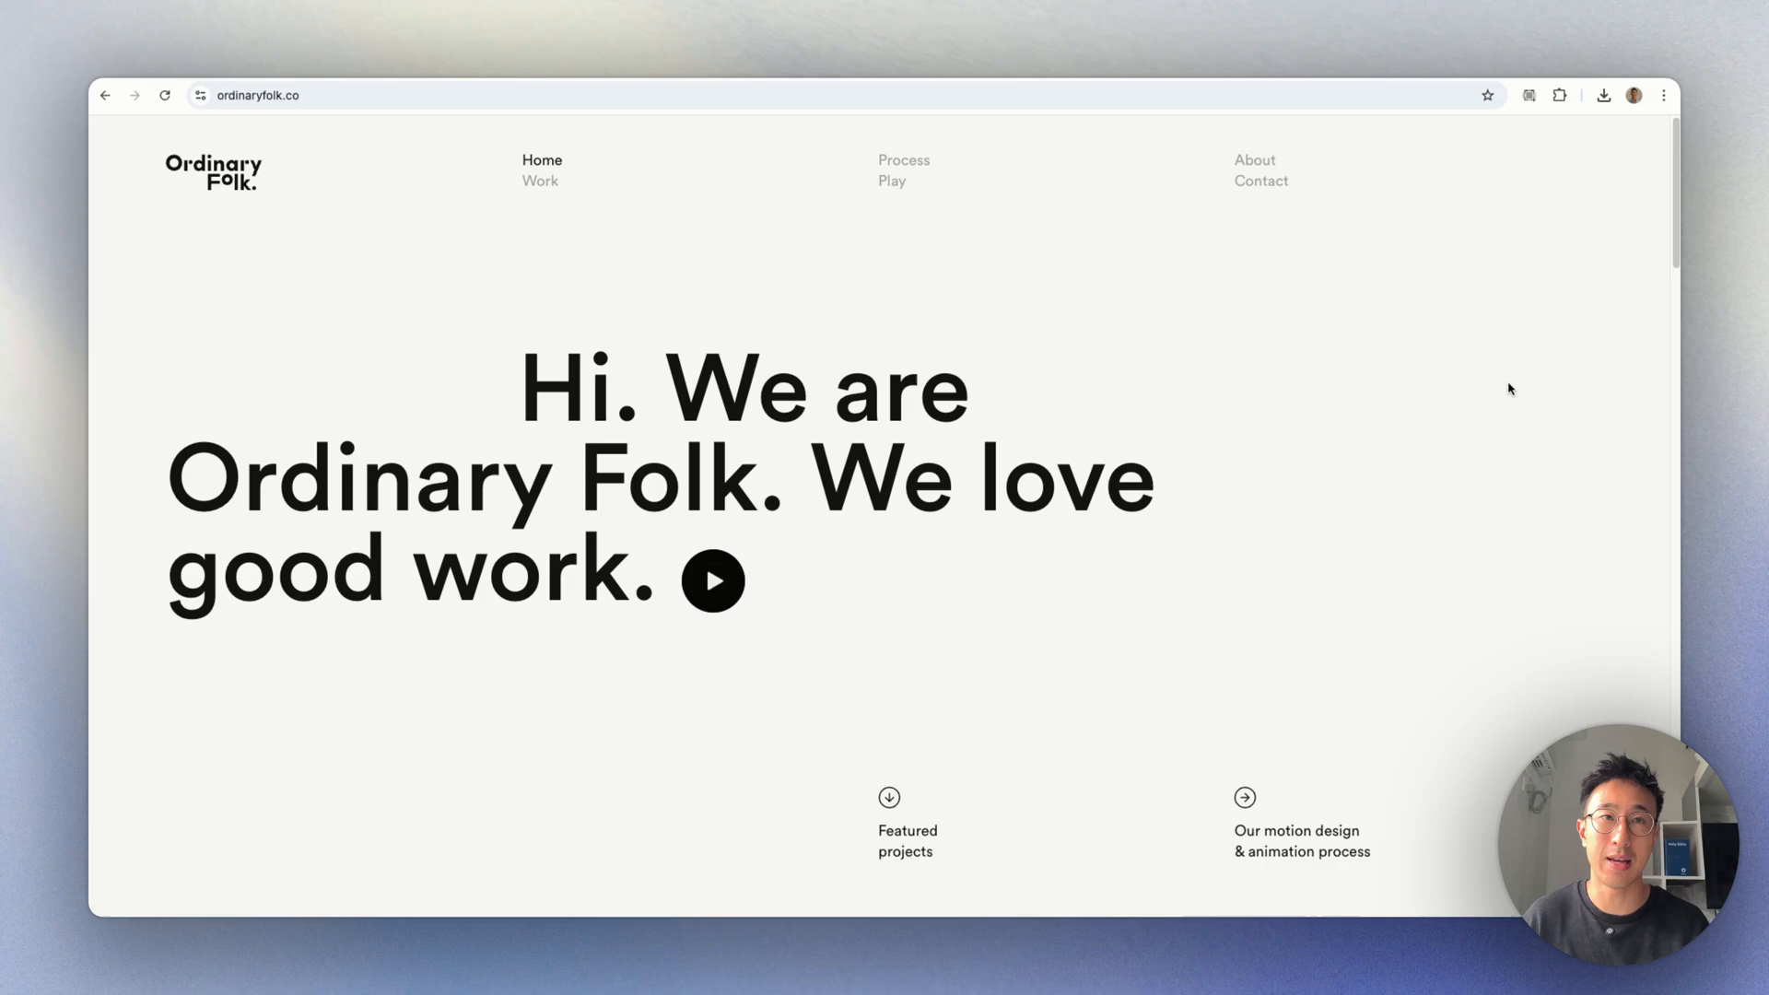
pyautogui.scroll(-3)
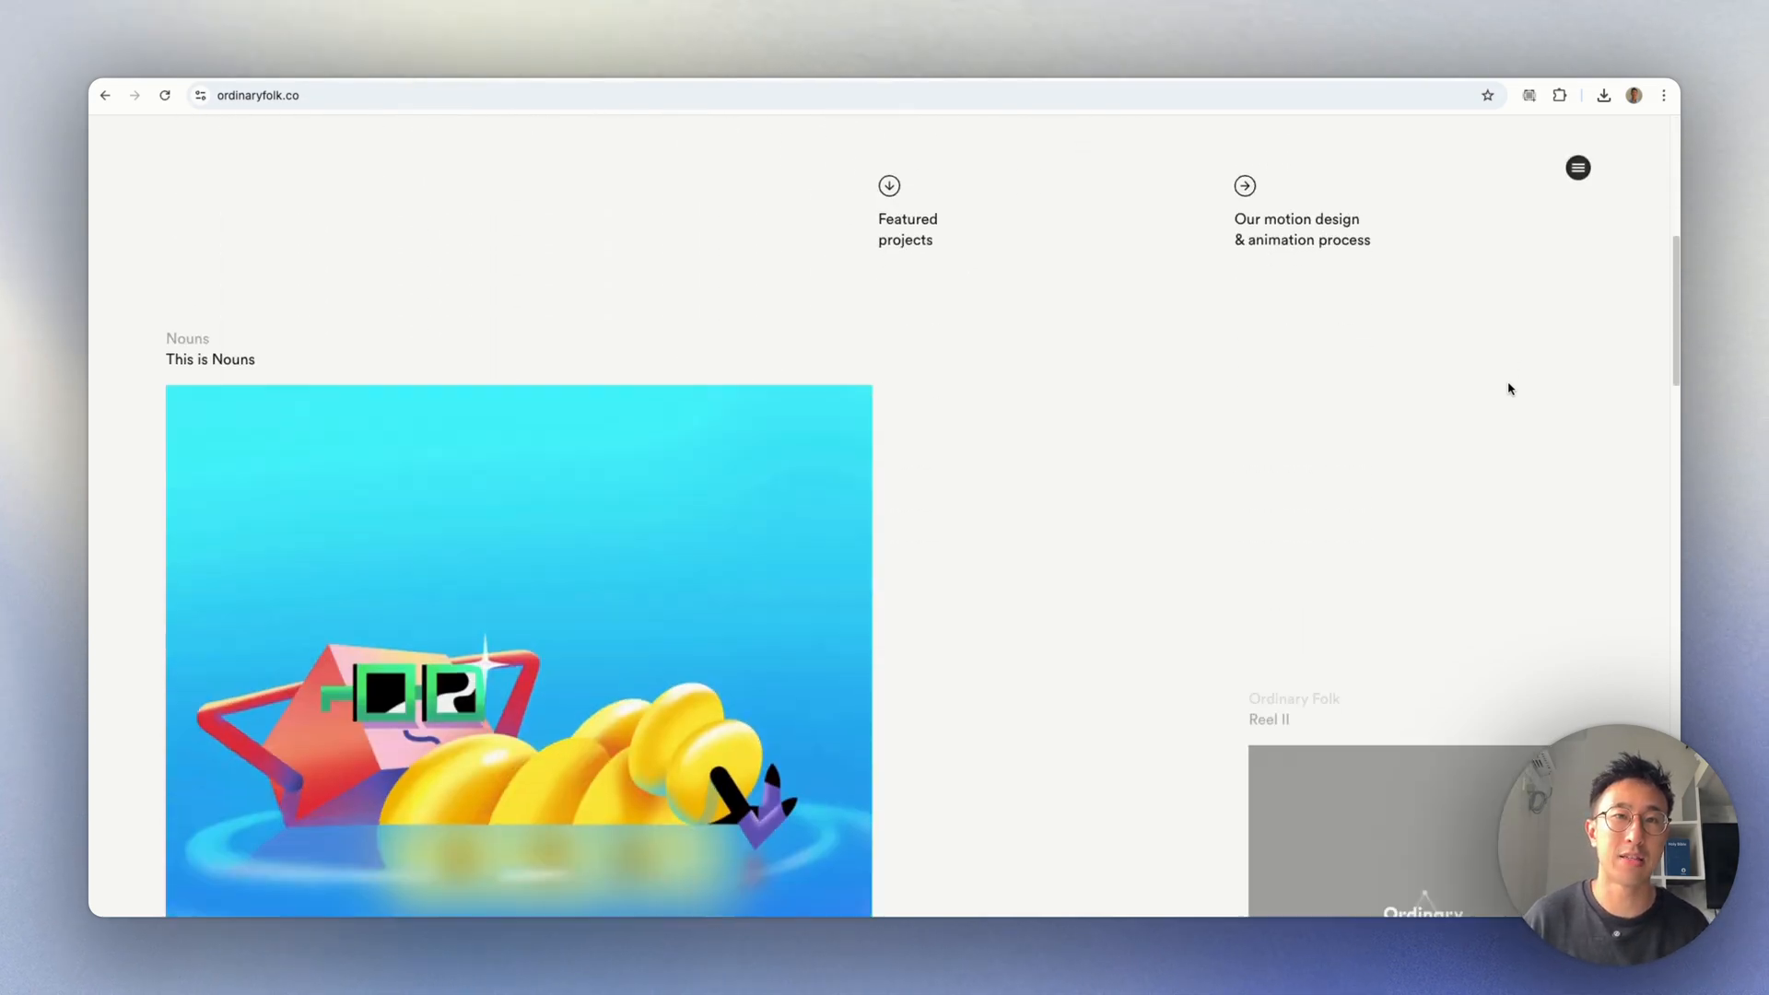
pyautogui.scroll(-3)
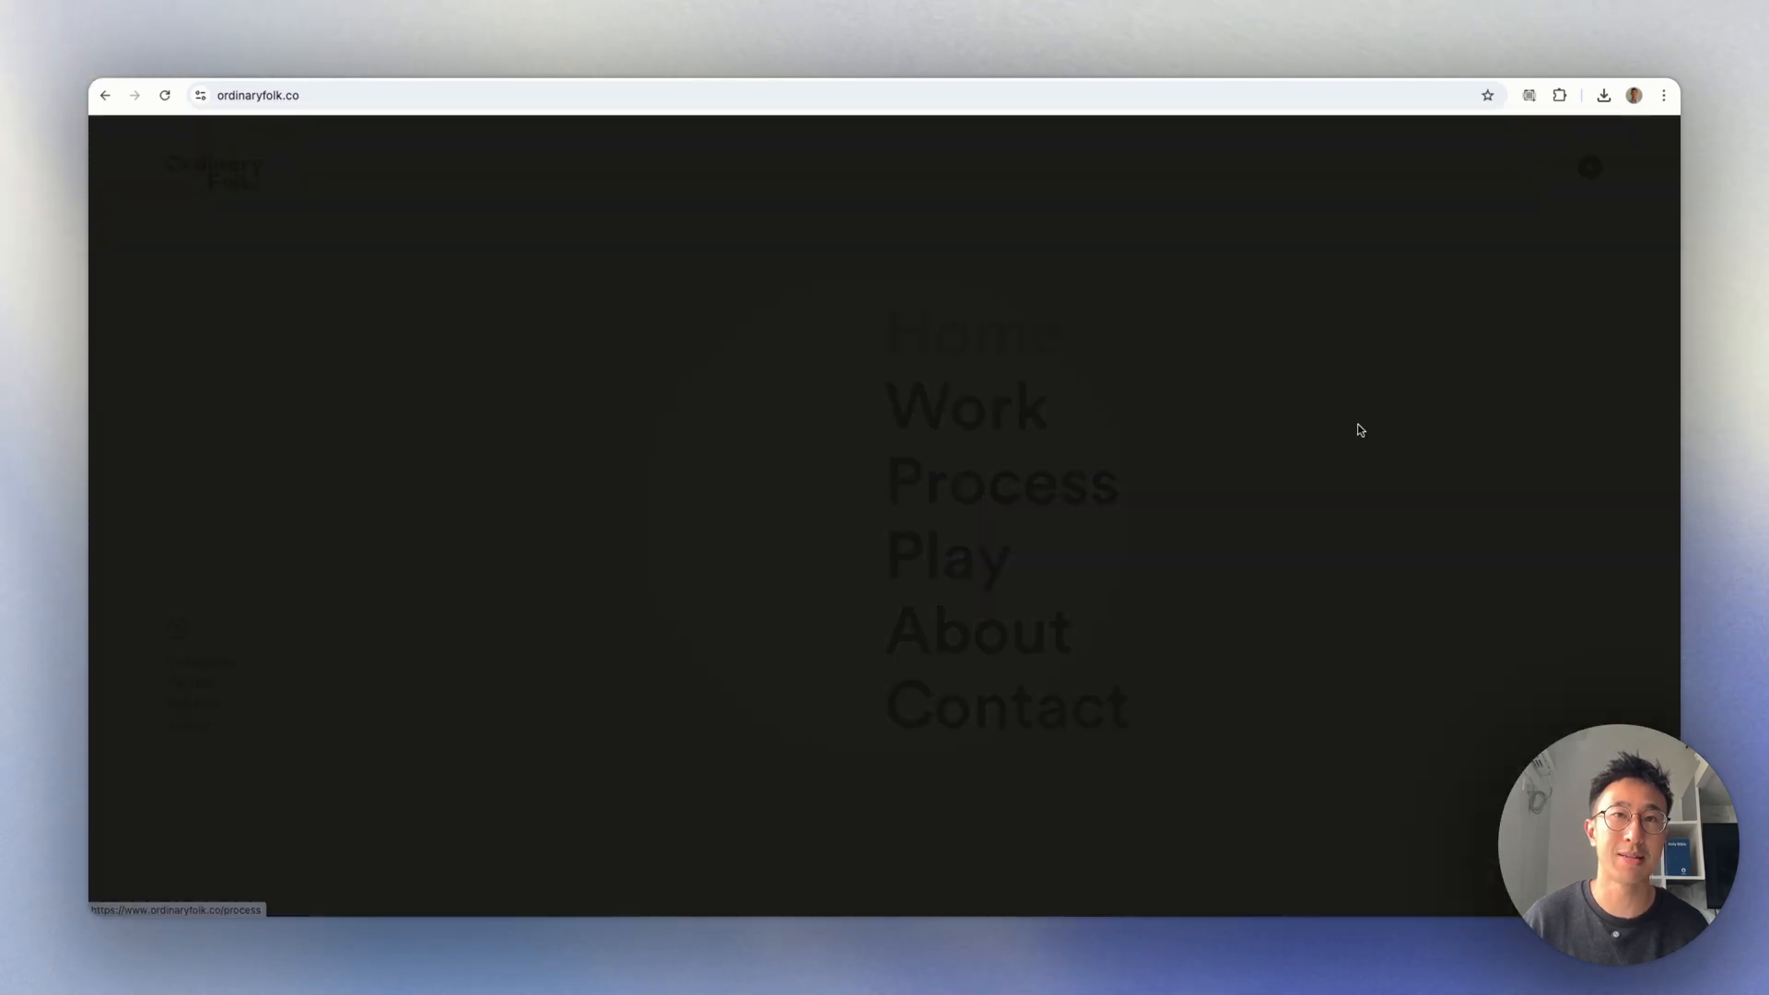
# Go to the Process page from the menu and scroll down through it.
pyautogui.click(1004, 481)
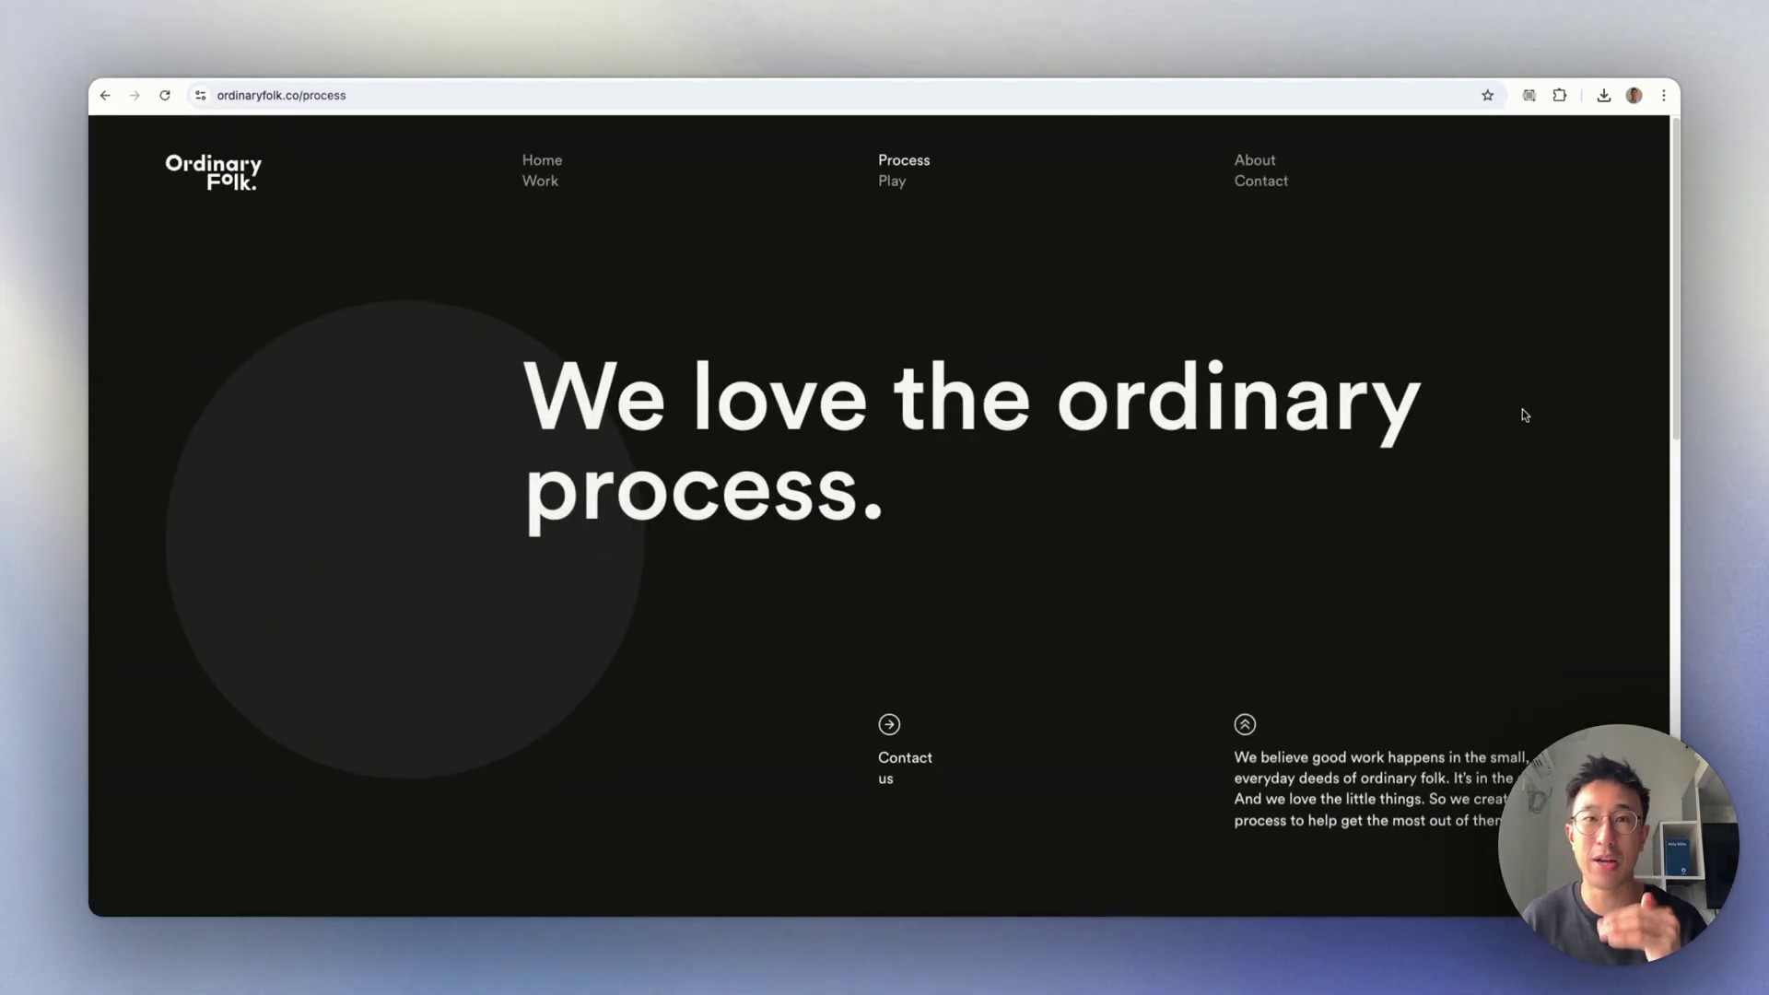
pyautogui.scroll(-3)
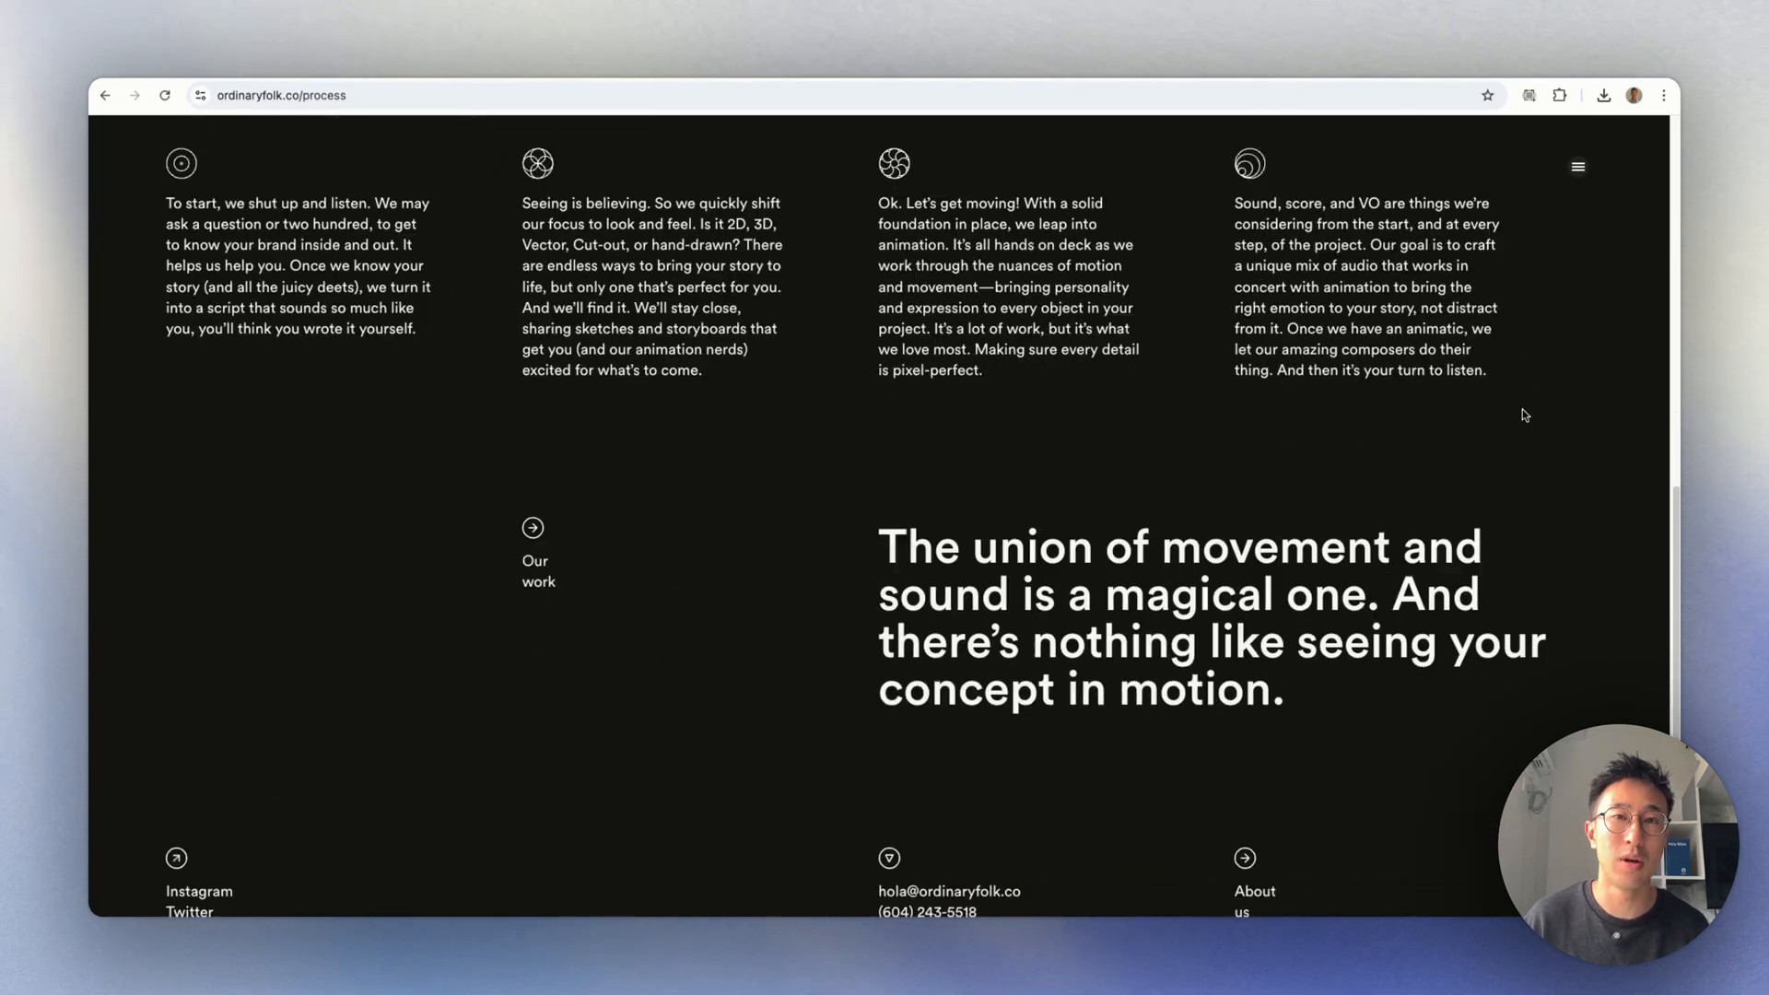
pyautogui.scroll(-3)
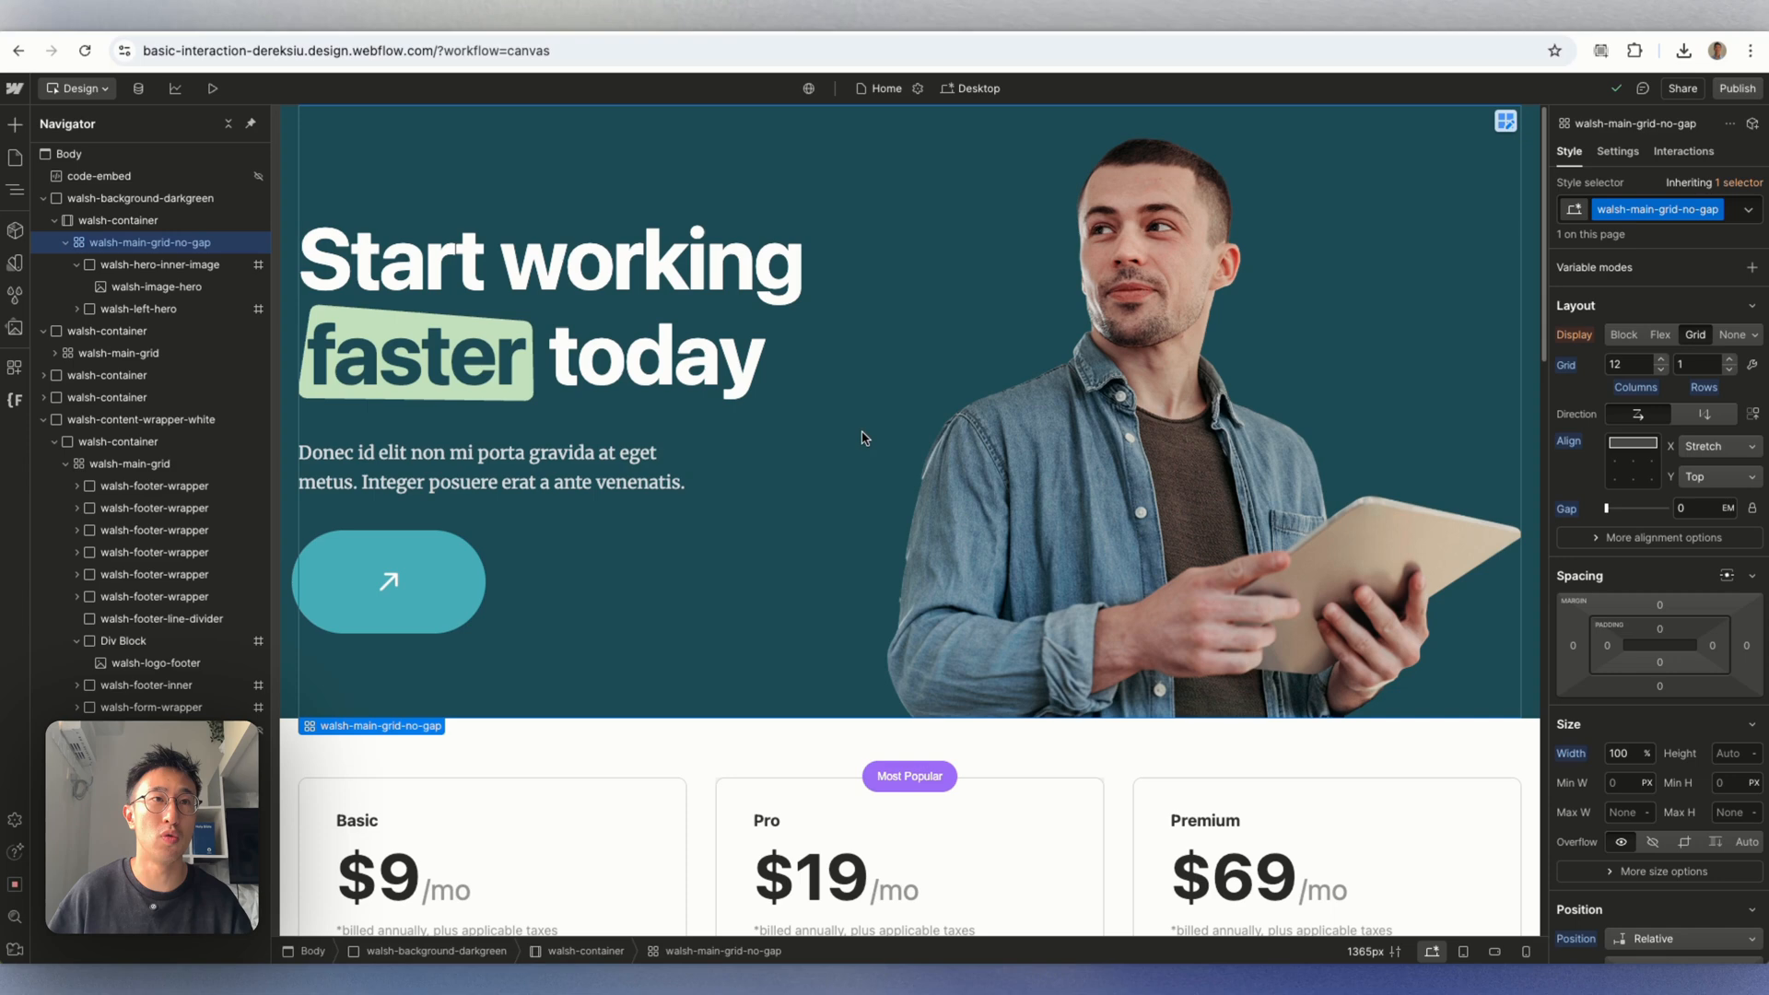
pyautogui.moveTo(748, 475)
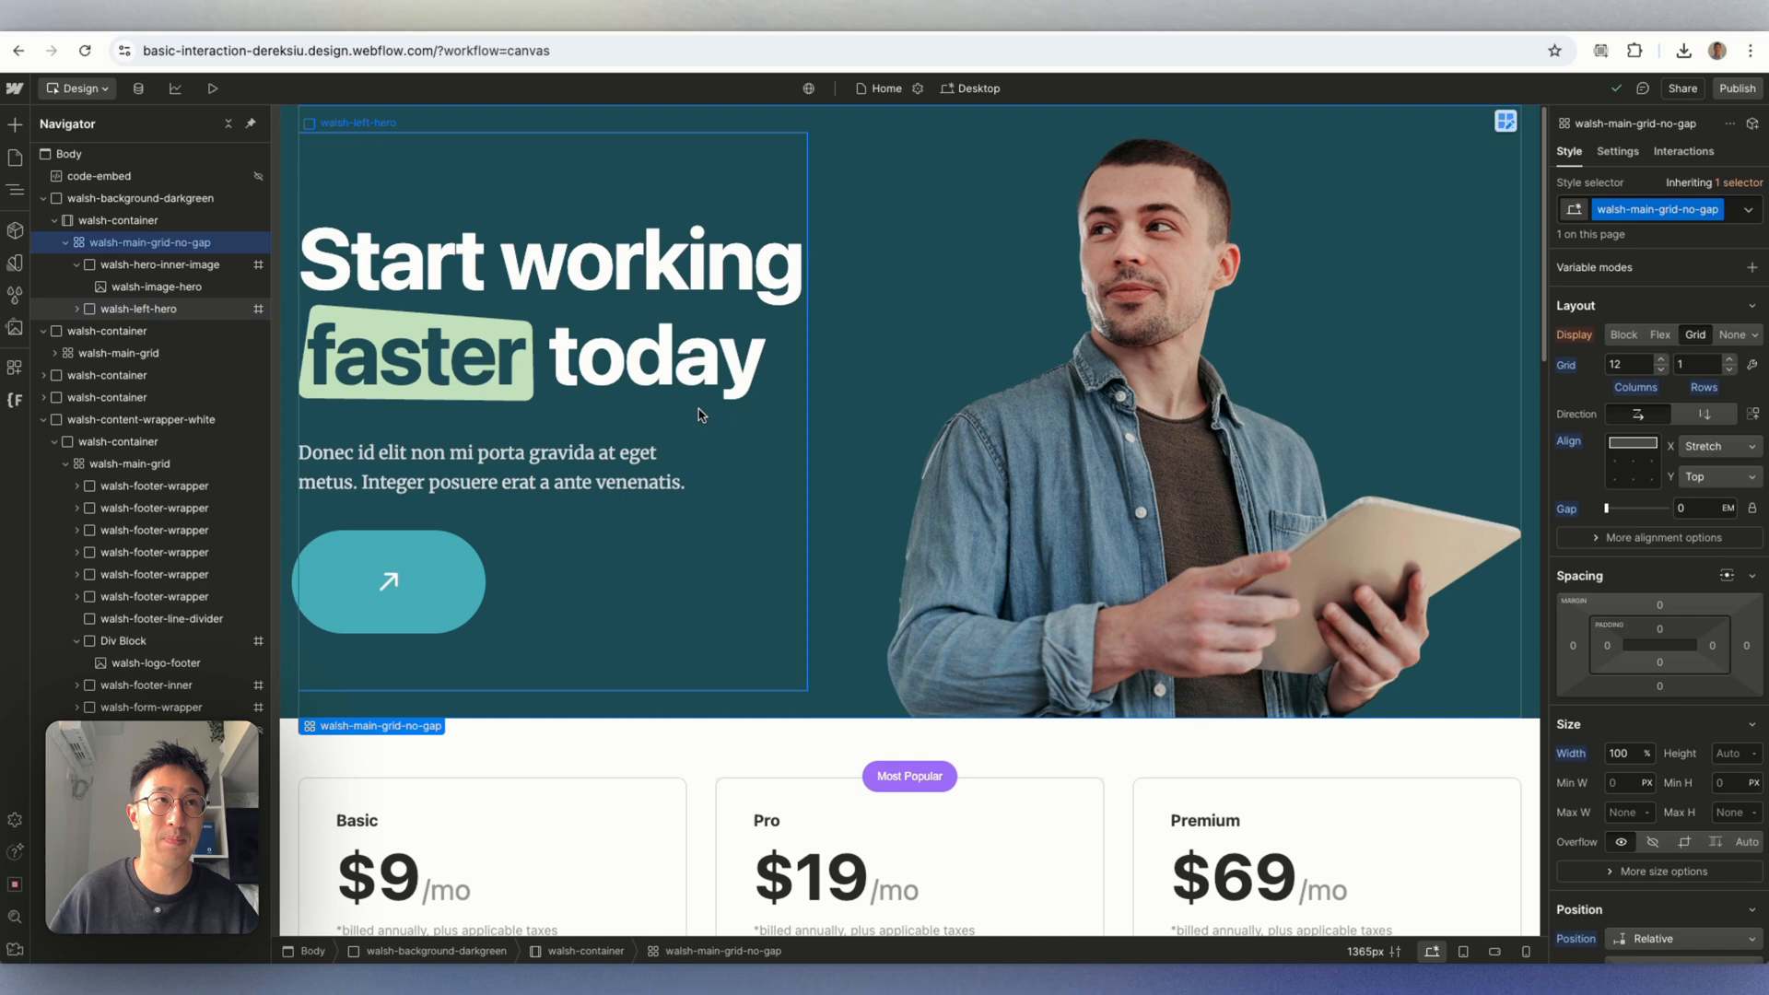
# Select the walsh-left-hero column holding the headline, paragraph and arrow button.
pyautogui.click(138, 310)
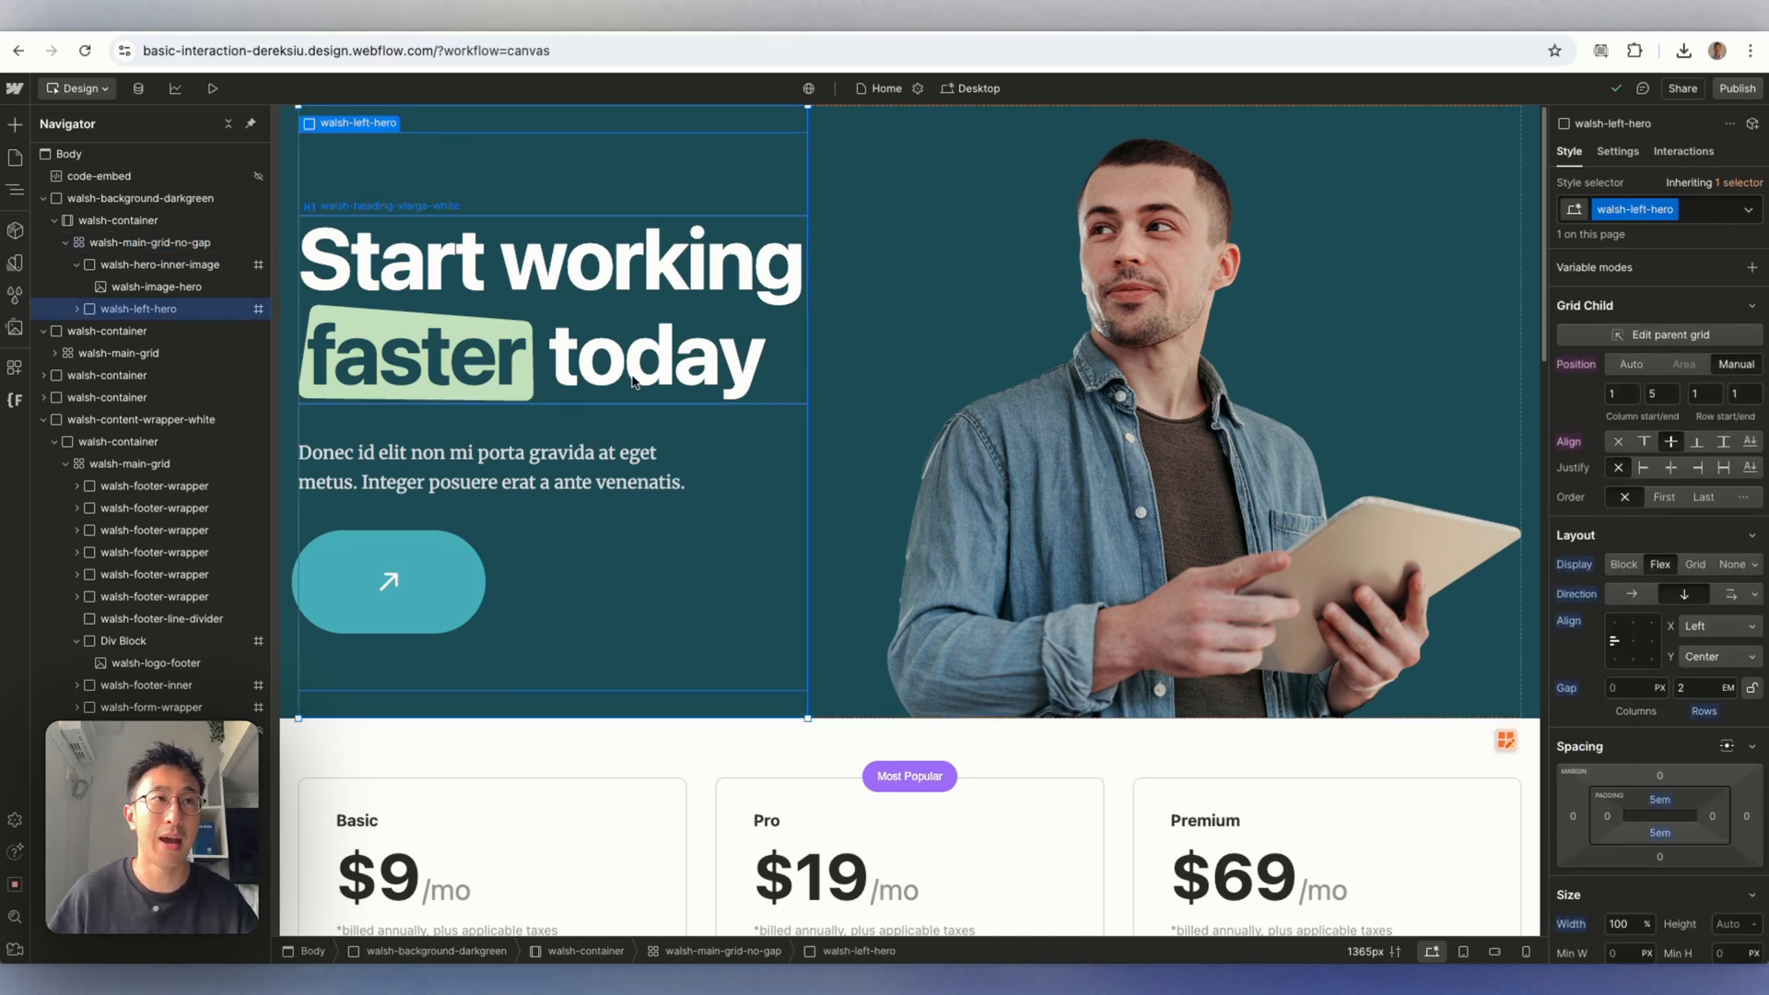
pyautogui.moveTo(350, 153)
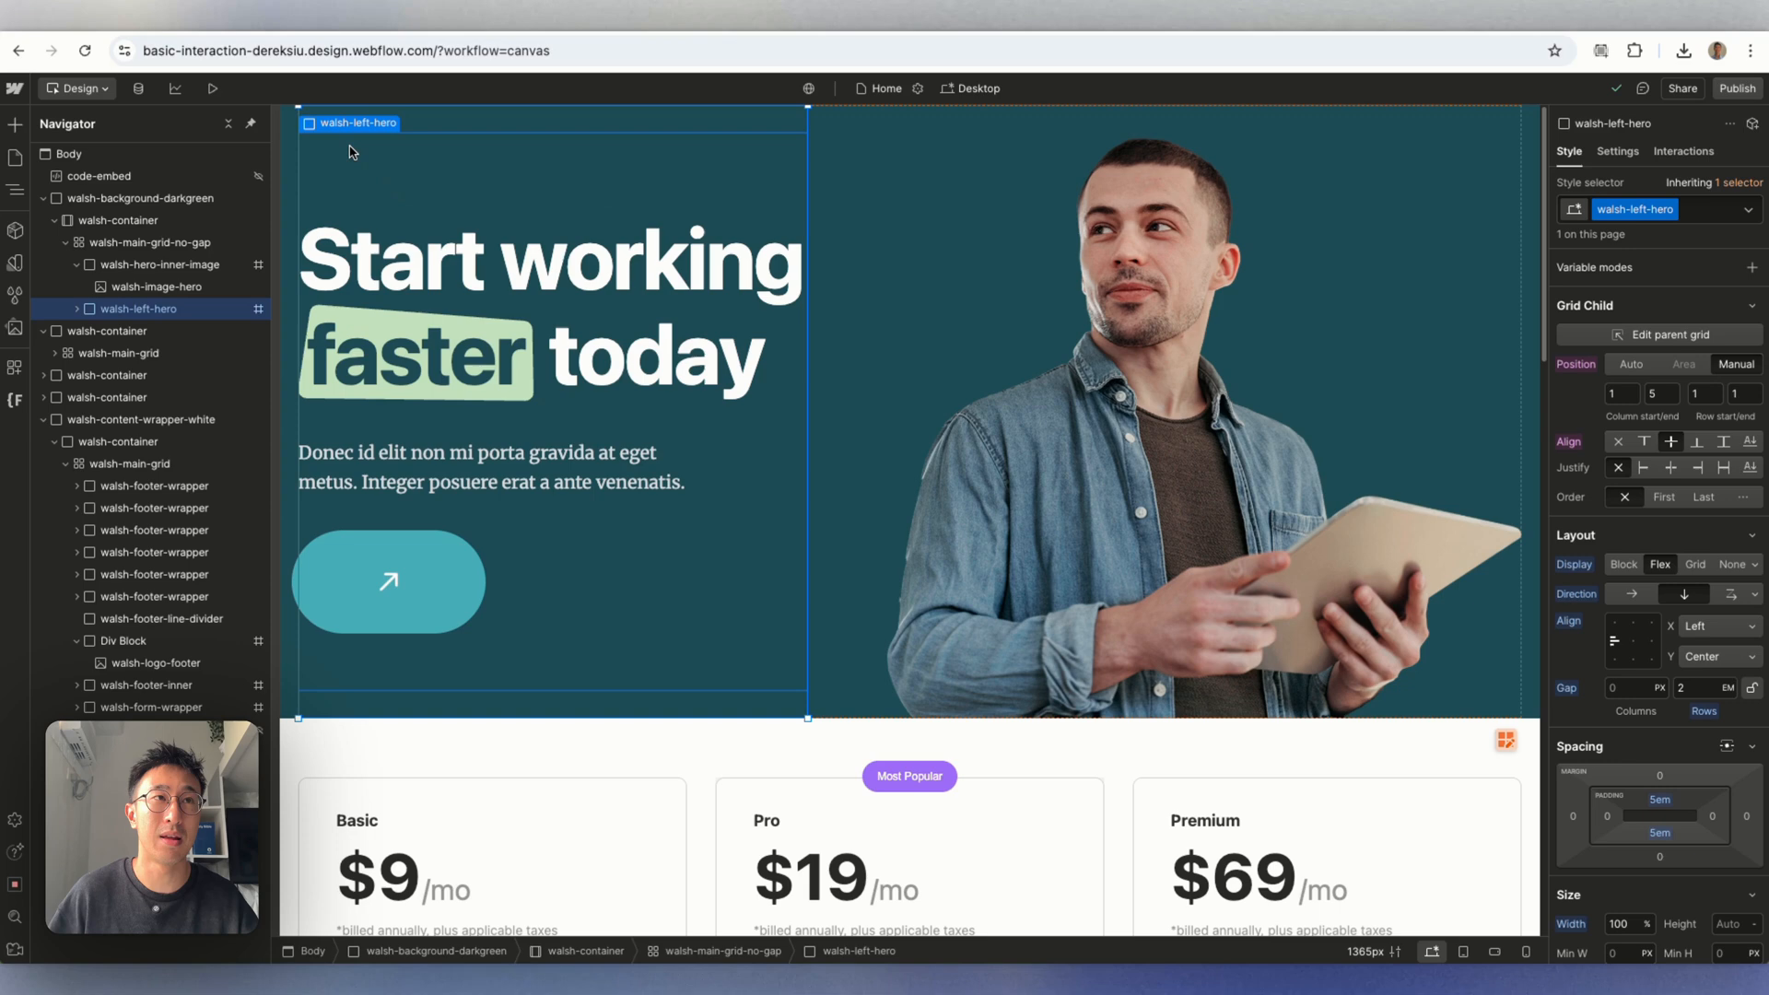
pyautogui.moveTo(364, 136)
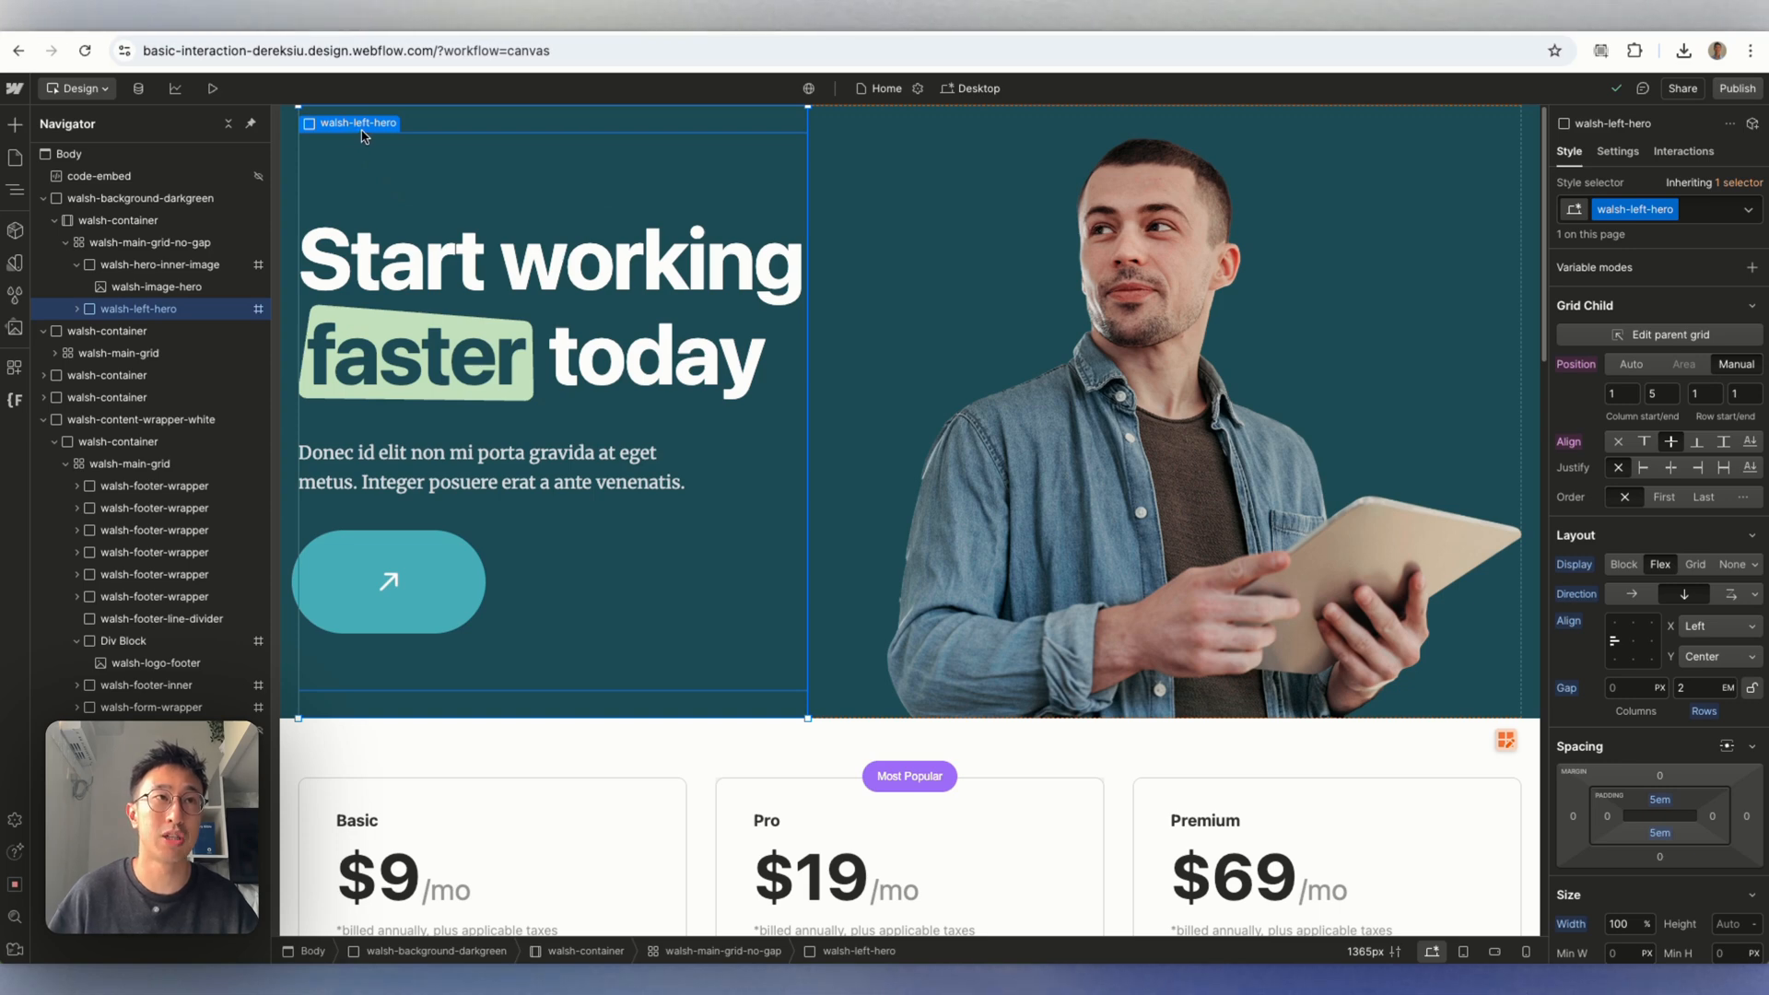
pyautogui.moveTo(693, 282)
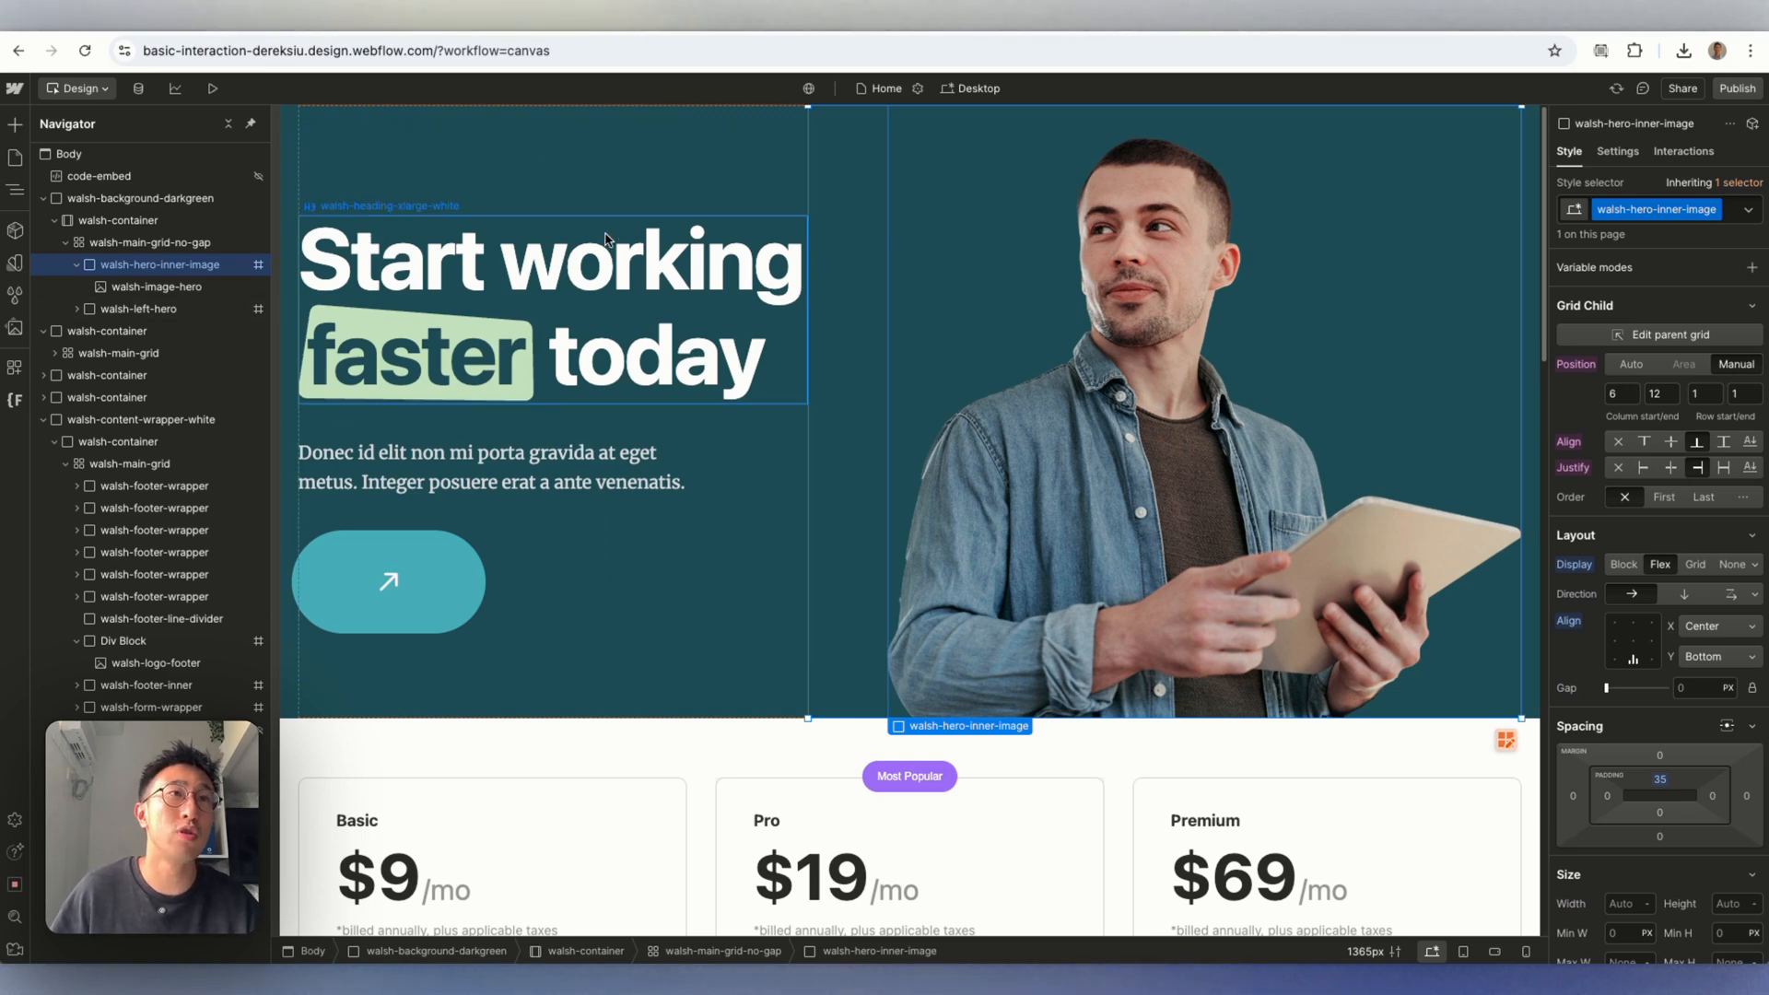
pyautogui.click(138, 310)
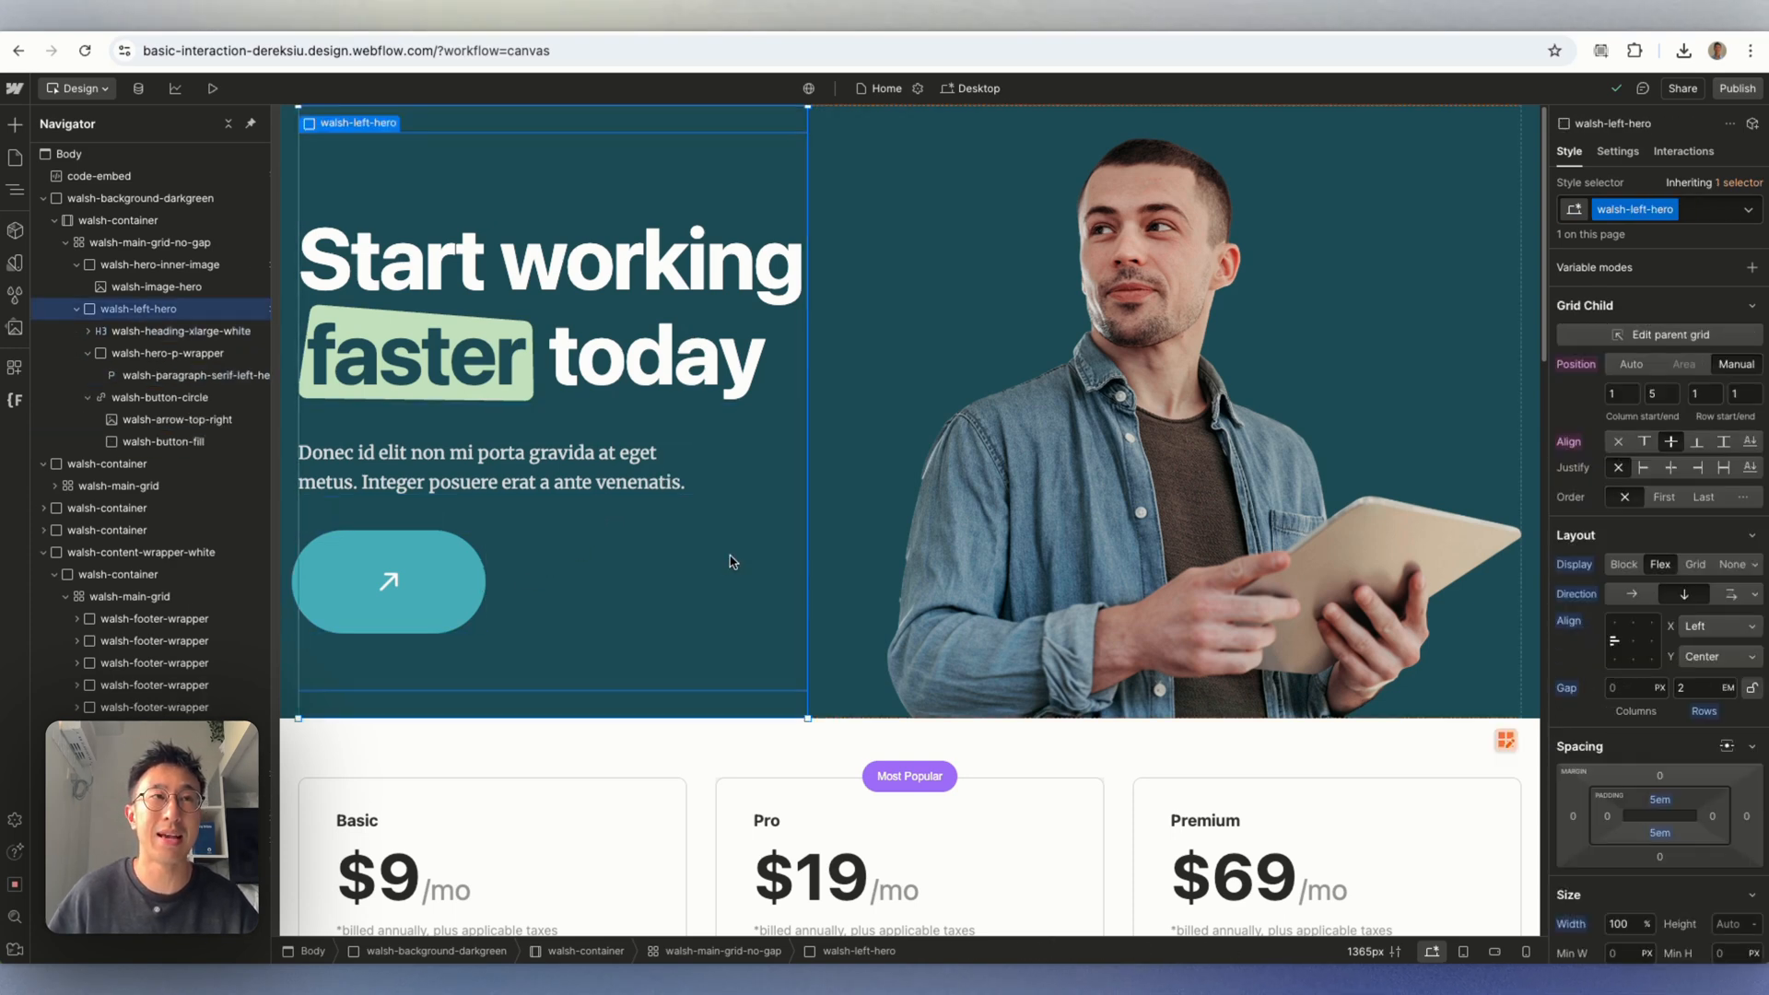
pyautogui.moveTo(649, 299)
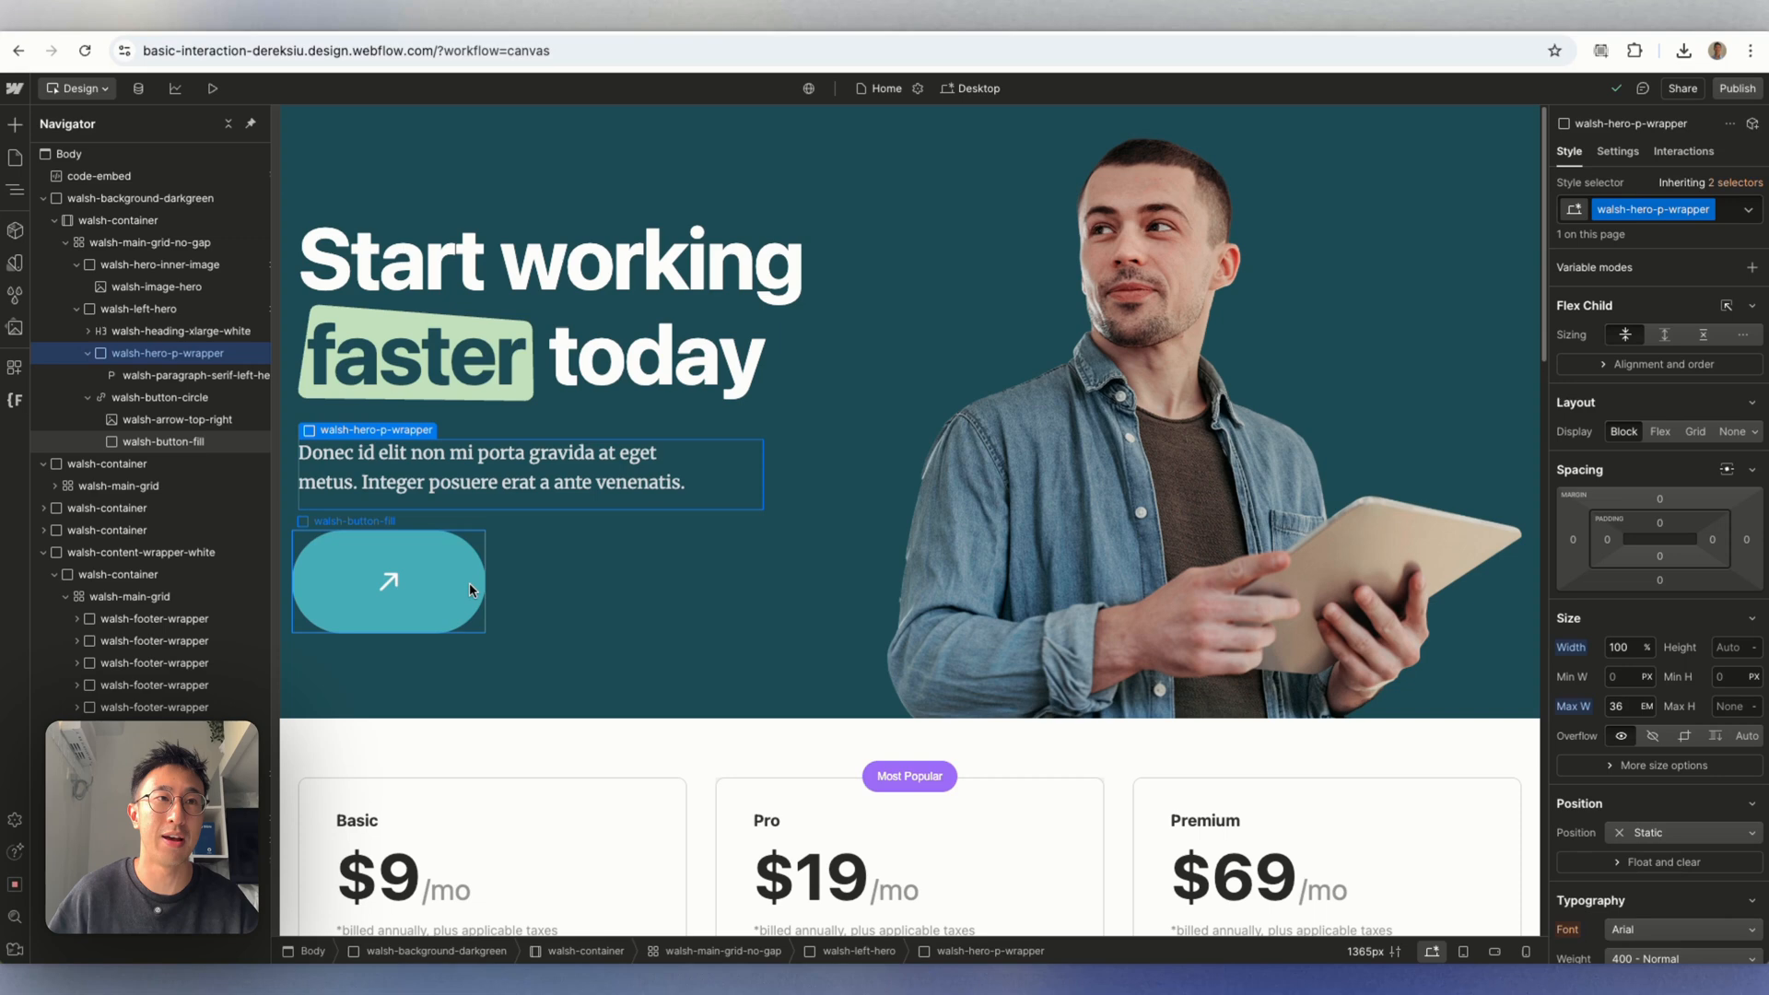
pyautogui.click(139, 310)
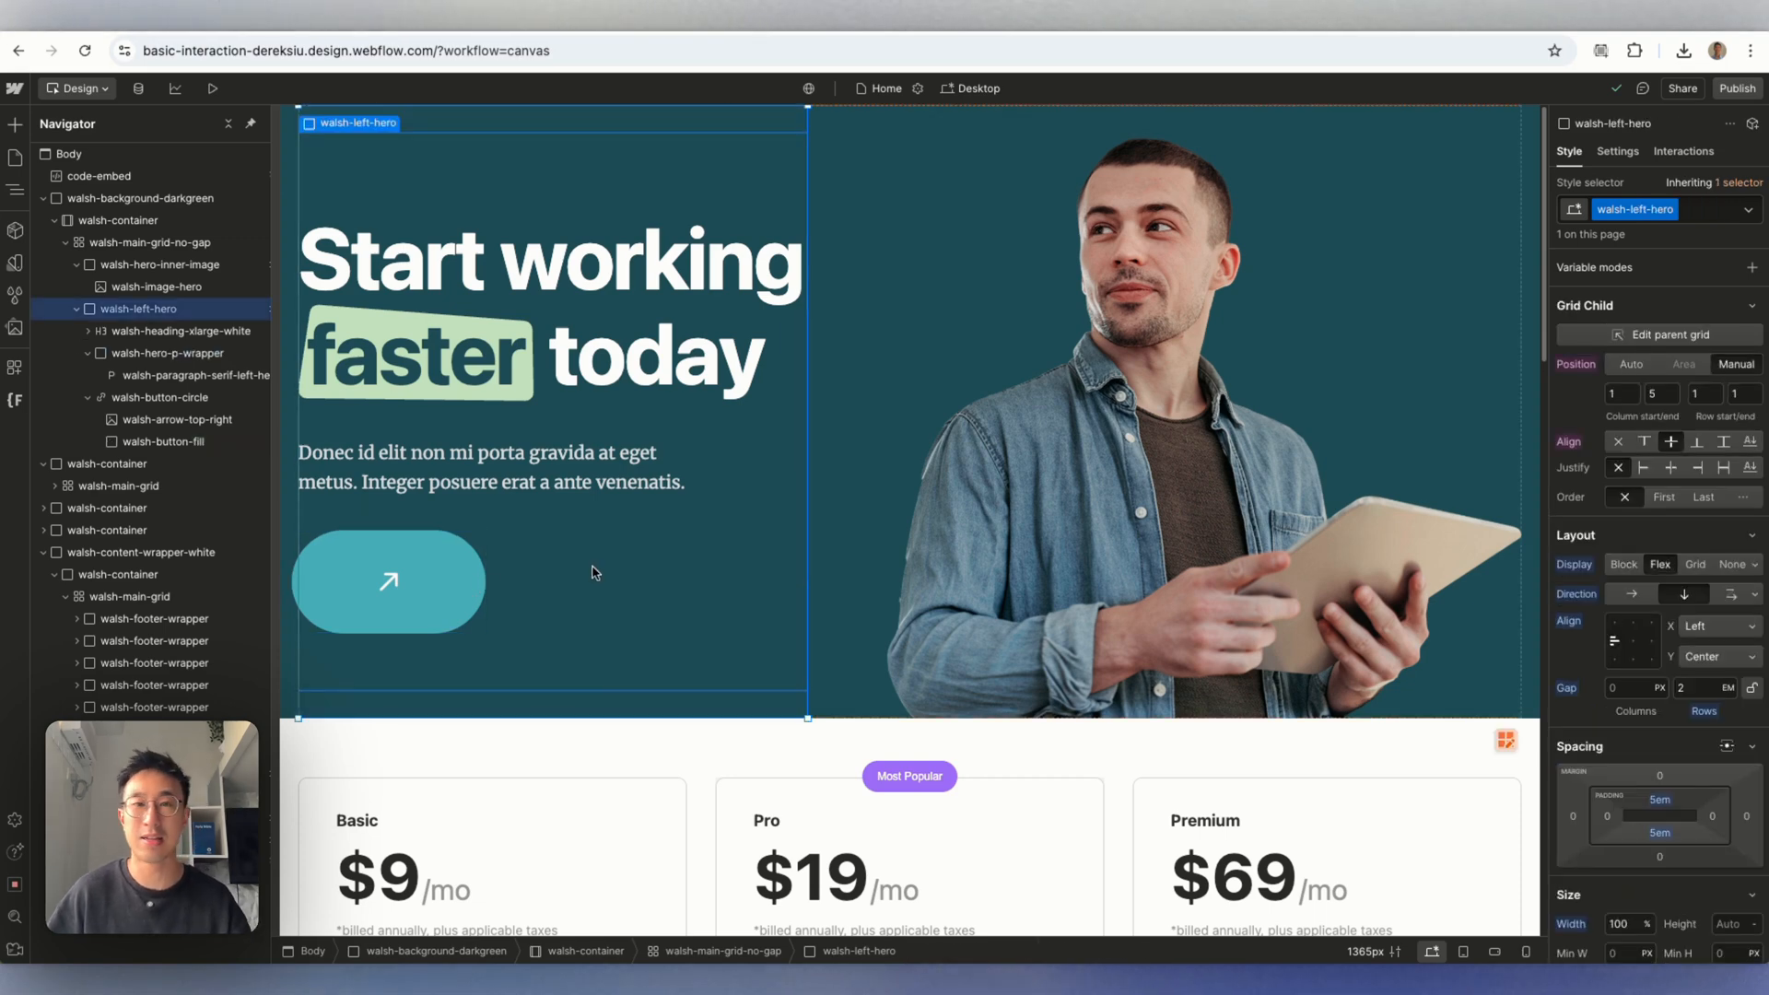
pyautogui.moveTo(332, 475)
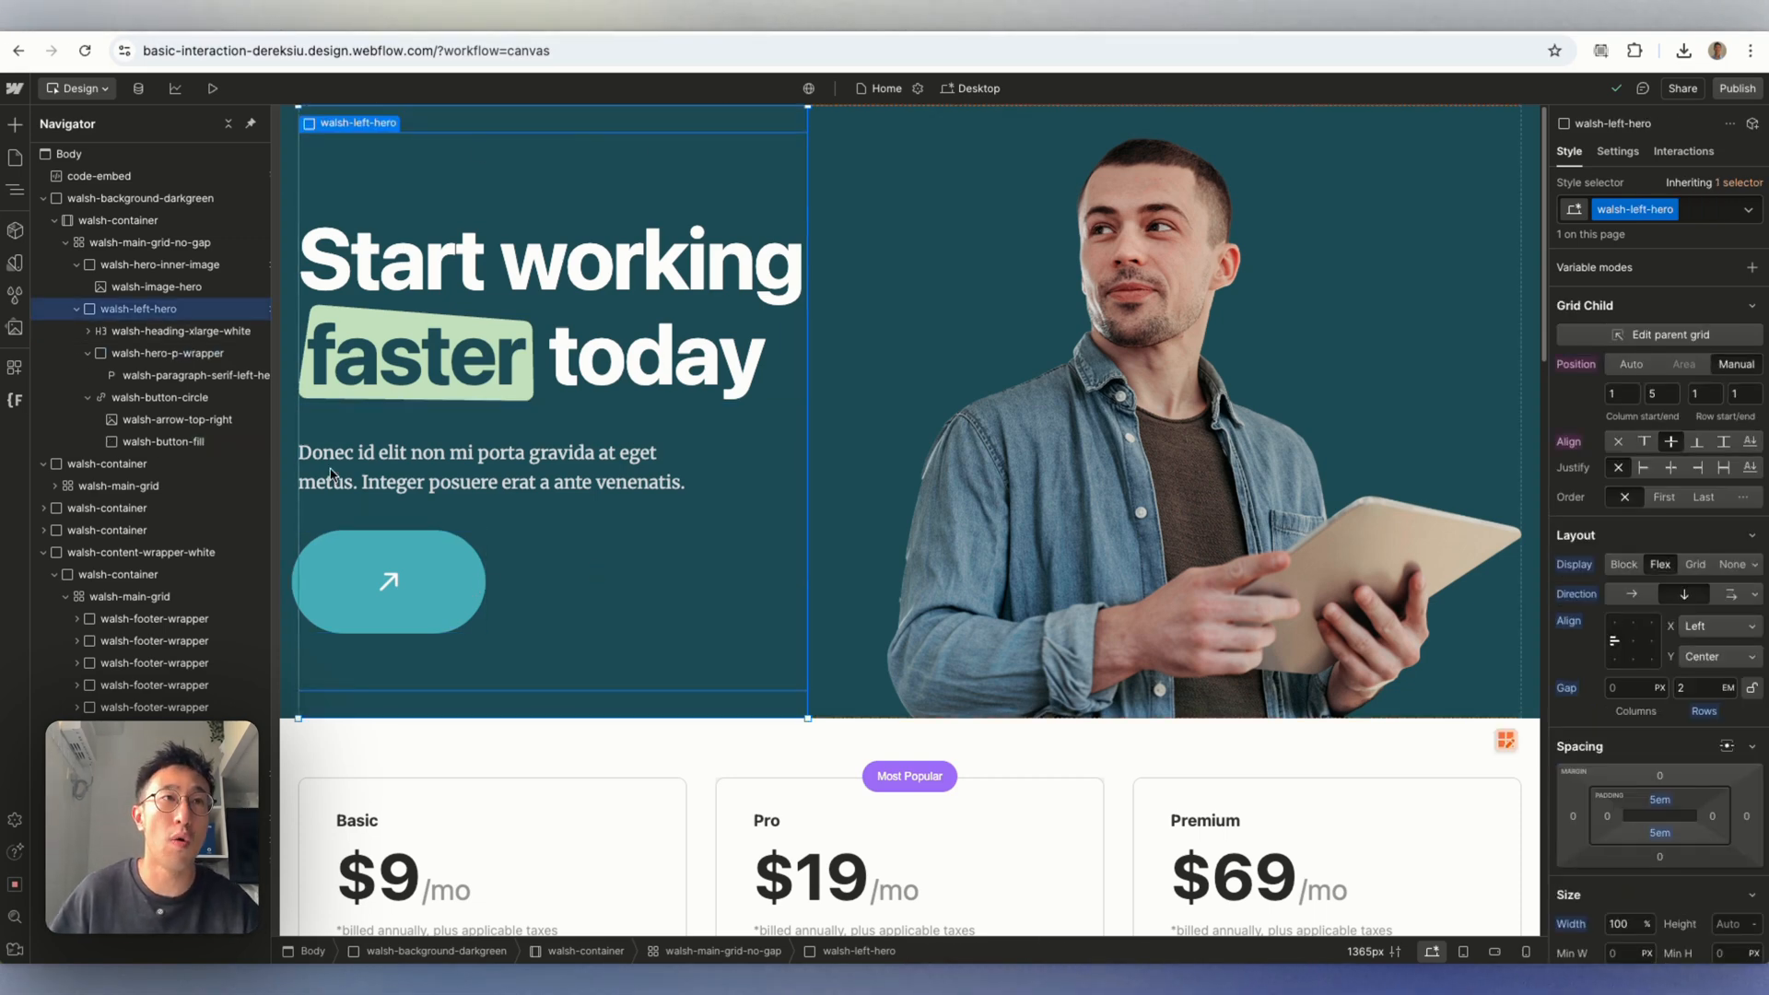
pyautogui.moveTo(1700, 153)
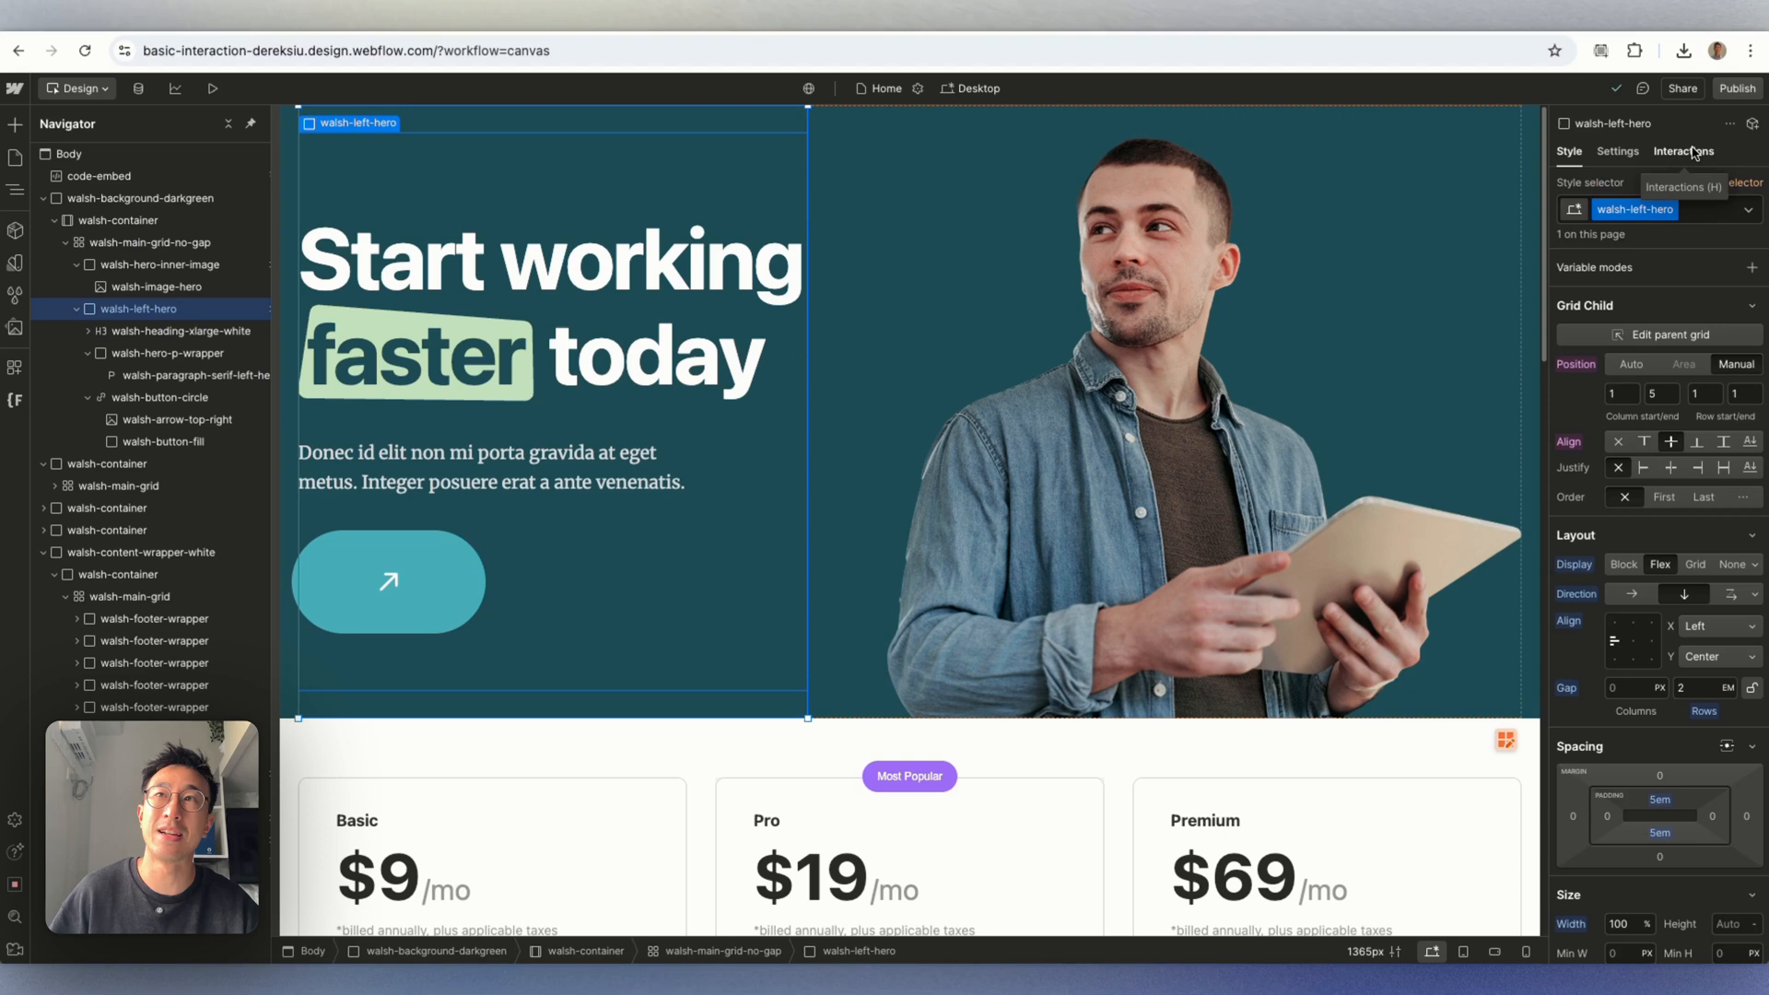
# Add a Scroll into view element trigger to walsh-left-hero in Interactions.
pyautogui.click(1684, 151)
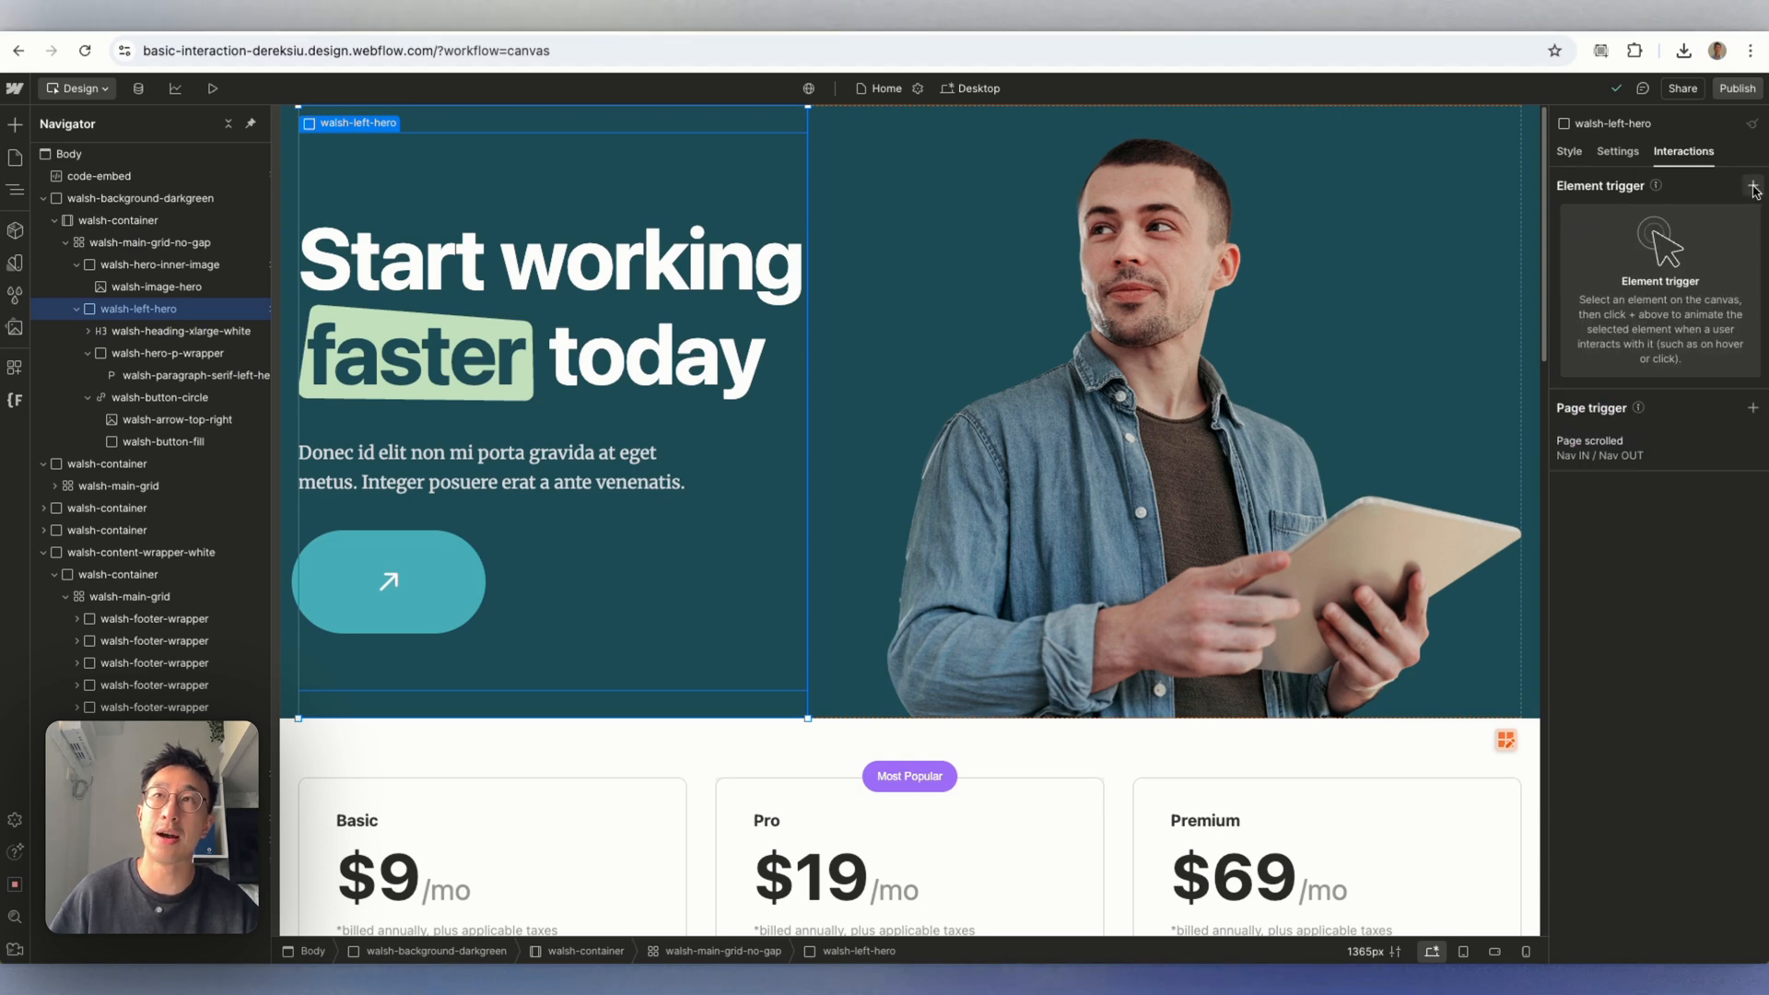
pyautogui.click(1752, 184)
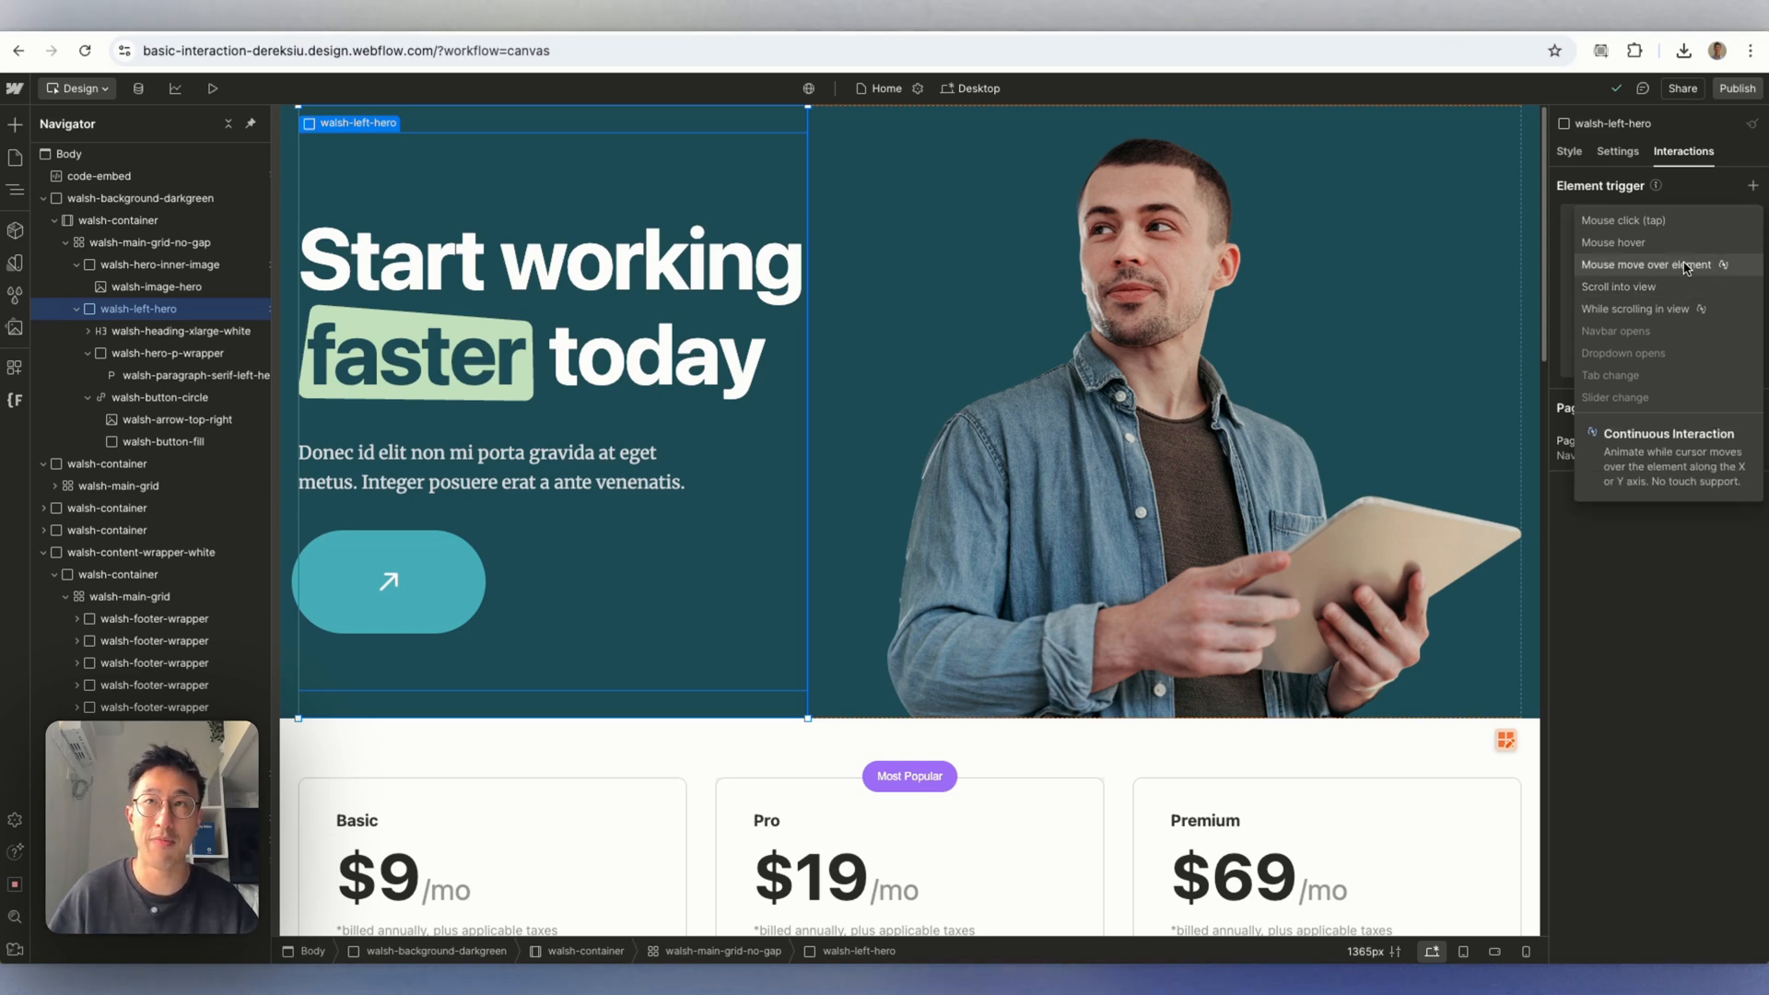
pyautogui.moveTo(1669, 221)
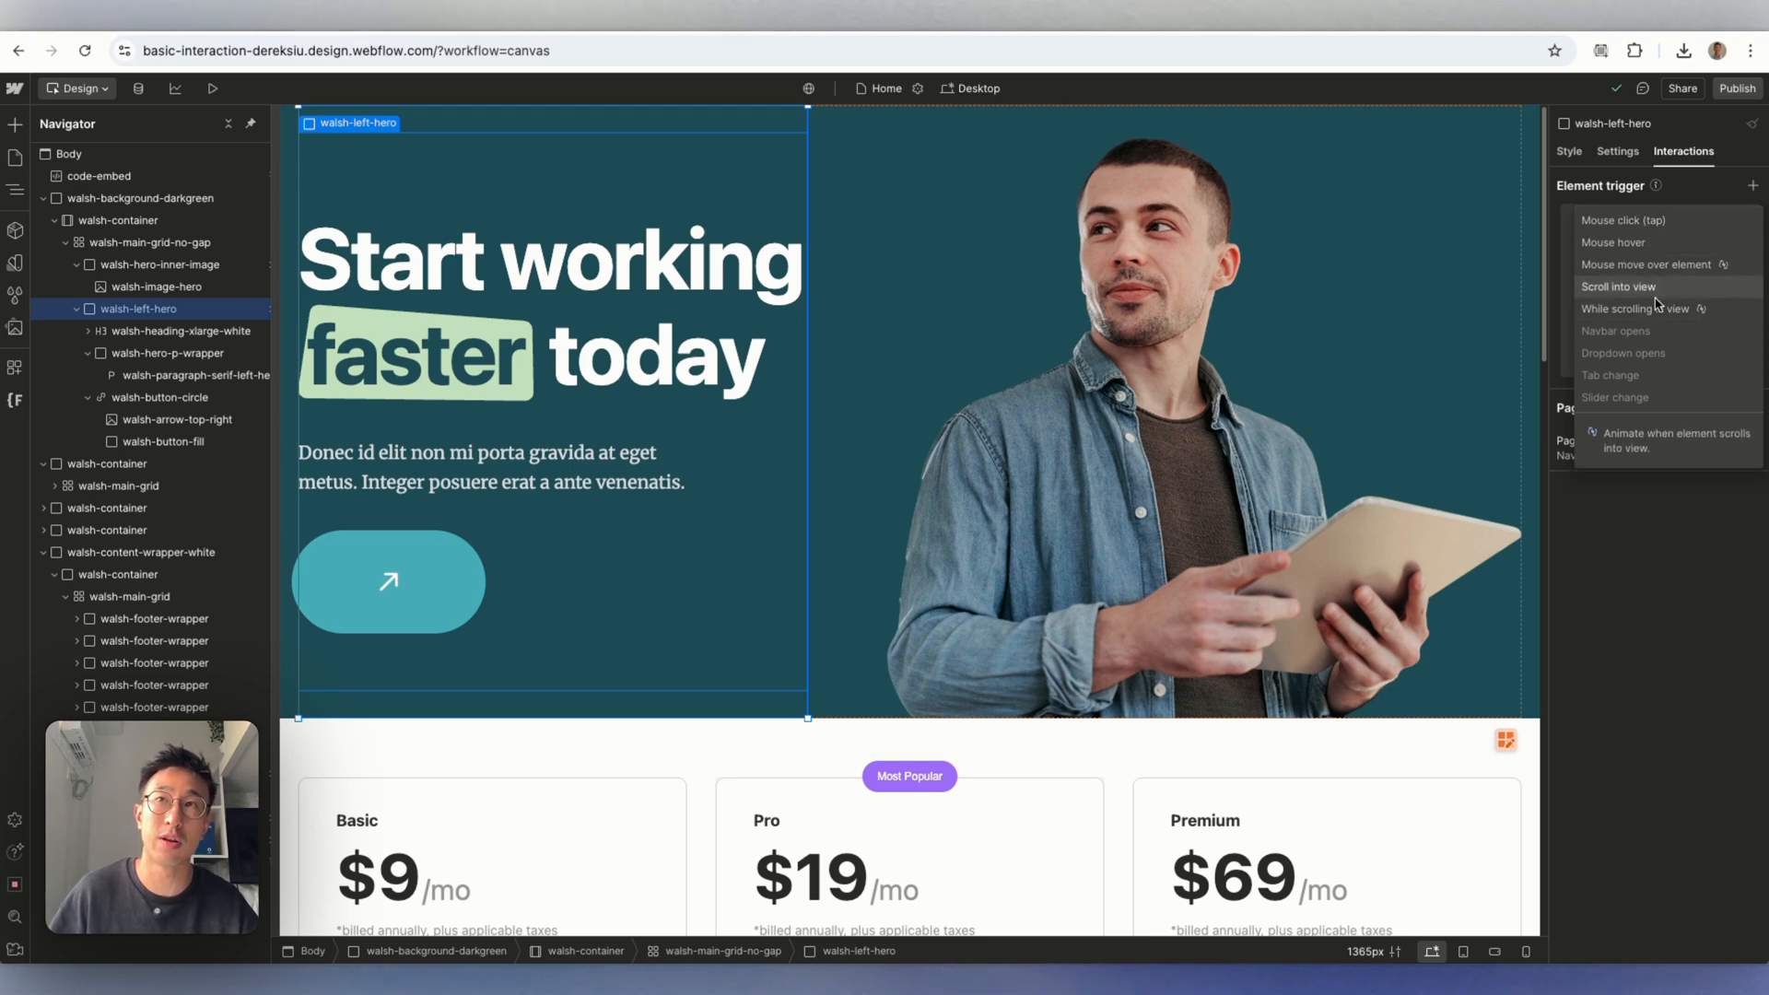
pyautogui.moveTo(1659, 308)
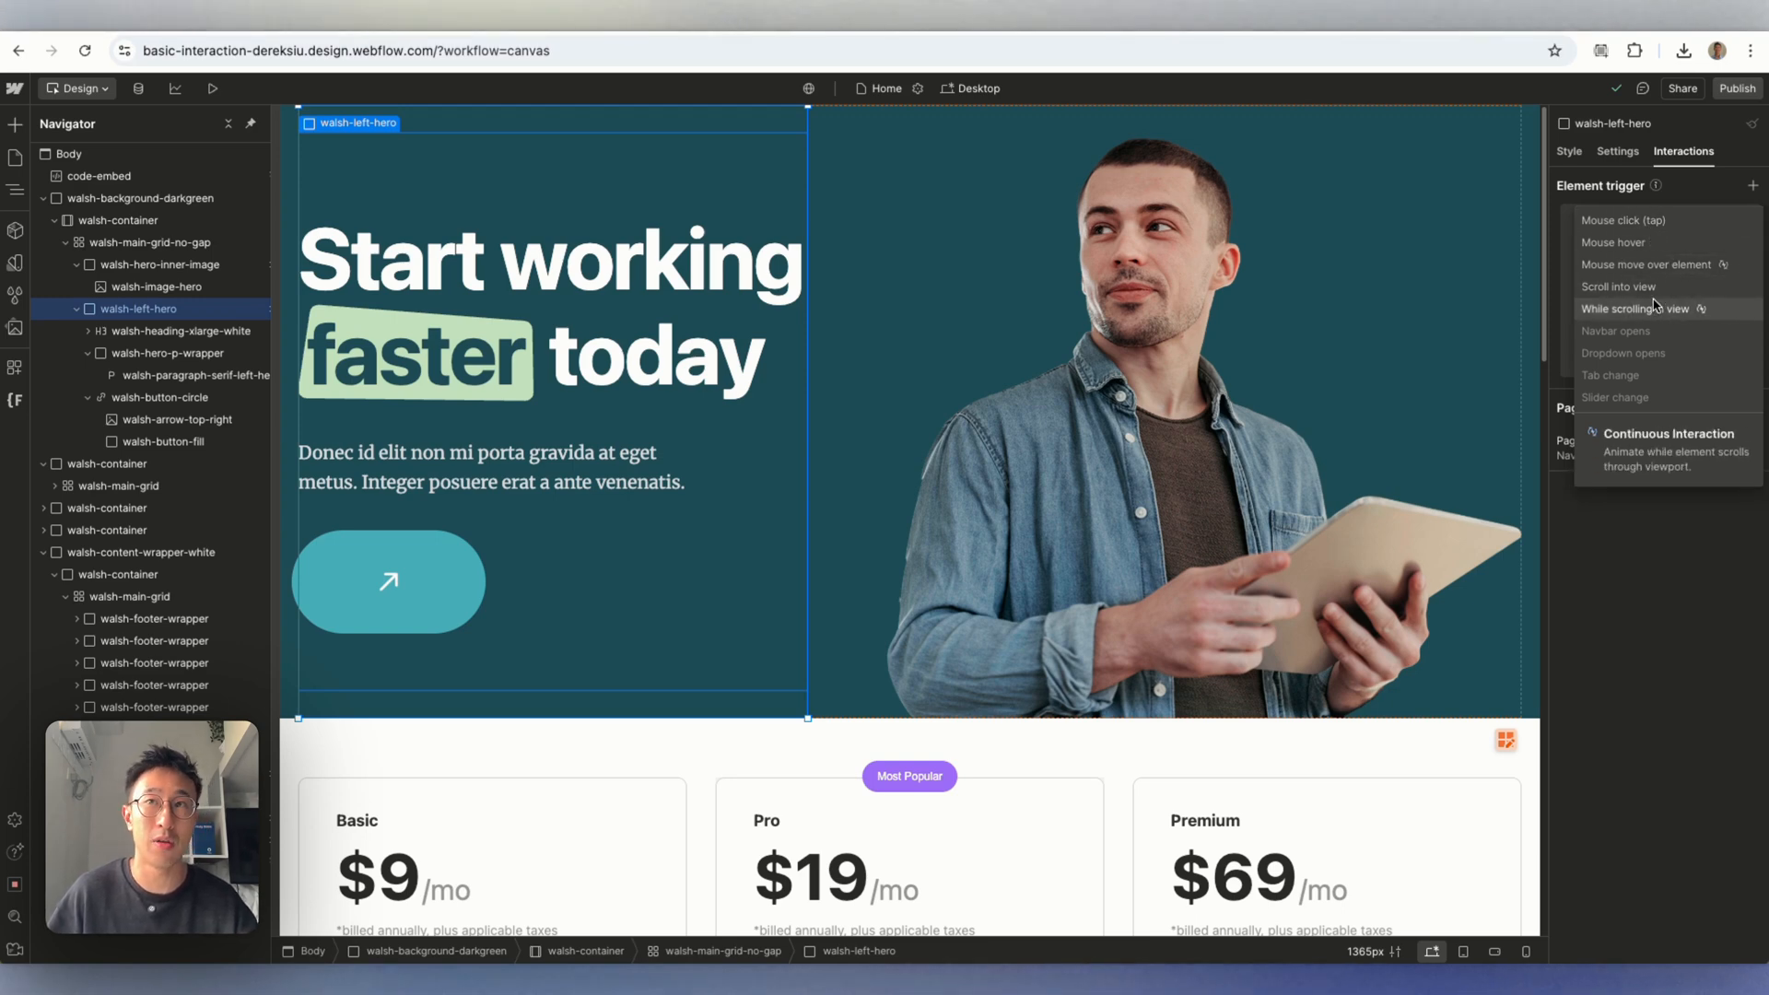
pyautogui.moveTo(1619, 286)
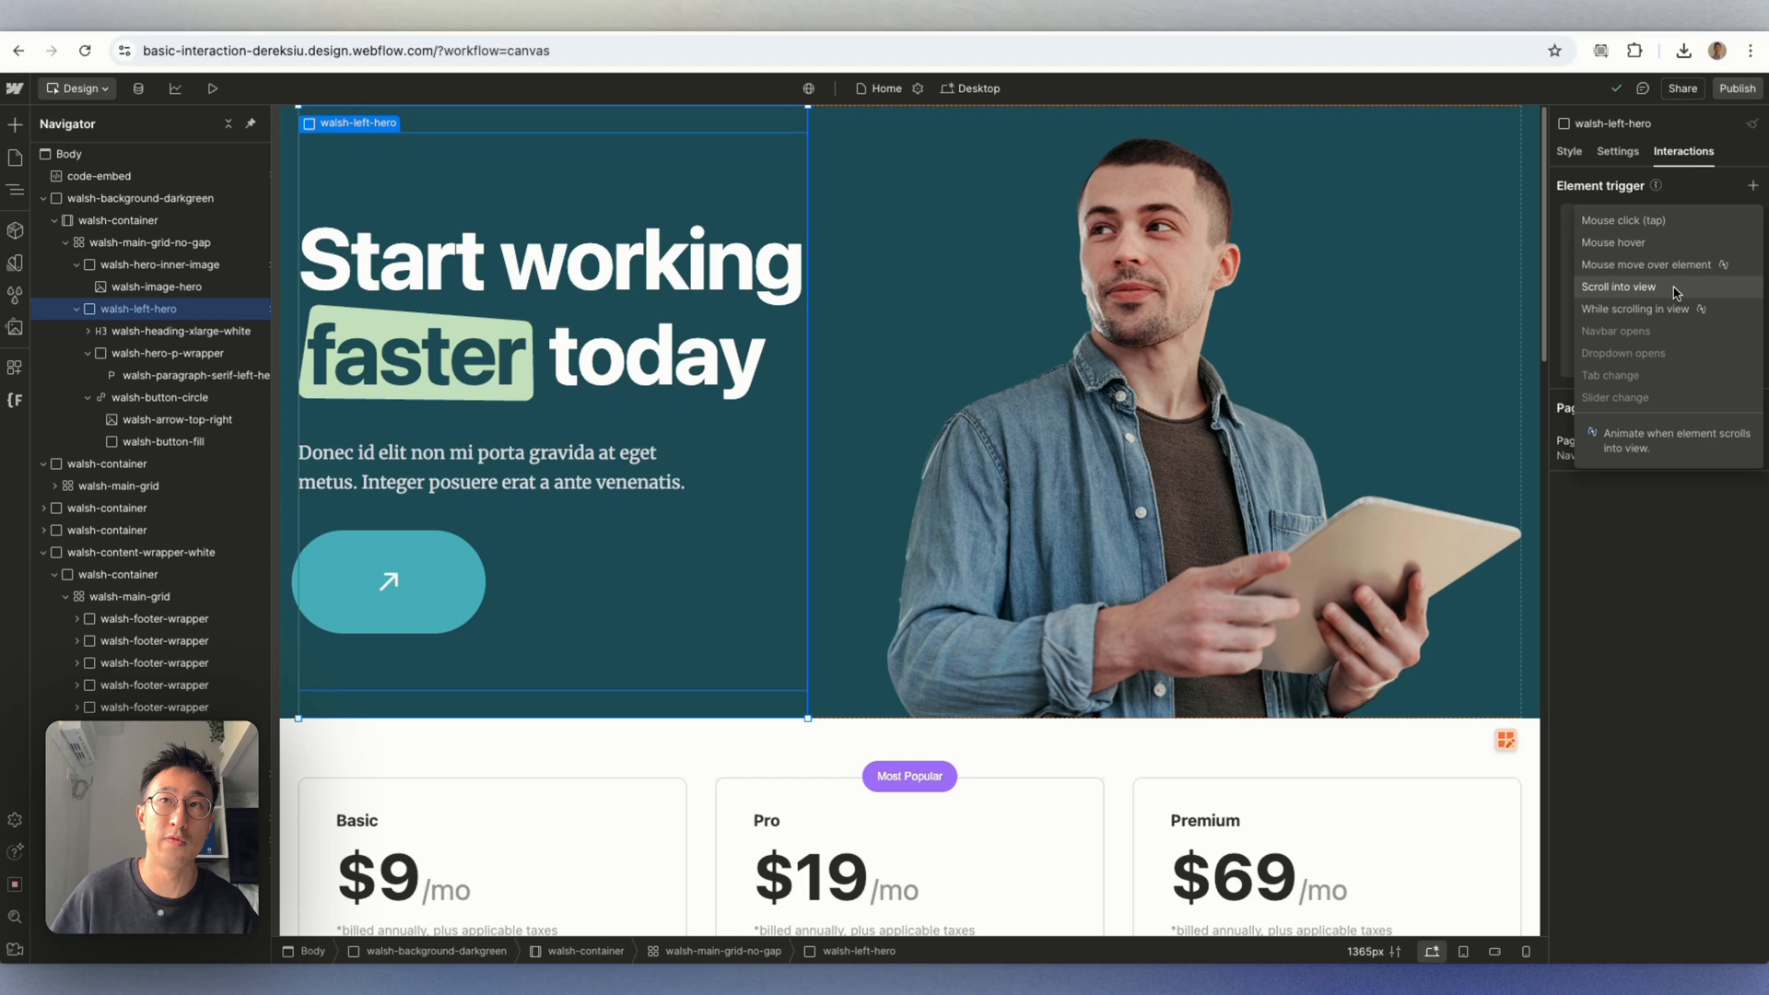
pyautogui.click(1619, 286)
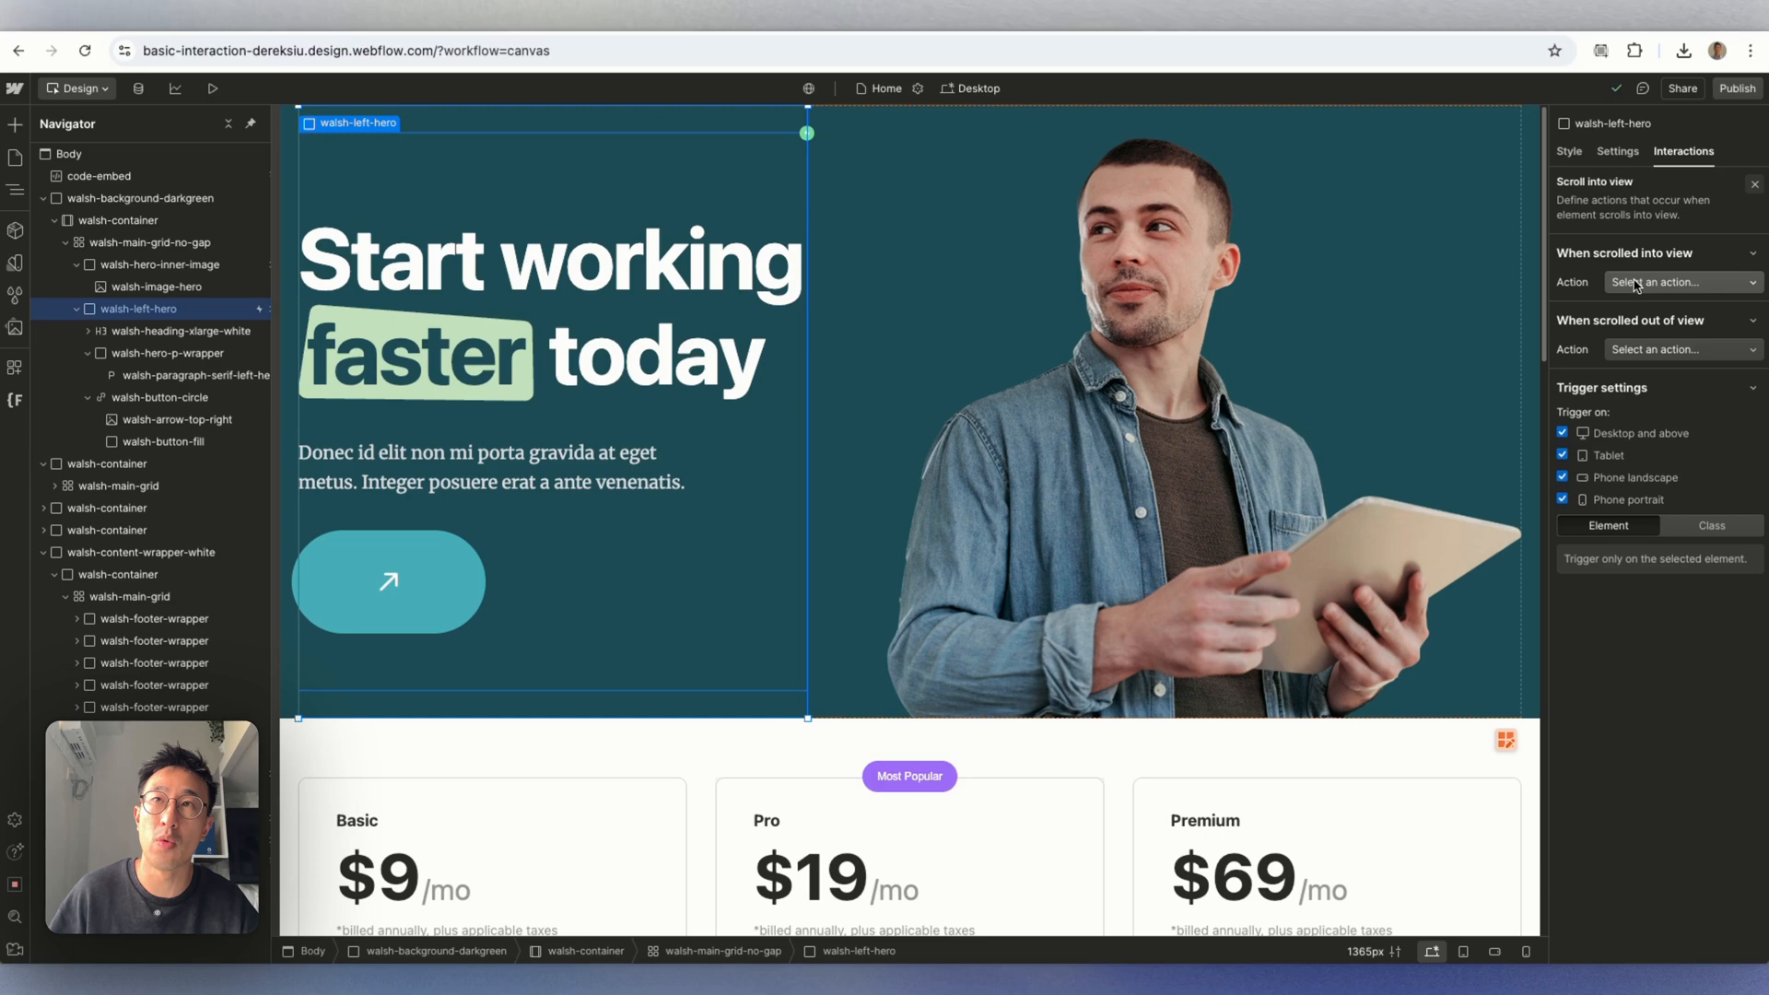
# Set the scroll-in action to Slide in with direction From Bottom Left.
pyautogui.click(1681, 282)
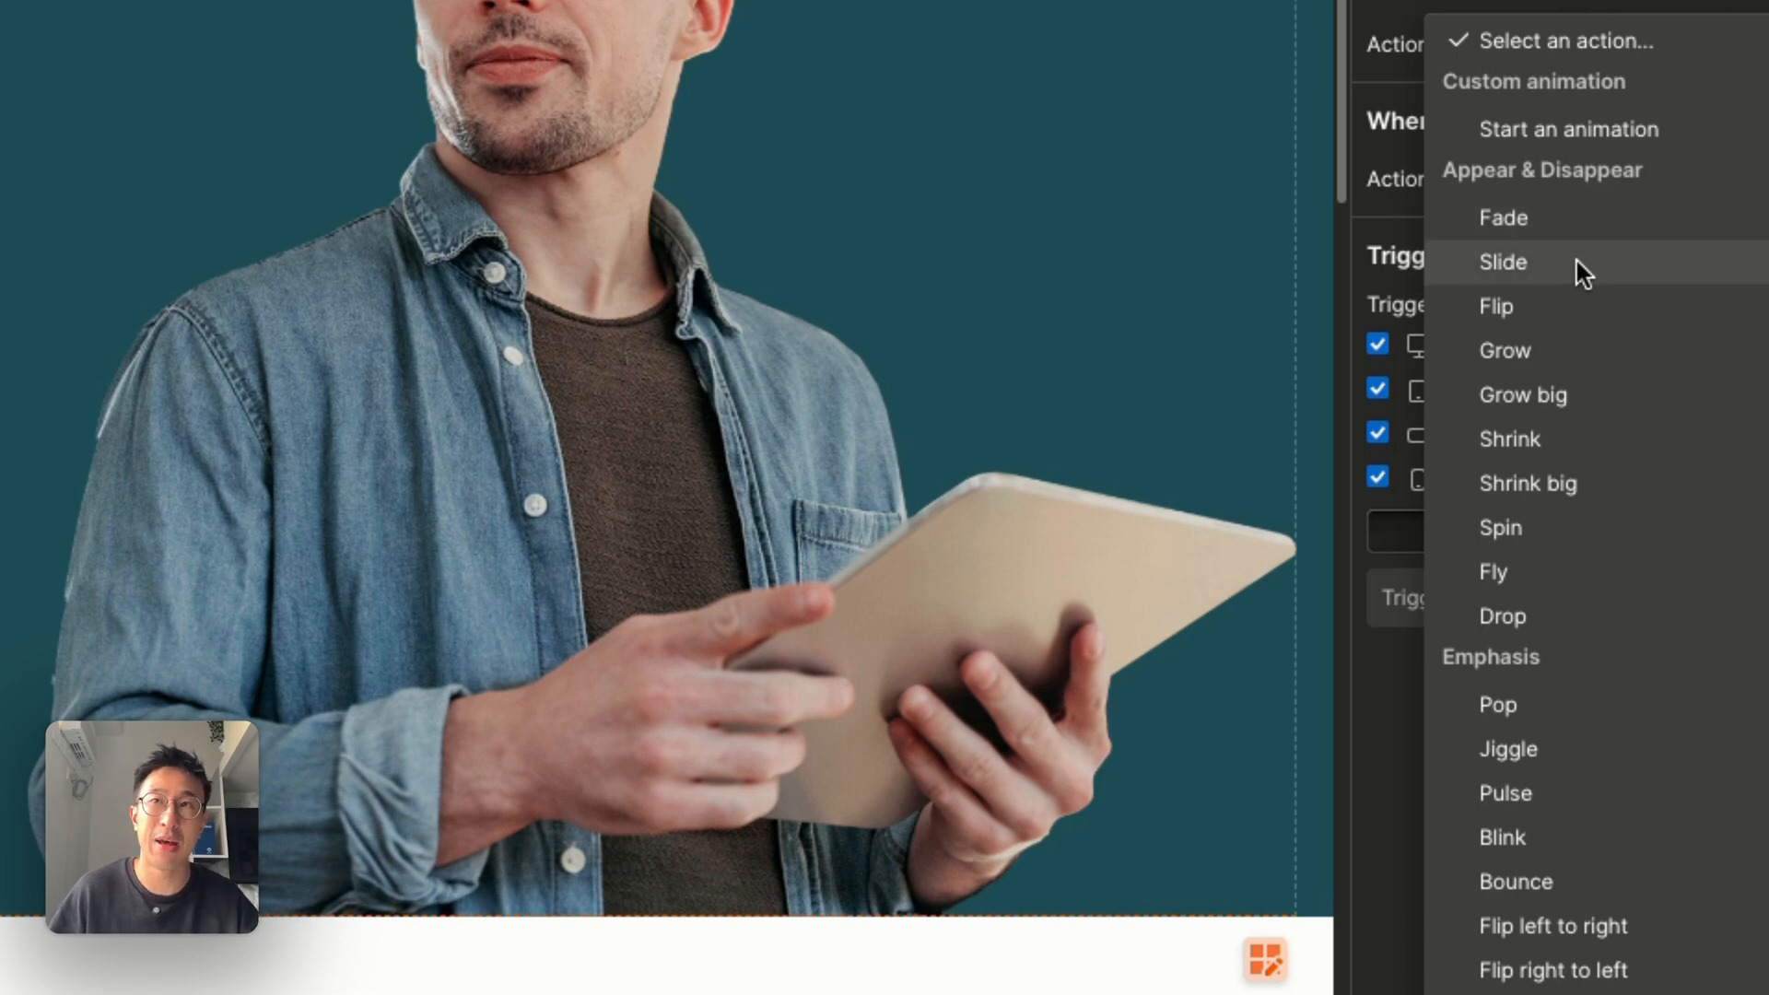
pyautogui.moveTo(1563, 497)
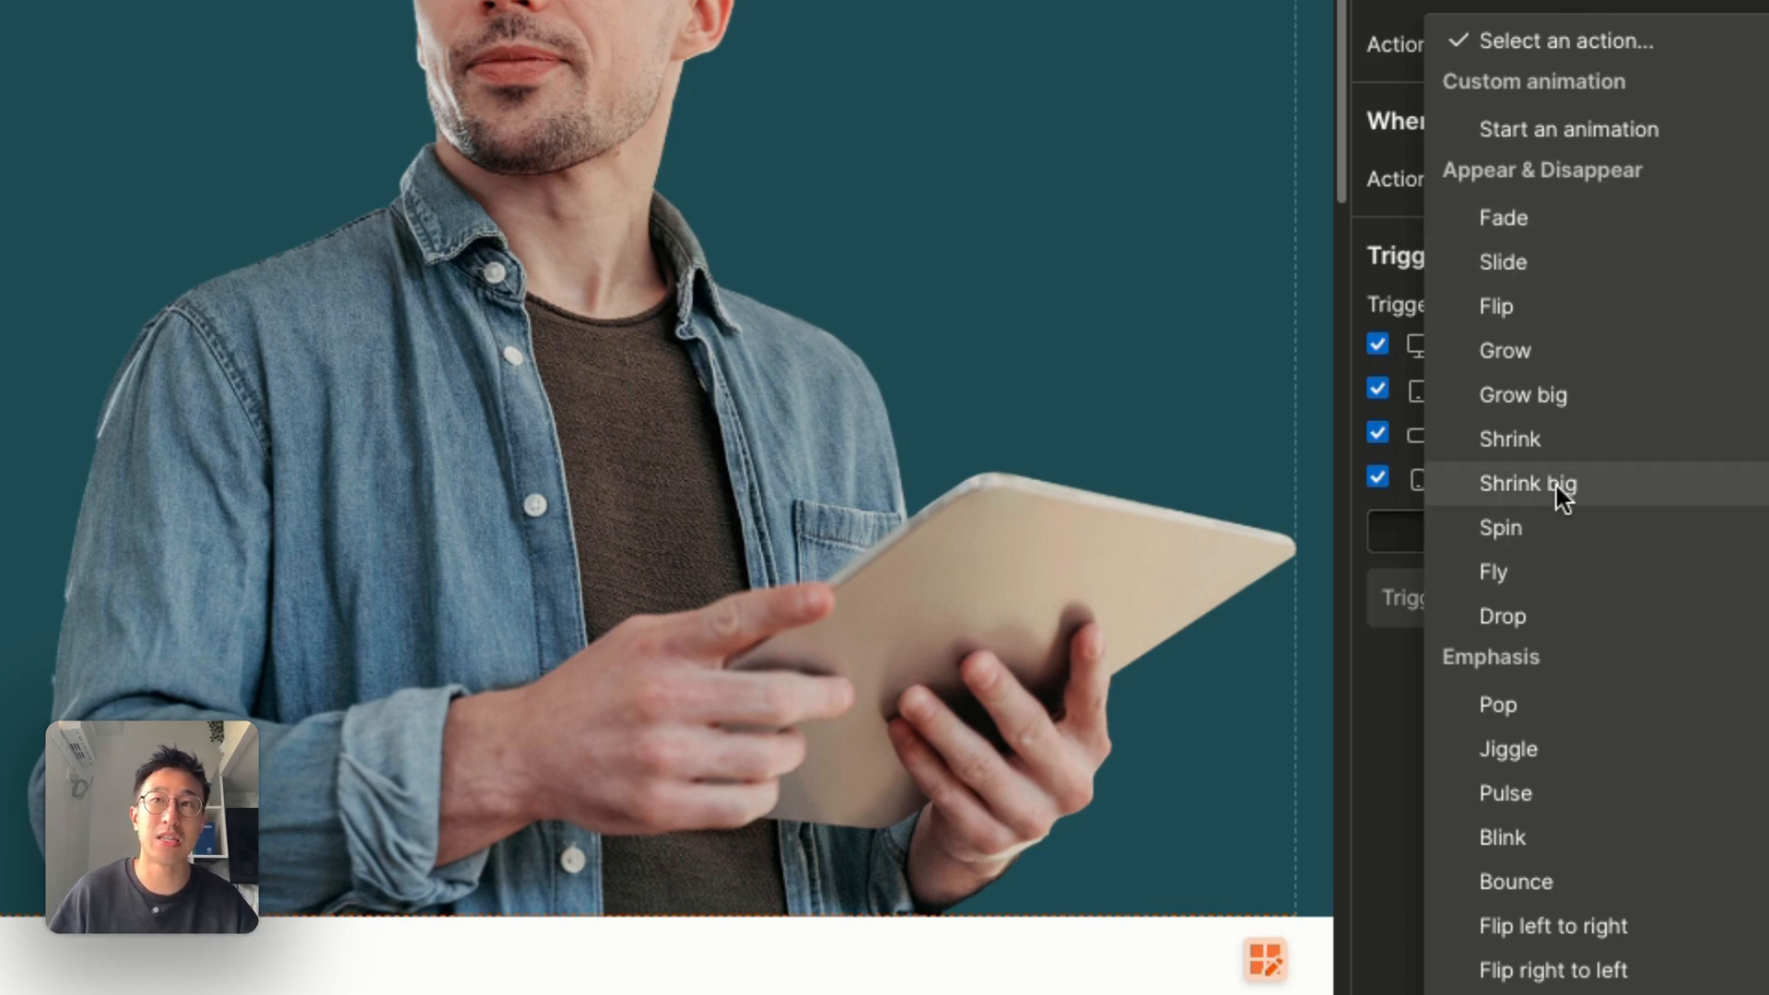
pyautogui.click(1502, 261)
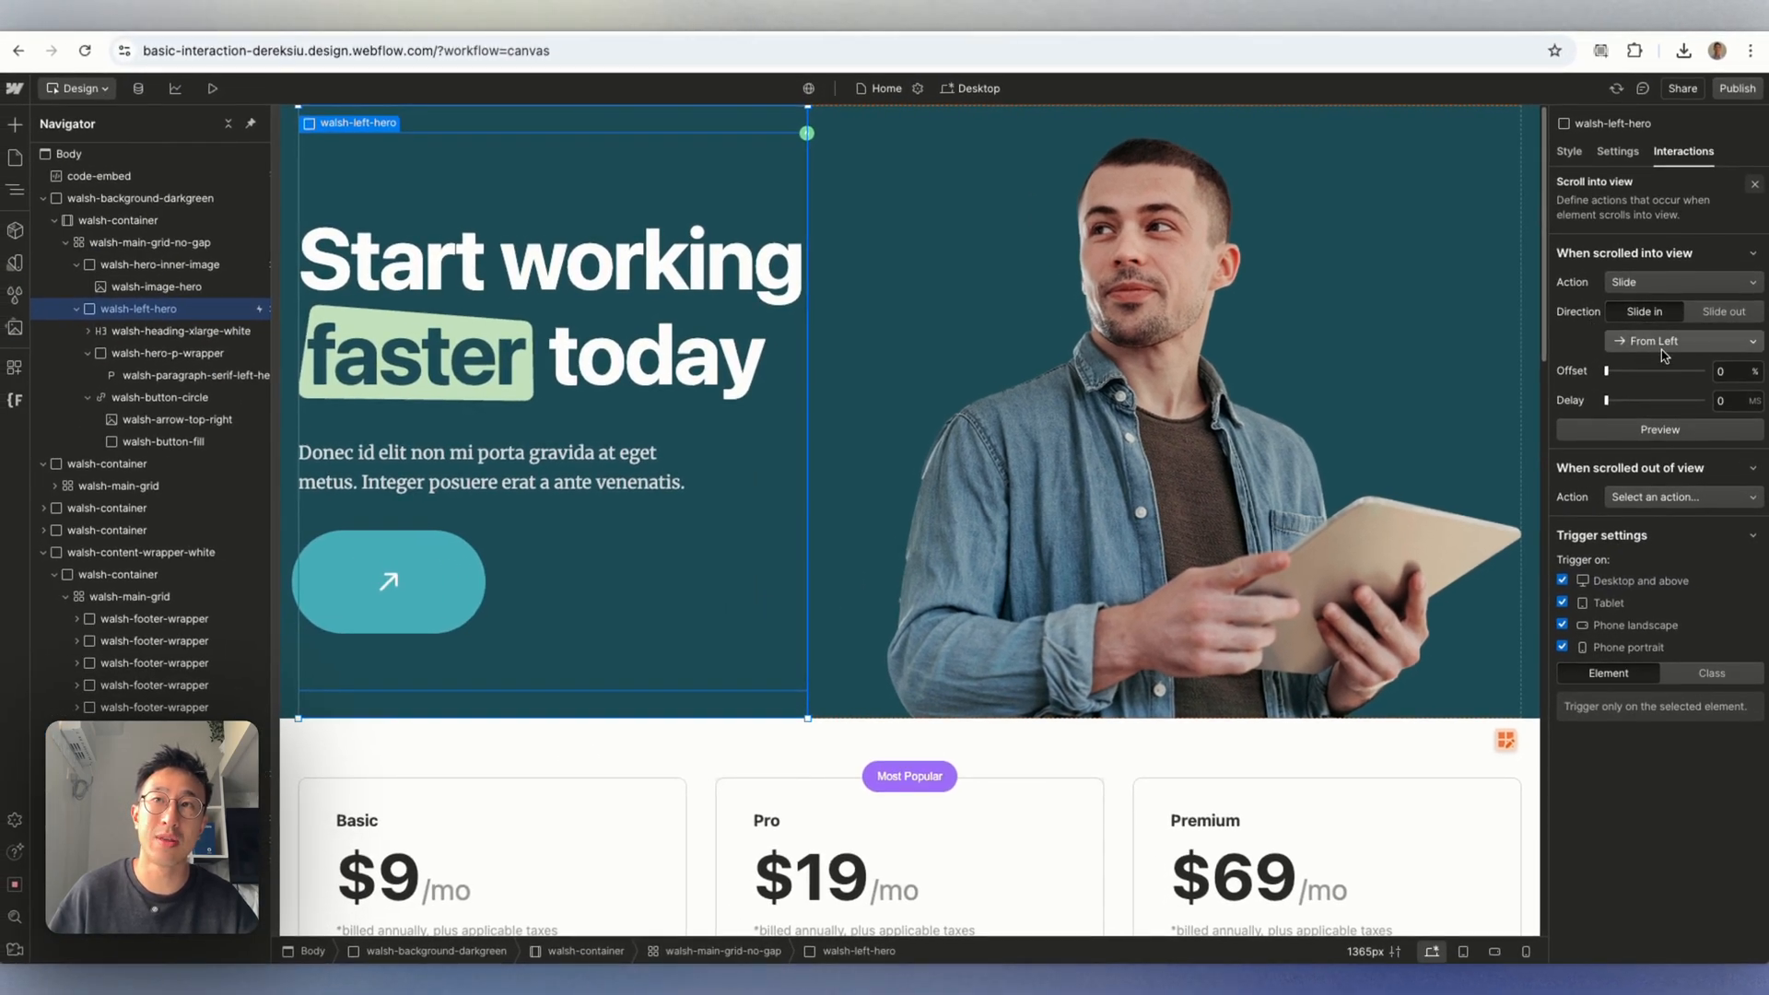
pyautogui.click(1685, 341)
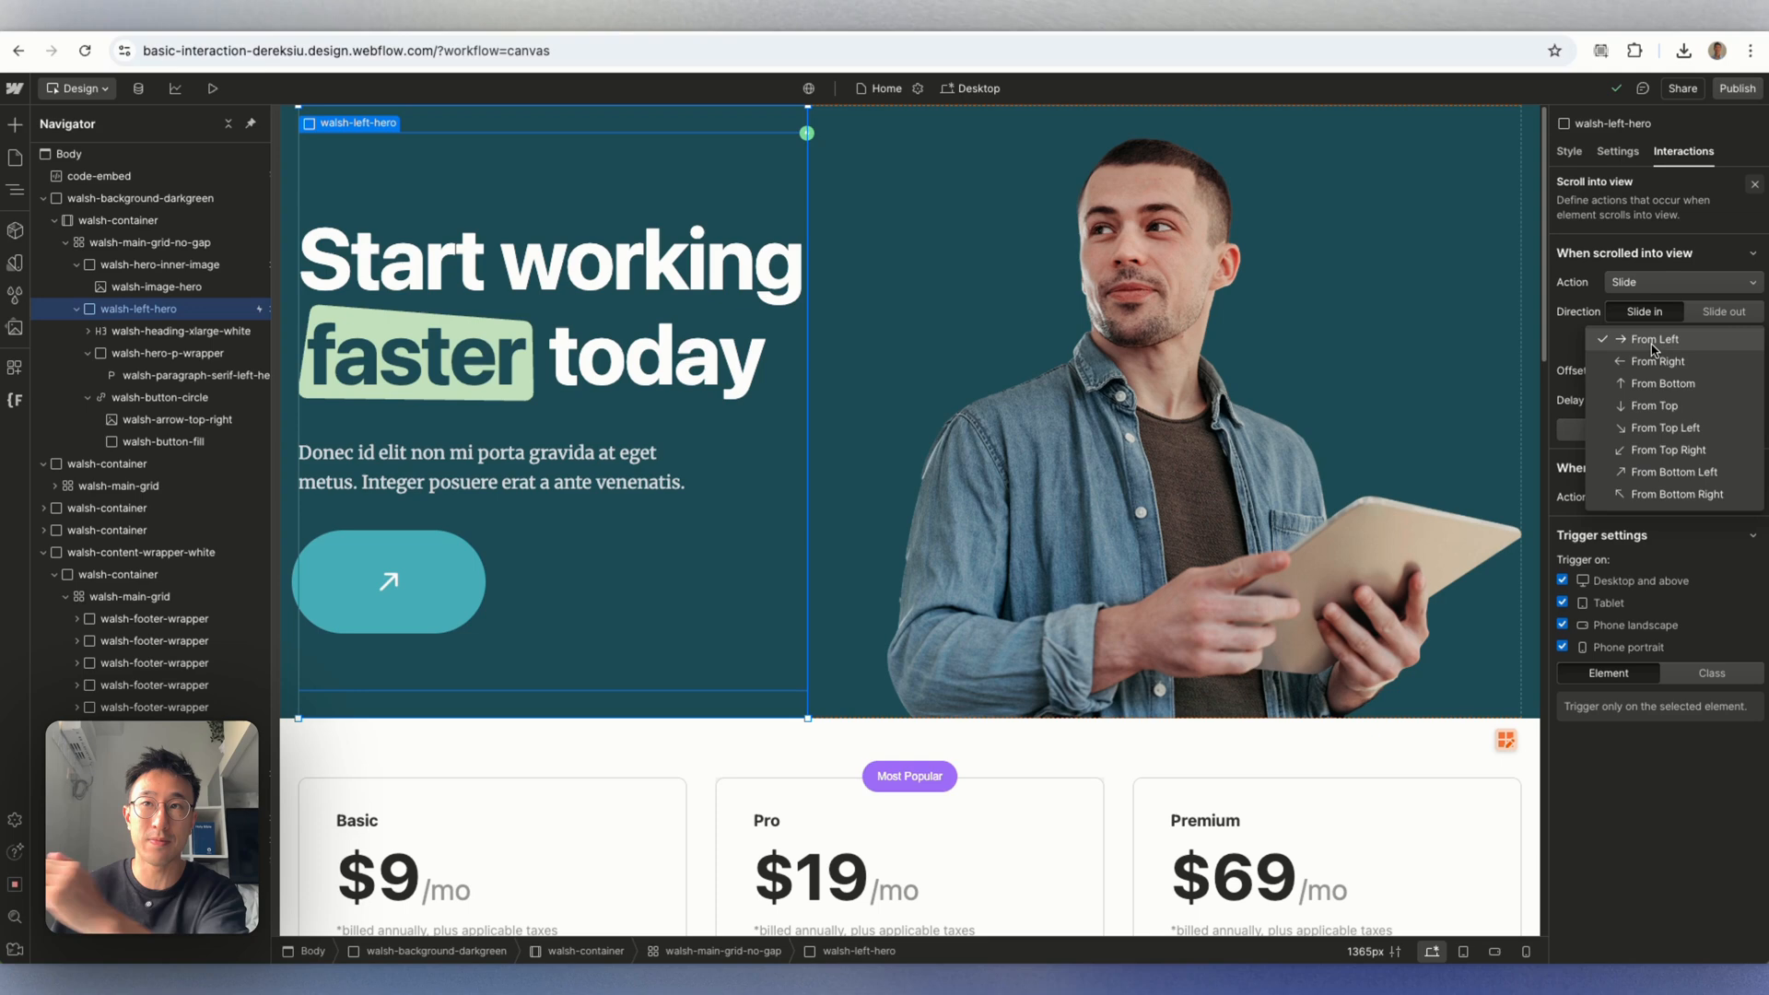
pyautogui.moveTo(1657, 472)
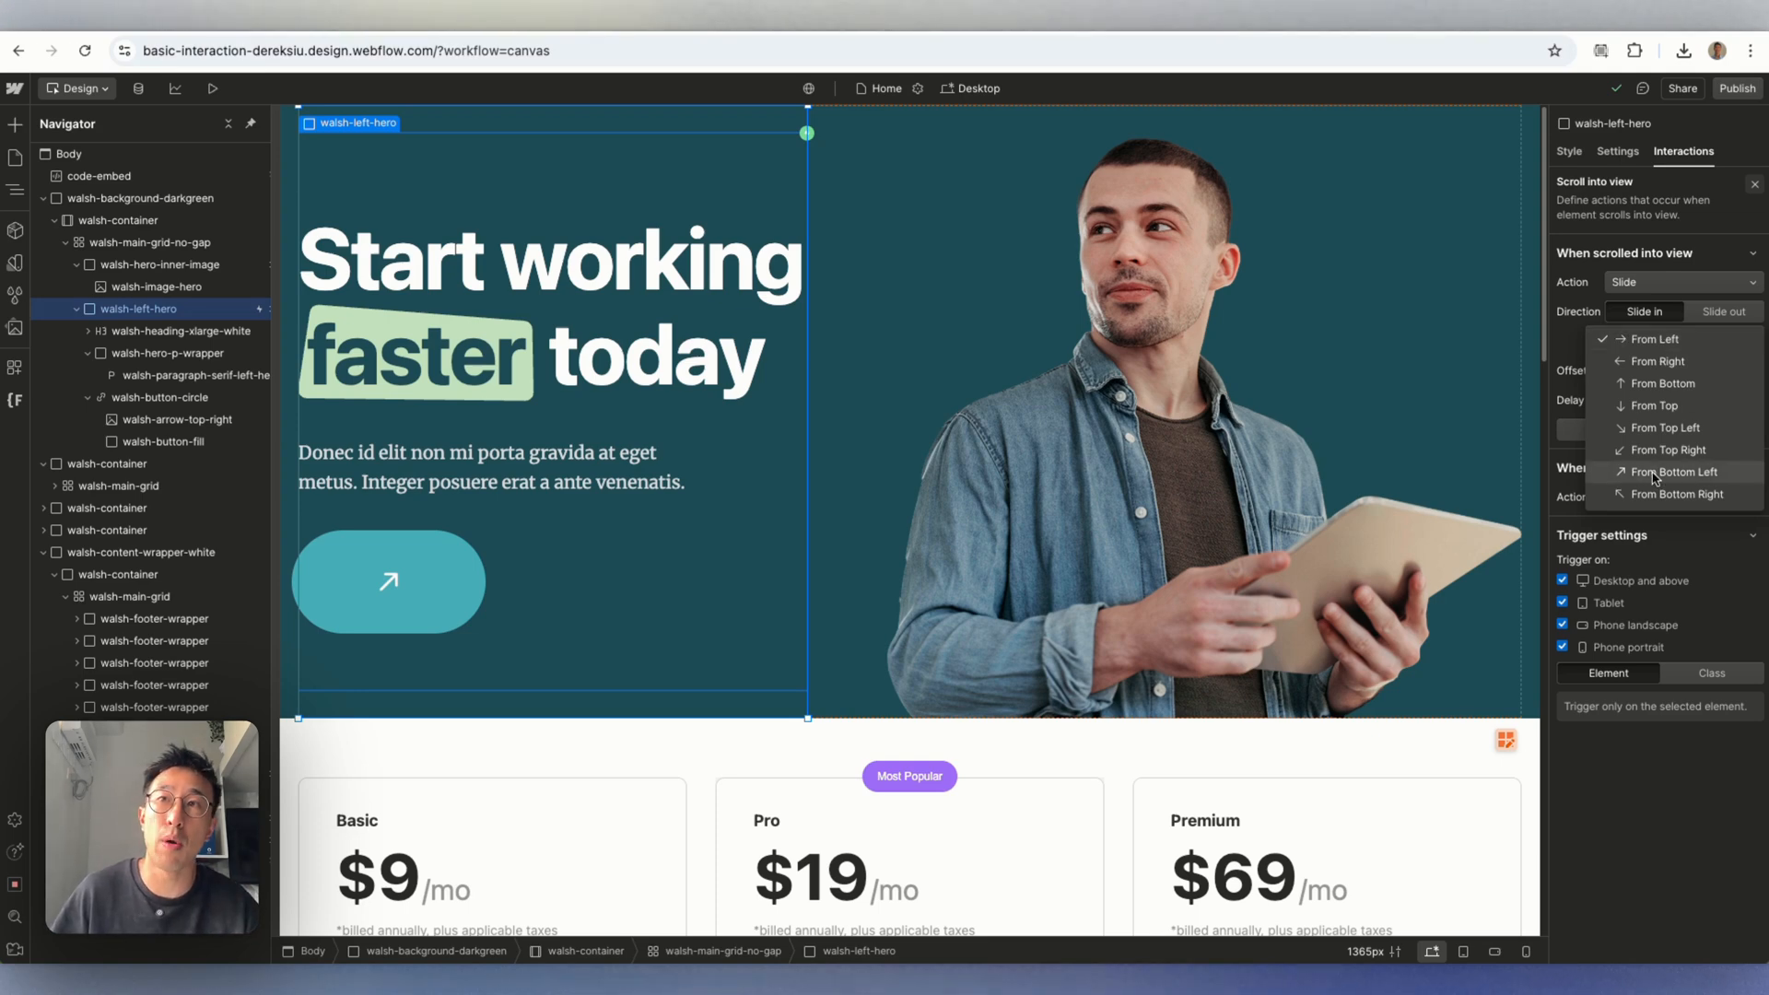
pyautogui.click(1677, 472)
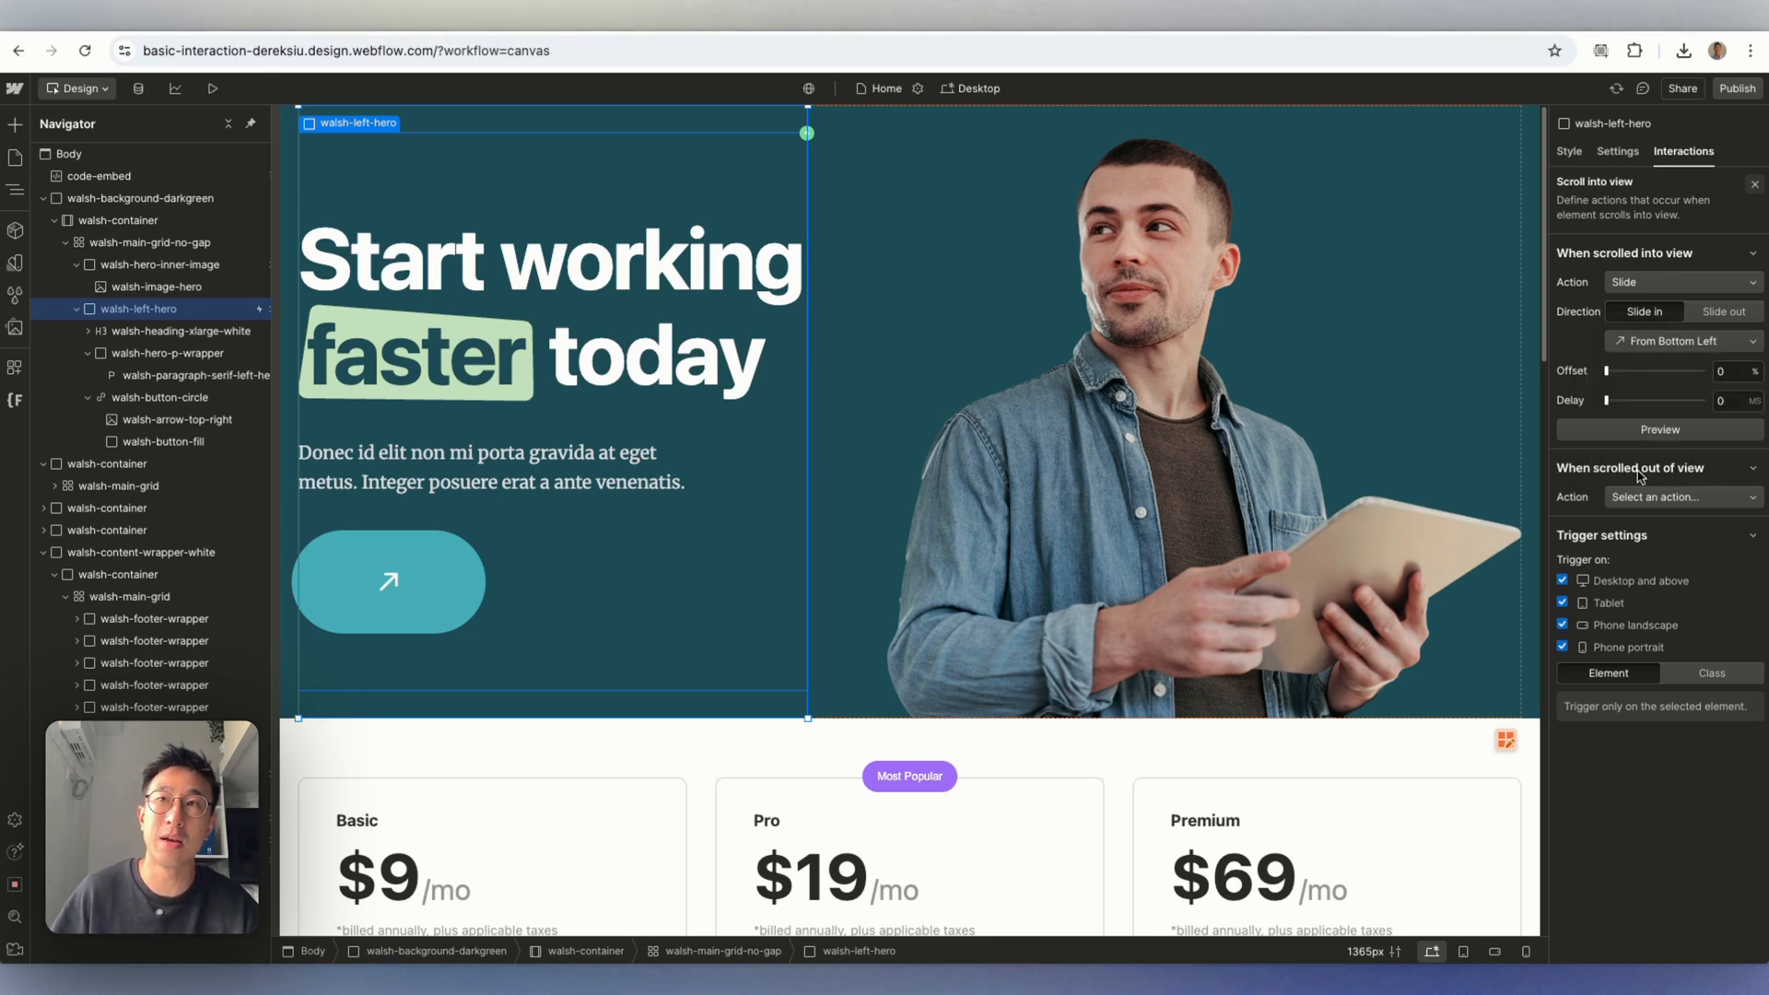
pyautogui.moveTo(1631, 431)
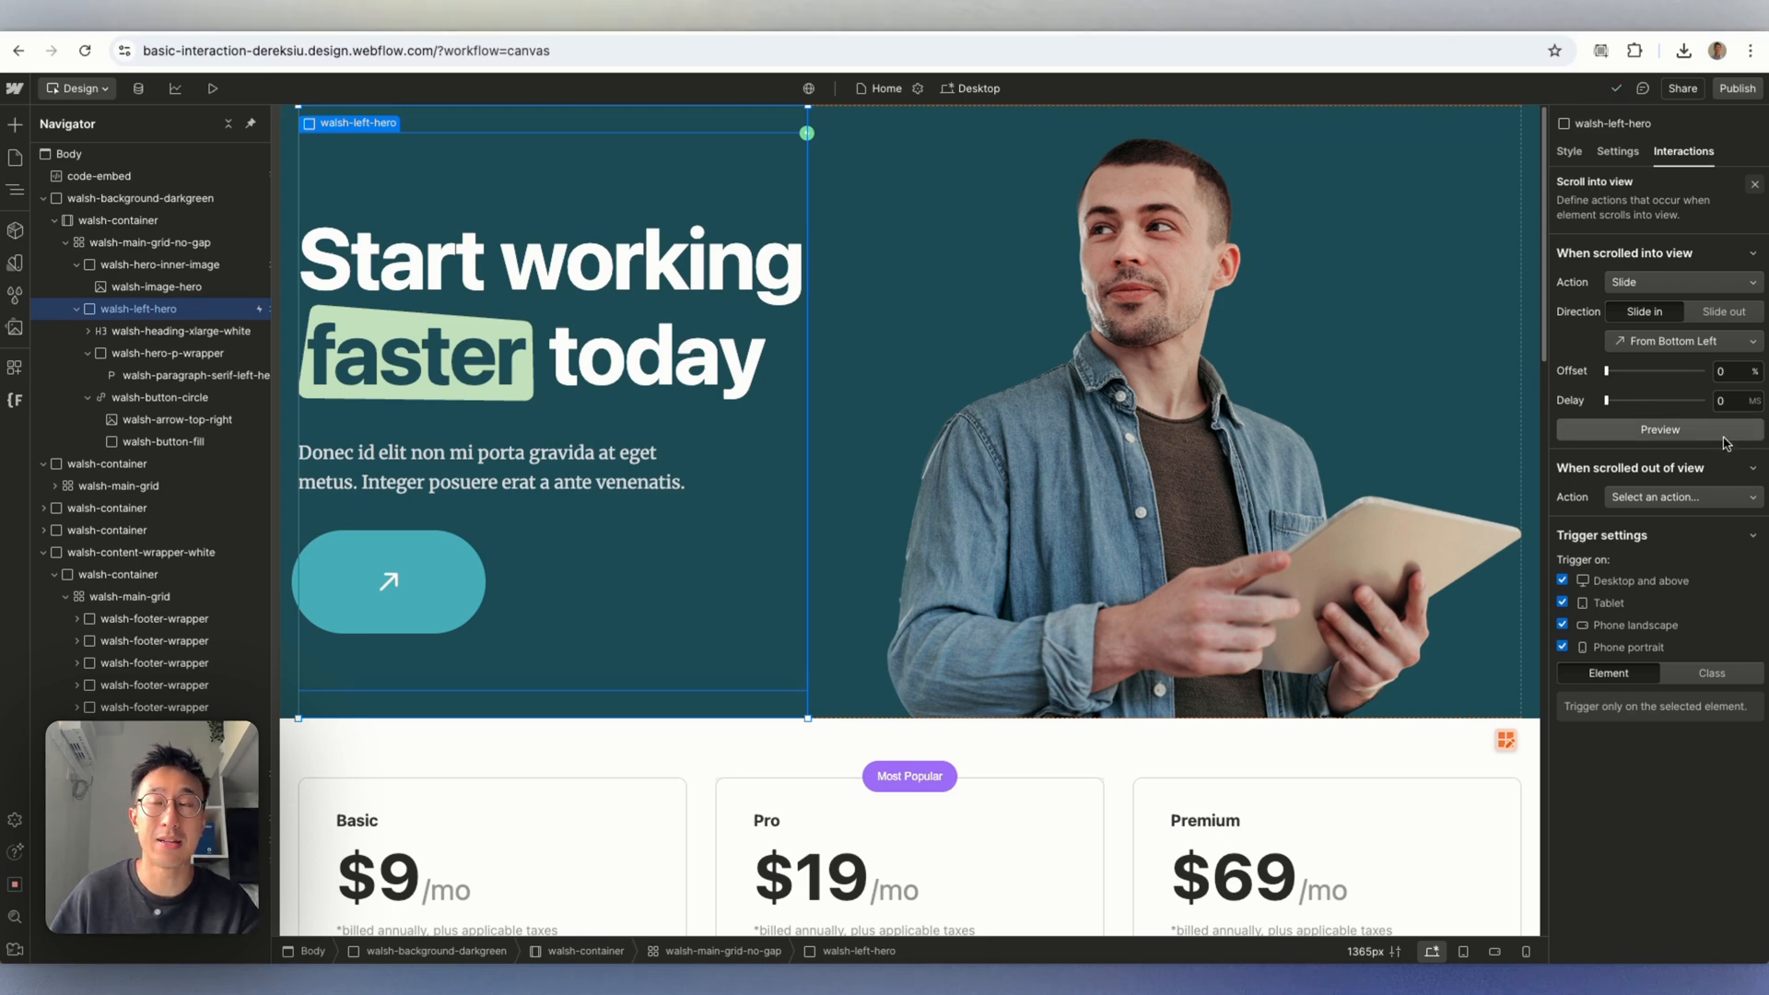
pyautogui.moveTo(184, 332)
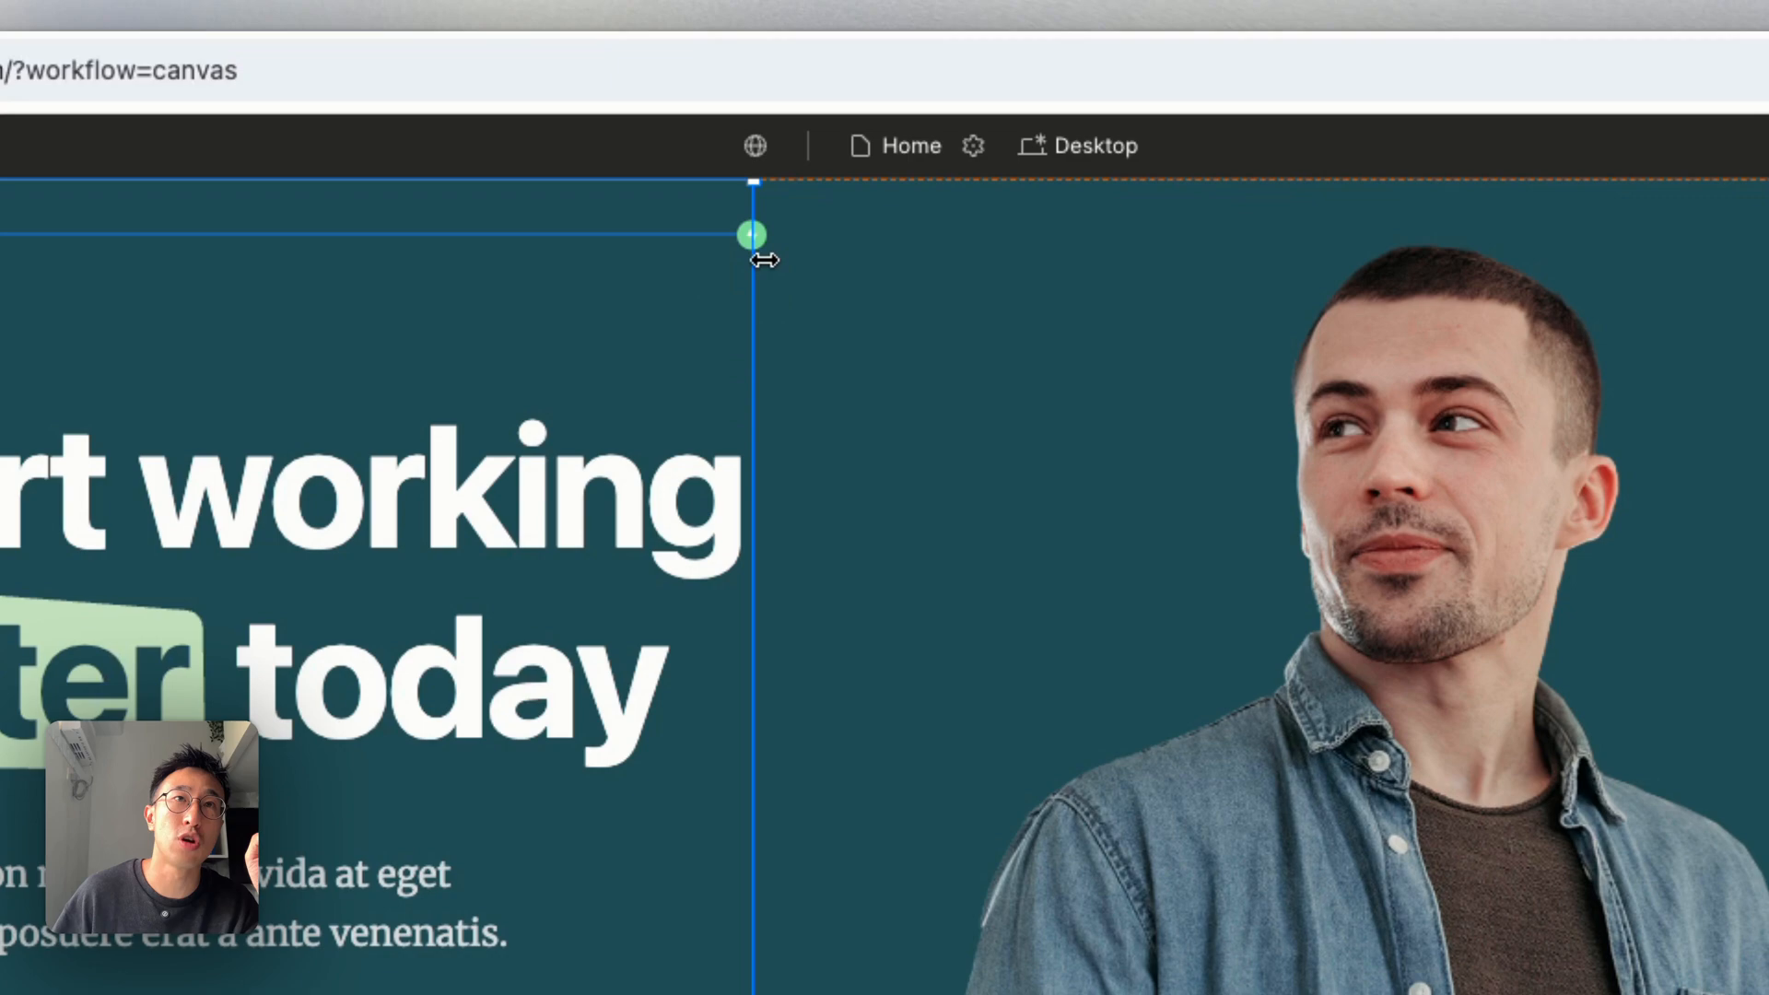
pyautogui.moveTo(700, 260)
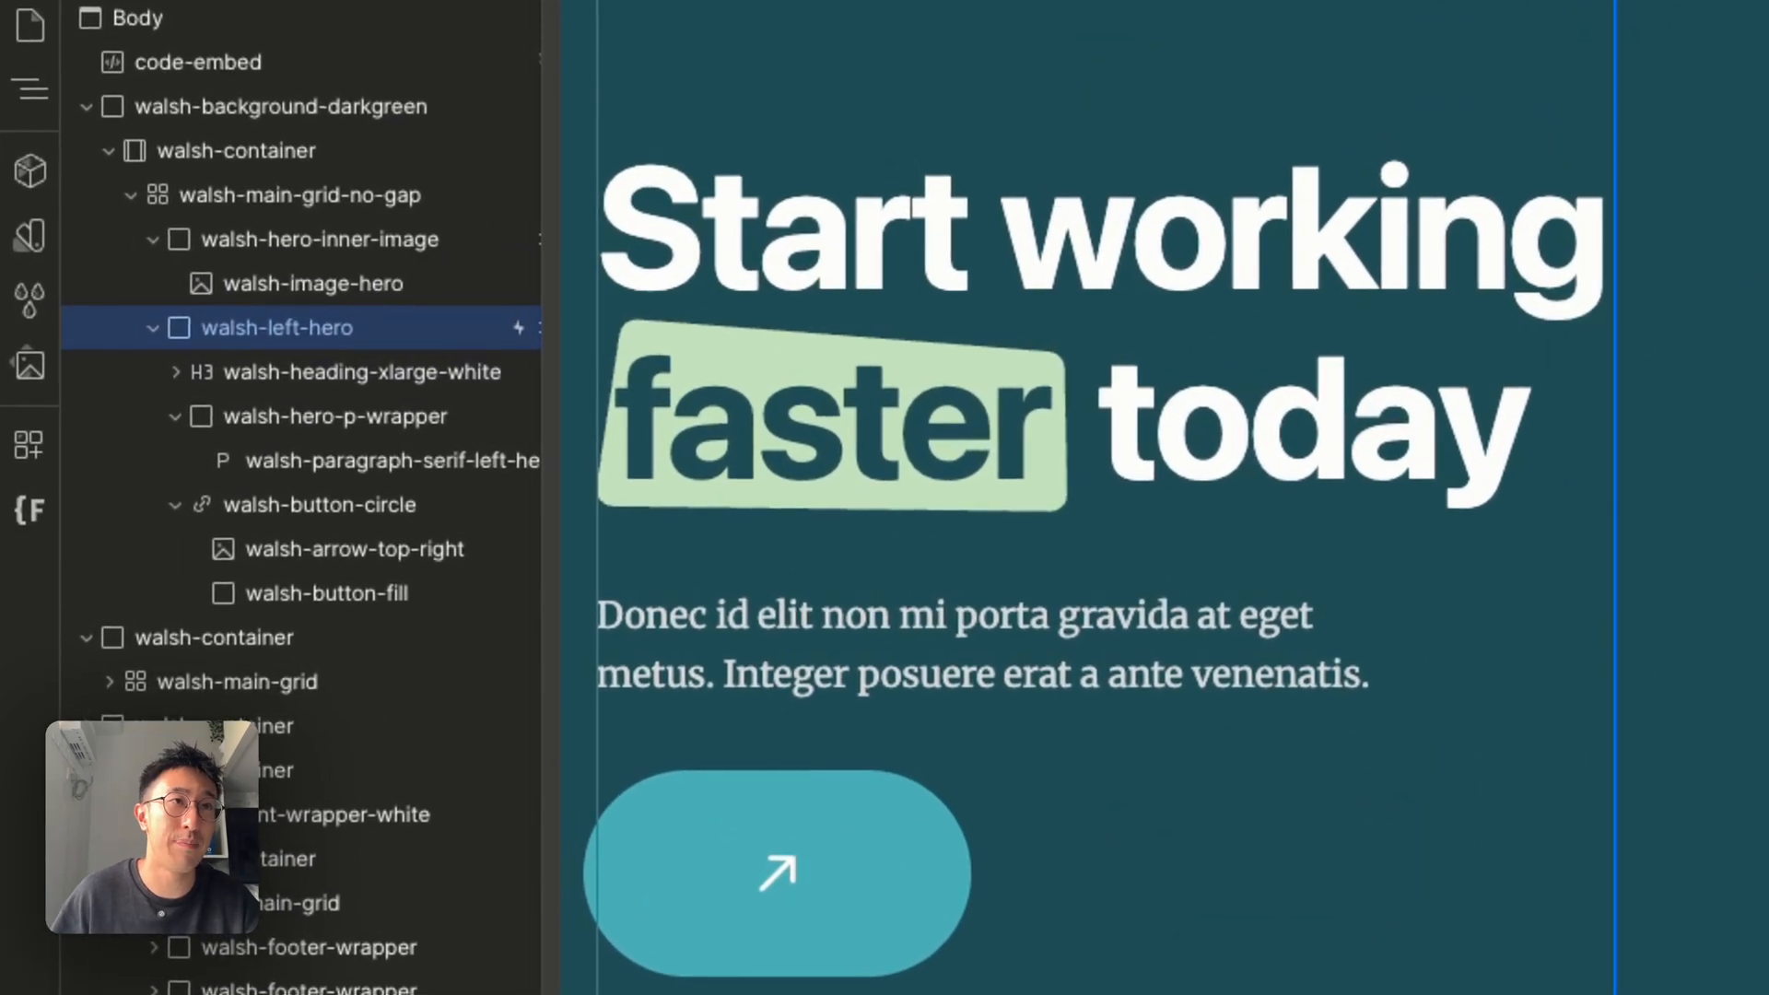
pyautogui.moveTo(247, 357)
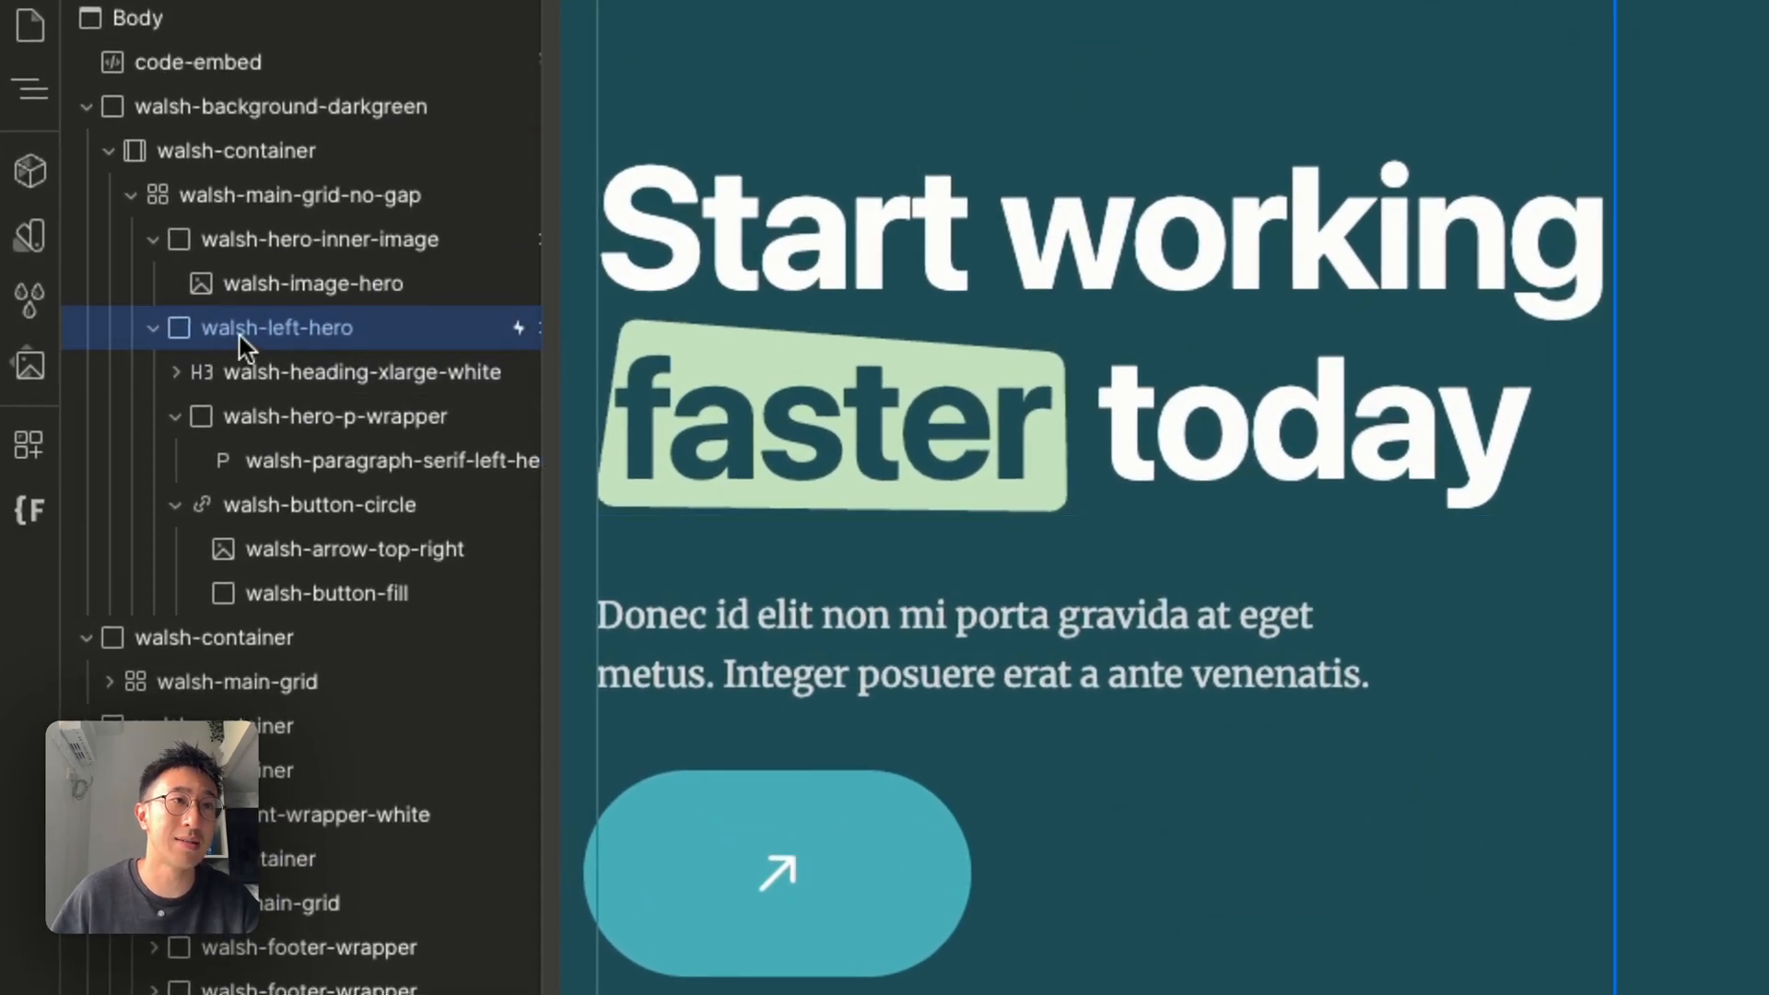
pyautogui.moveTo(295, 339)
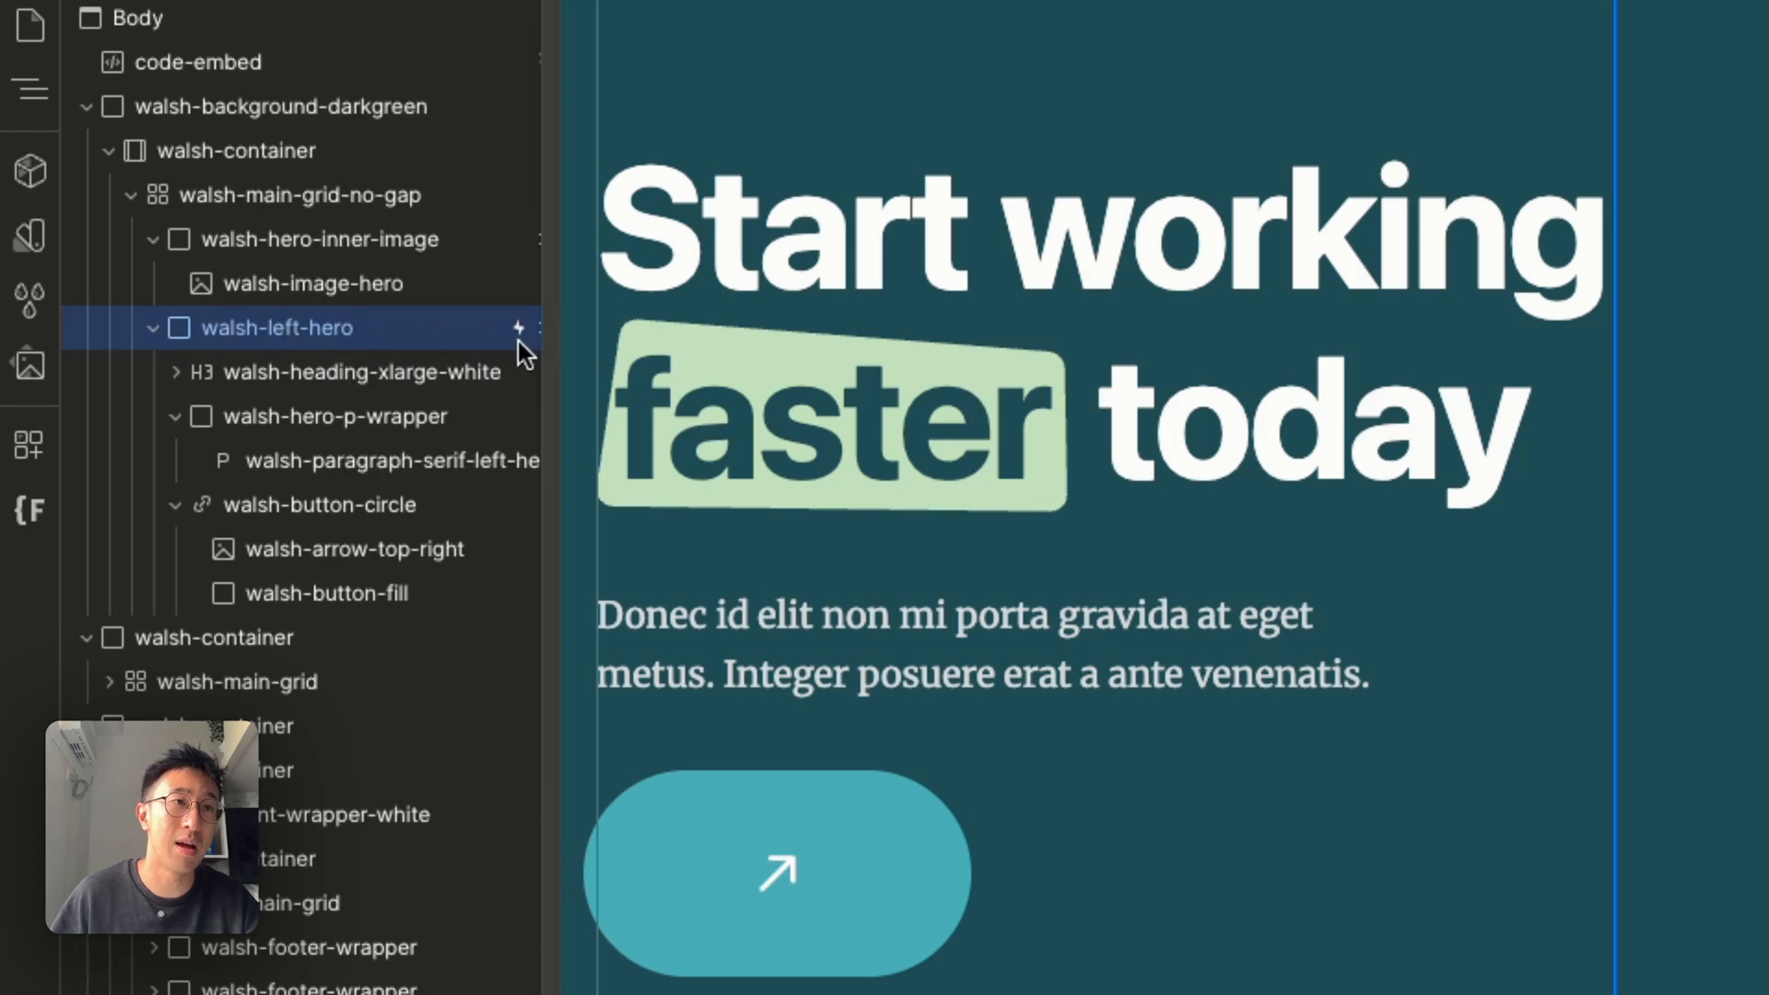
pyautogui.moveTo(520, 332)
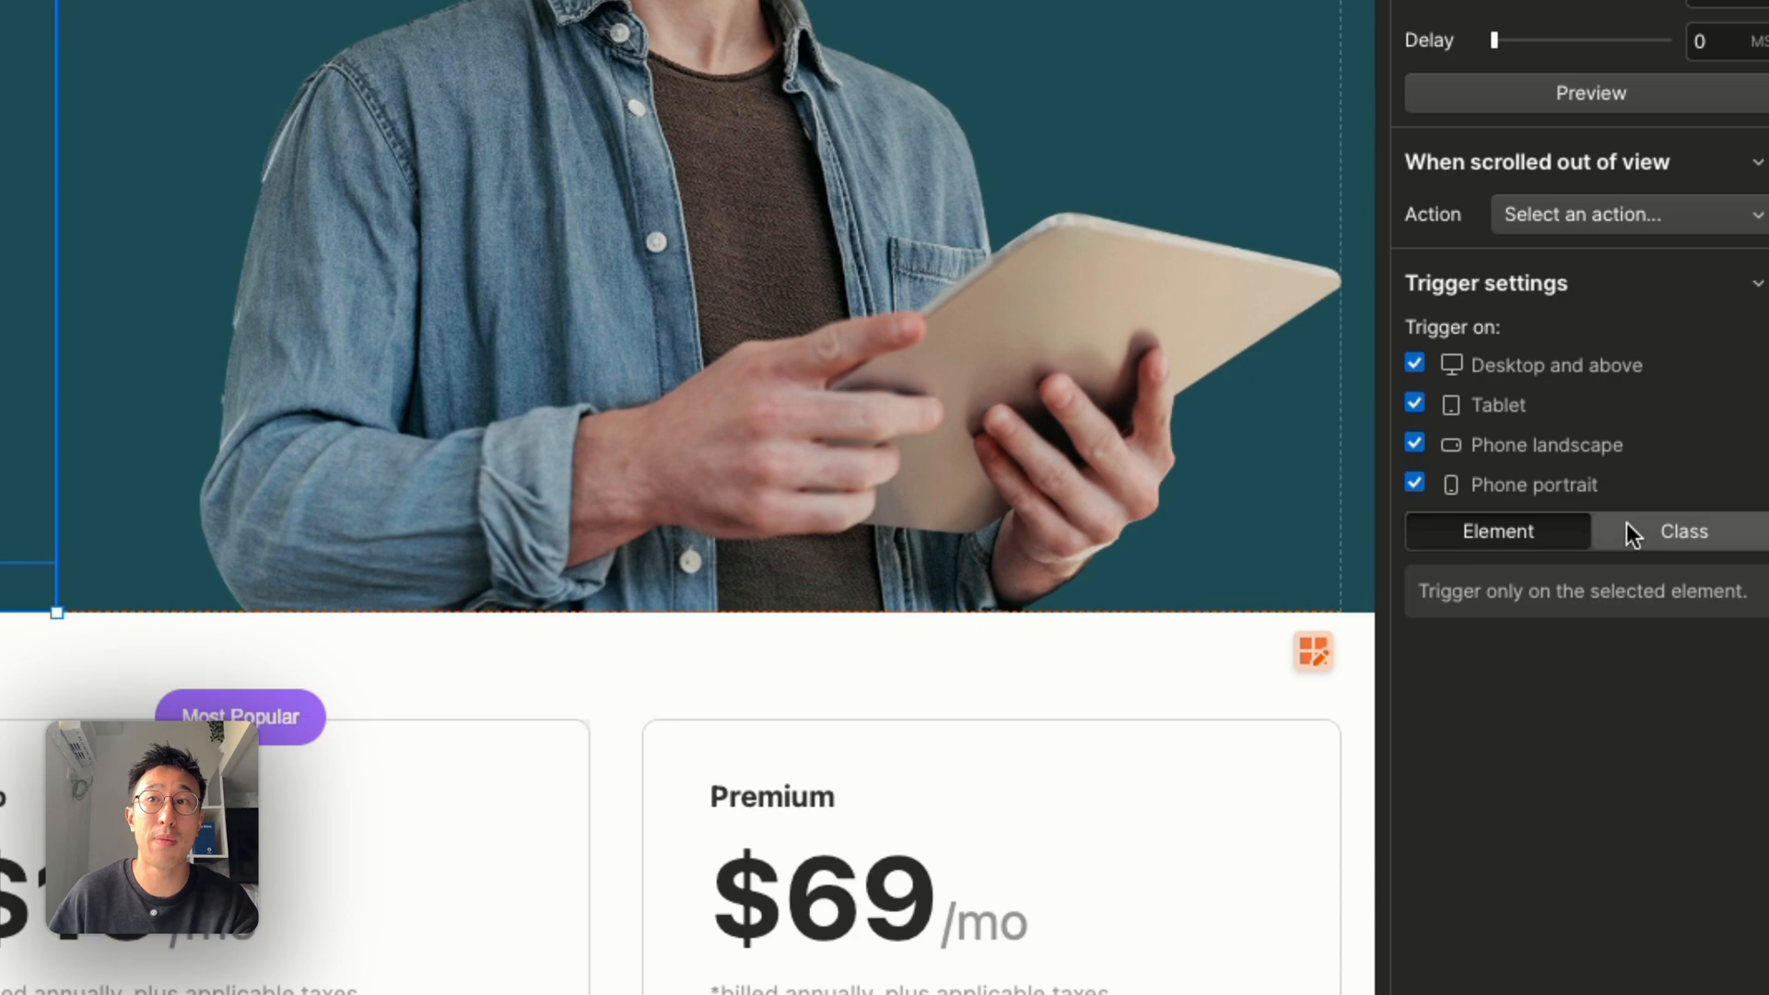
# Select the walsh-image-hero image to edit its interactions.
pyautogui.click(1685, 531)
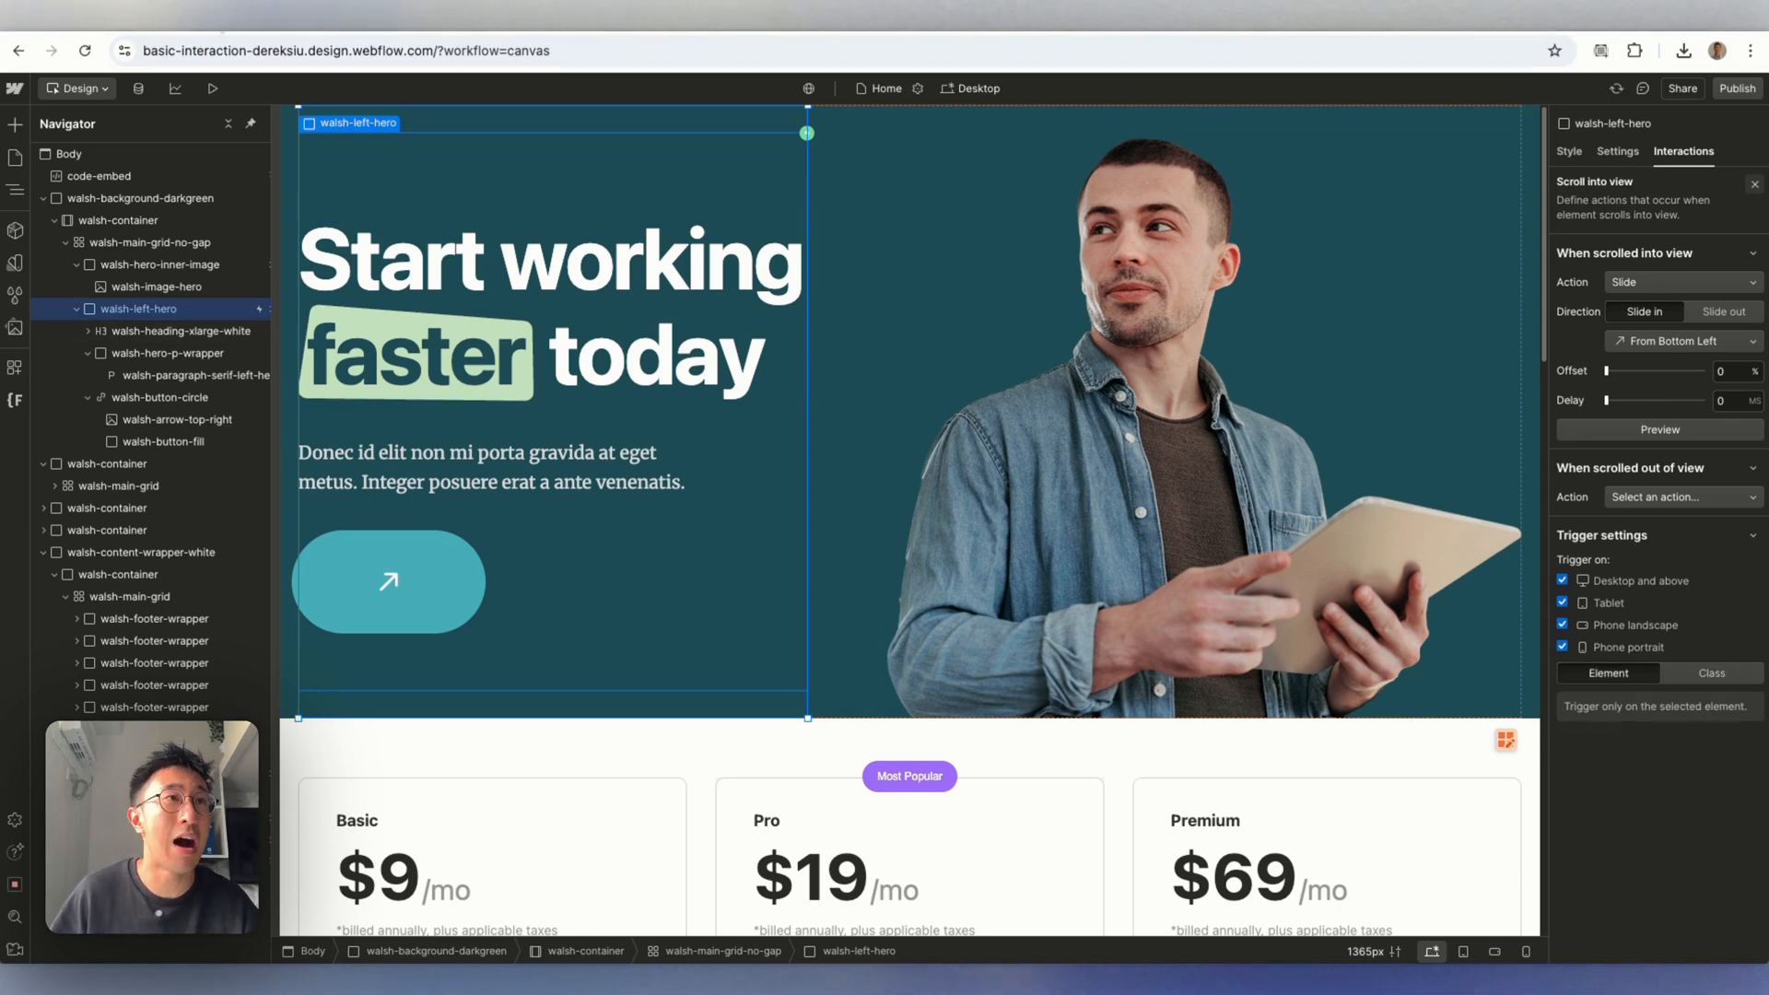
pyautogui.click(212, 89)
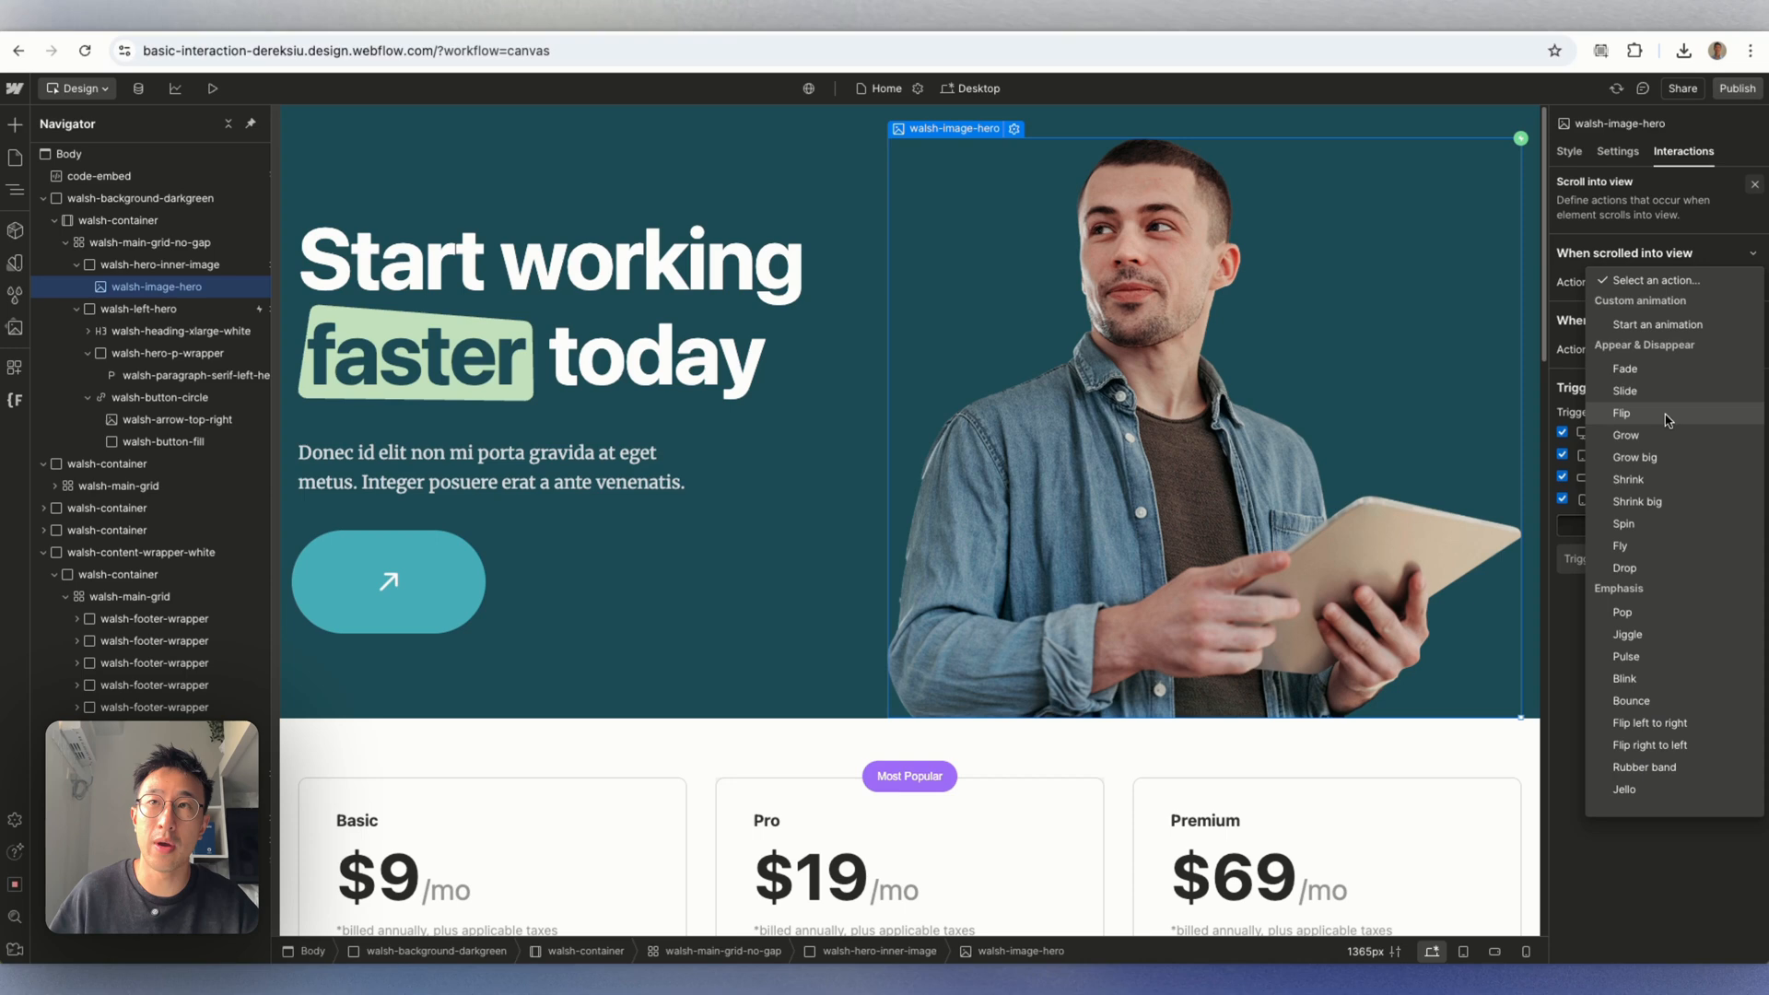
# Make the hero image Slide in From Bottom Right and preview the effect.
pyautogui.click(1626, 391)
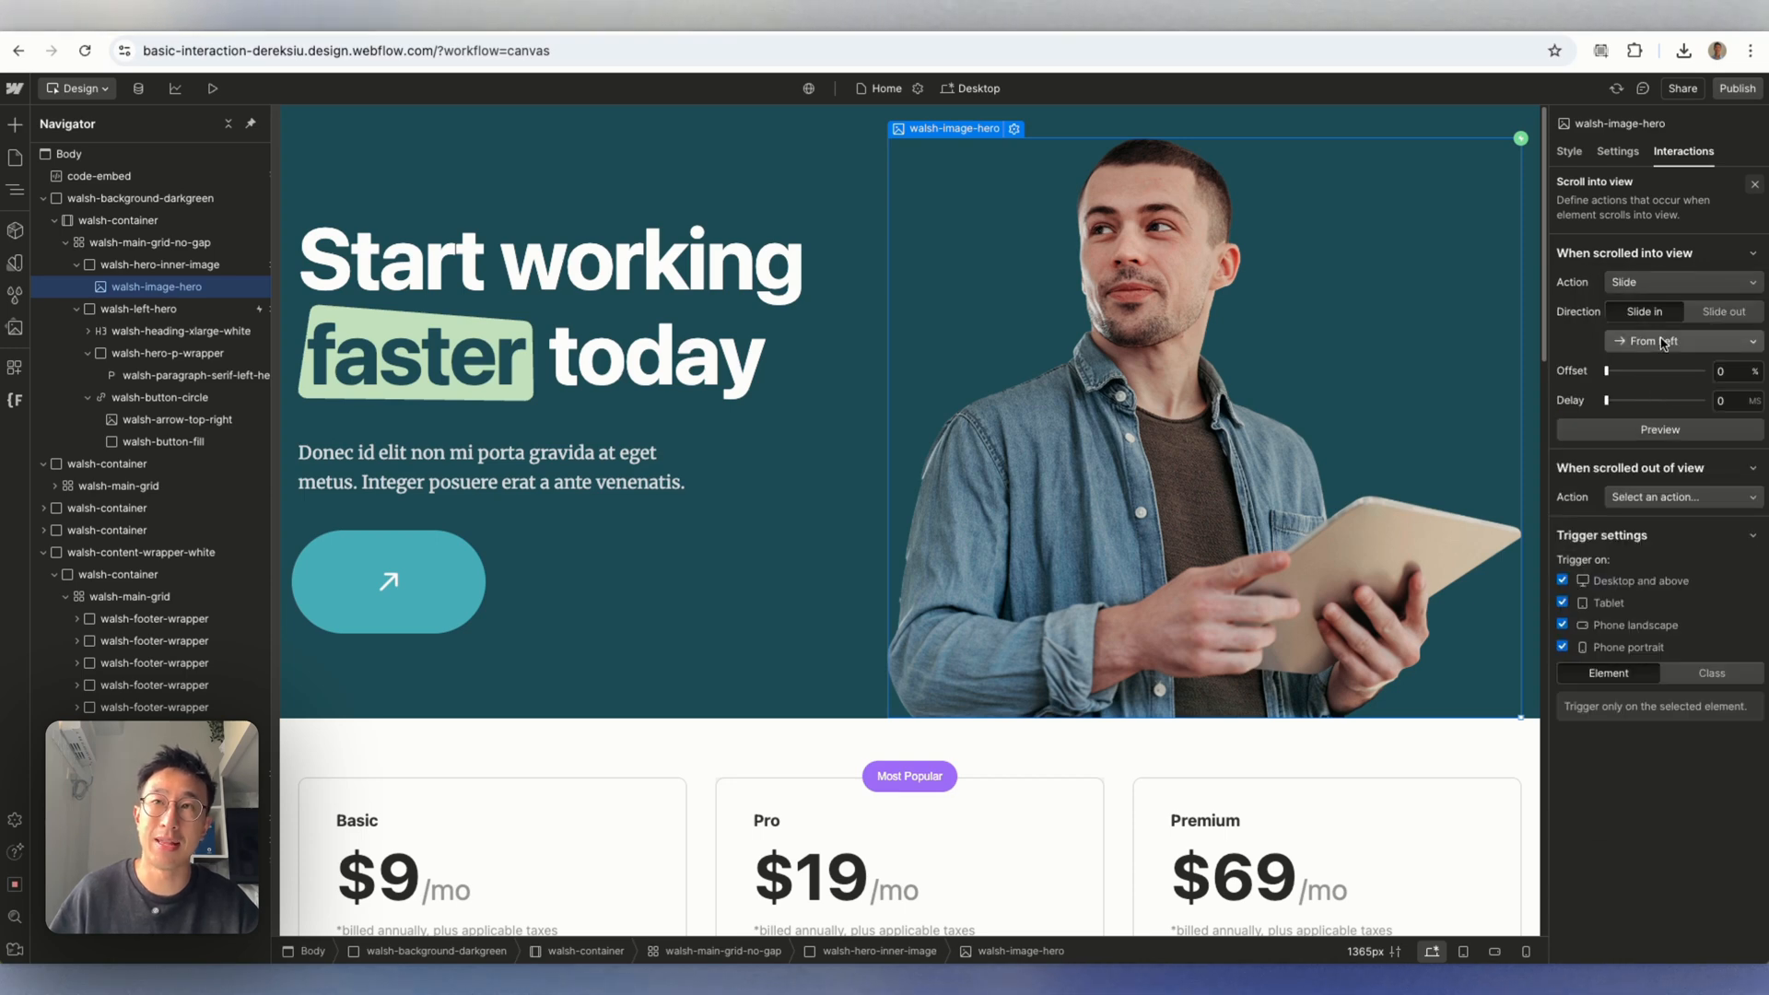
pyautogui.click(1682, 341)
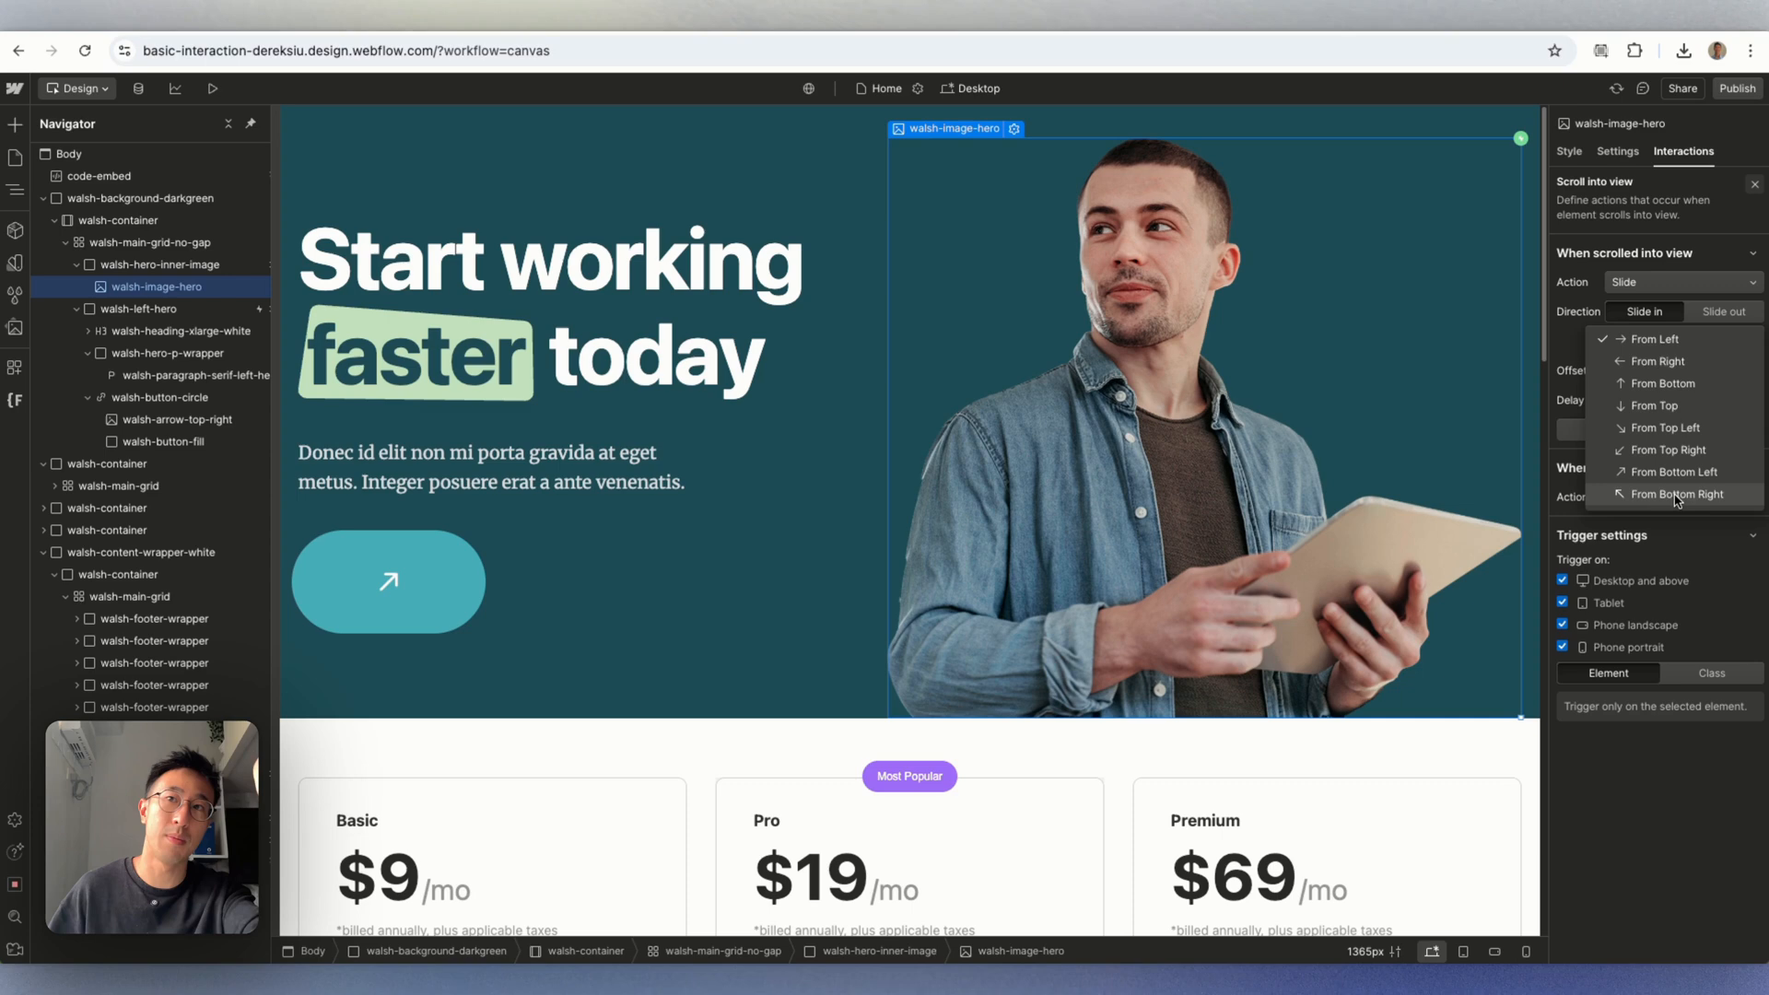
pyautogui.click(1675, 494)
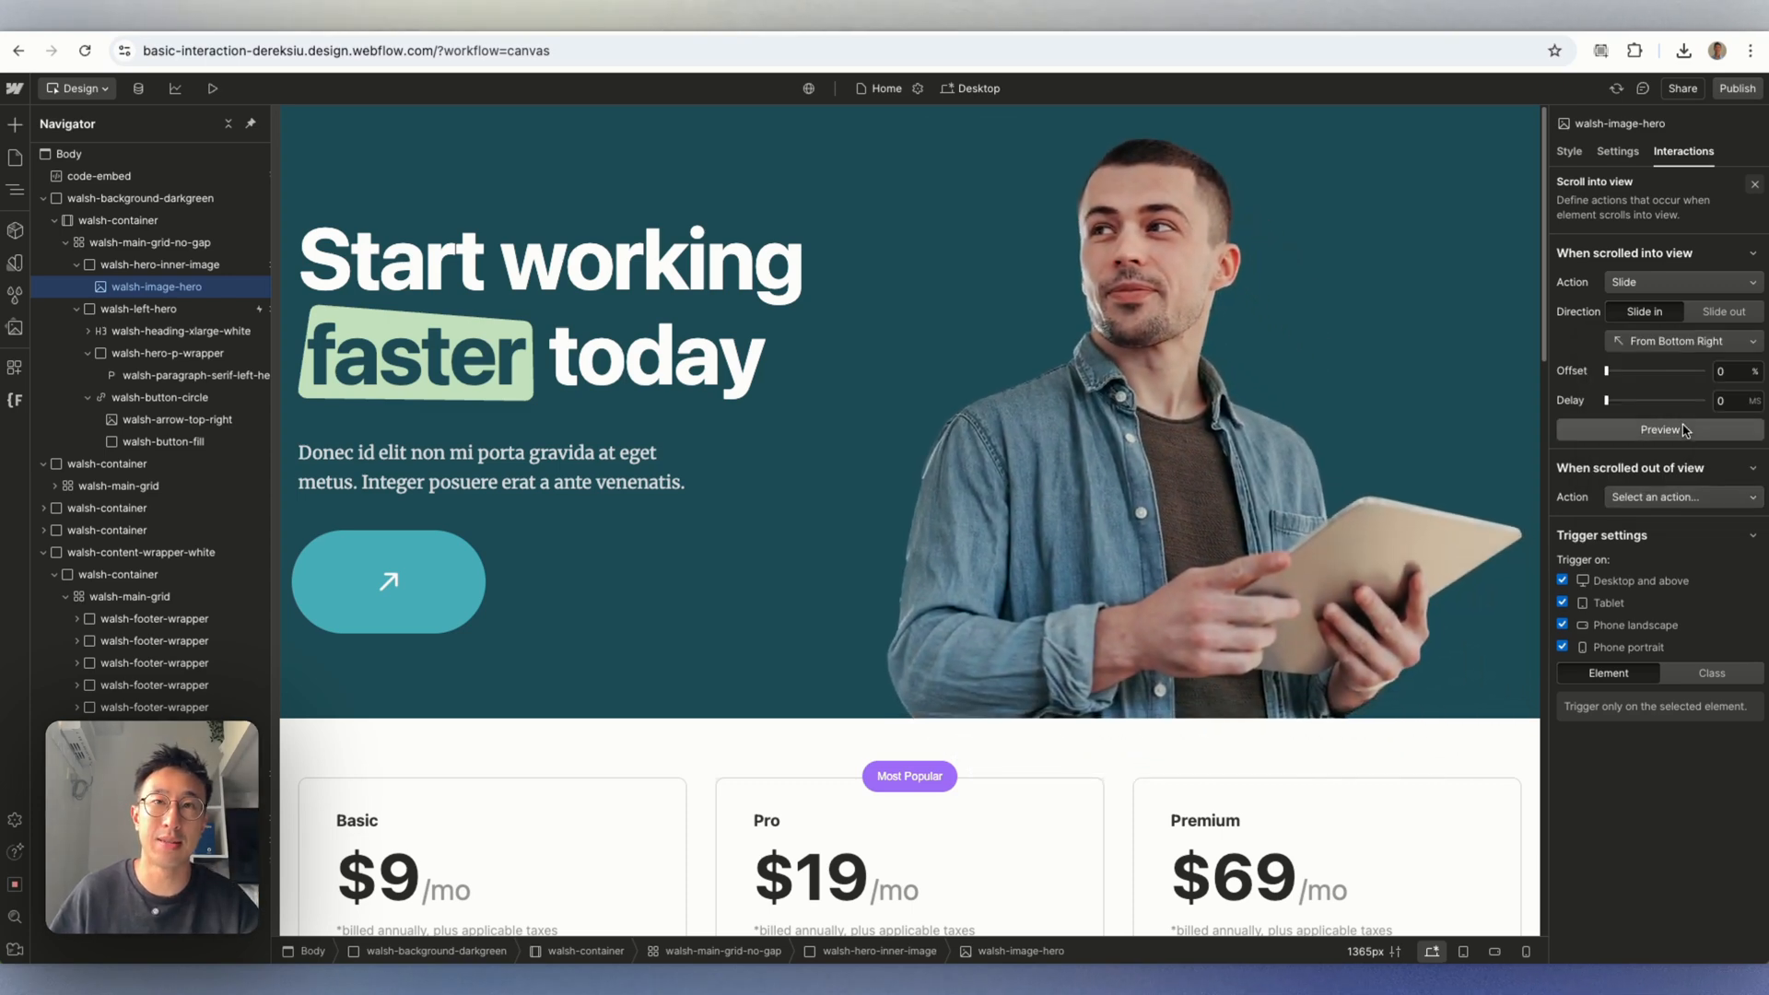
pyautogui.click(212, 89)
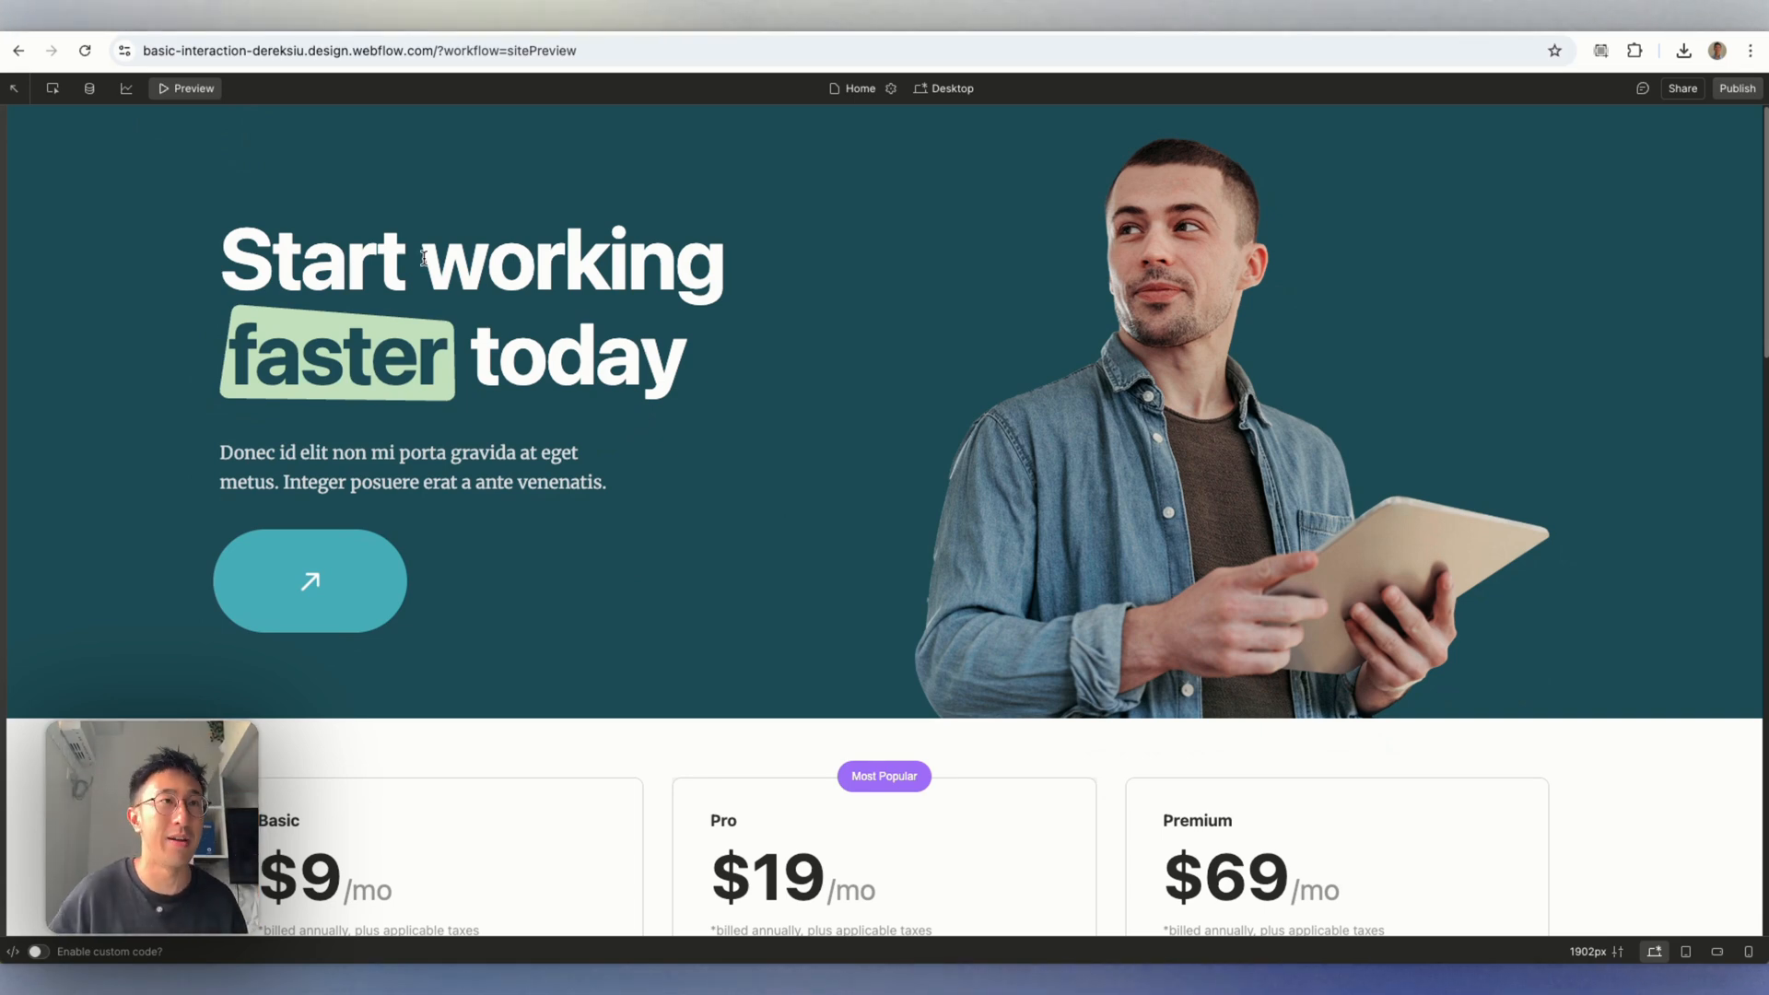
pyautogui.click(184, 88)
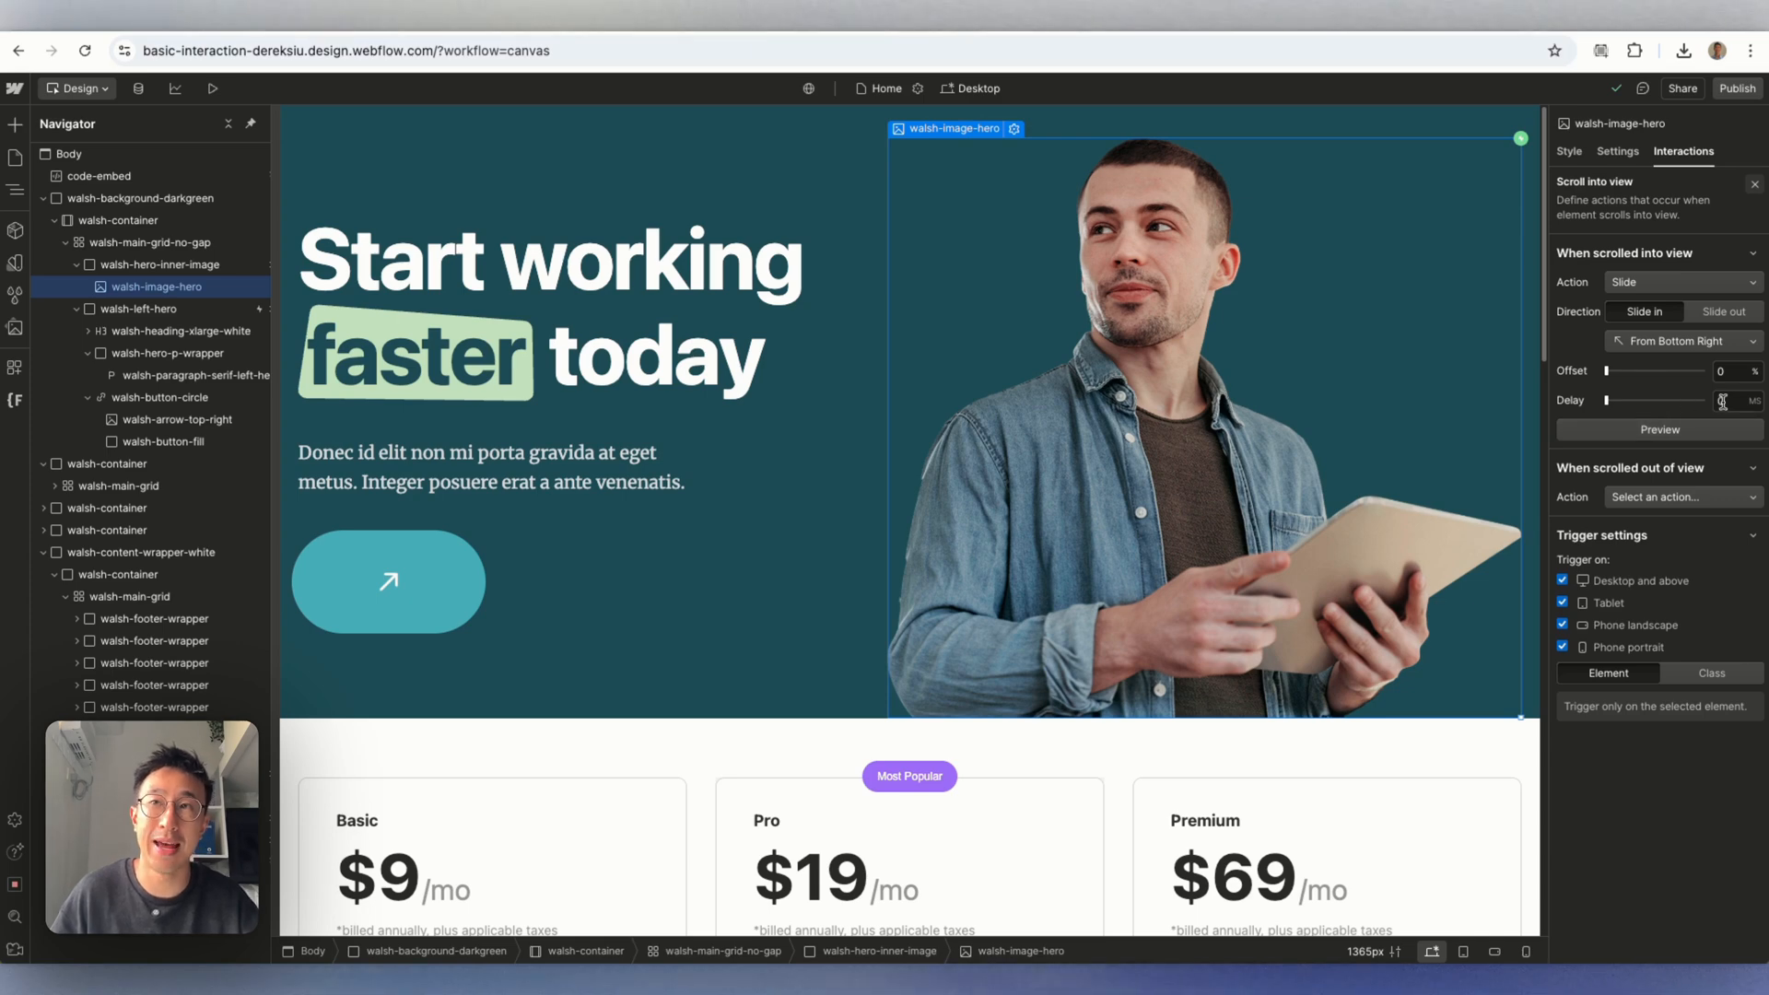
# Give the hero image slide-in a 1200 ms delay and preview it.
pyautogui.click(1725, 400)
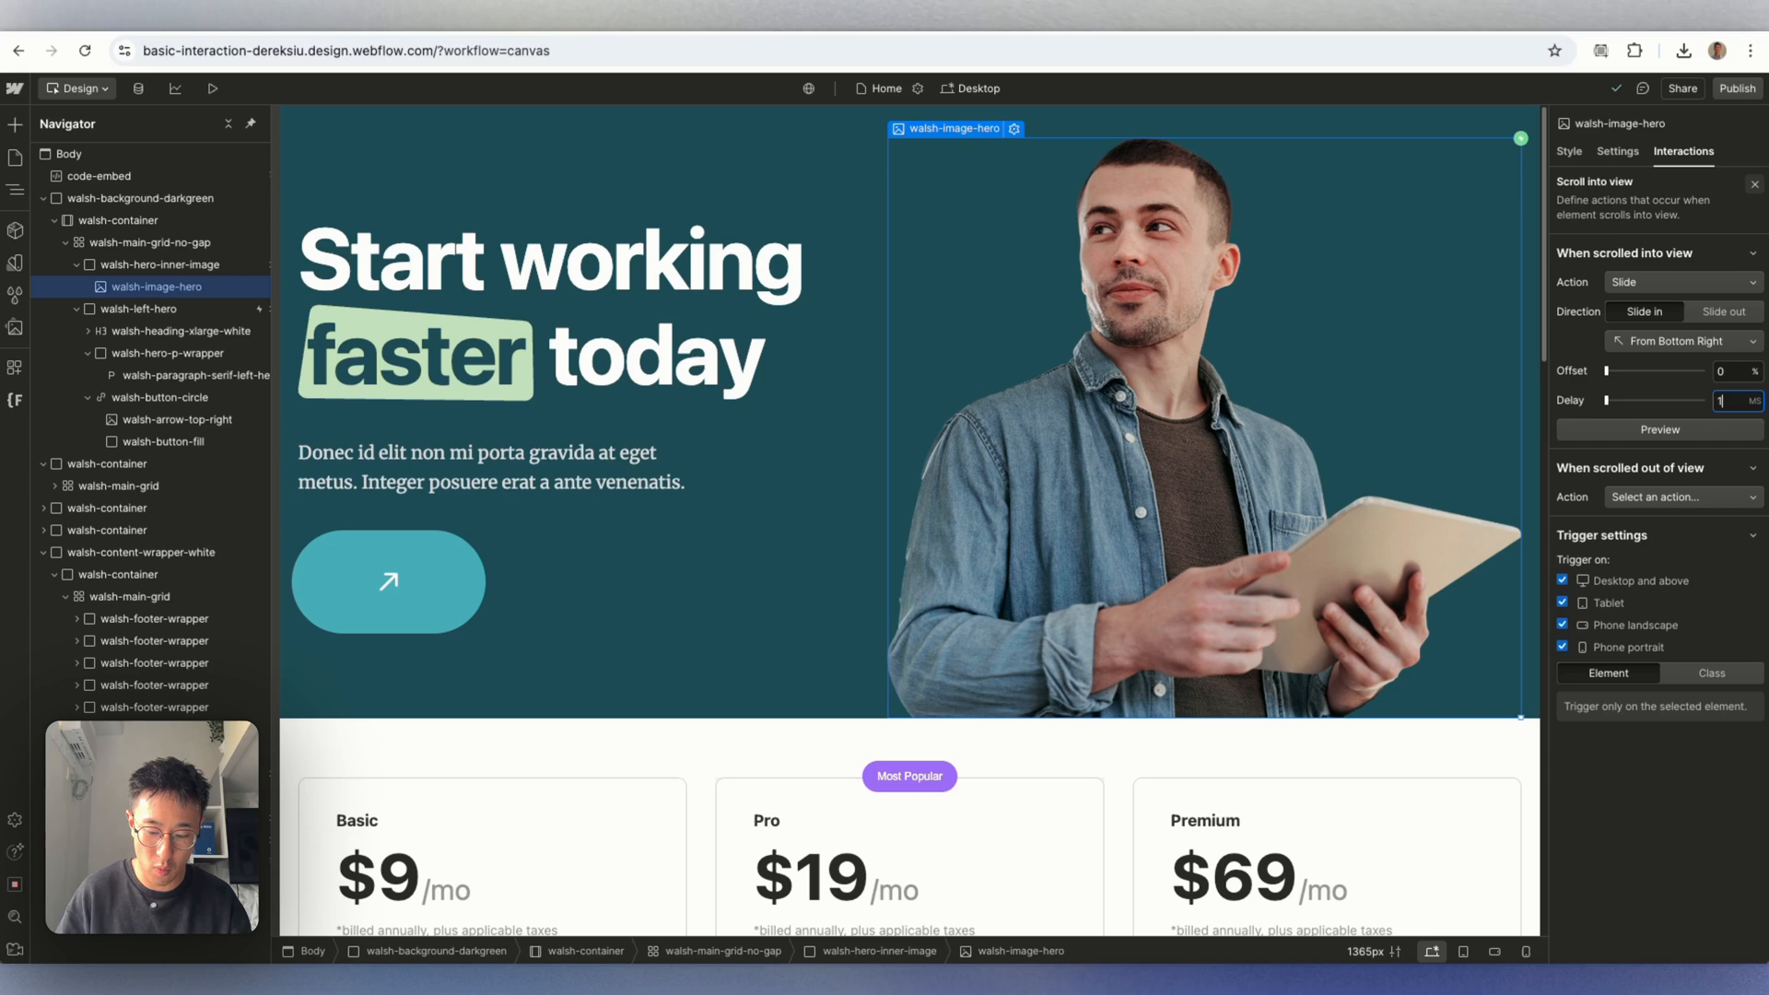
pyautogui.write('1200')
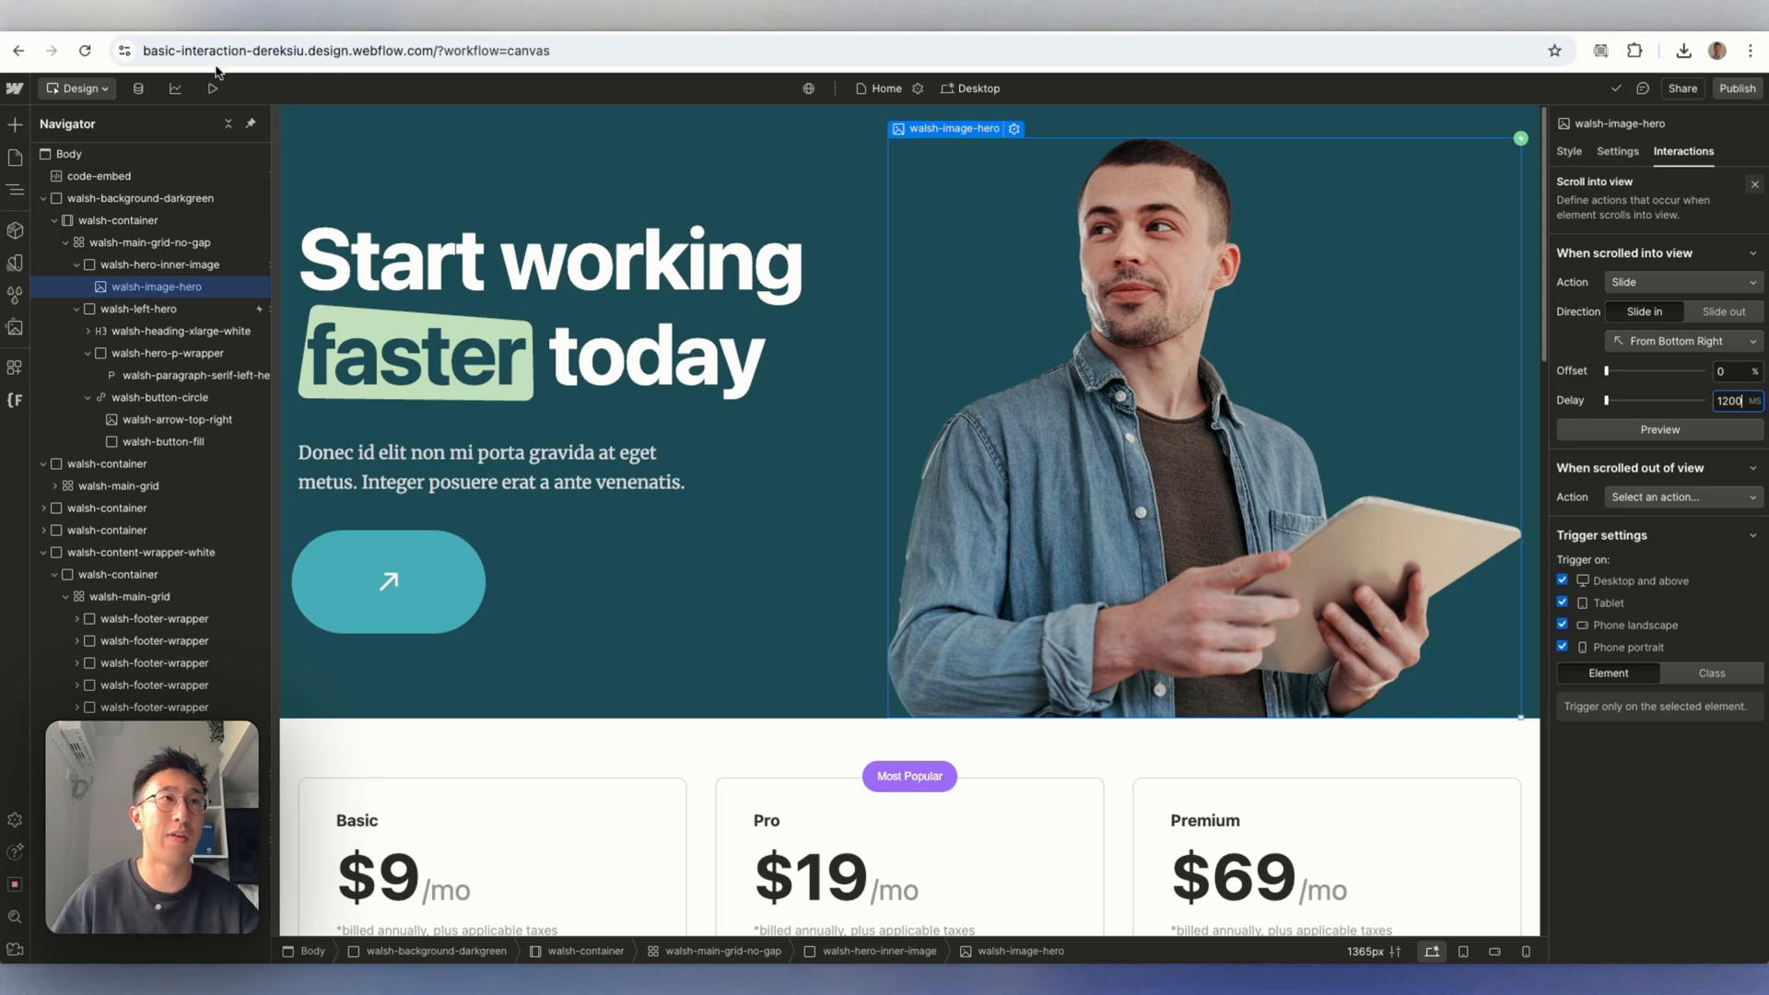
pyautogui.click(212, 89)
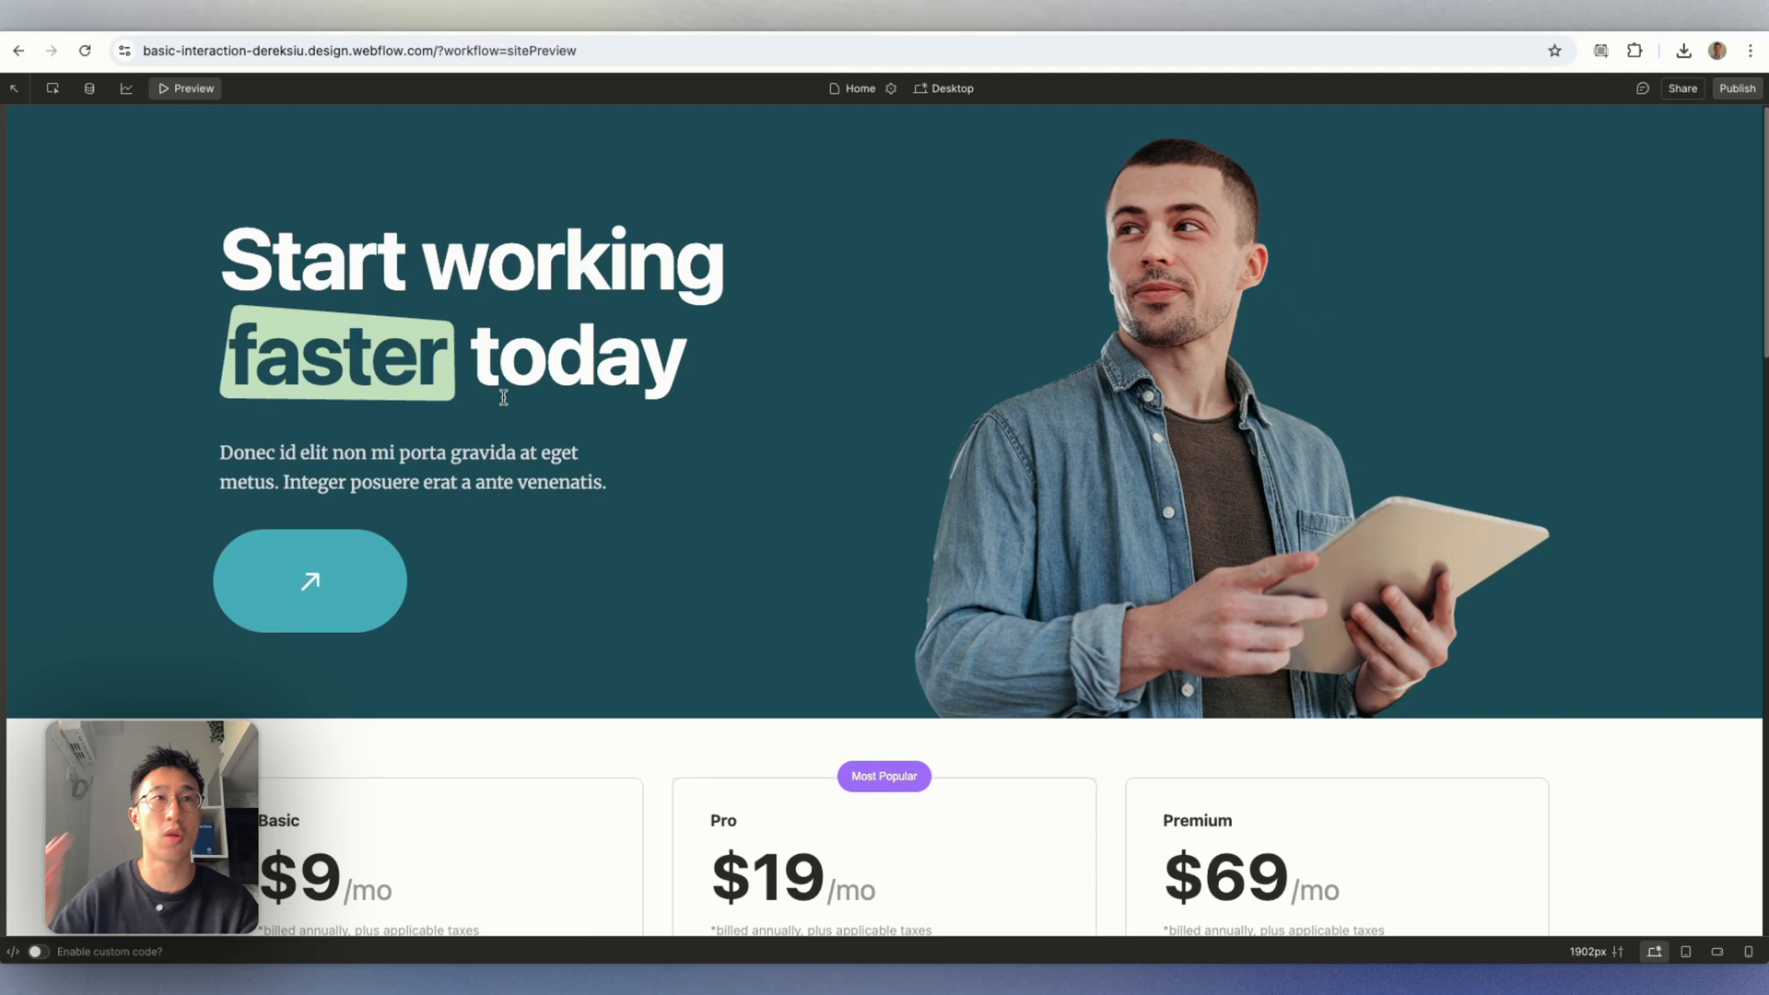
pyautogui.moveTo(192, 88)
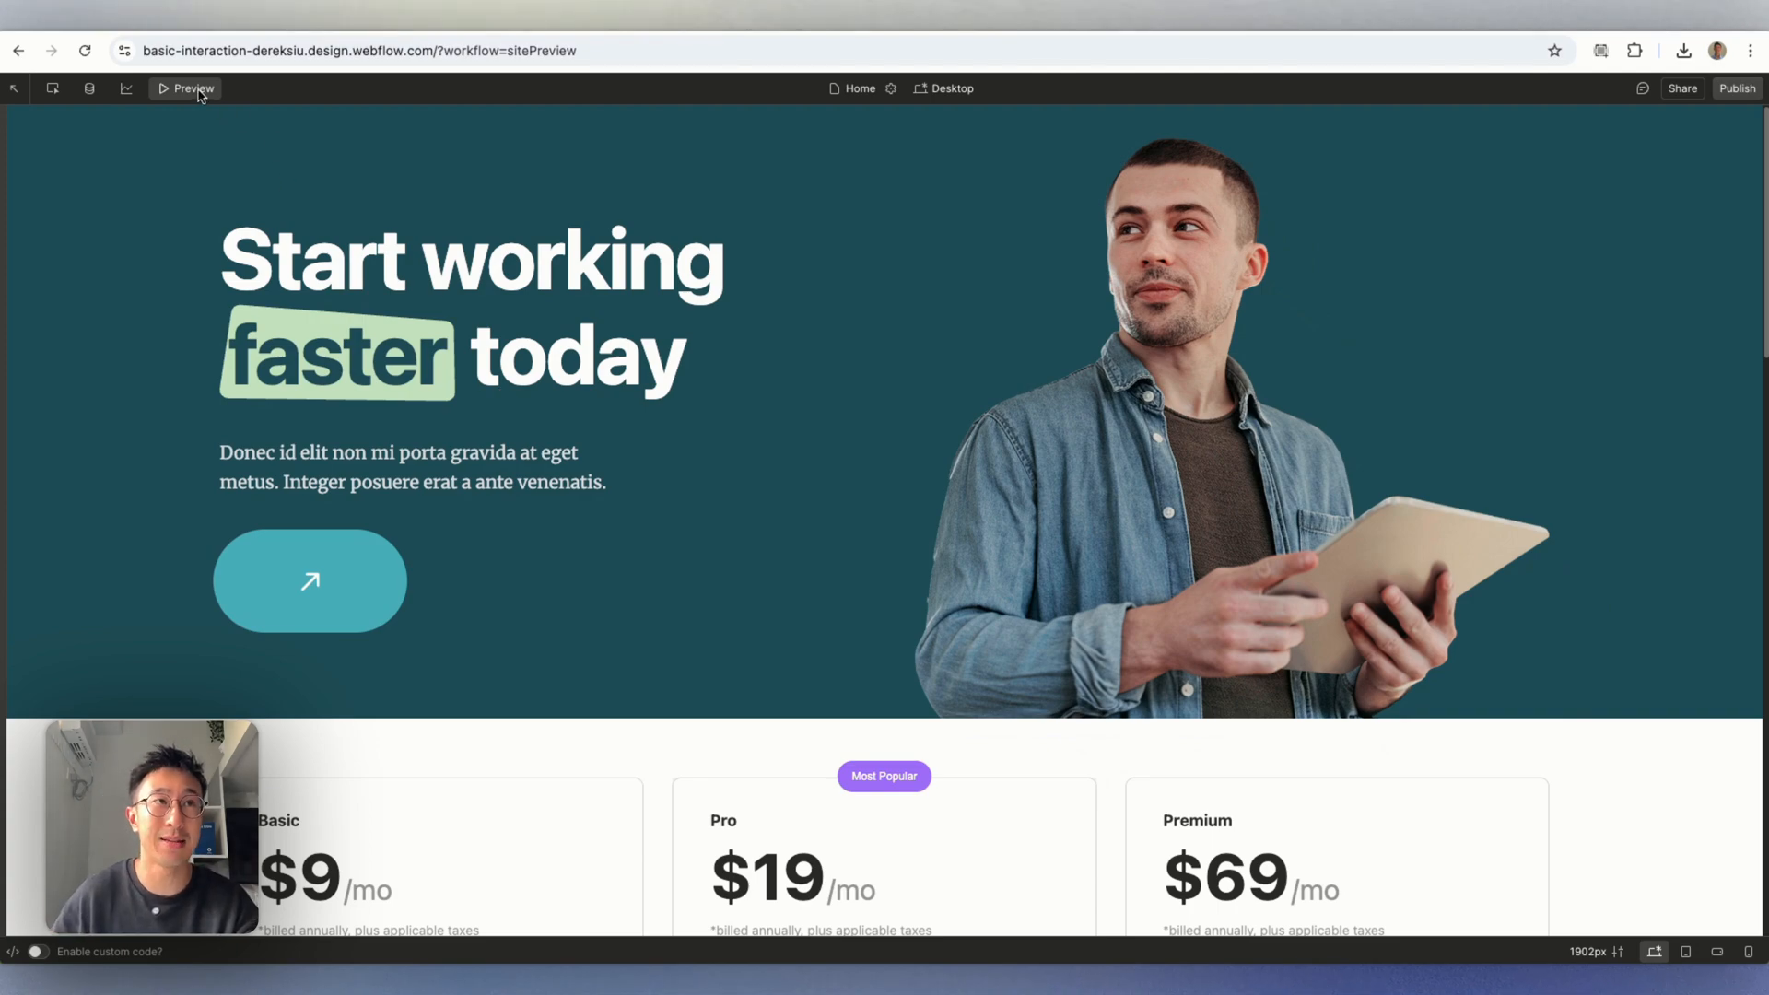
pyautogui.click(188, 89)
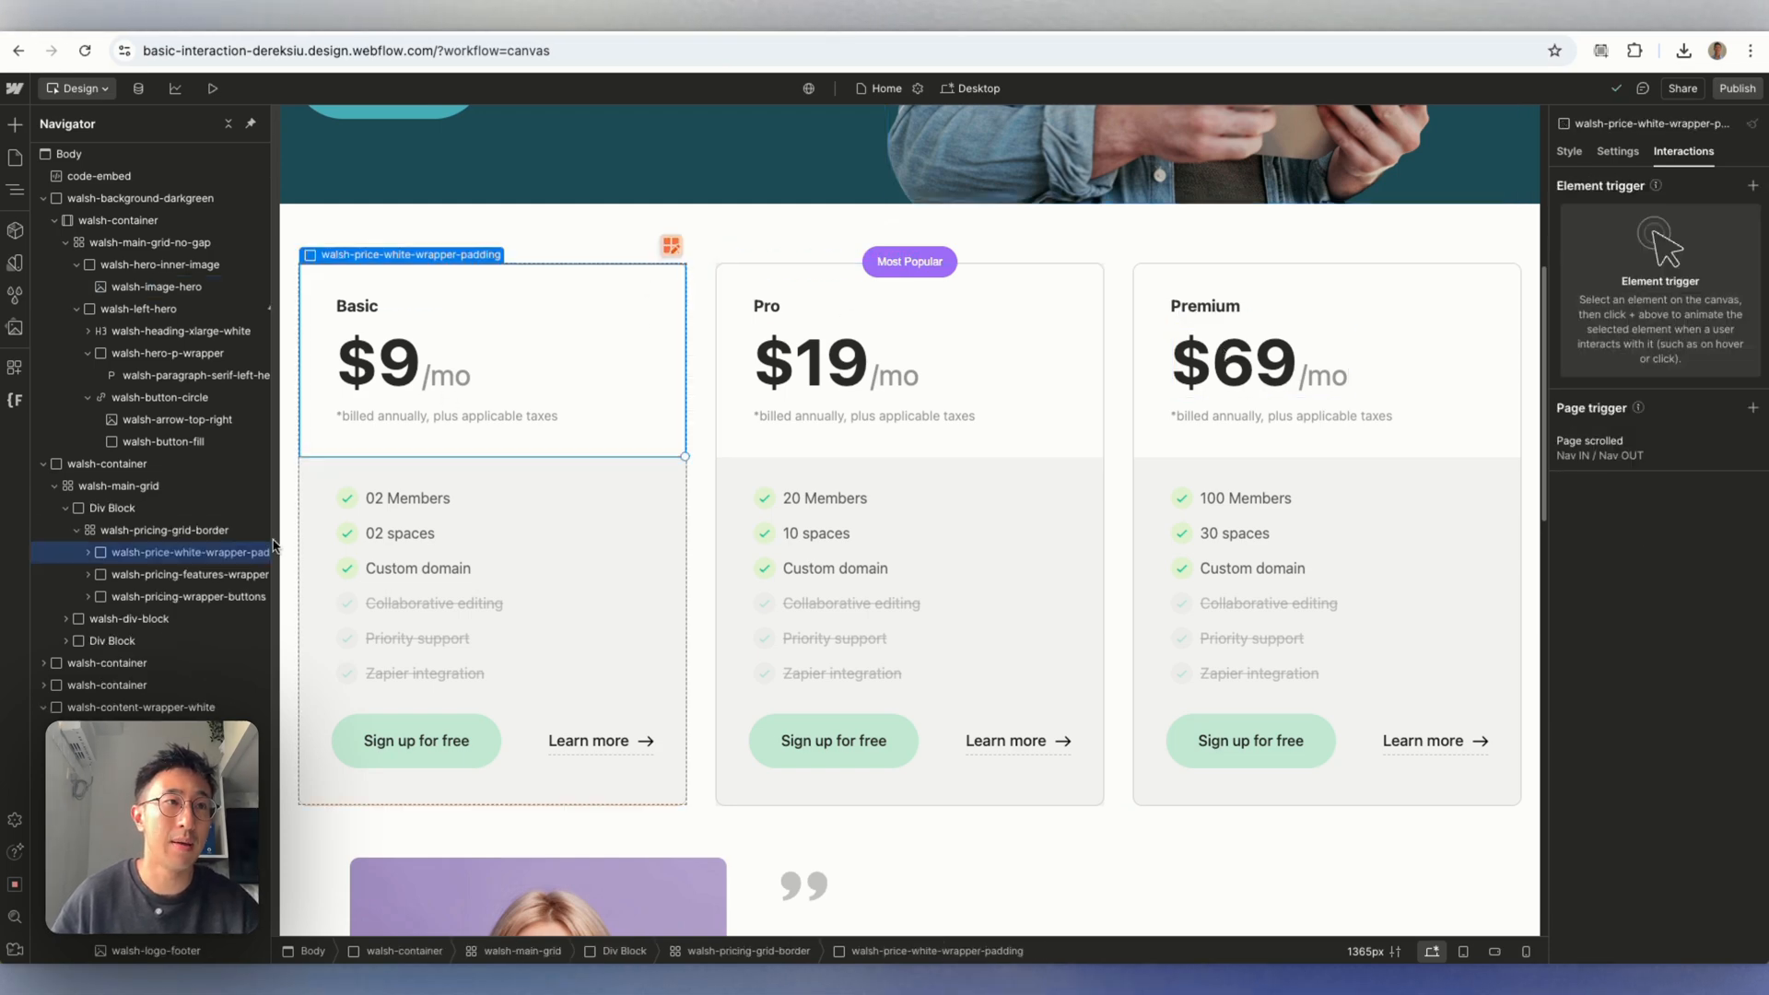
# Select the Basic pricing card on the canvas.
pyautogui.click(164, 531)
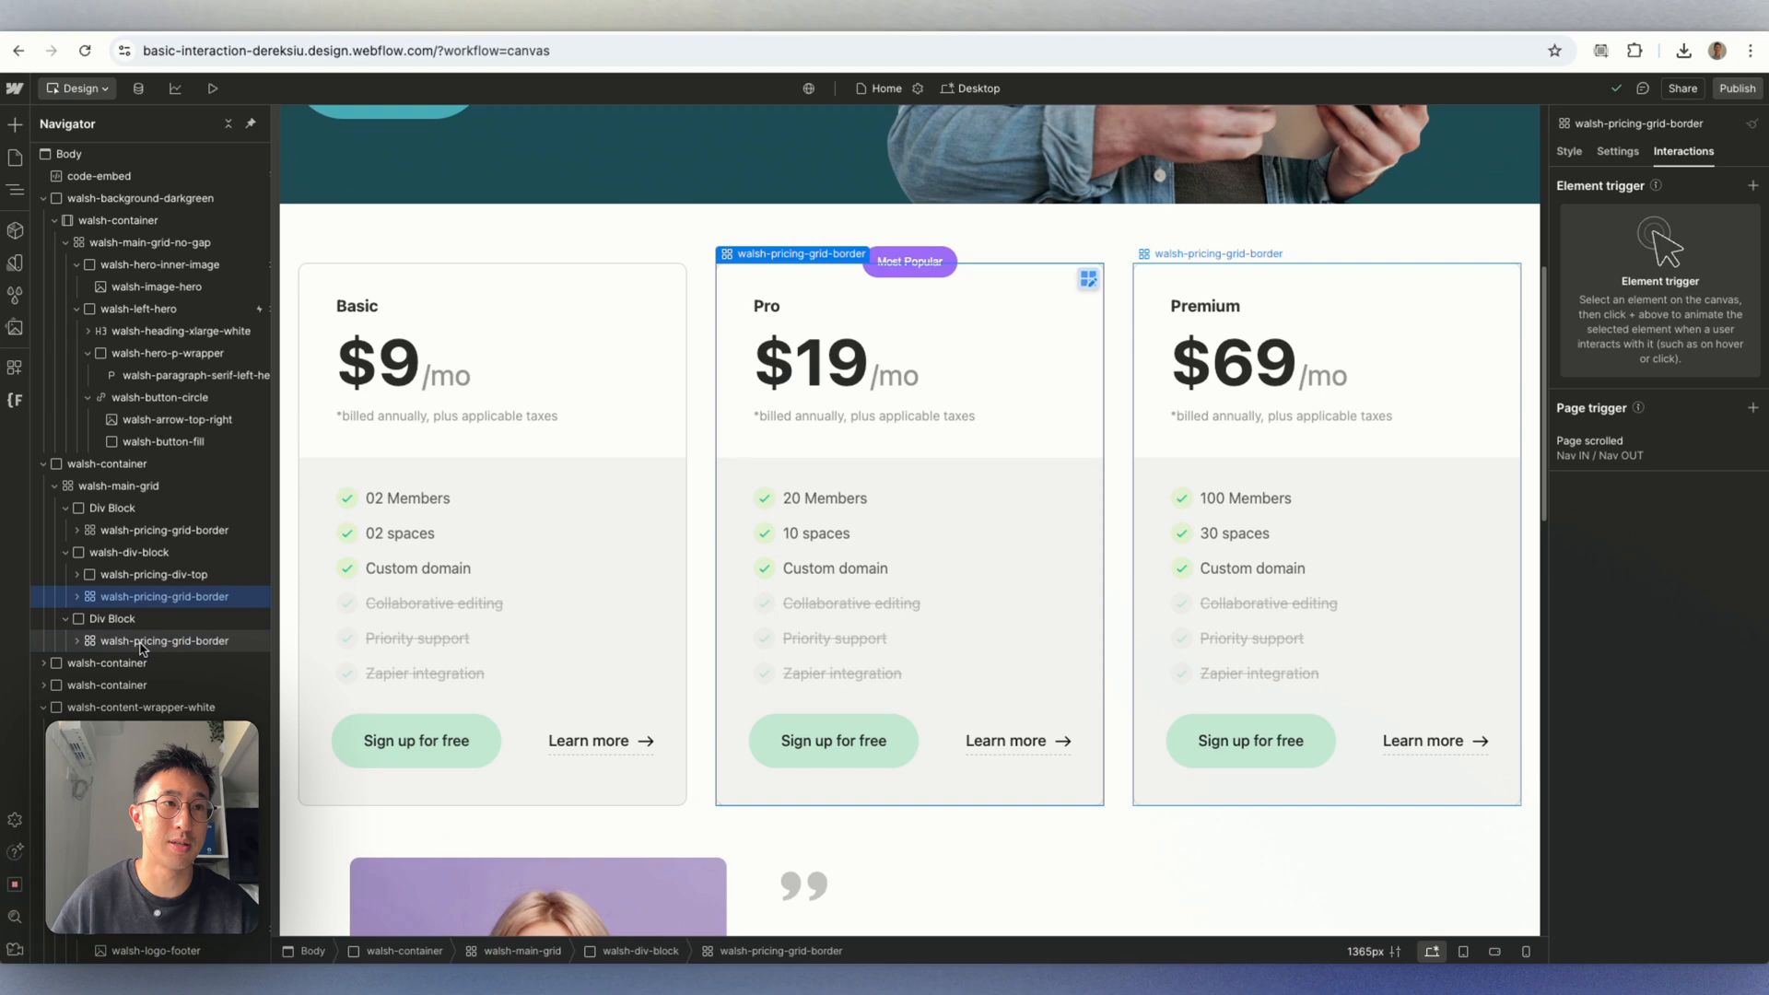
pyautogui.click(163, 531)
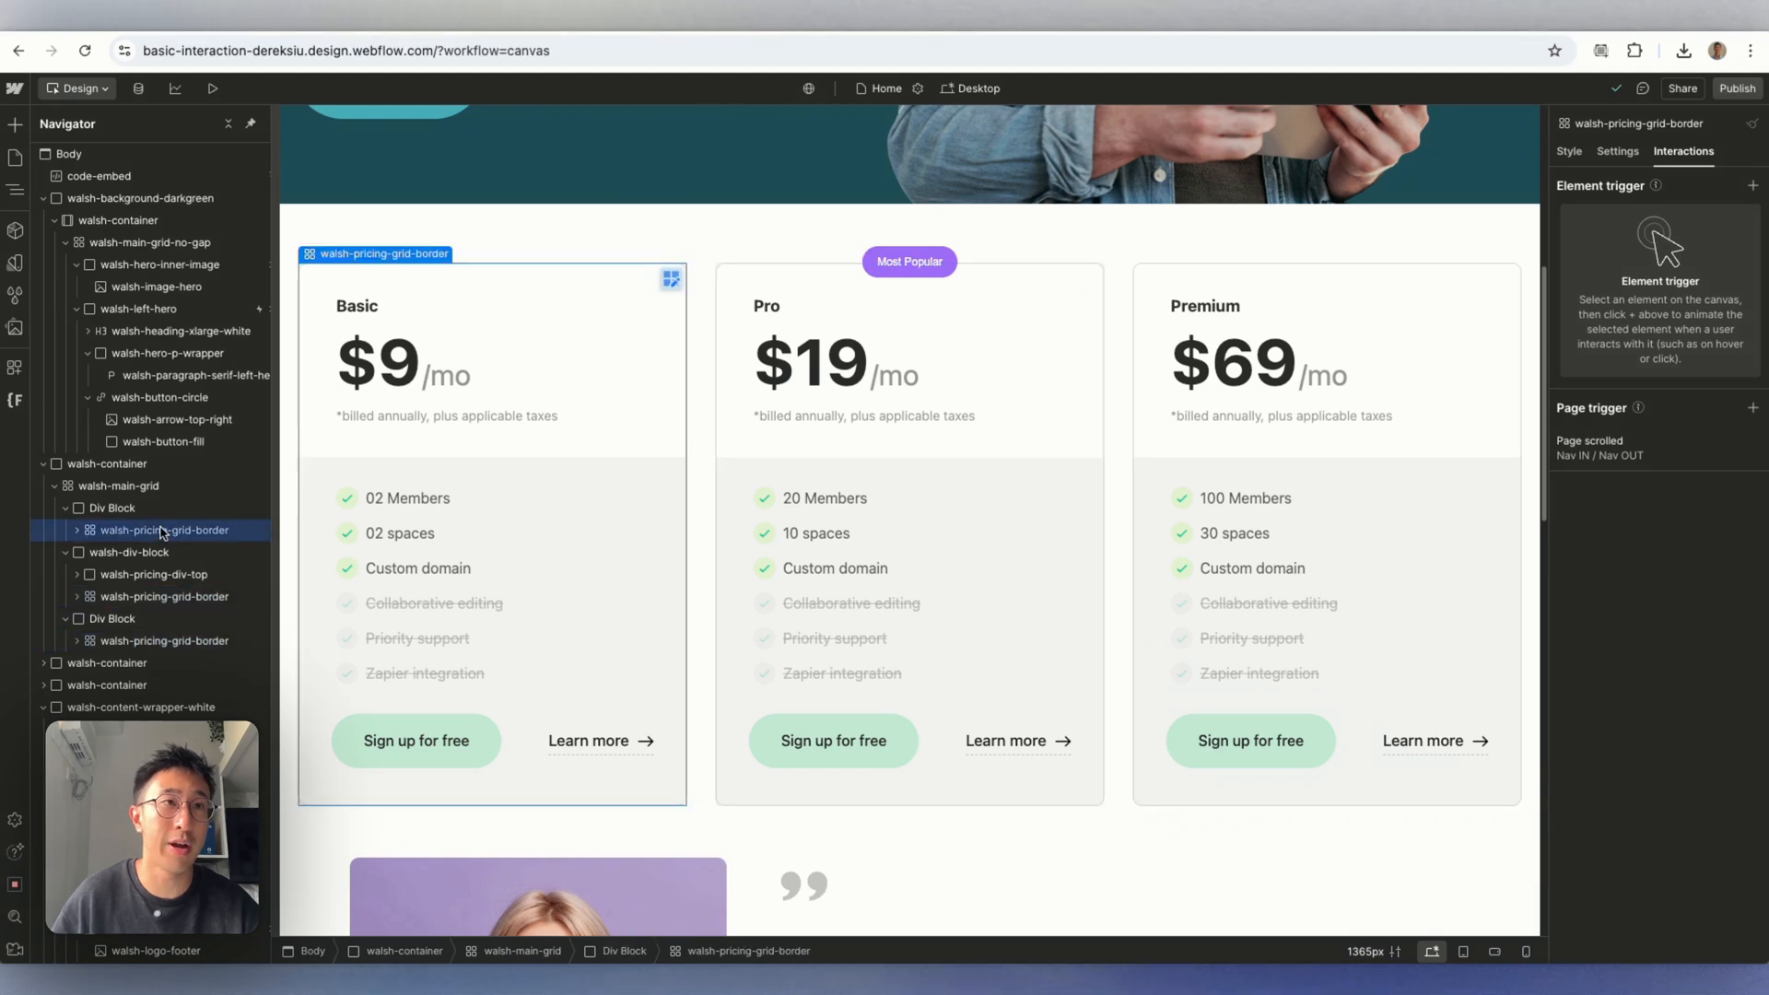
pyautogui.moveTo(779, 312)
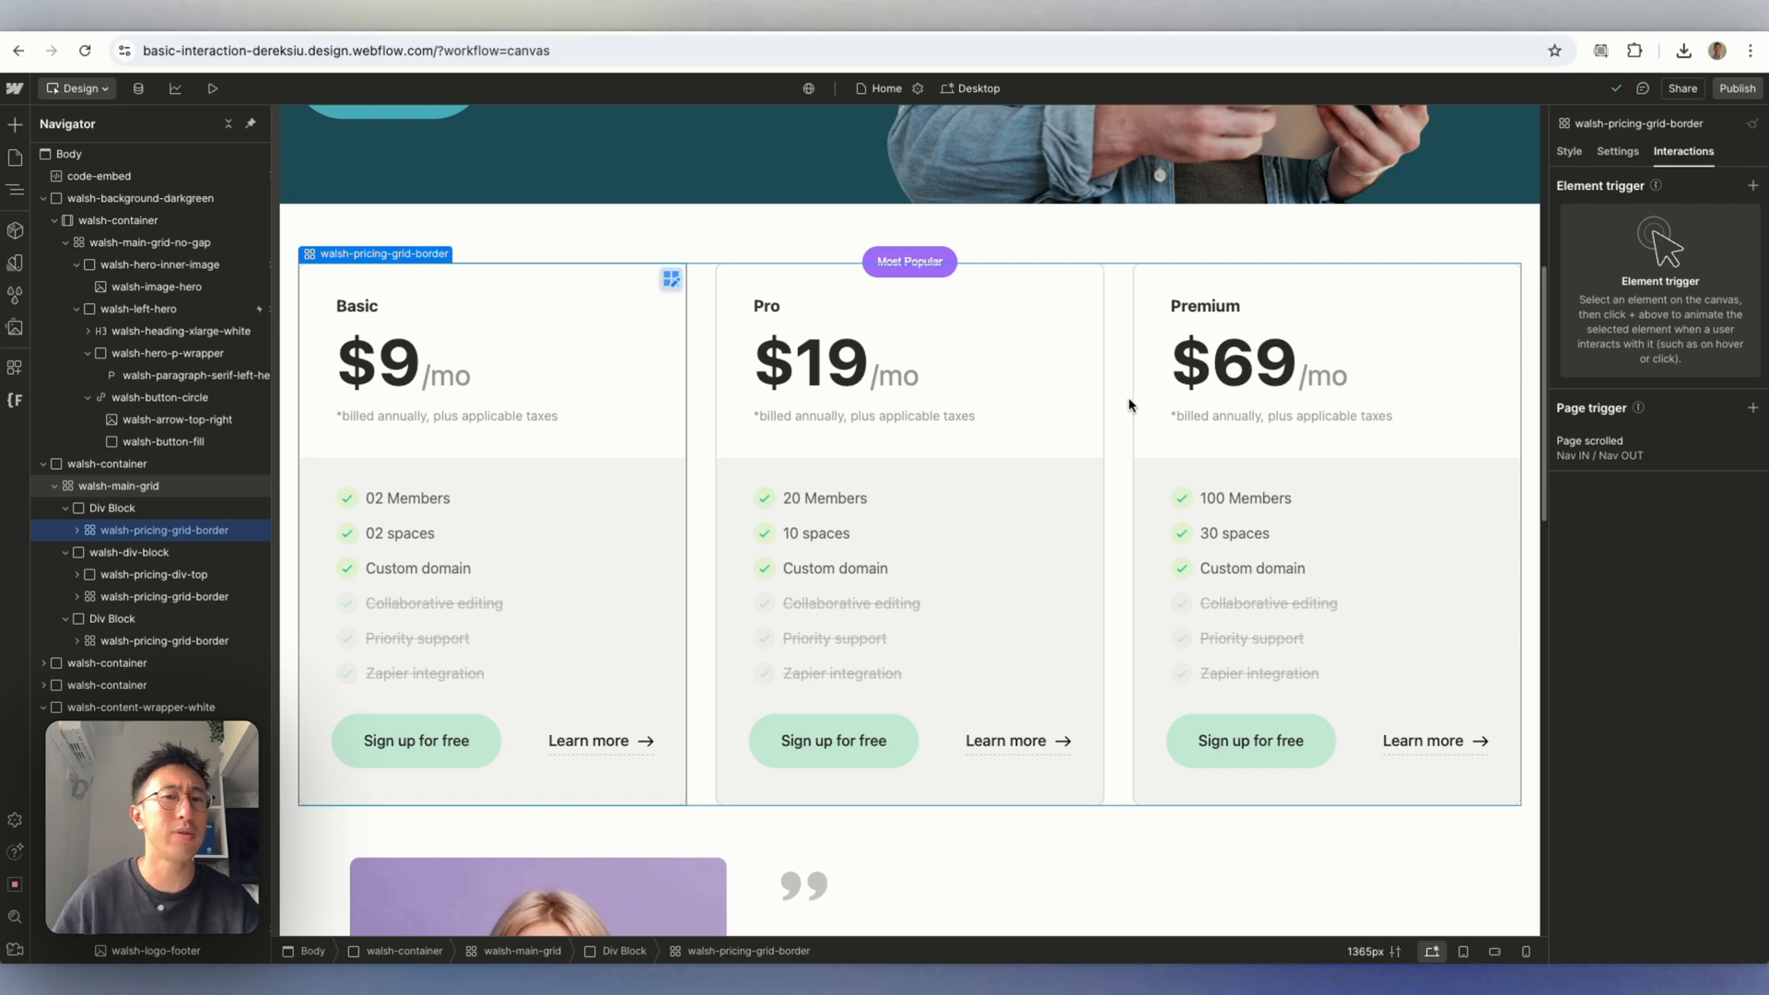
pyautogui.click(164, 531)
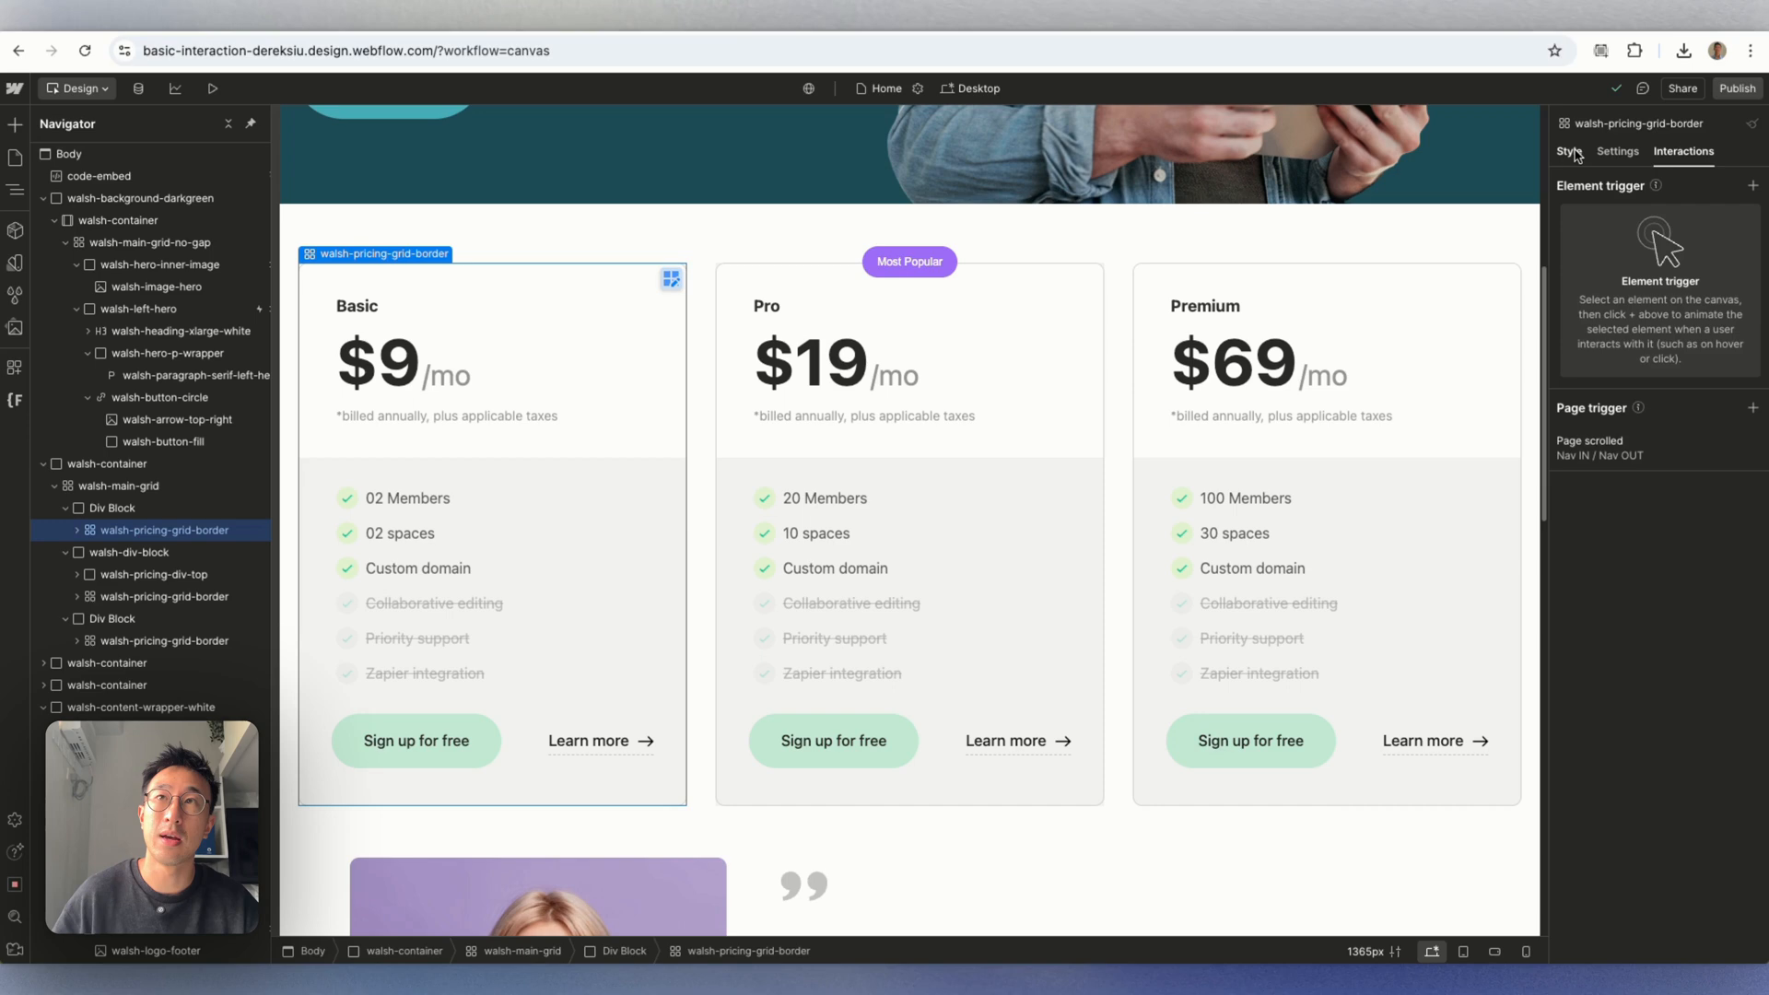
pyautogui.moveTo(1743, 201)
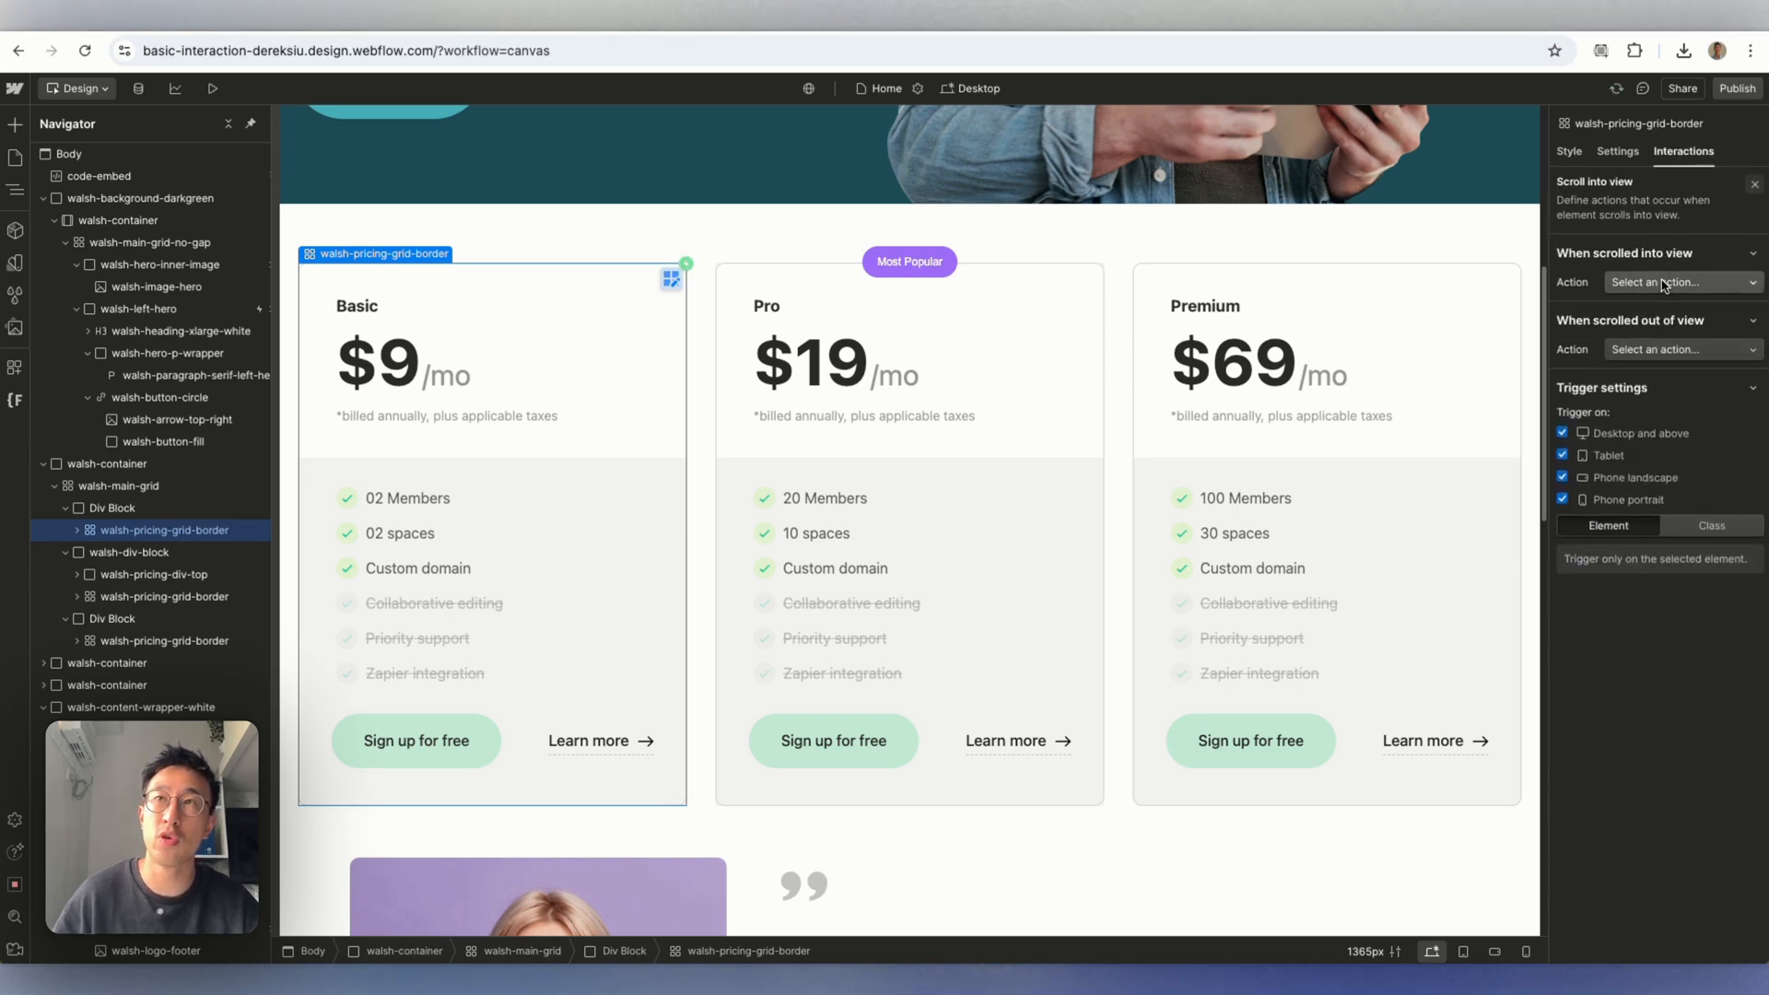
# Set its scroll-into-view action to Grow big, growing in.
pyautogui.click(1683, 282)
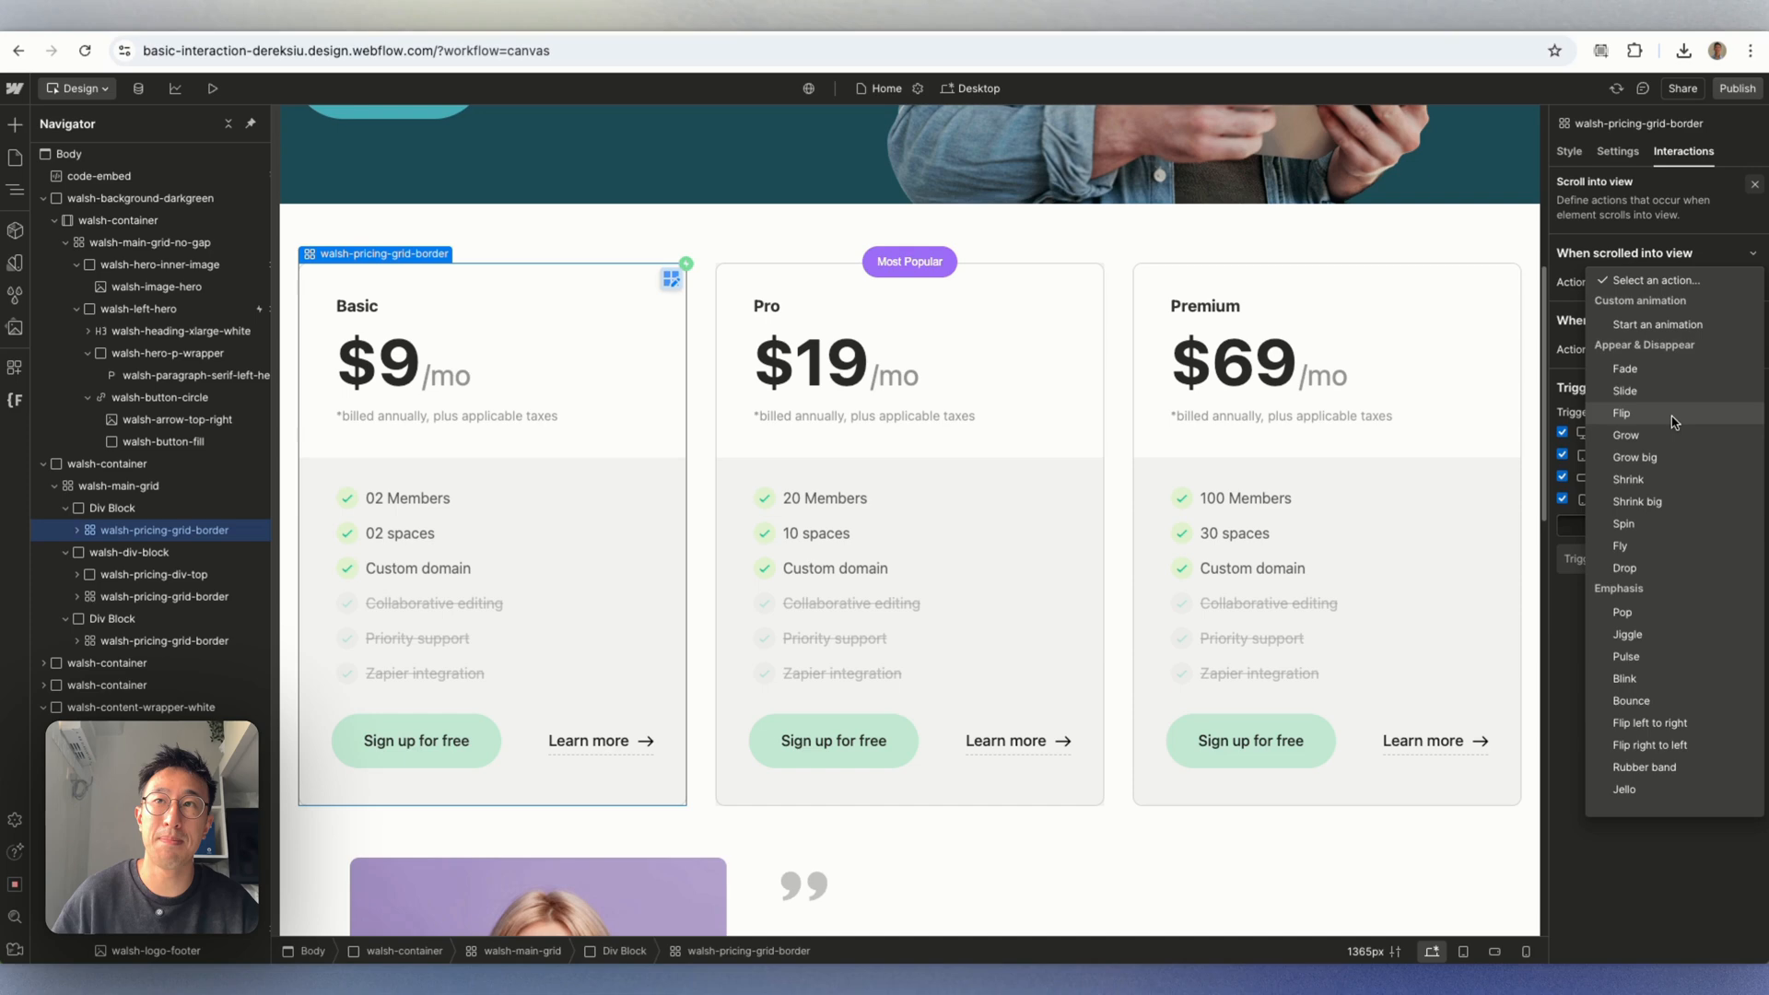
pyautogui.click(1635, 457)
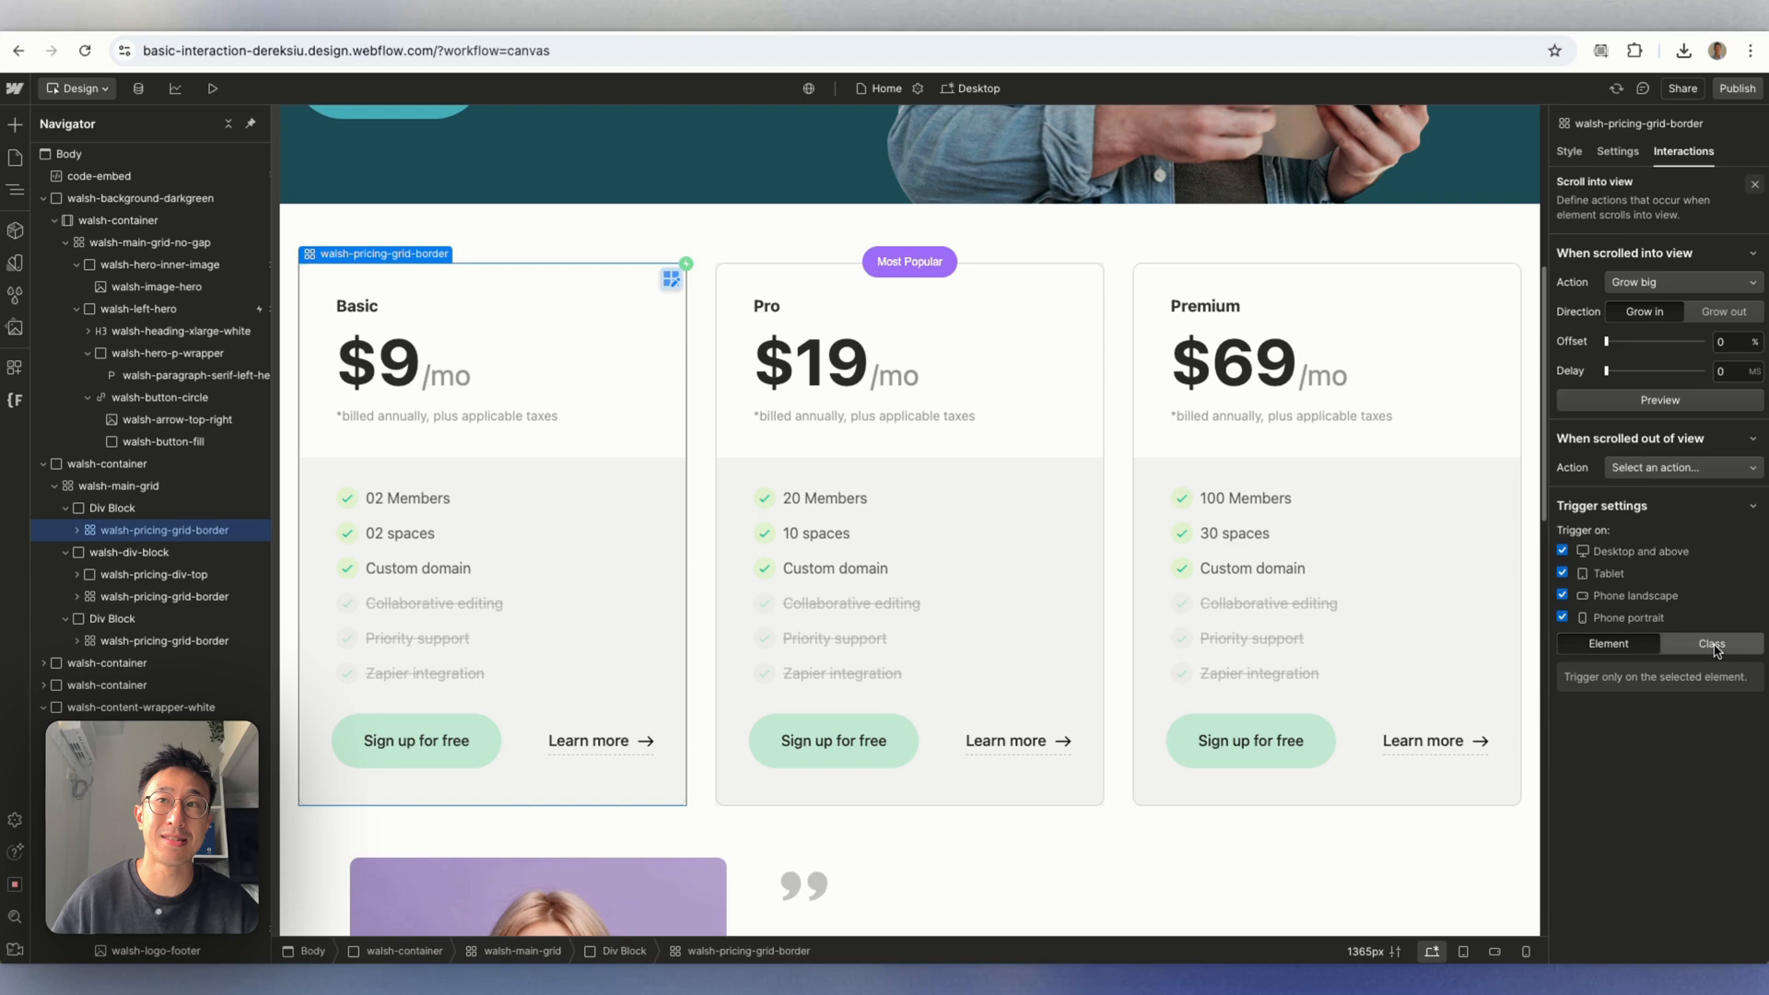
# Apply the trigger to the walsh-pricing-grid-border class and preview the cards.
pyautogui.click(1712, 645)
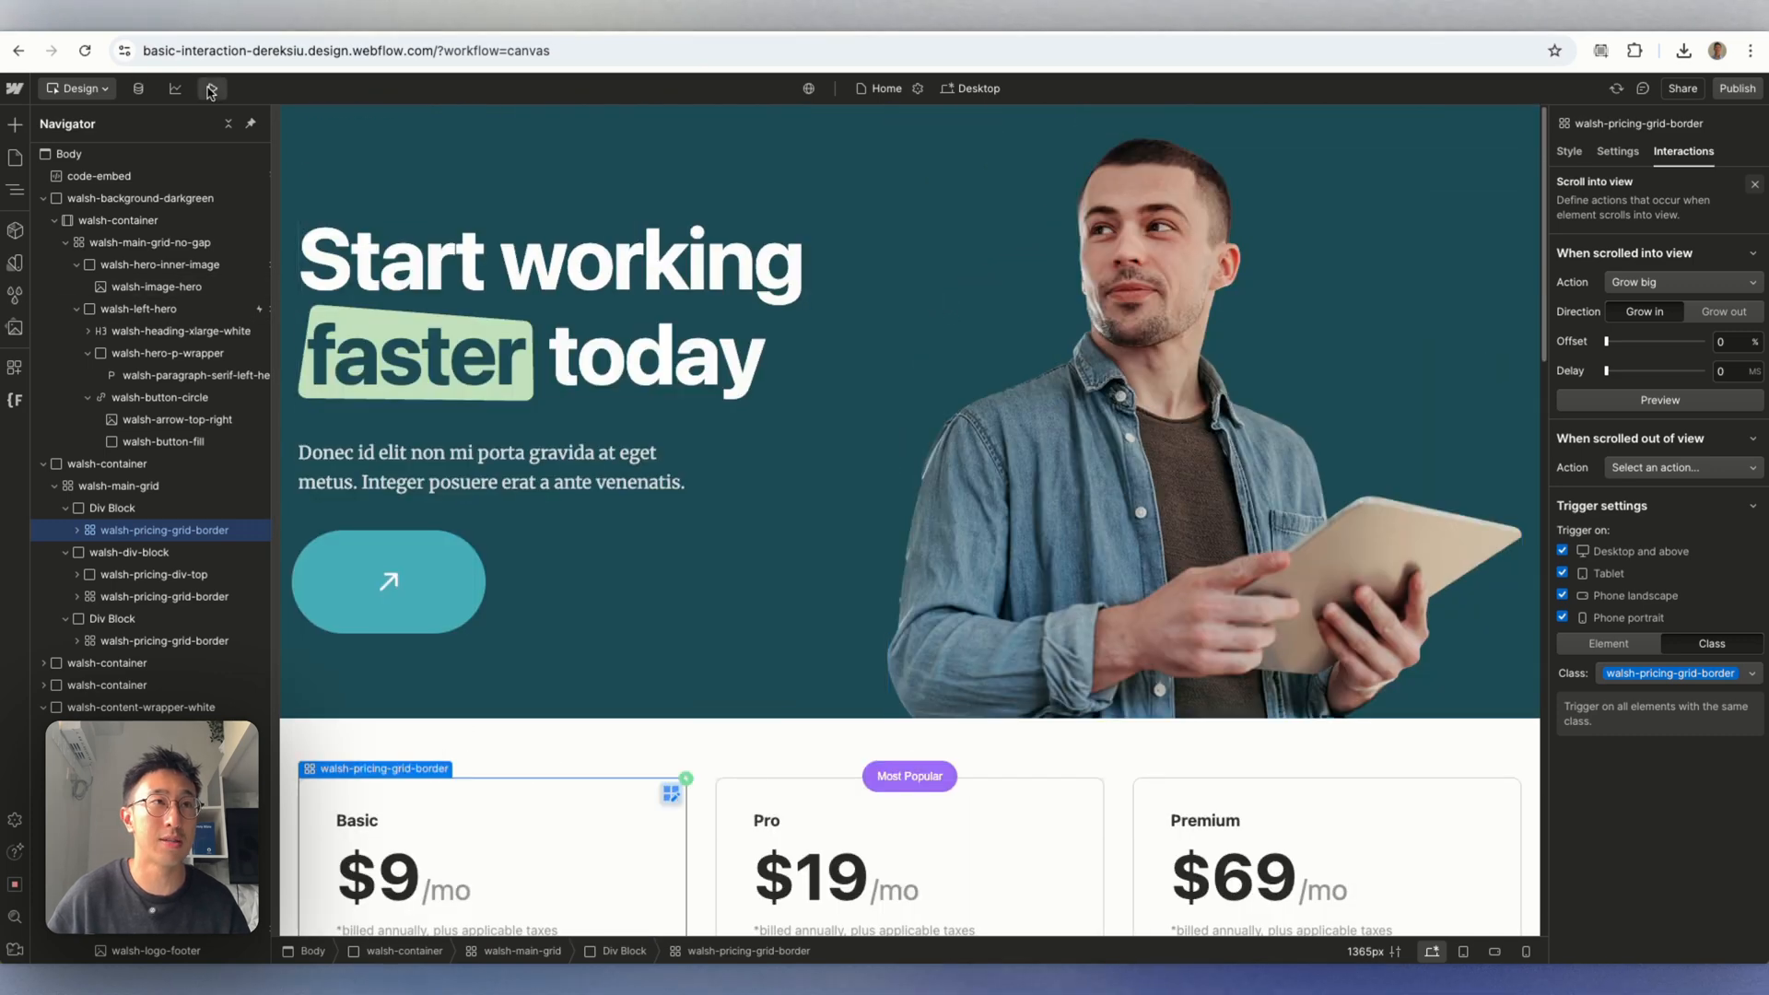
pyautogui.click(210, 89)
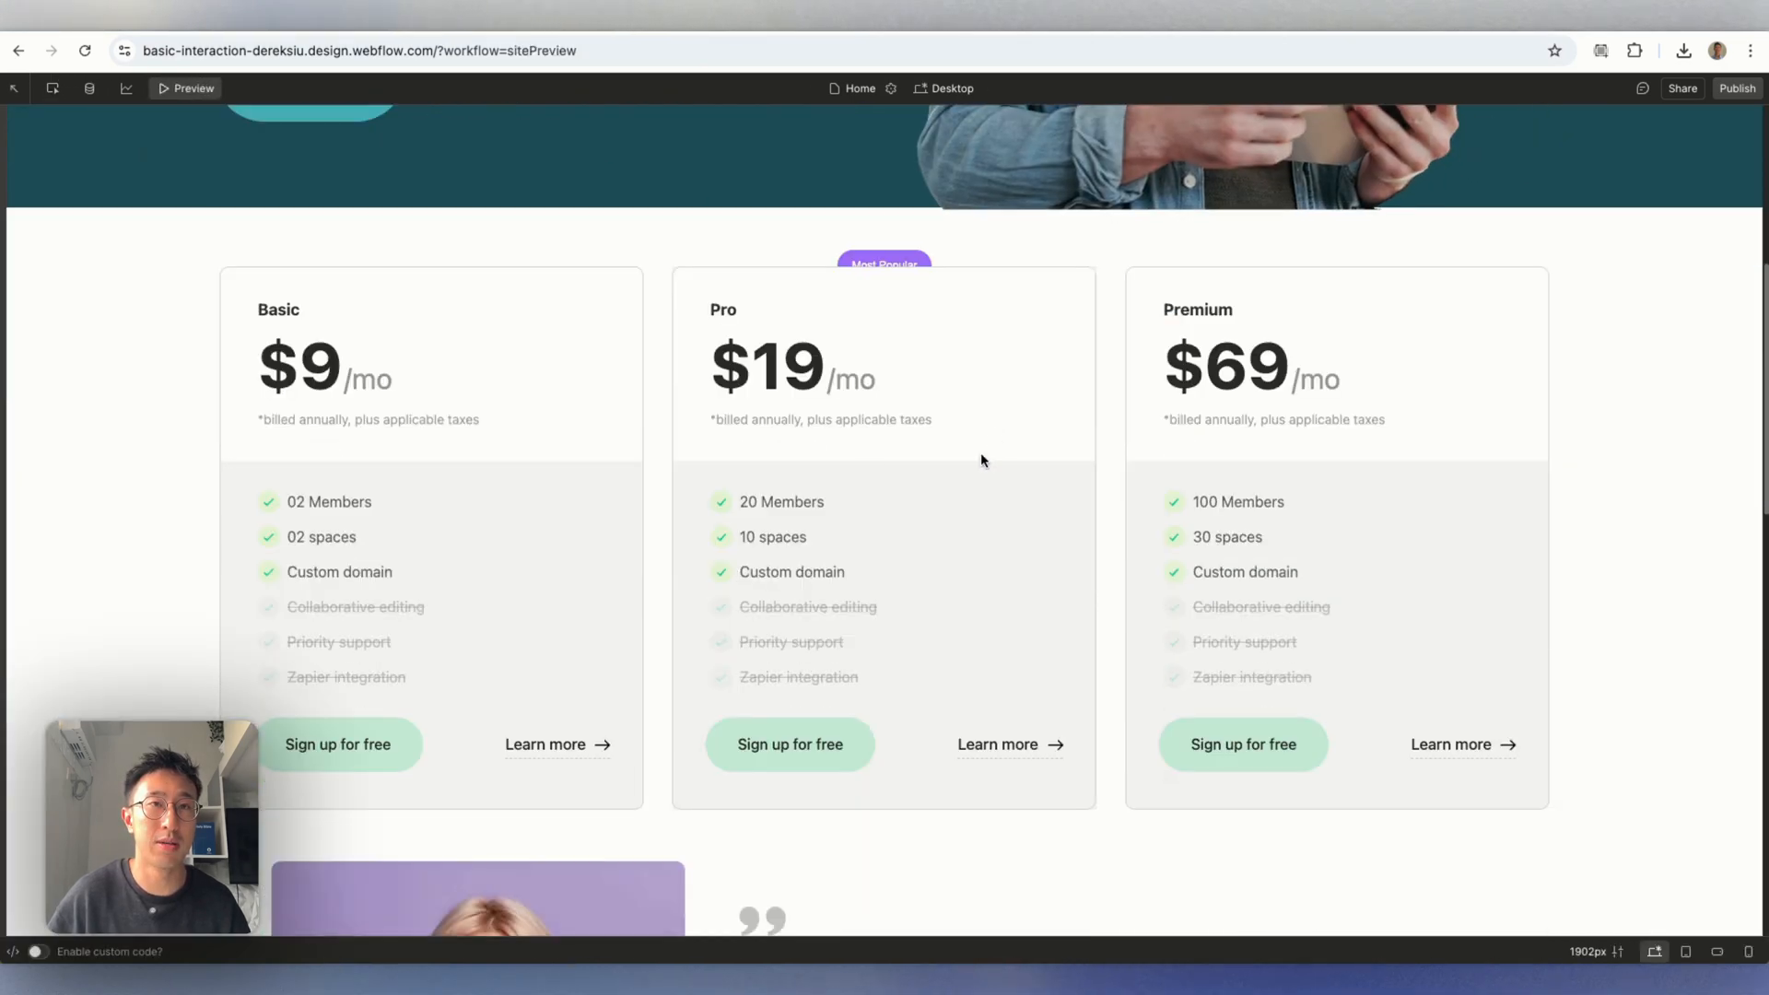
pyautogui.moveTo(491, 214)
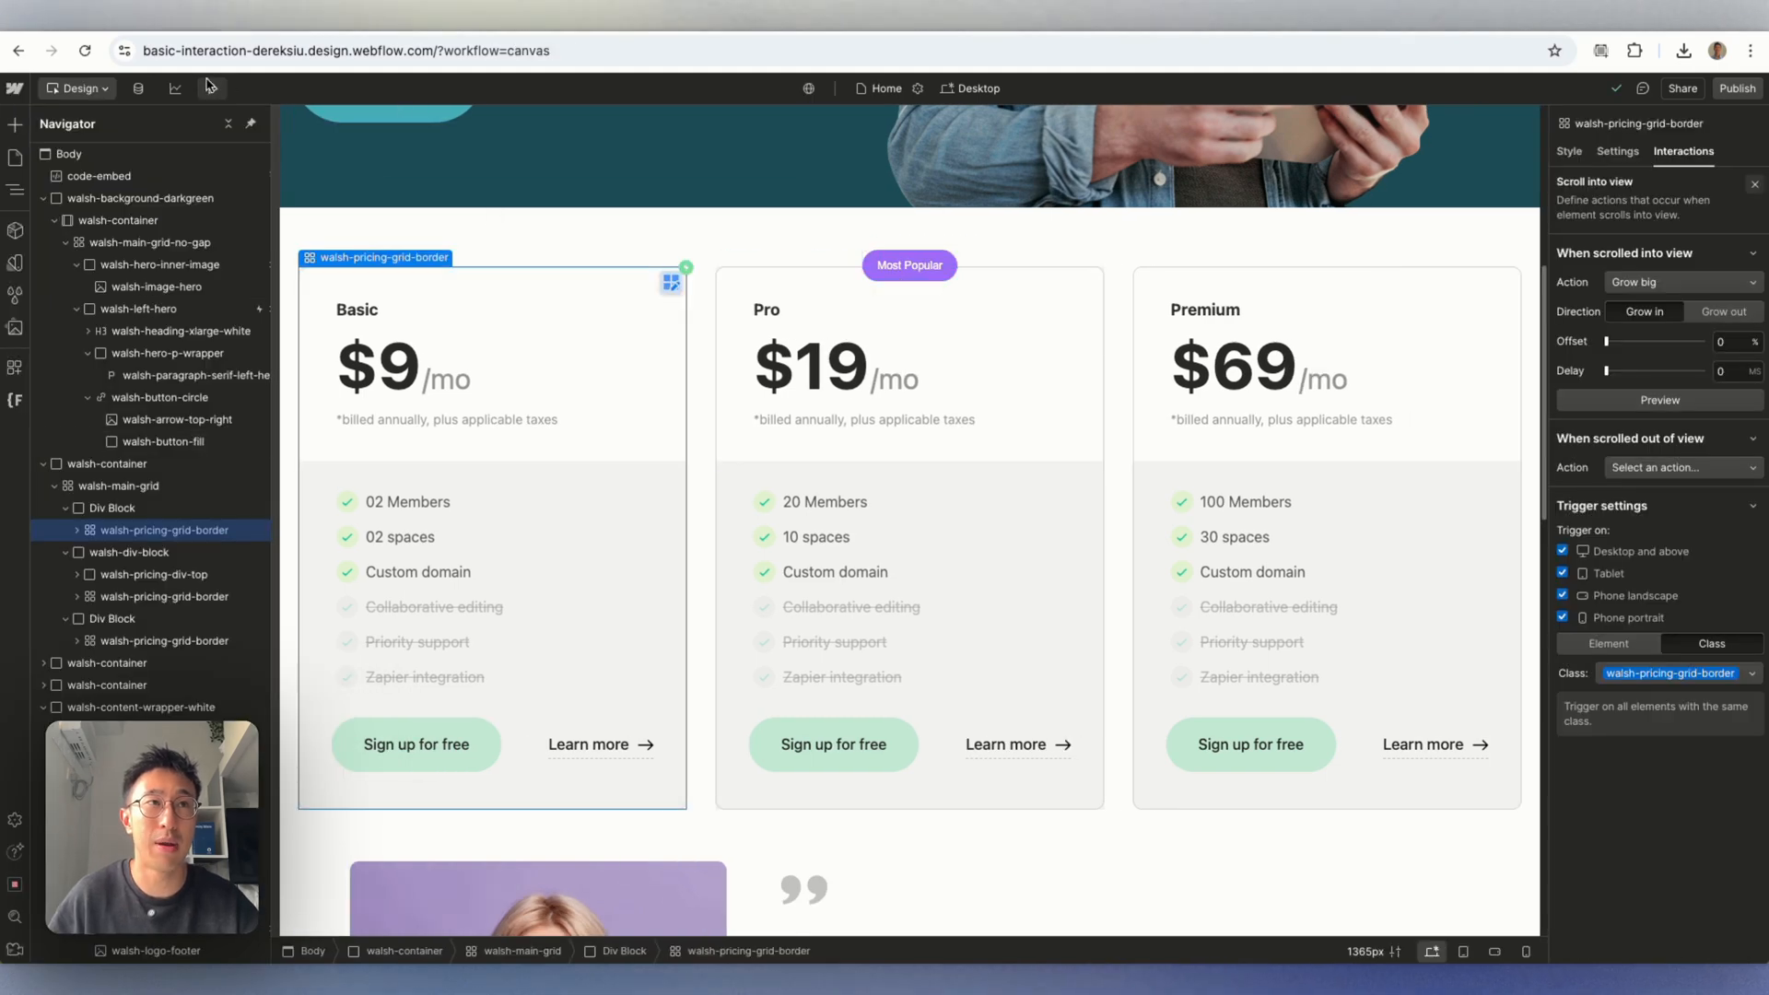
pyautogui.click(210, 89)
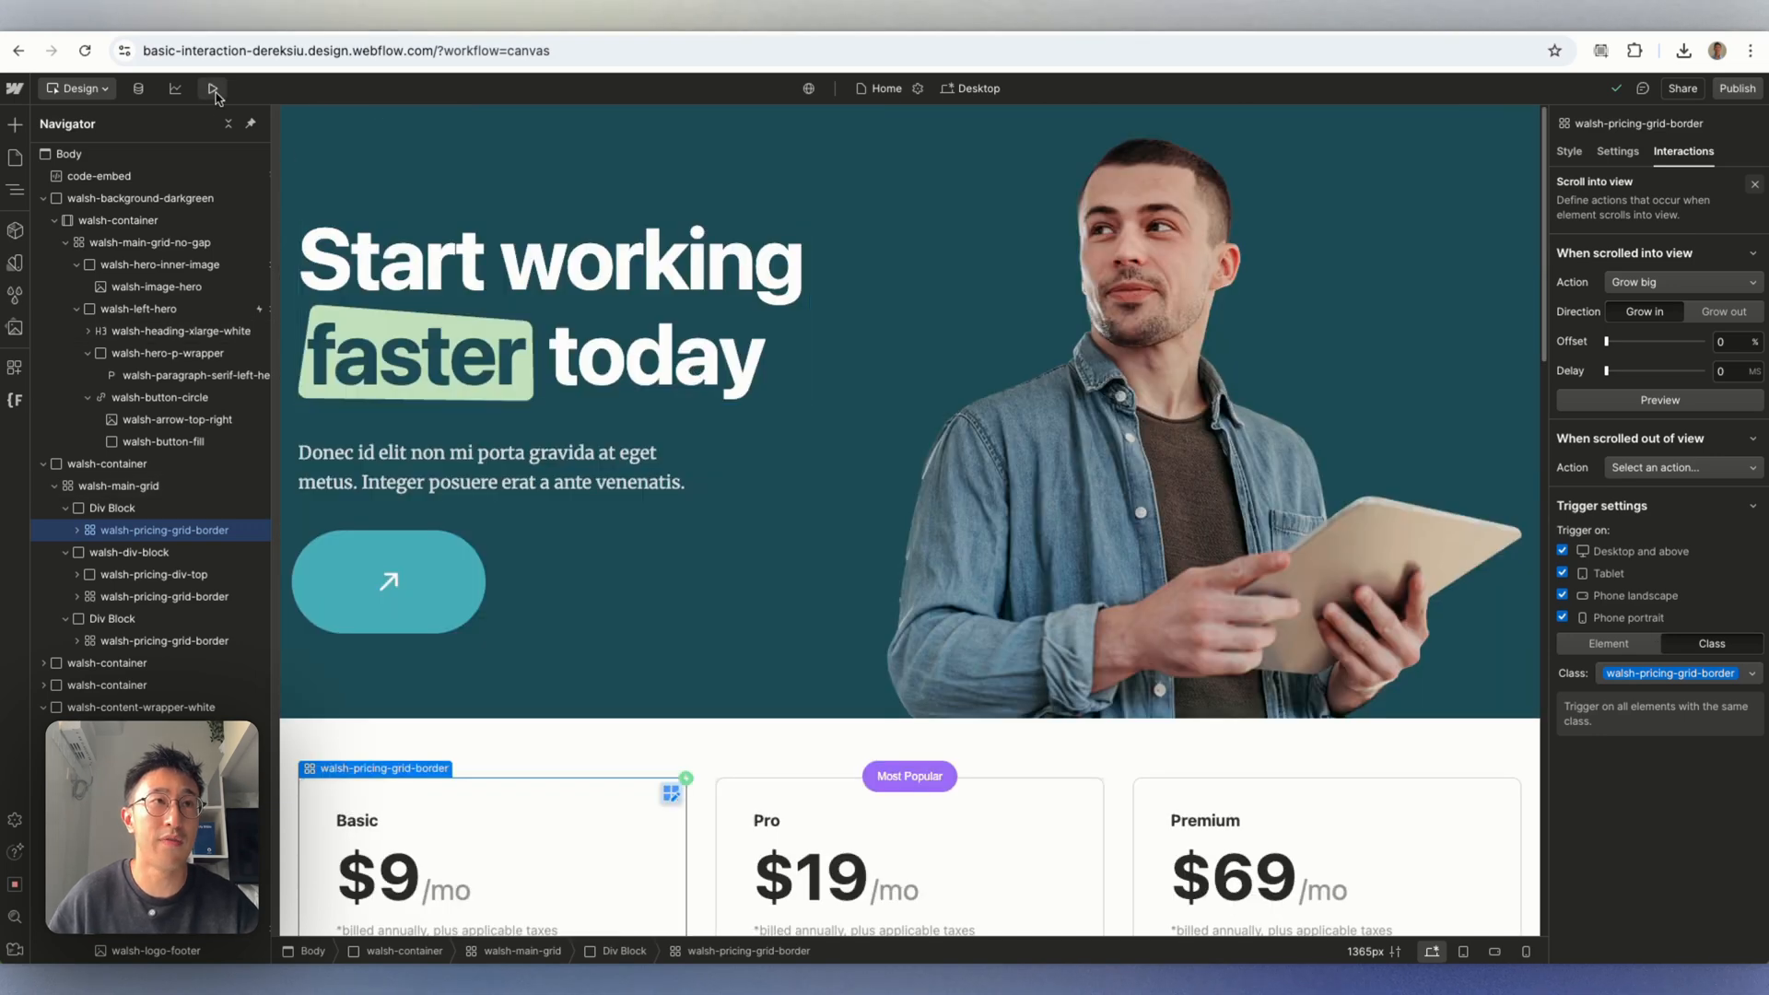
# Set the Grow big offset to 50% and preview the pricing cards.
pyautogui.click(214, 89)
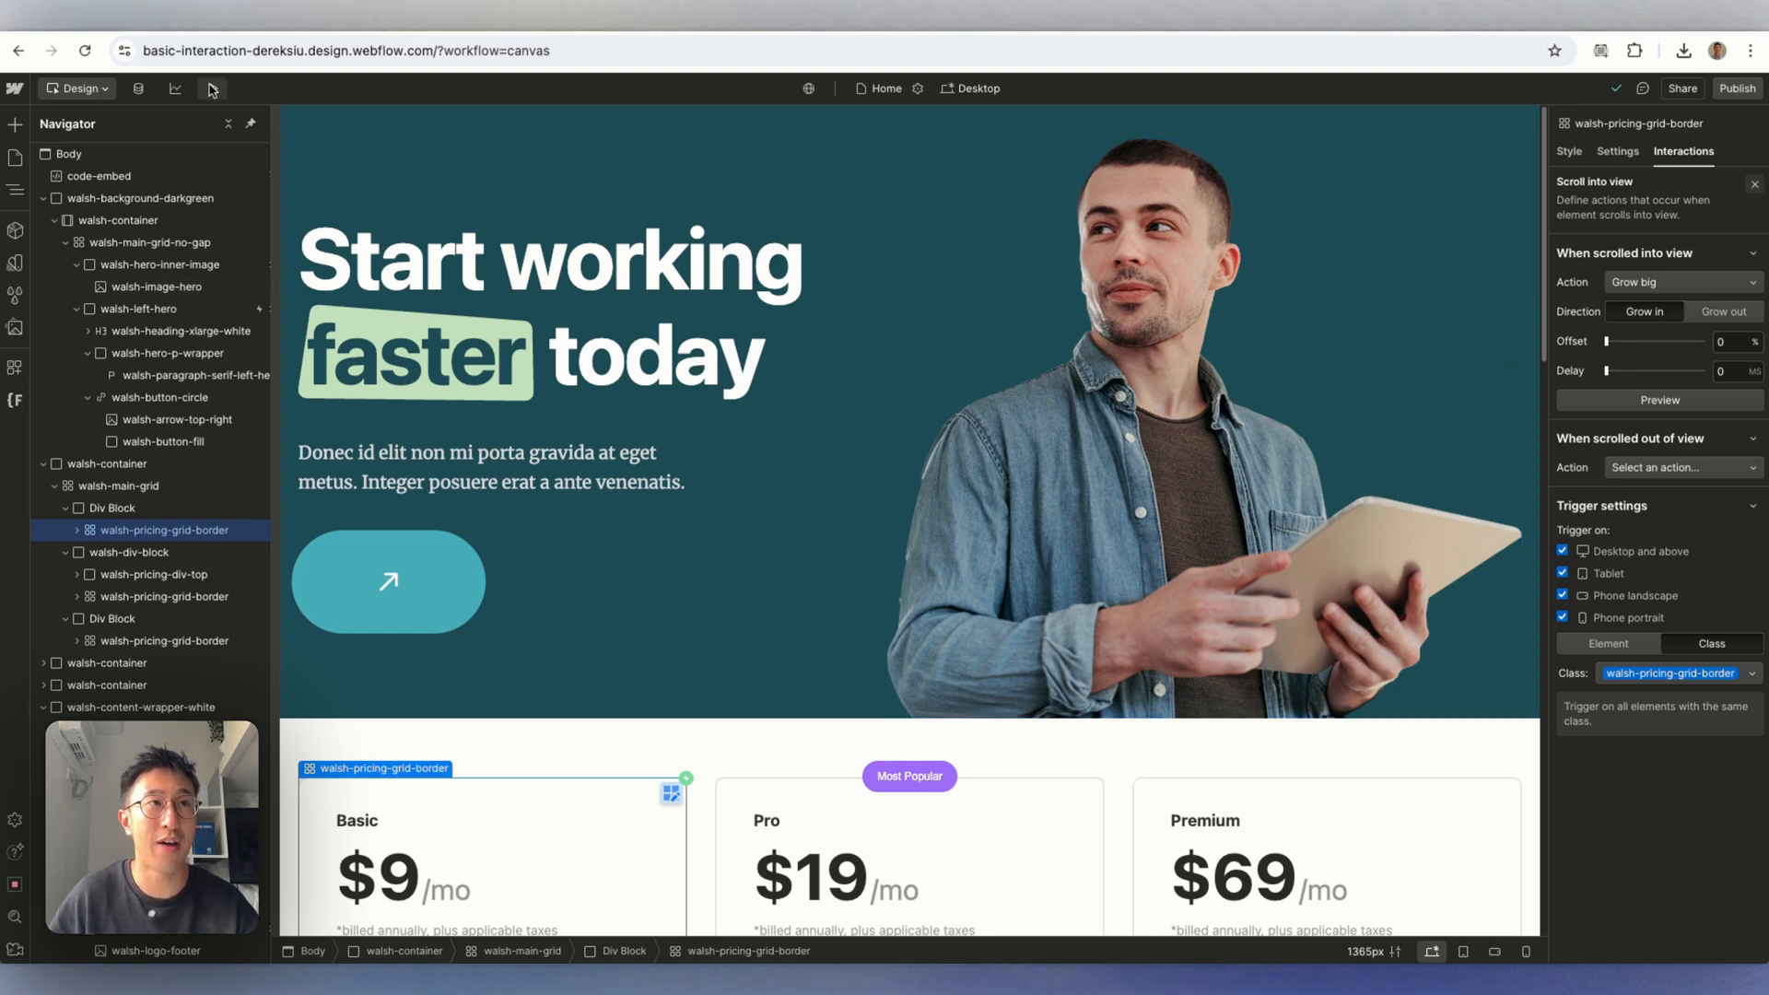
pyautogui.click(214, 88)
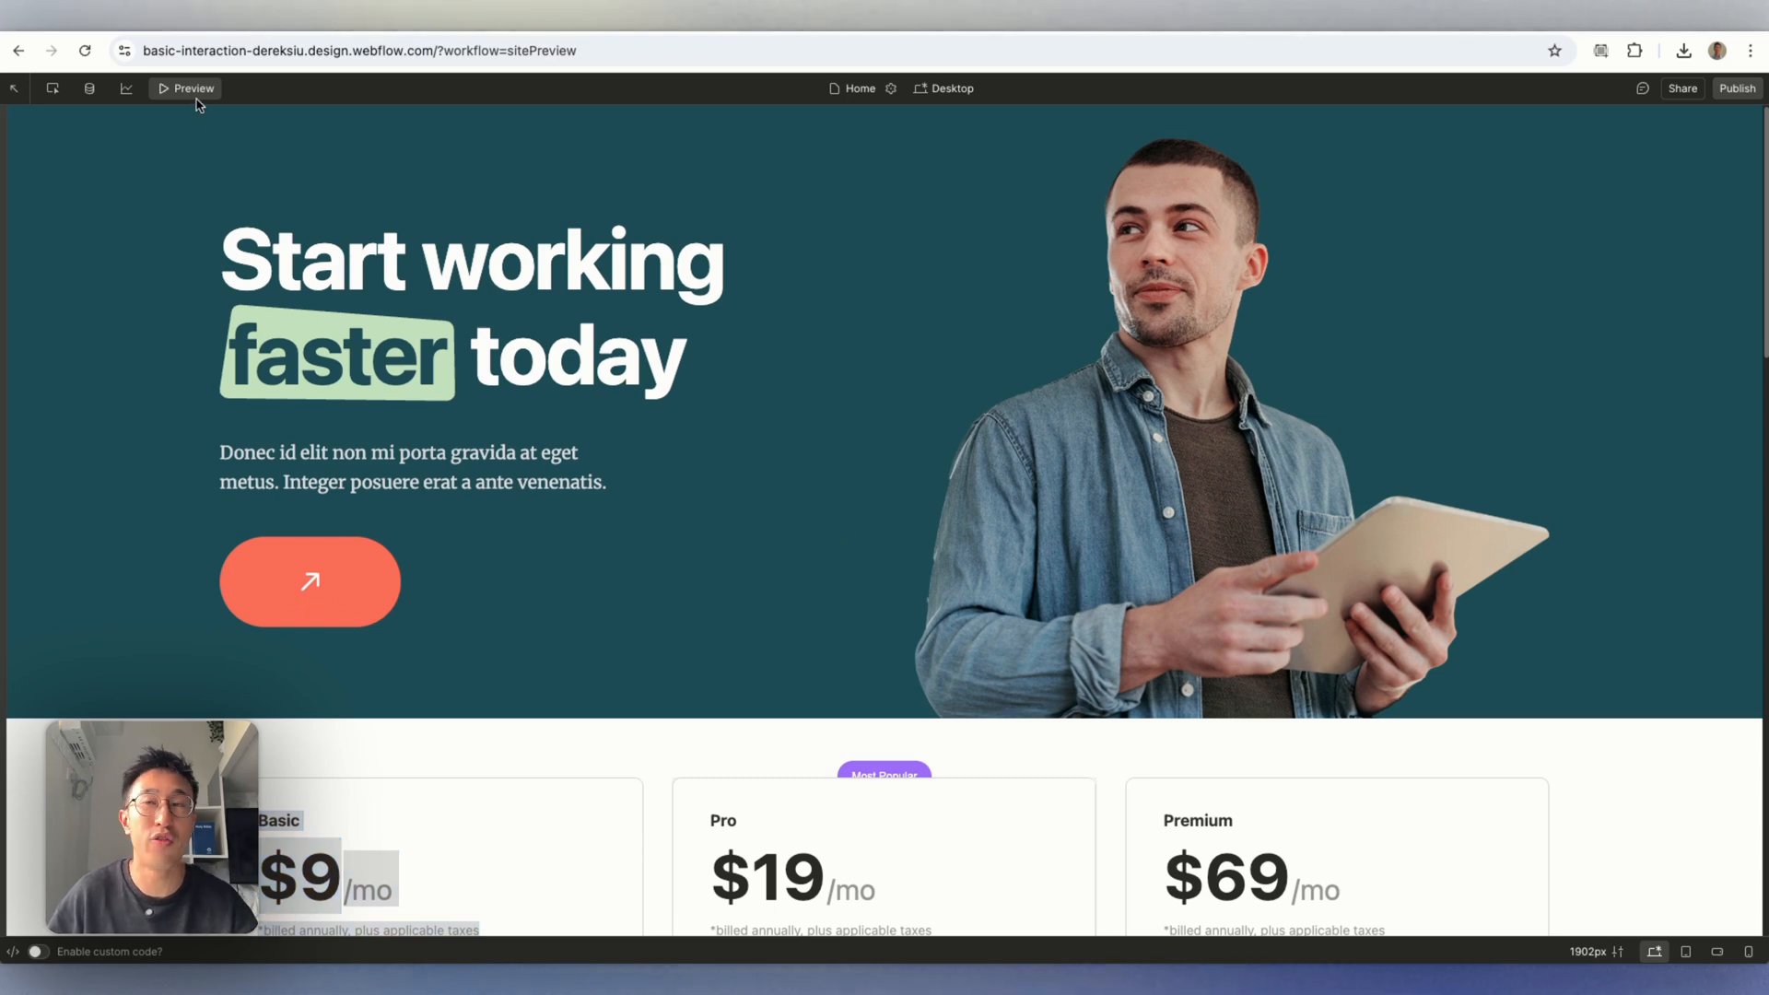
pyautogui.click(184, 88)
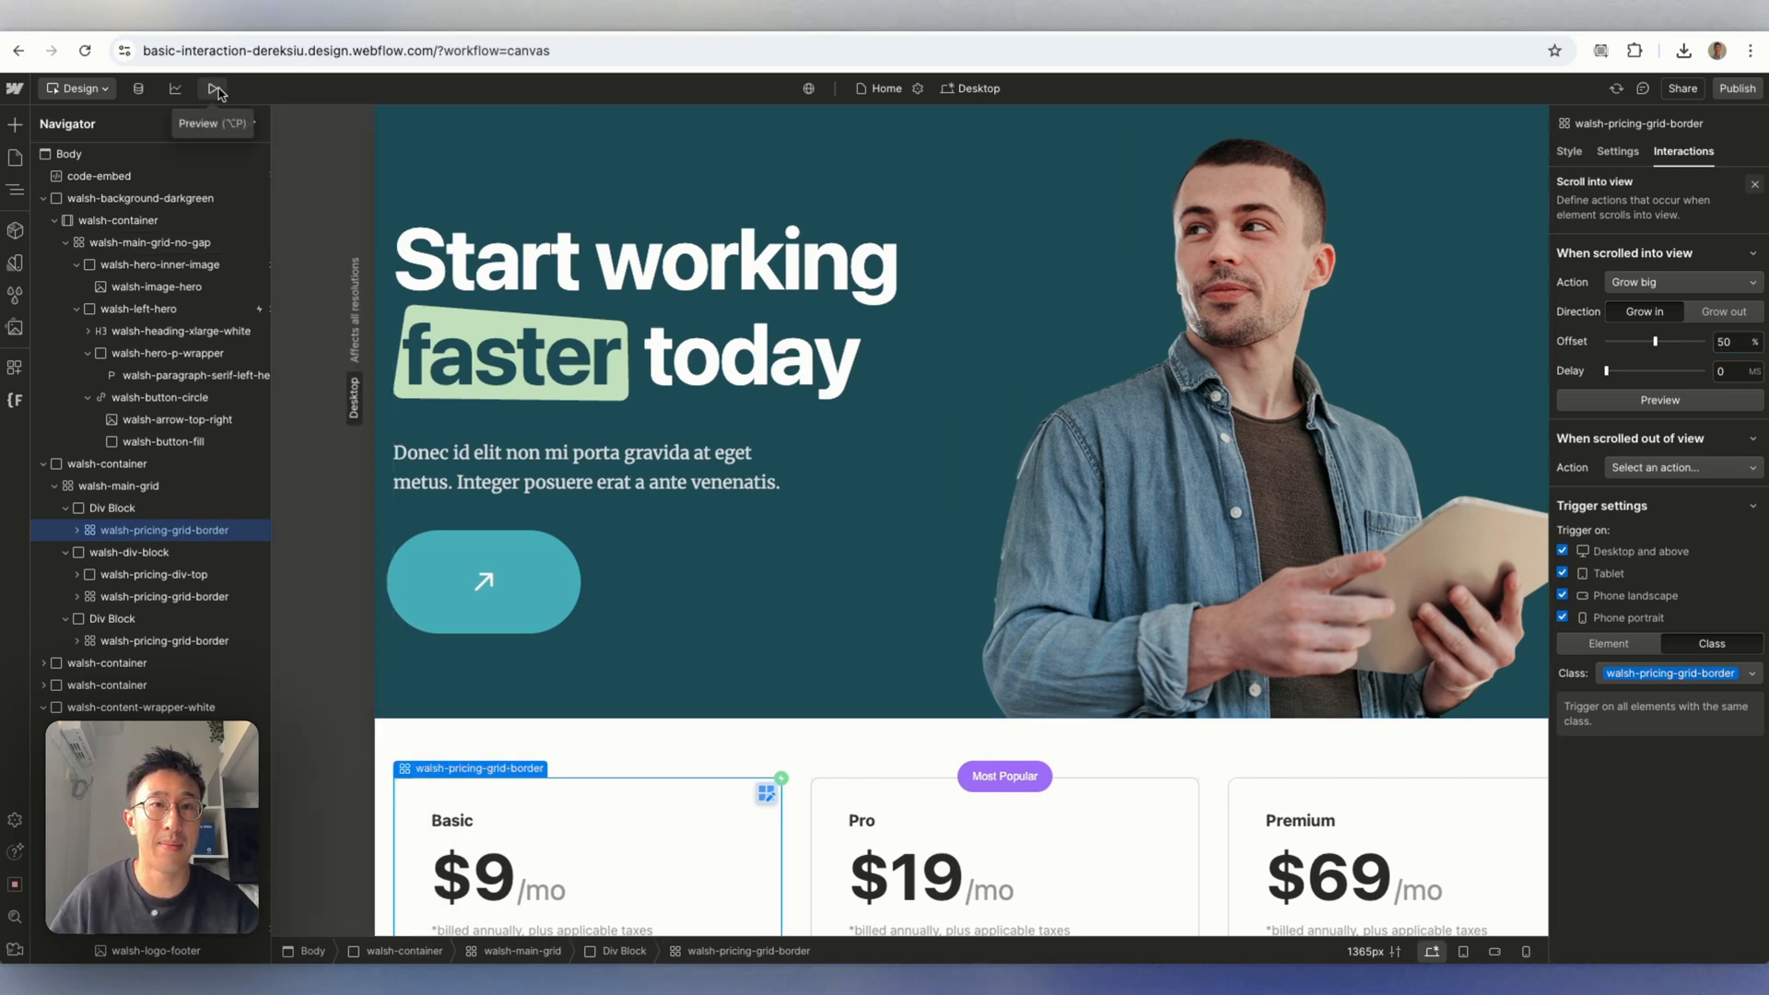
# Preview again, scrolling to watch the cards grow in, then resume designing near the testimonials.
pyautogui.click(214, 88)
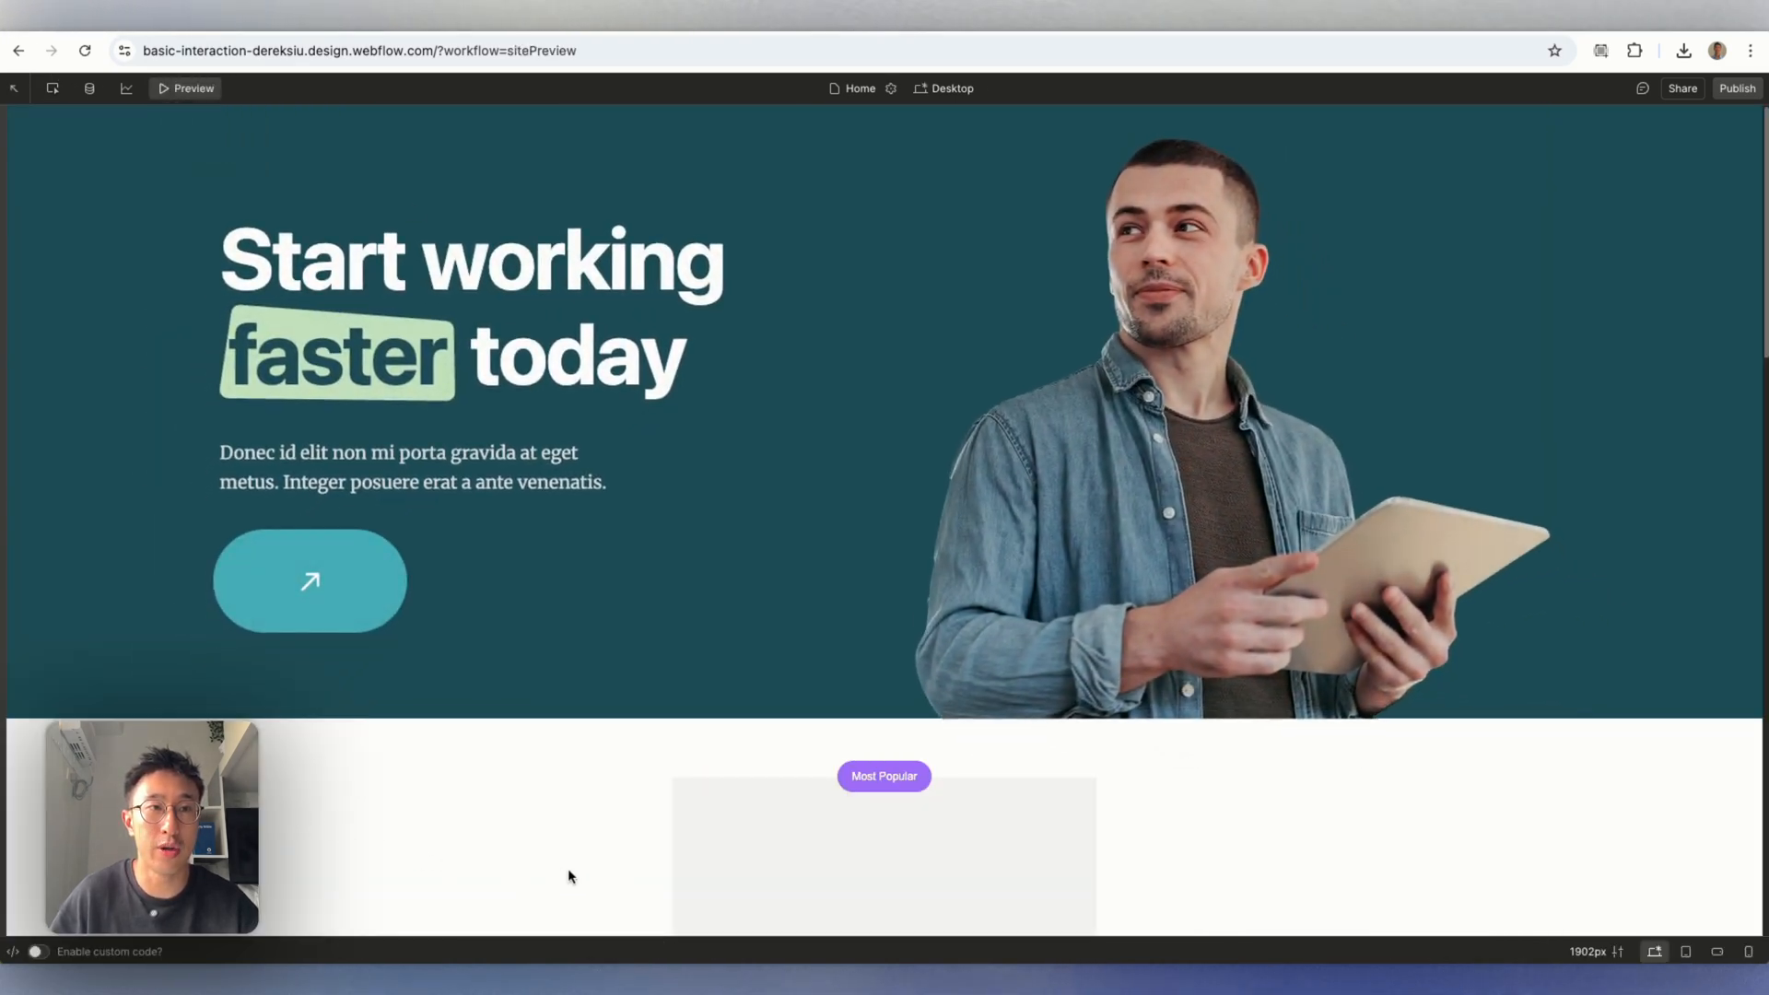
pyautogui.moveTo(872, 837)
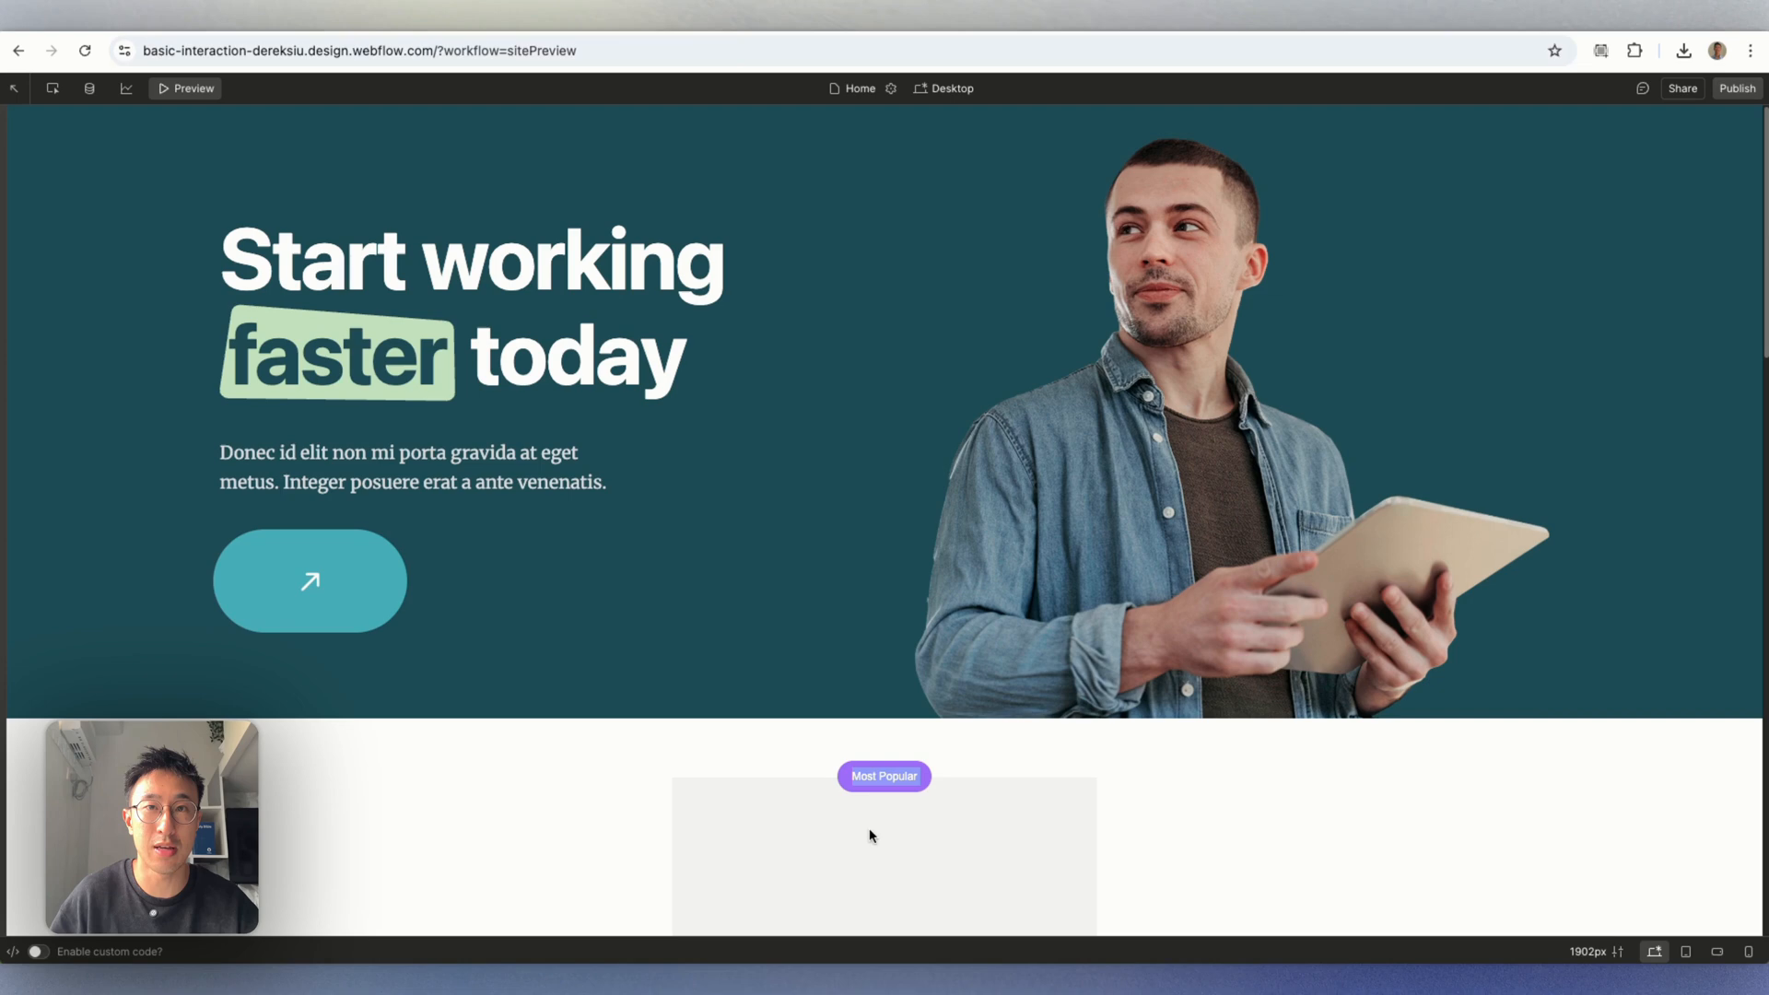
pyautogui.moveTo(1327, 721)
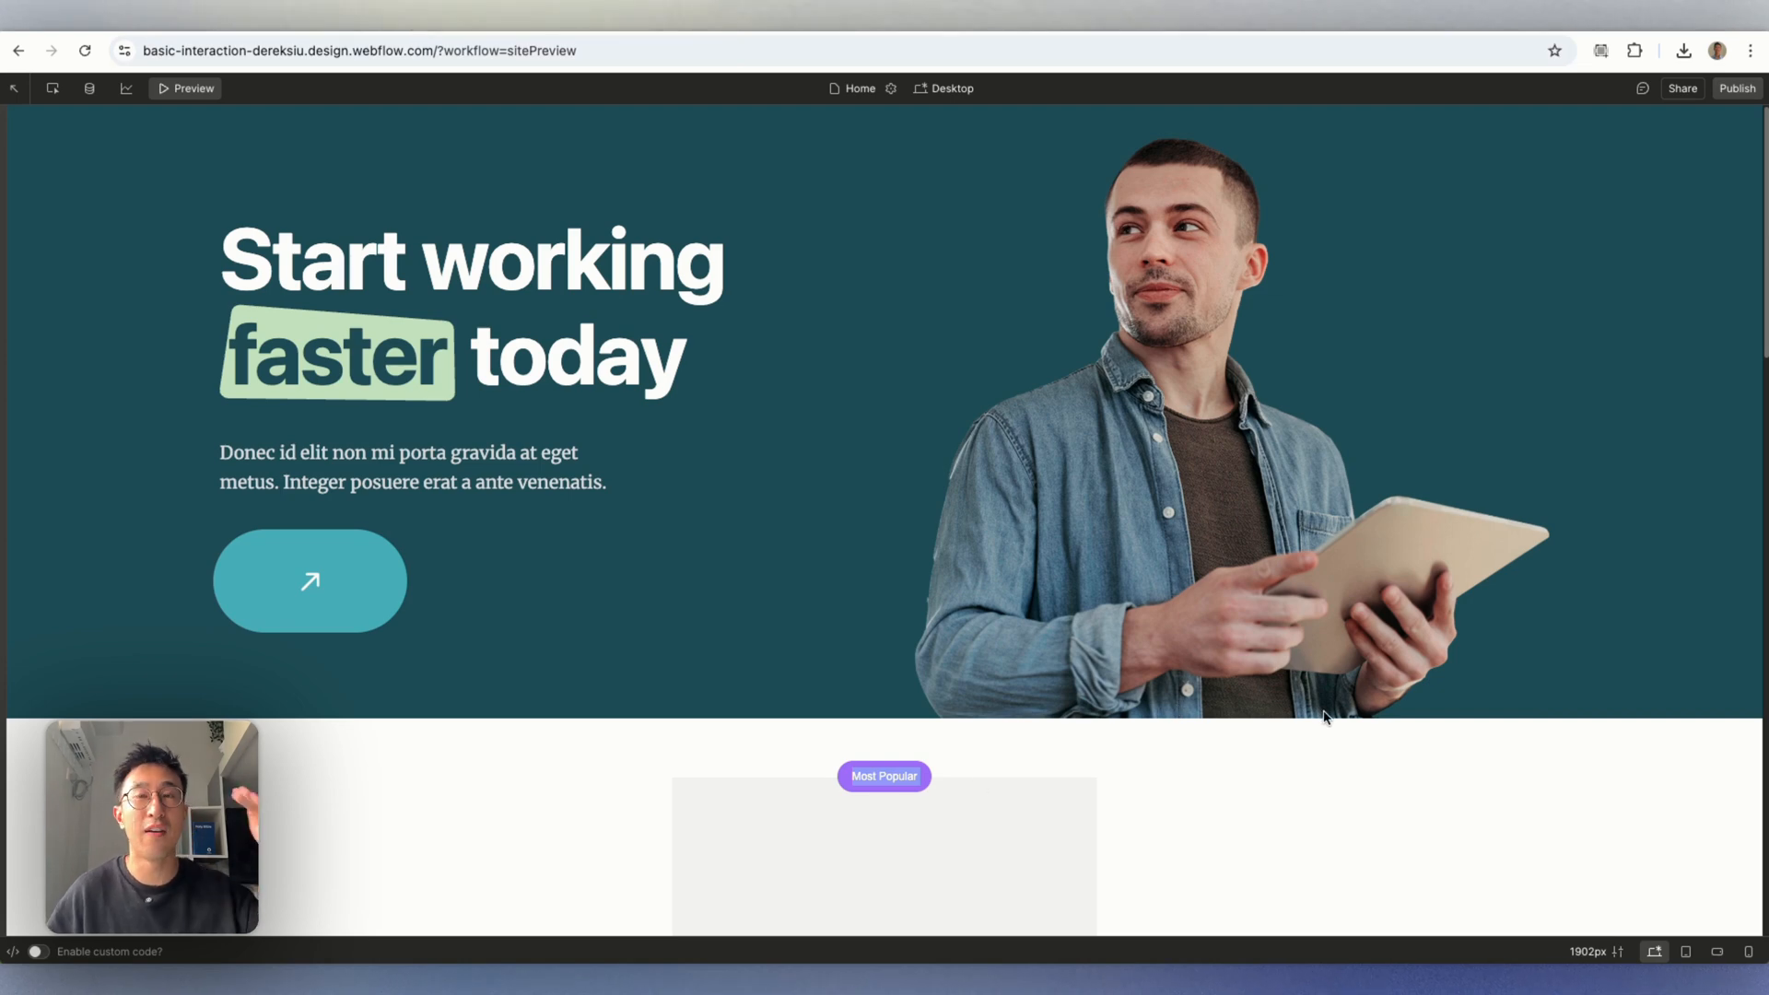
pyautogui.scroll(-3)
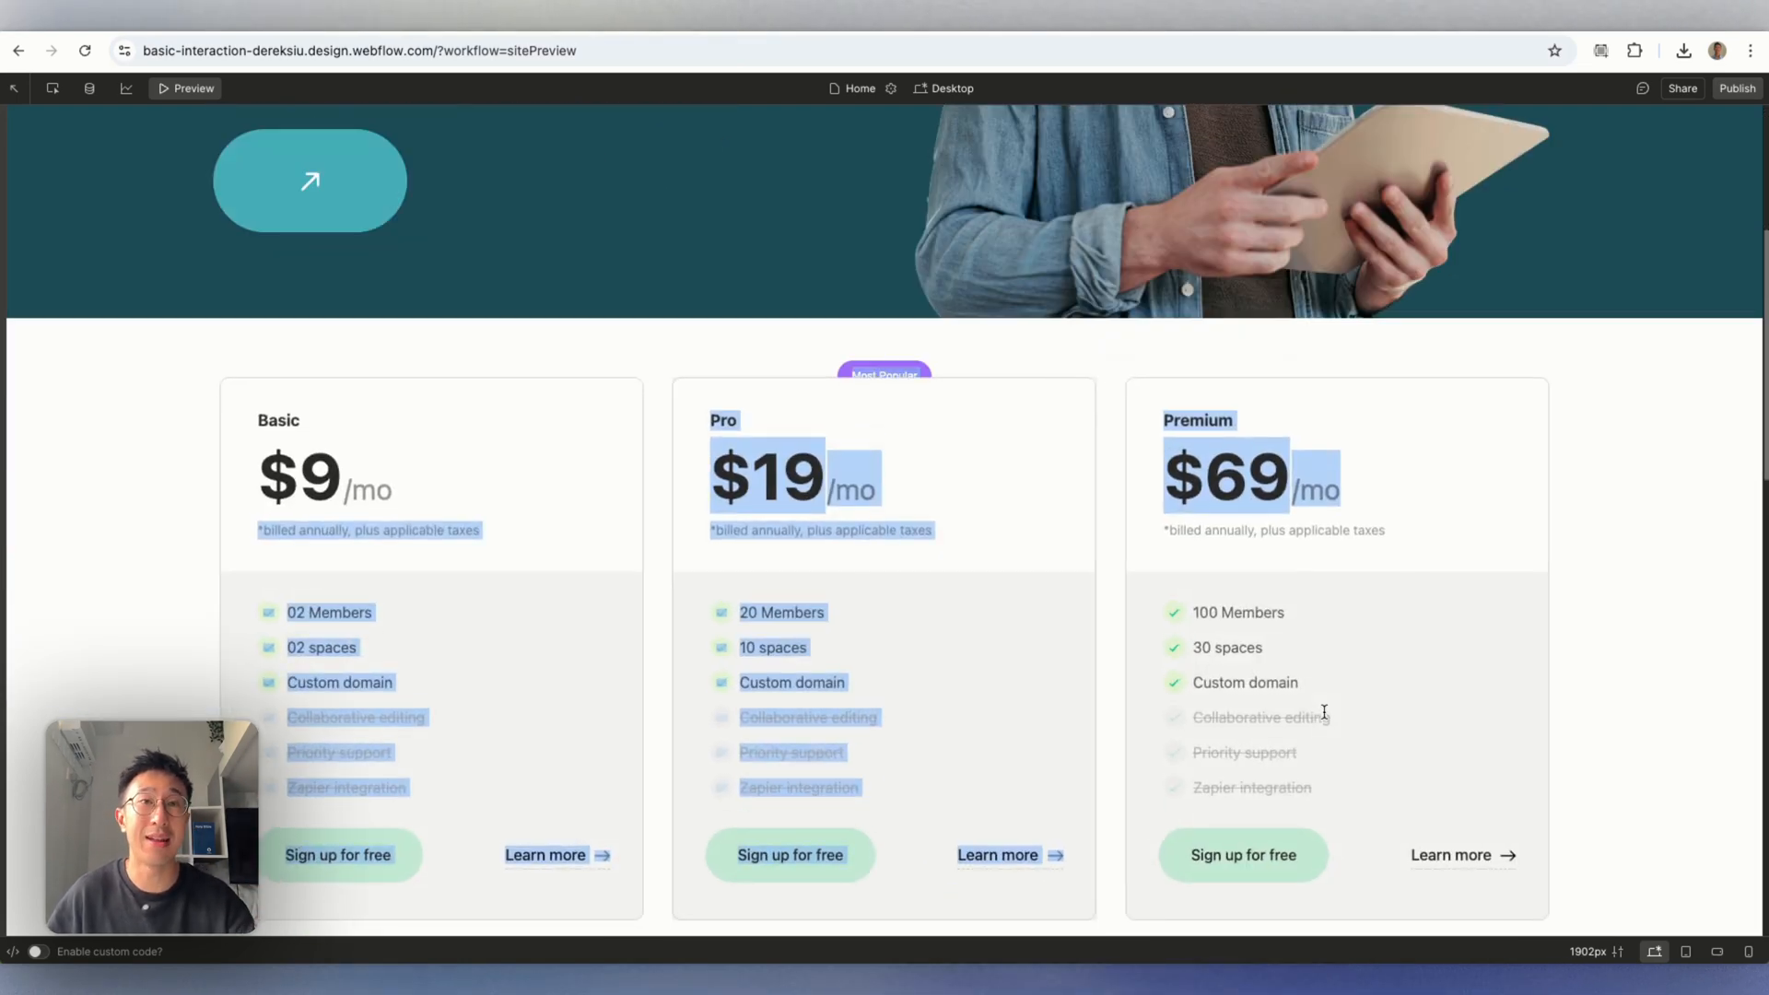
pyautogui.scroll(-3)
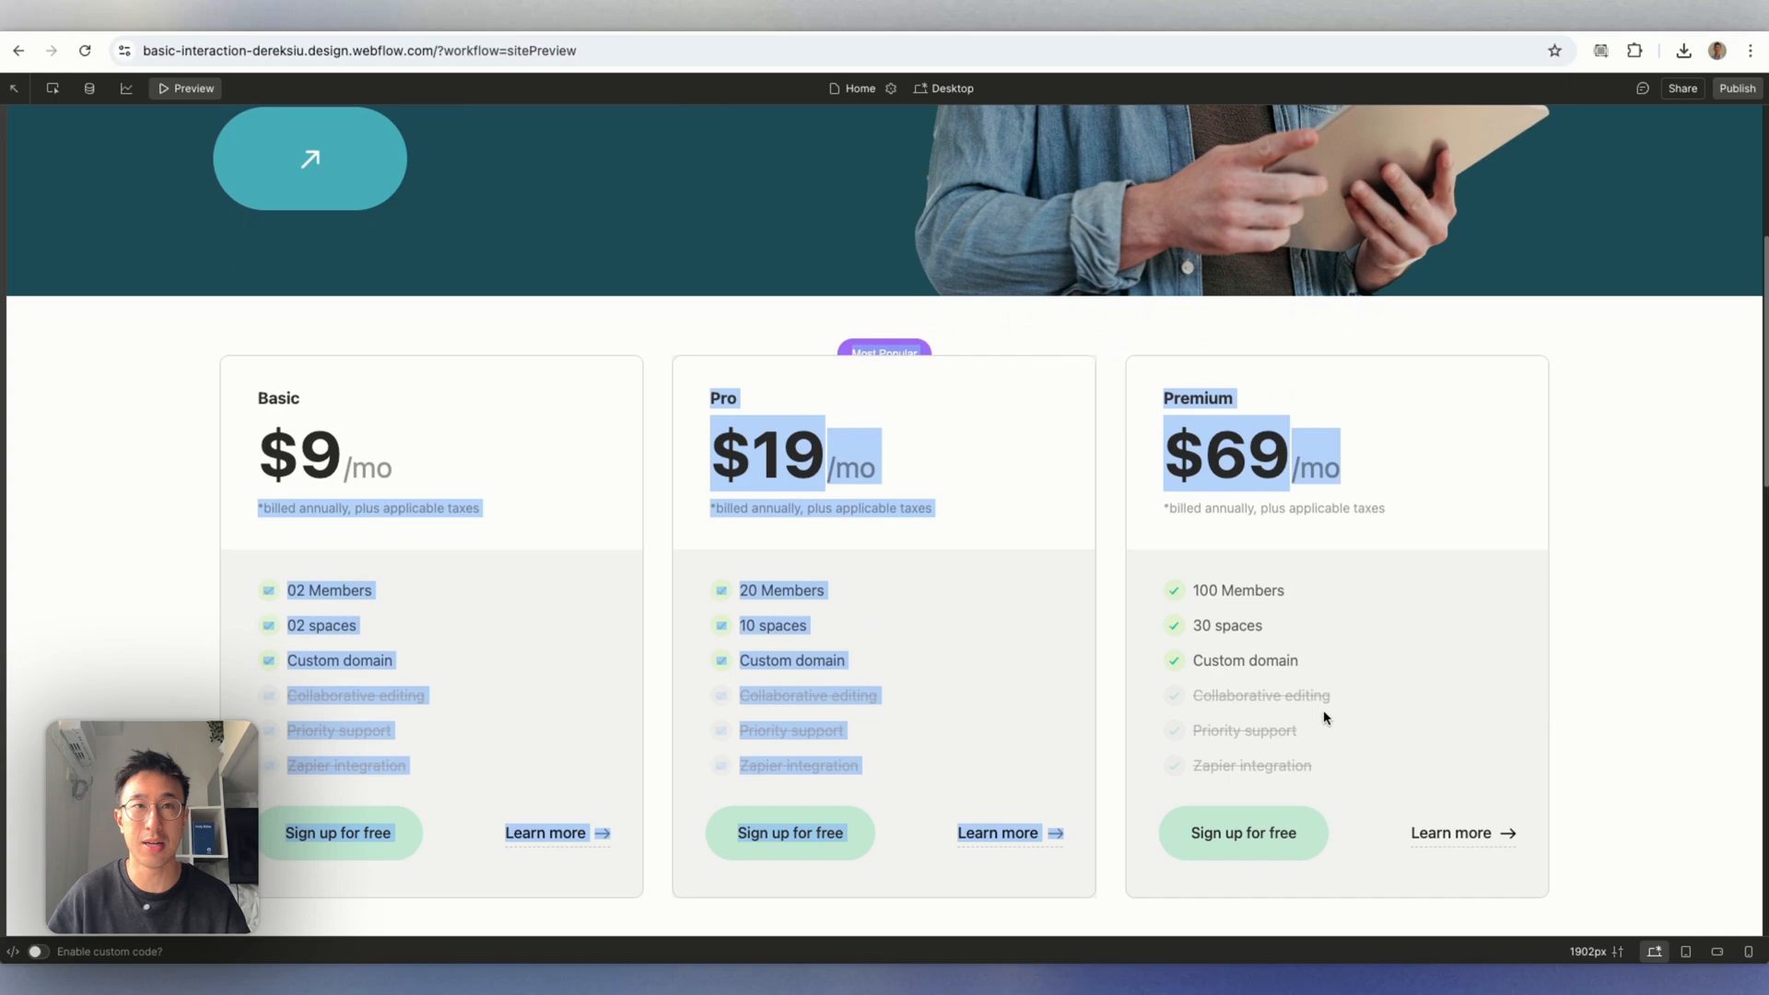
pyautogui.click(184, 88)
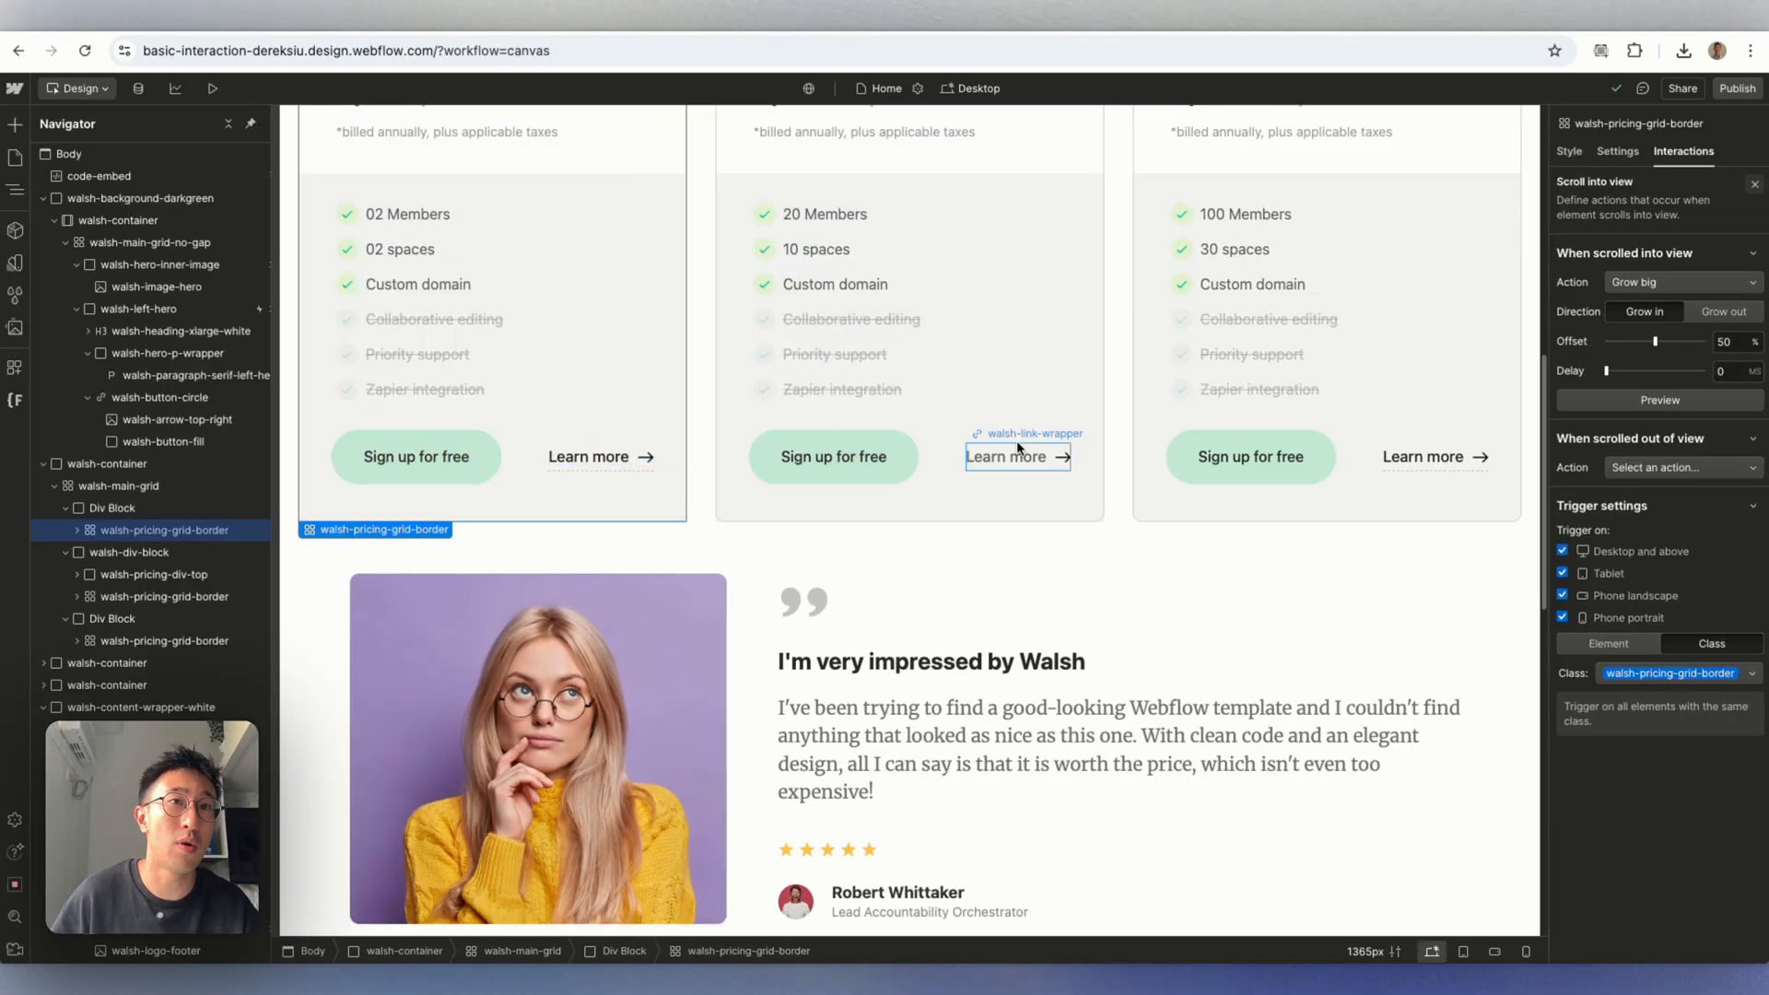
pyautogui.scroll(-3)
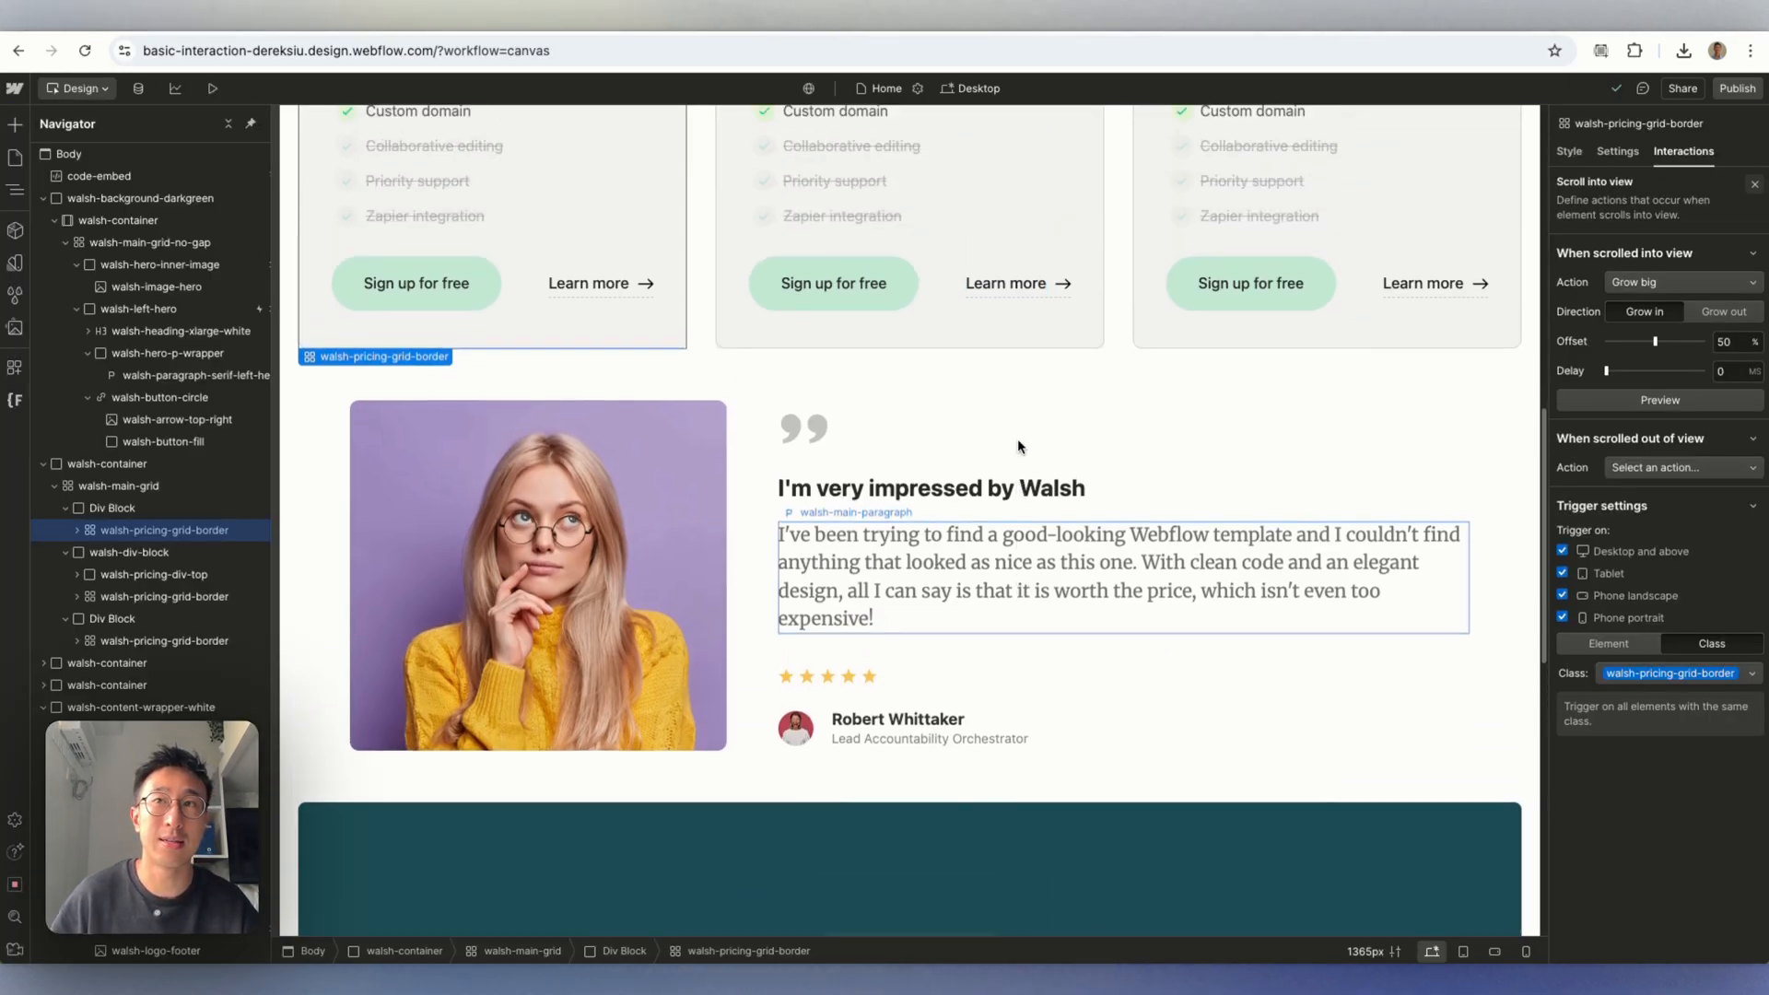
# Scroll down to the footer to reach the walsh-footer-wrapper column.
pyautogui.scroll(-3)
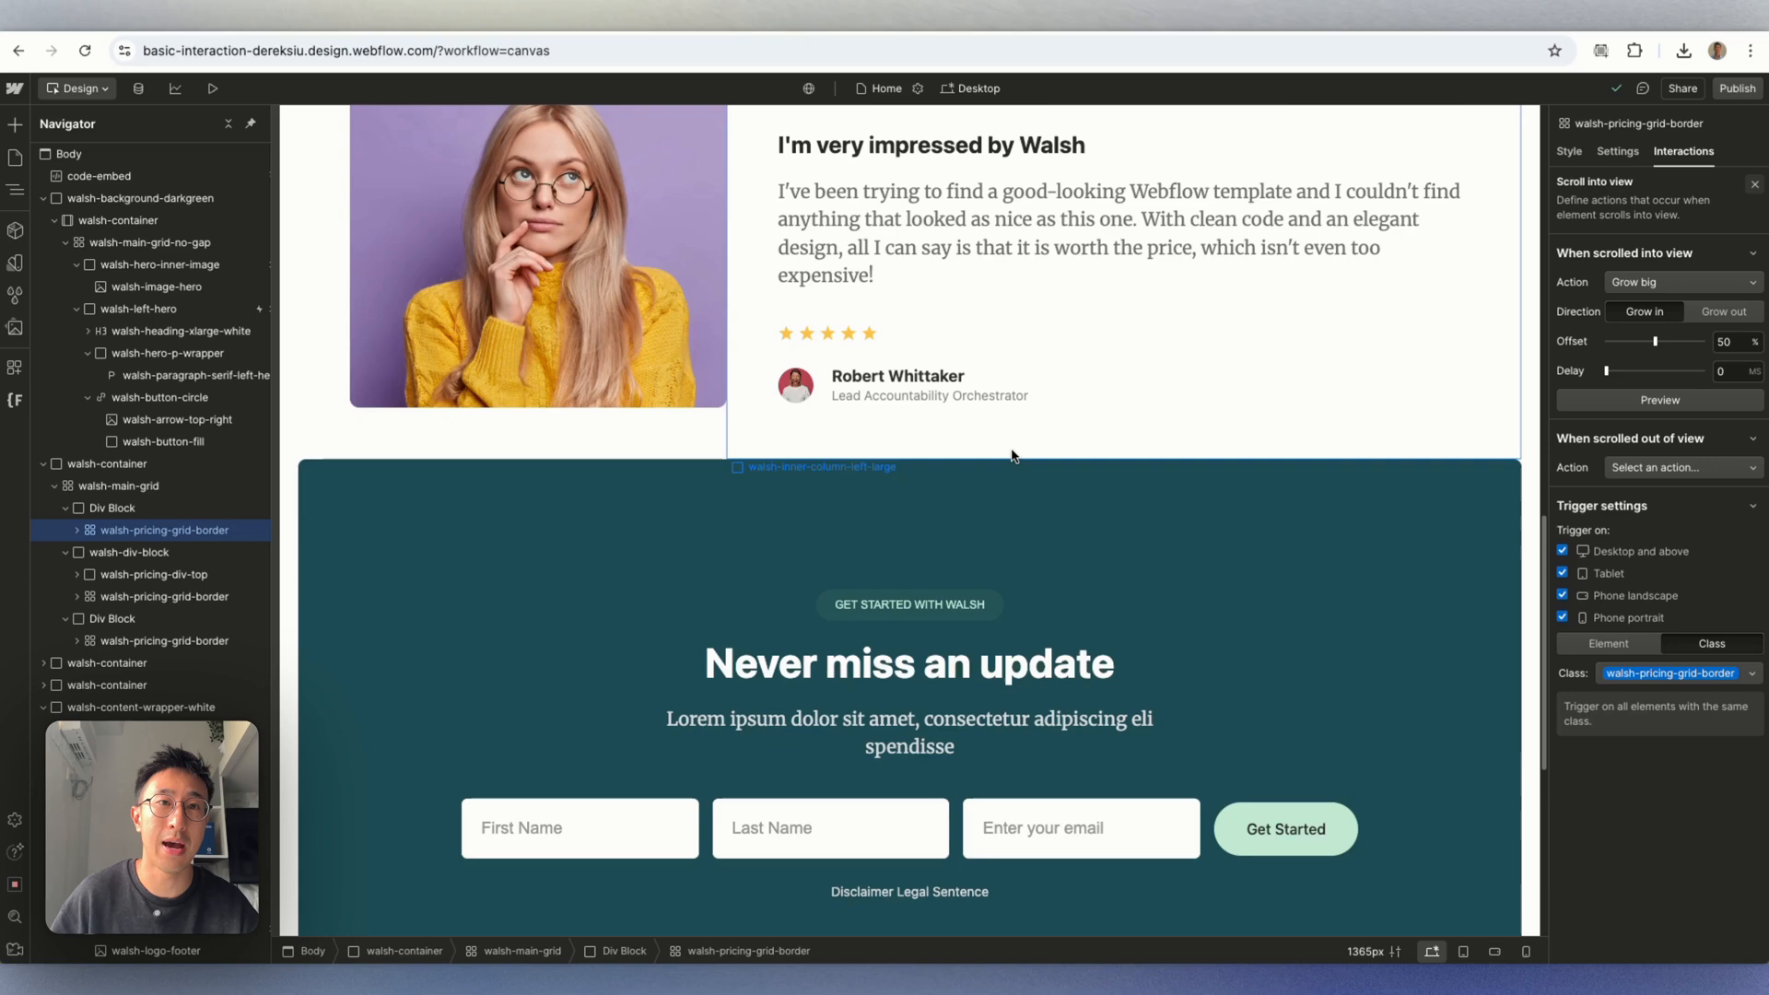
pyautogui.scroll(-3)
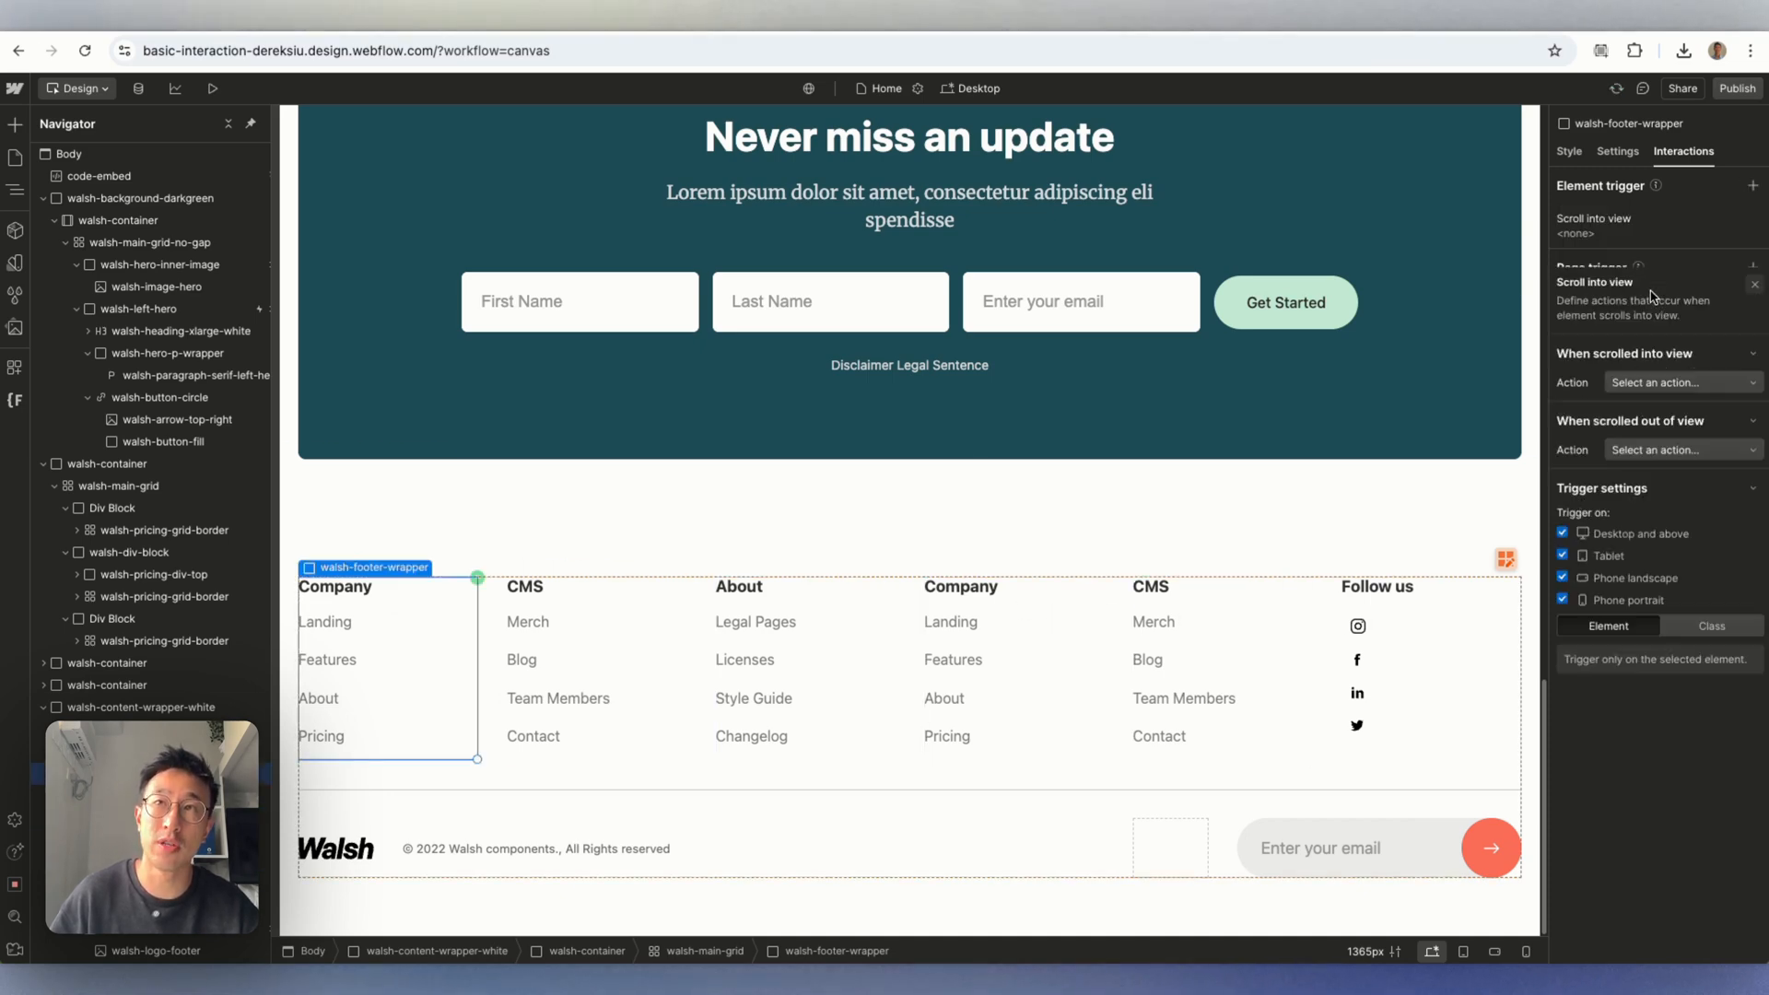
# Set the scroll-into-view trigger action to Start an animation.
pyautogui.click(1683, 384)
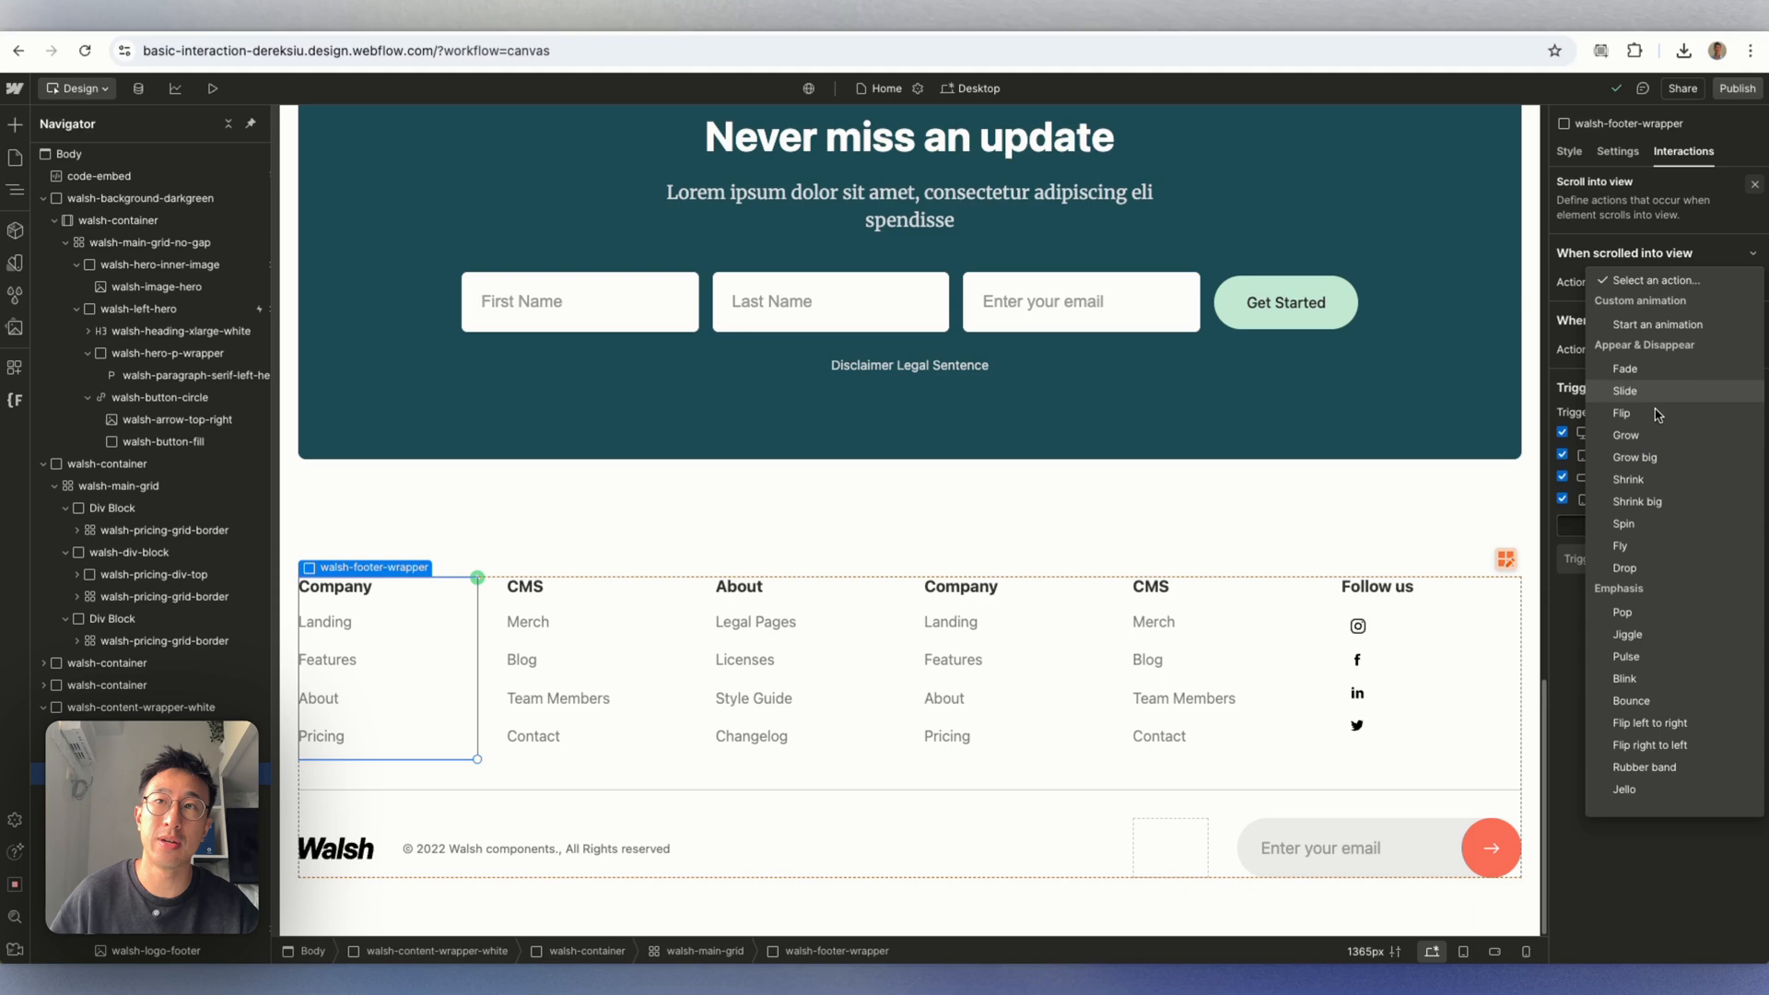
pyautogui.moveTo(1621, 546)
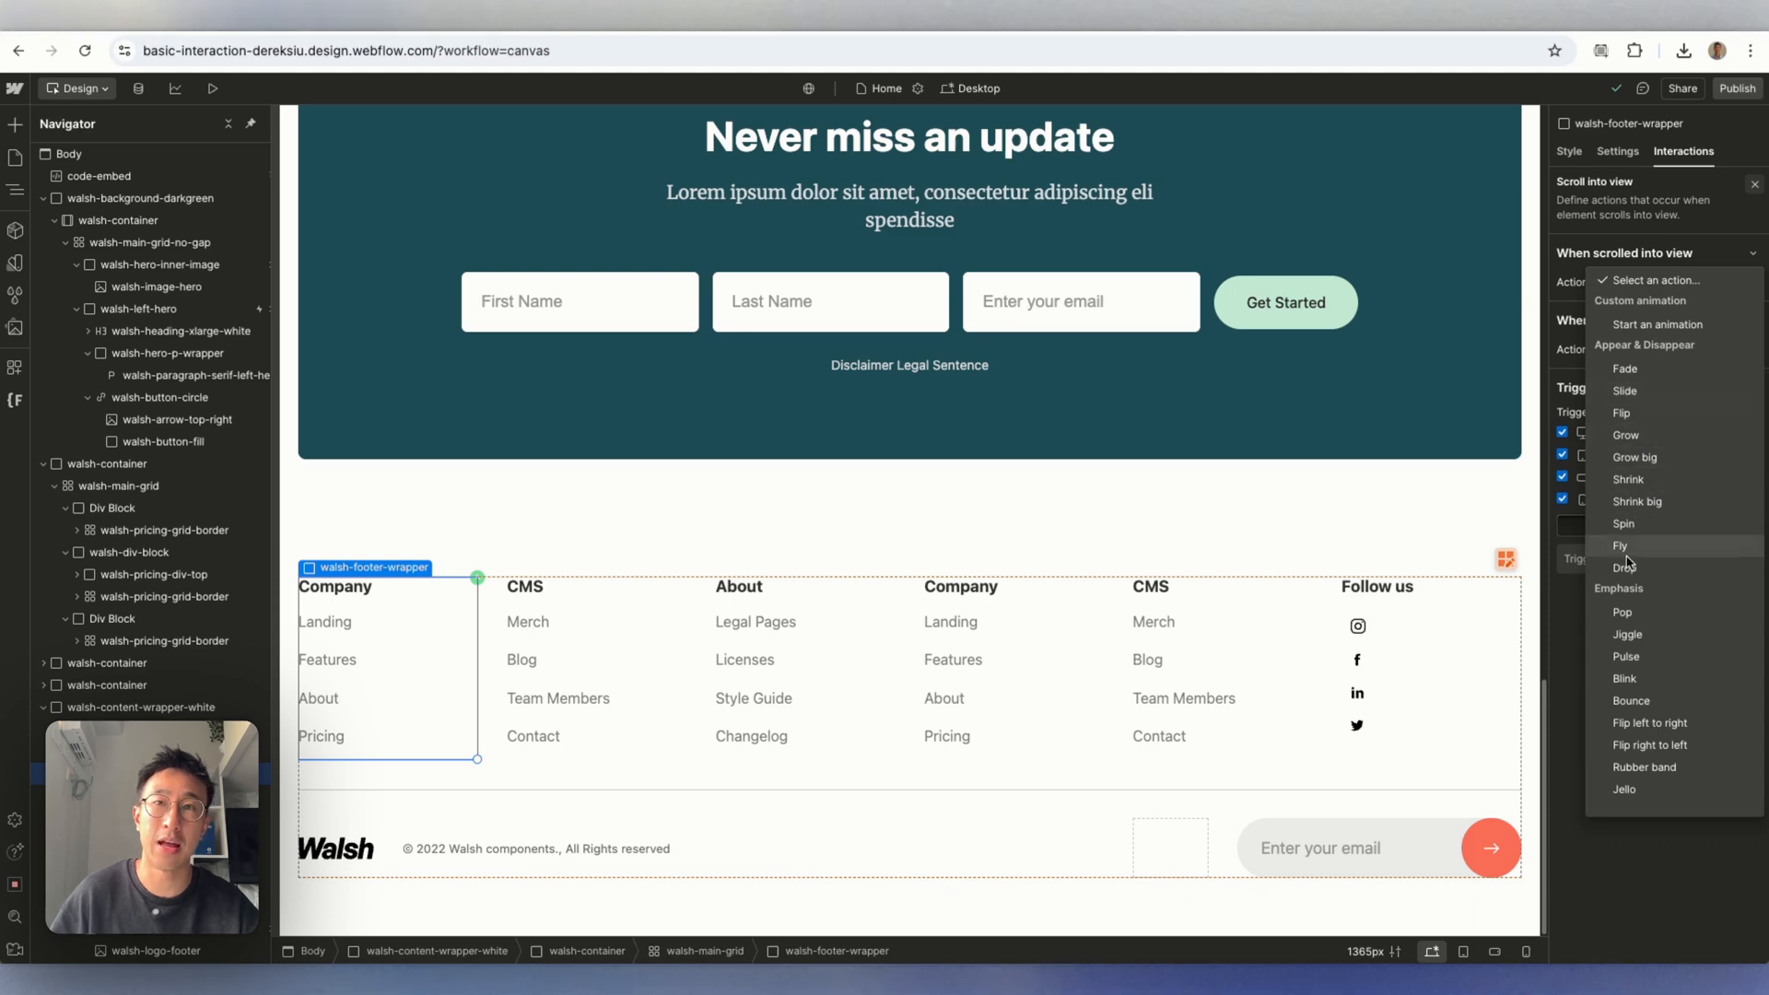
pyautogui.moveTo(1655, 658)
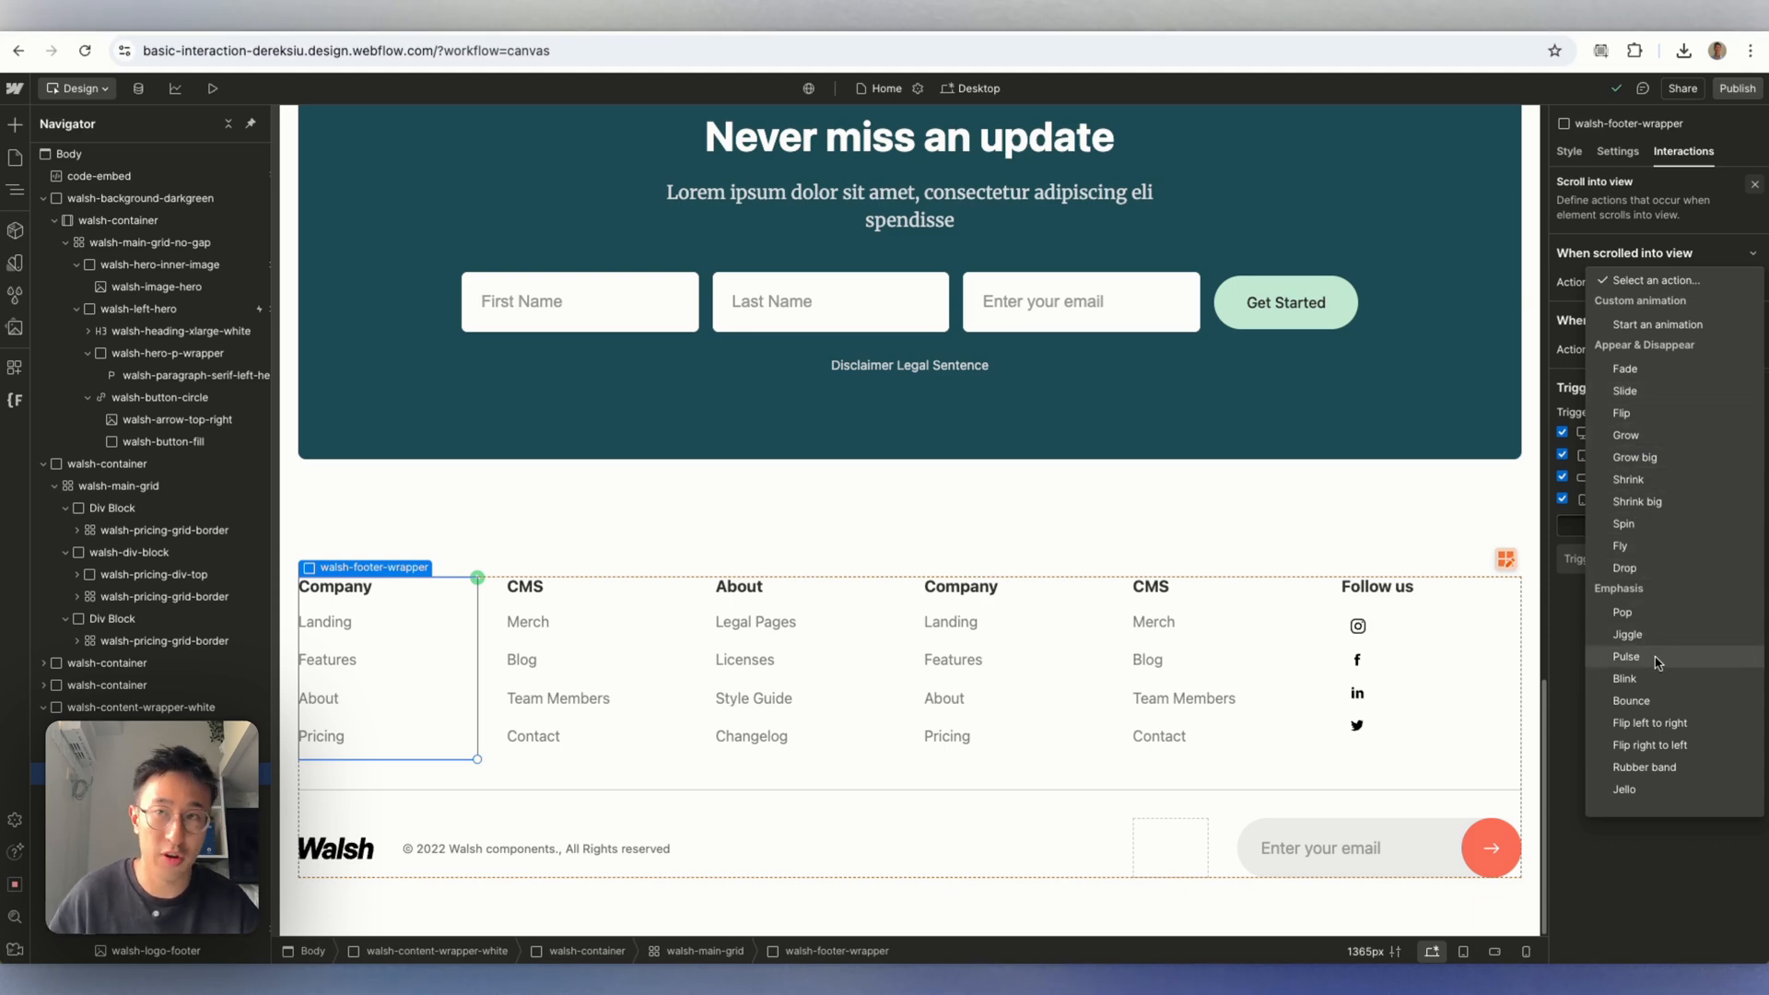
pyautogui.click(1658, 324)
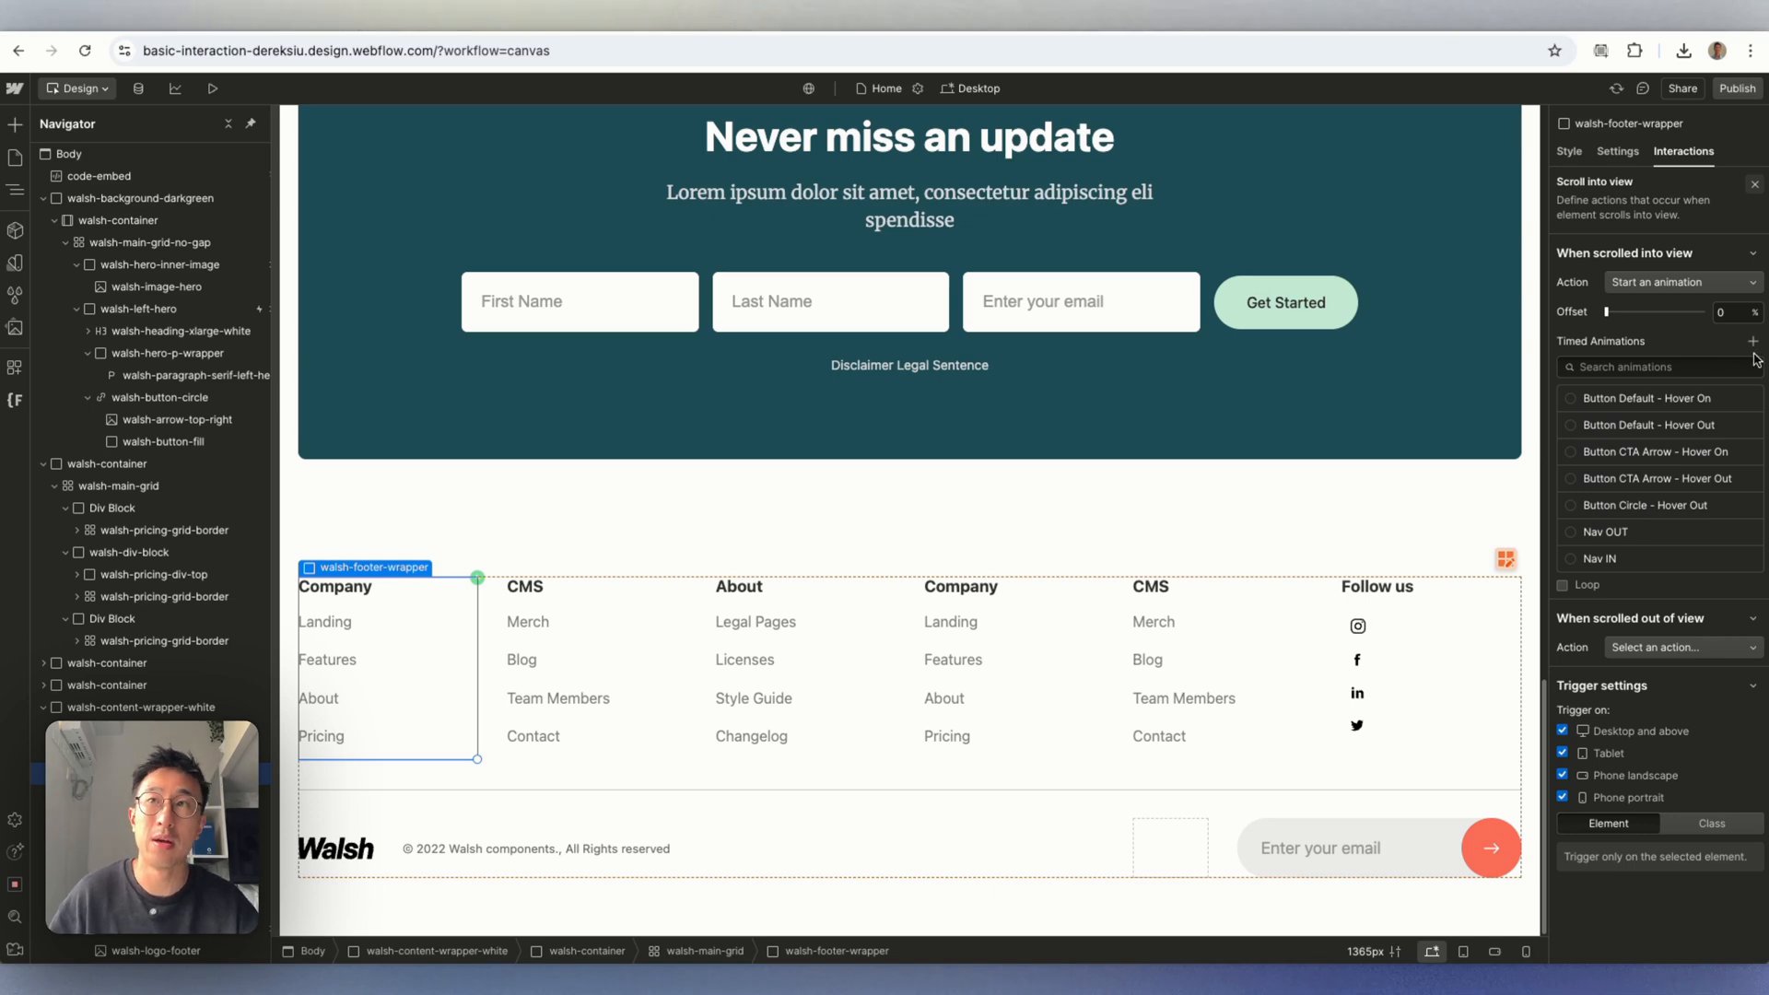
pyautogui.moveTo(1753, 341)
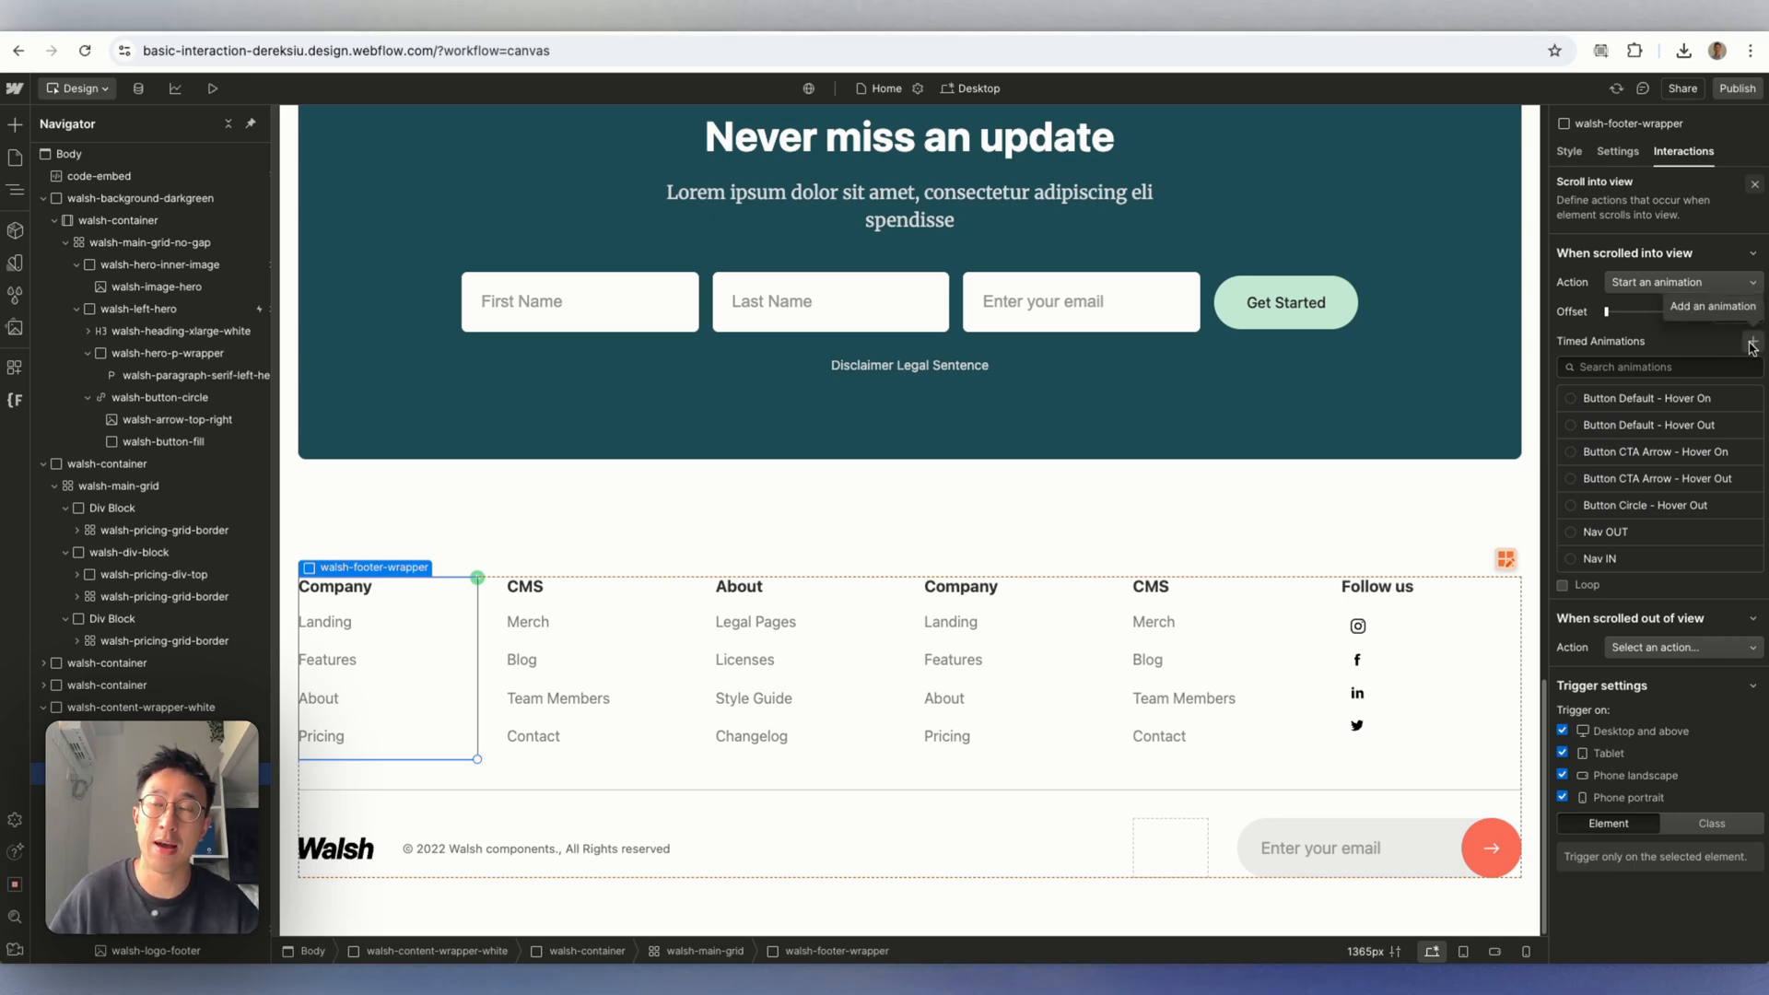
# Create timed animation 'Animation IN' with an opacity action set as initial state at 0%.
pyautogui.click(1753, 341)
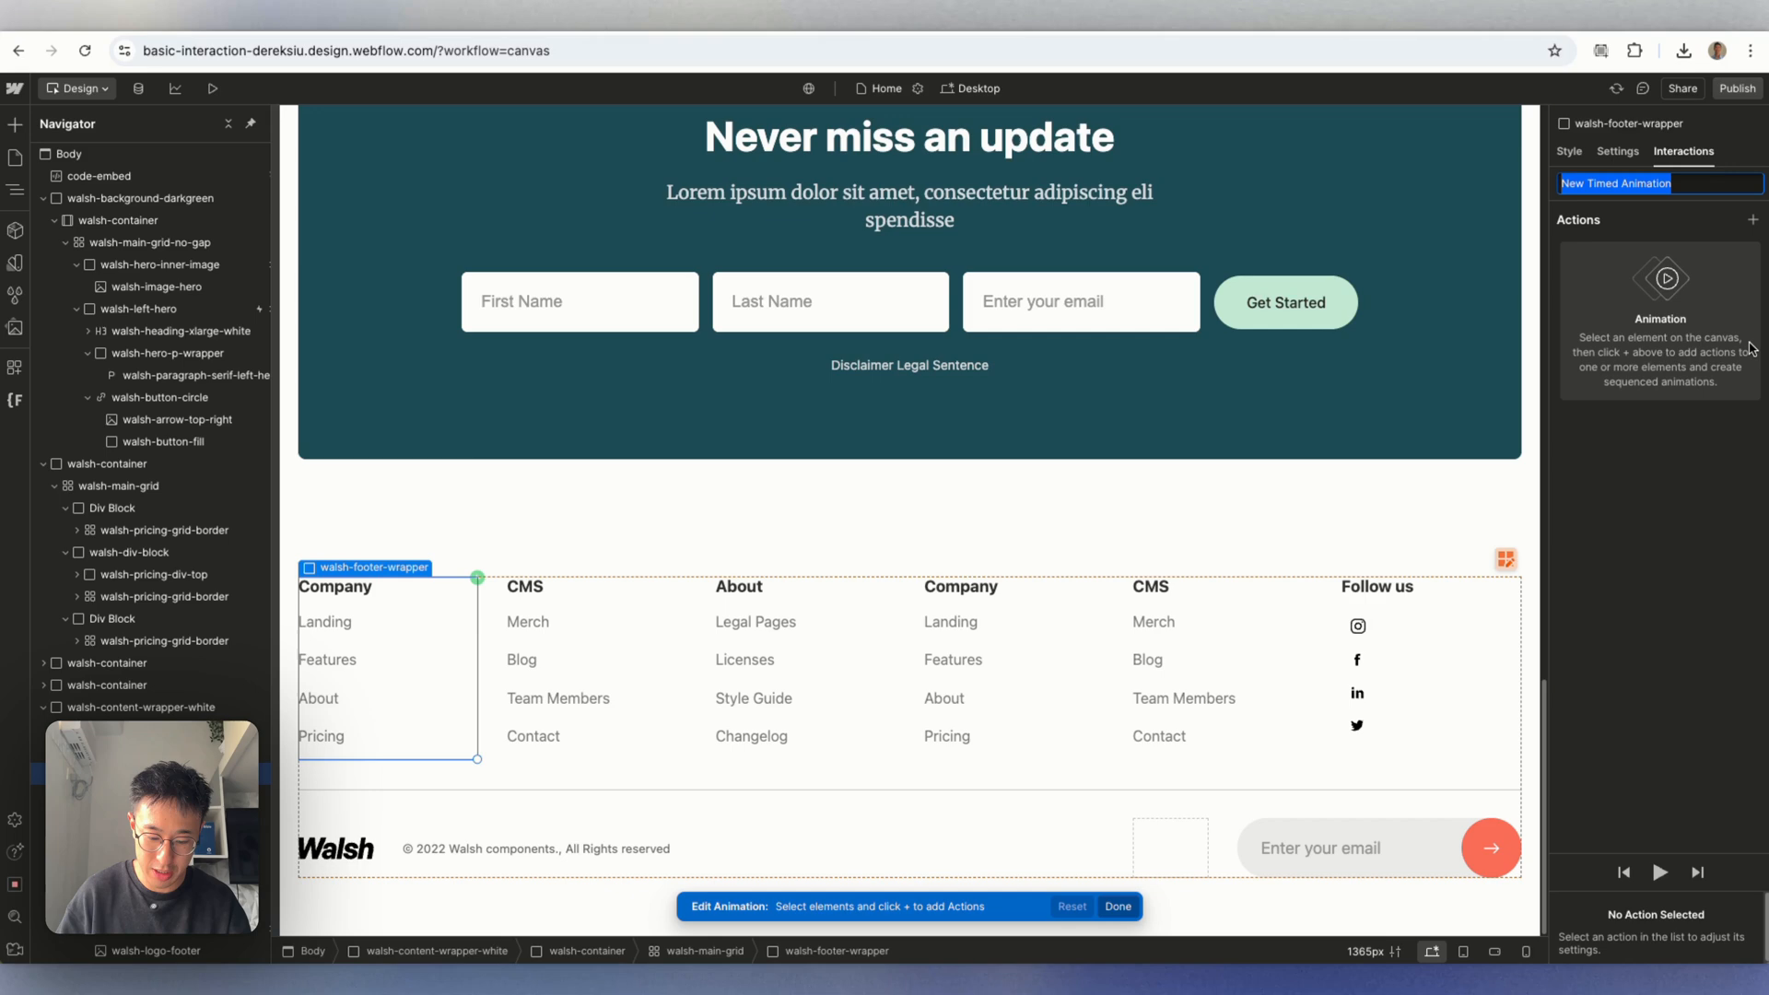
pyautogui.write('Animation IN')
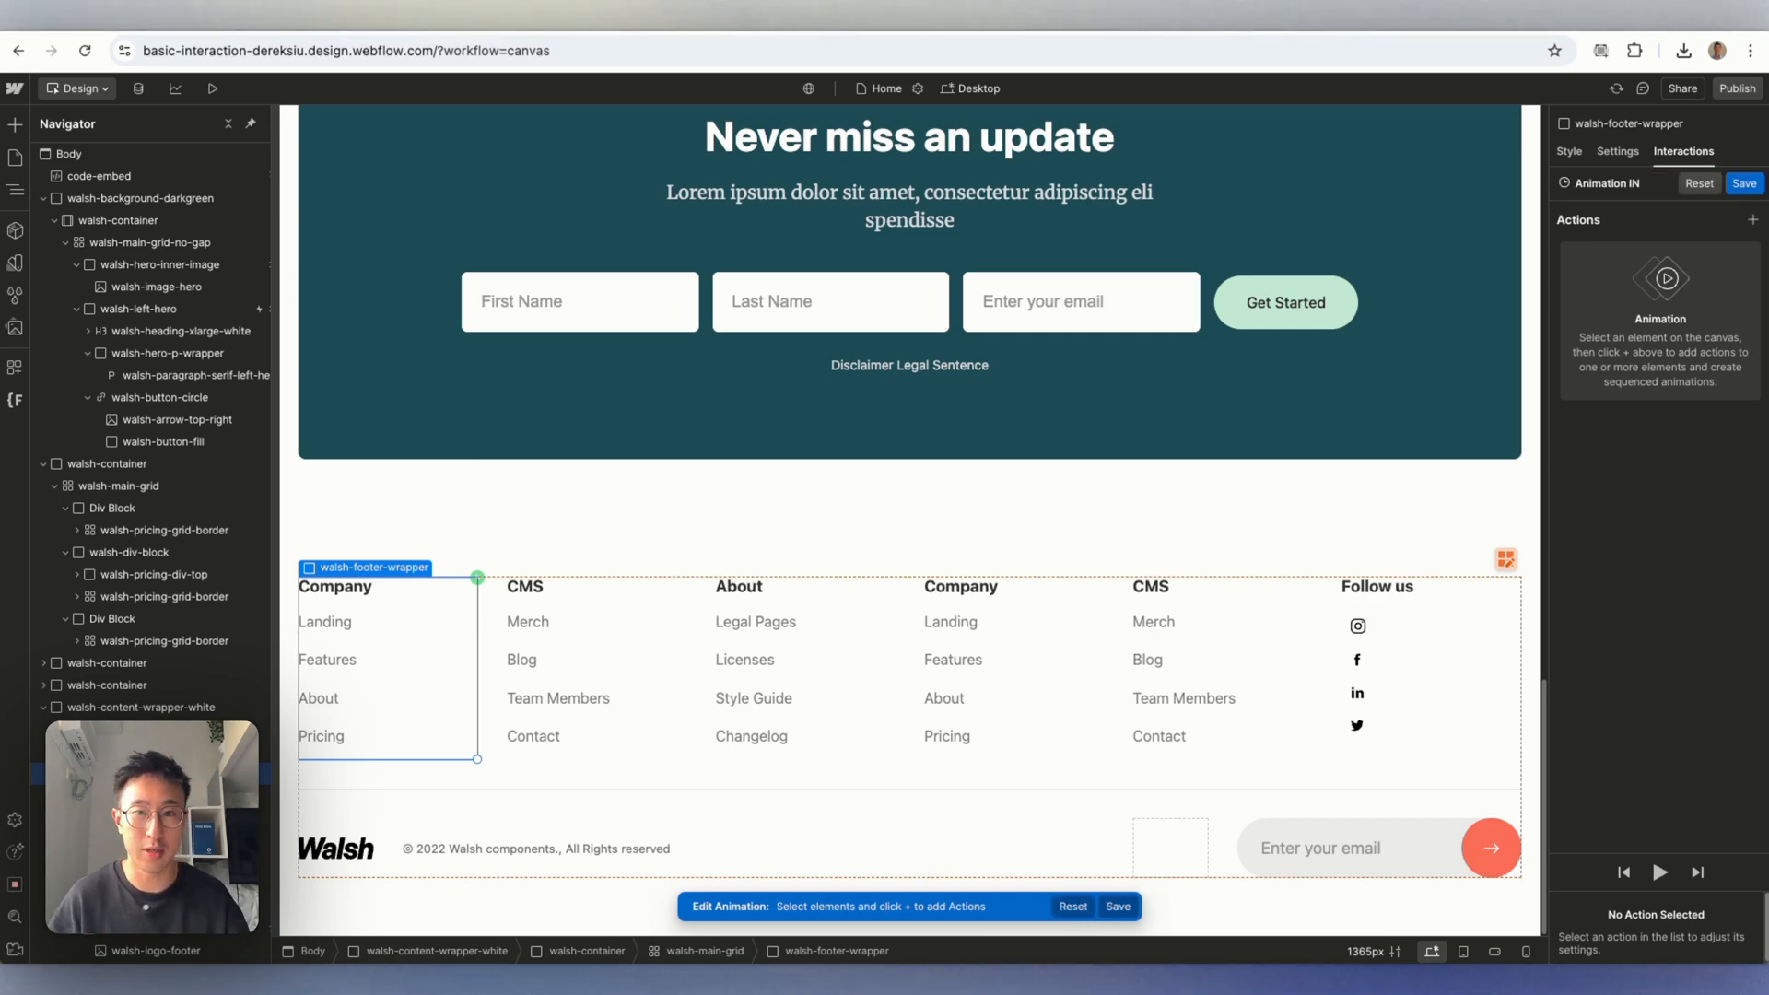
pyautogui.moveTo(395, 627)
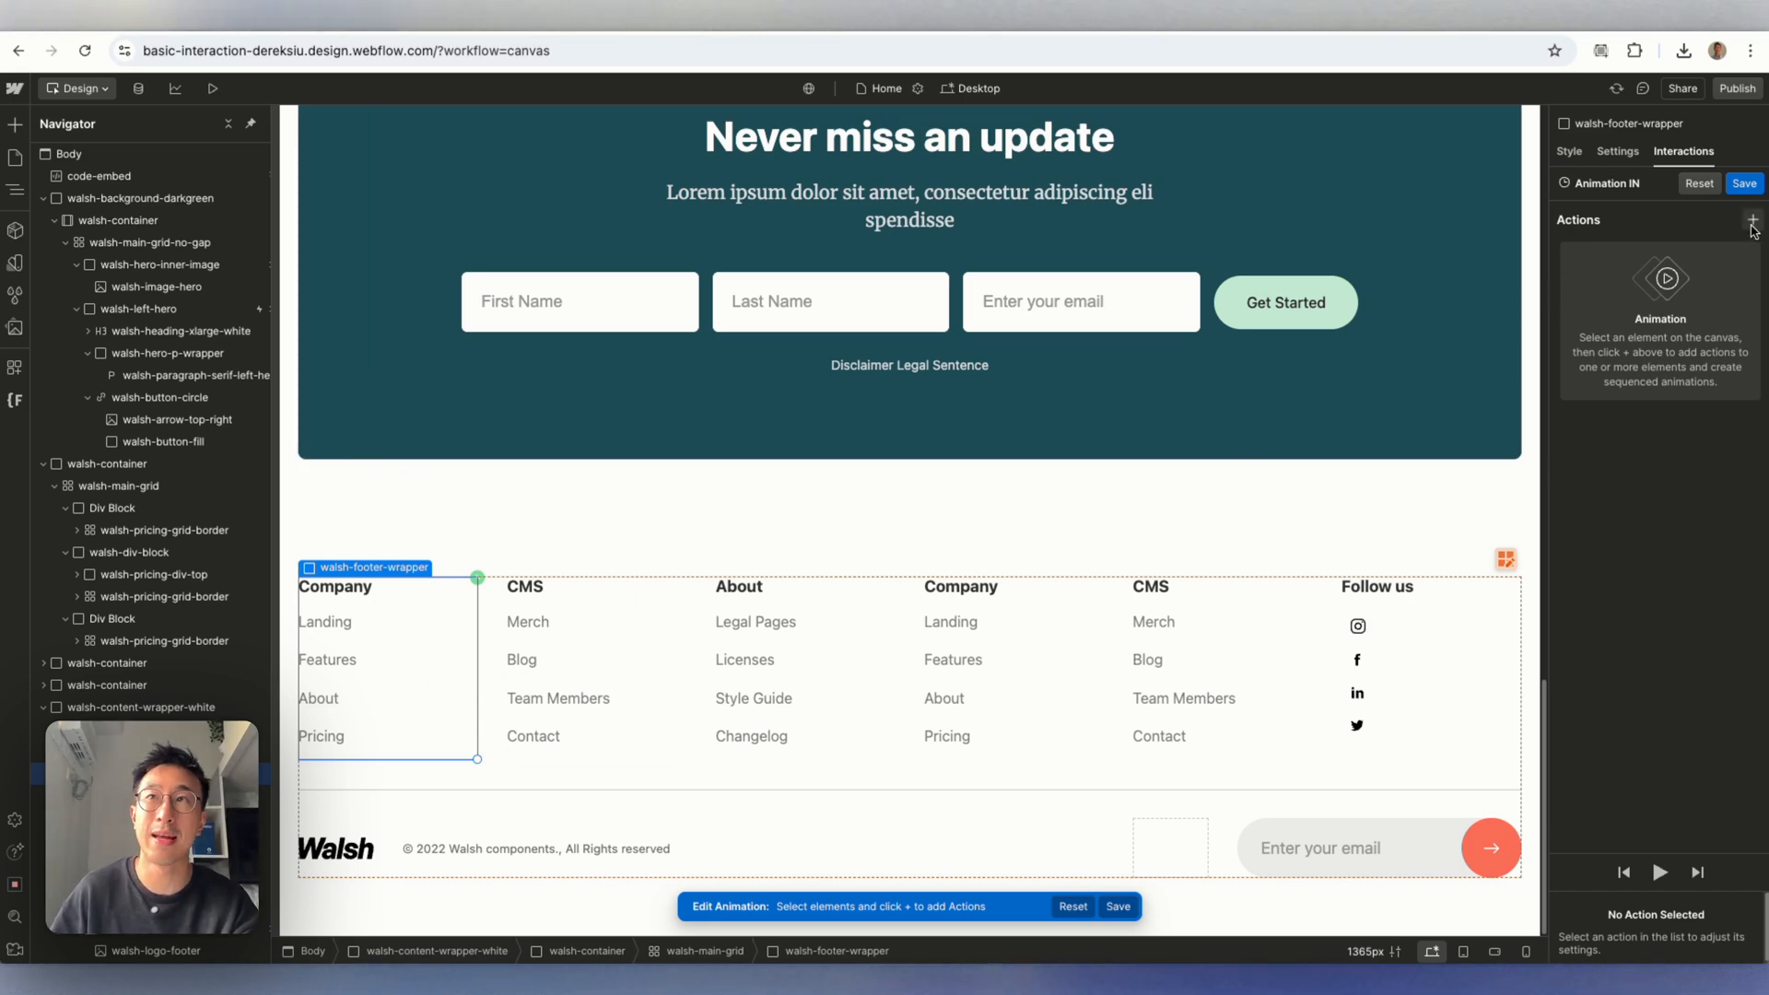
pyautogui.click(1753, 219)
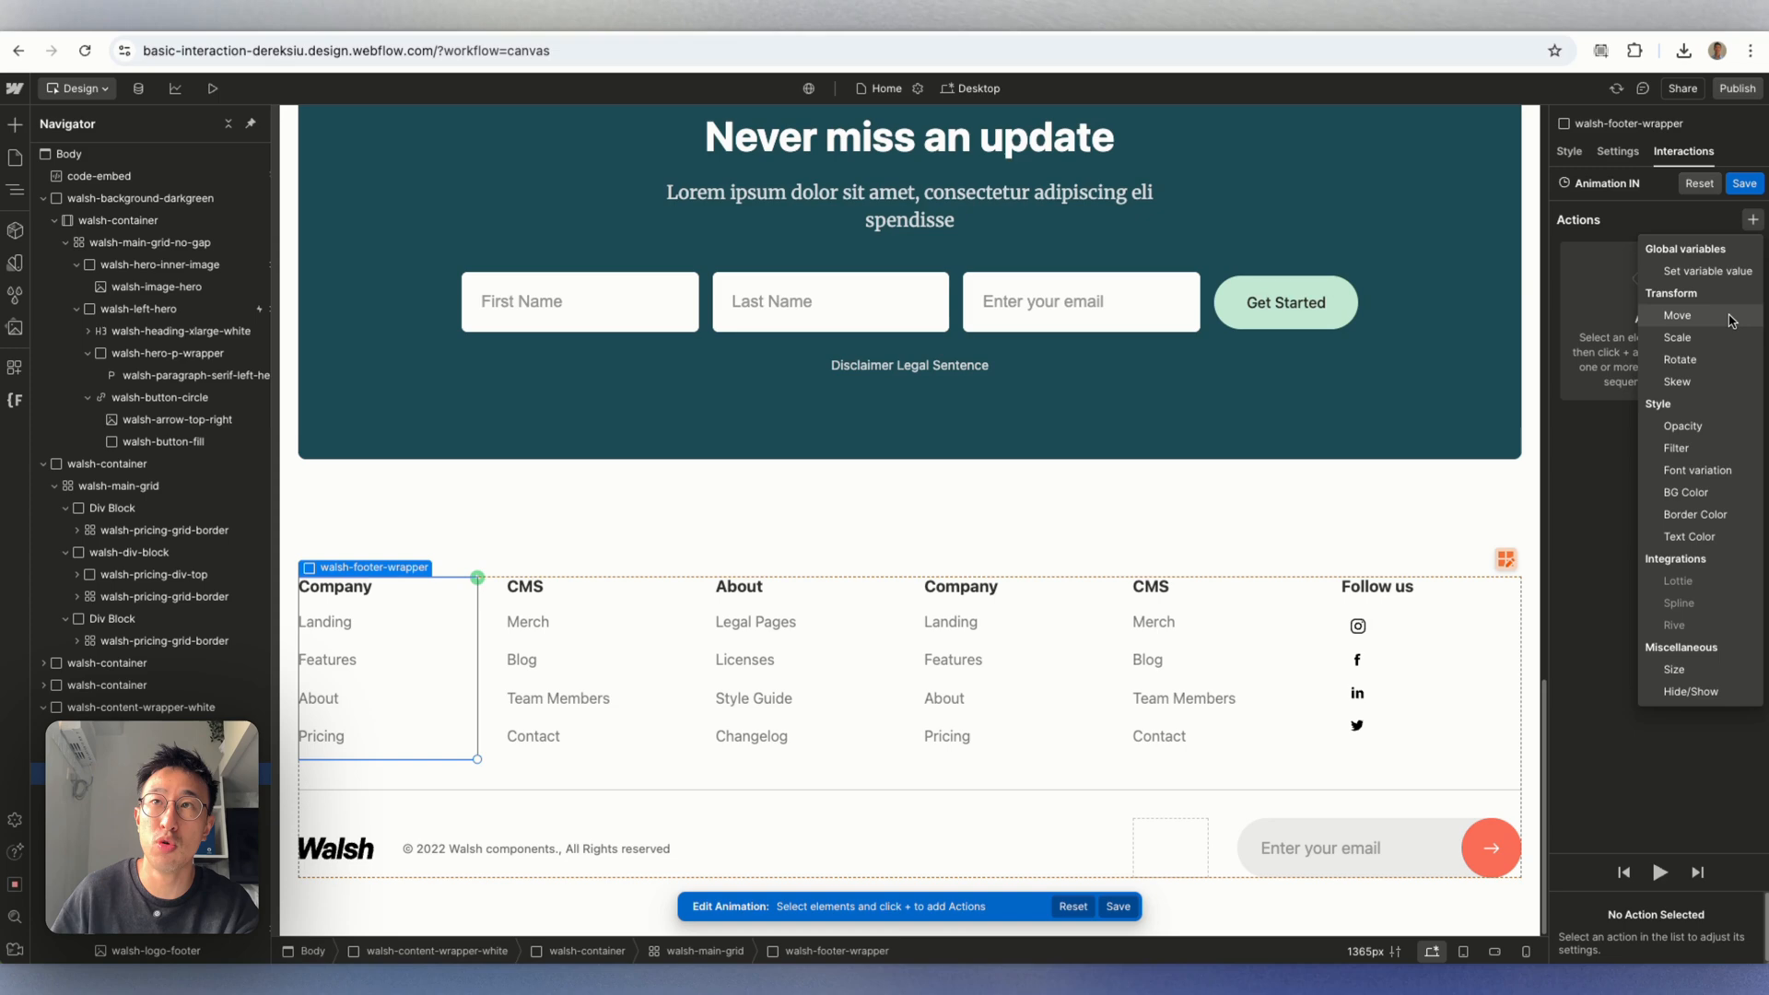
pyautogui.moveTo(1718, 422)
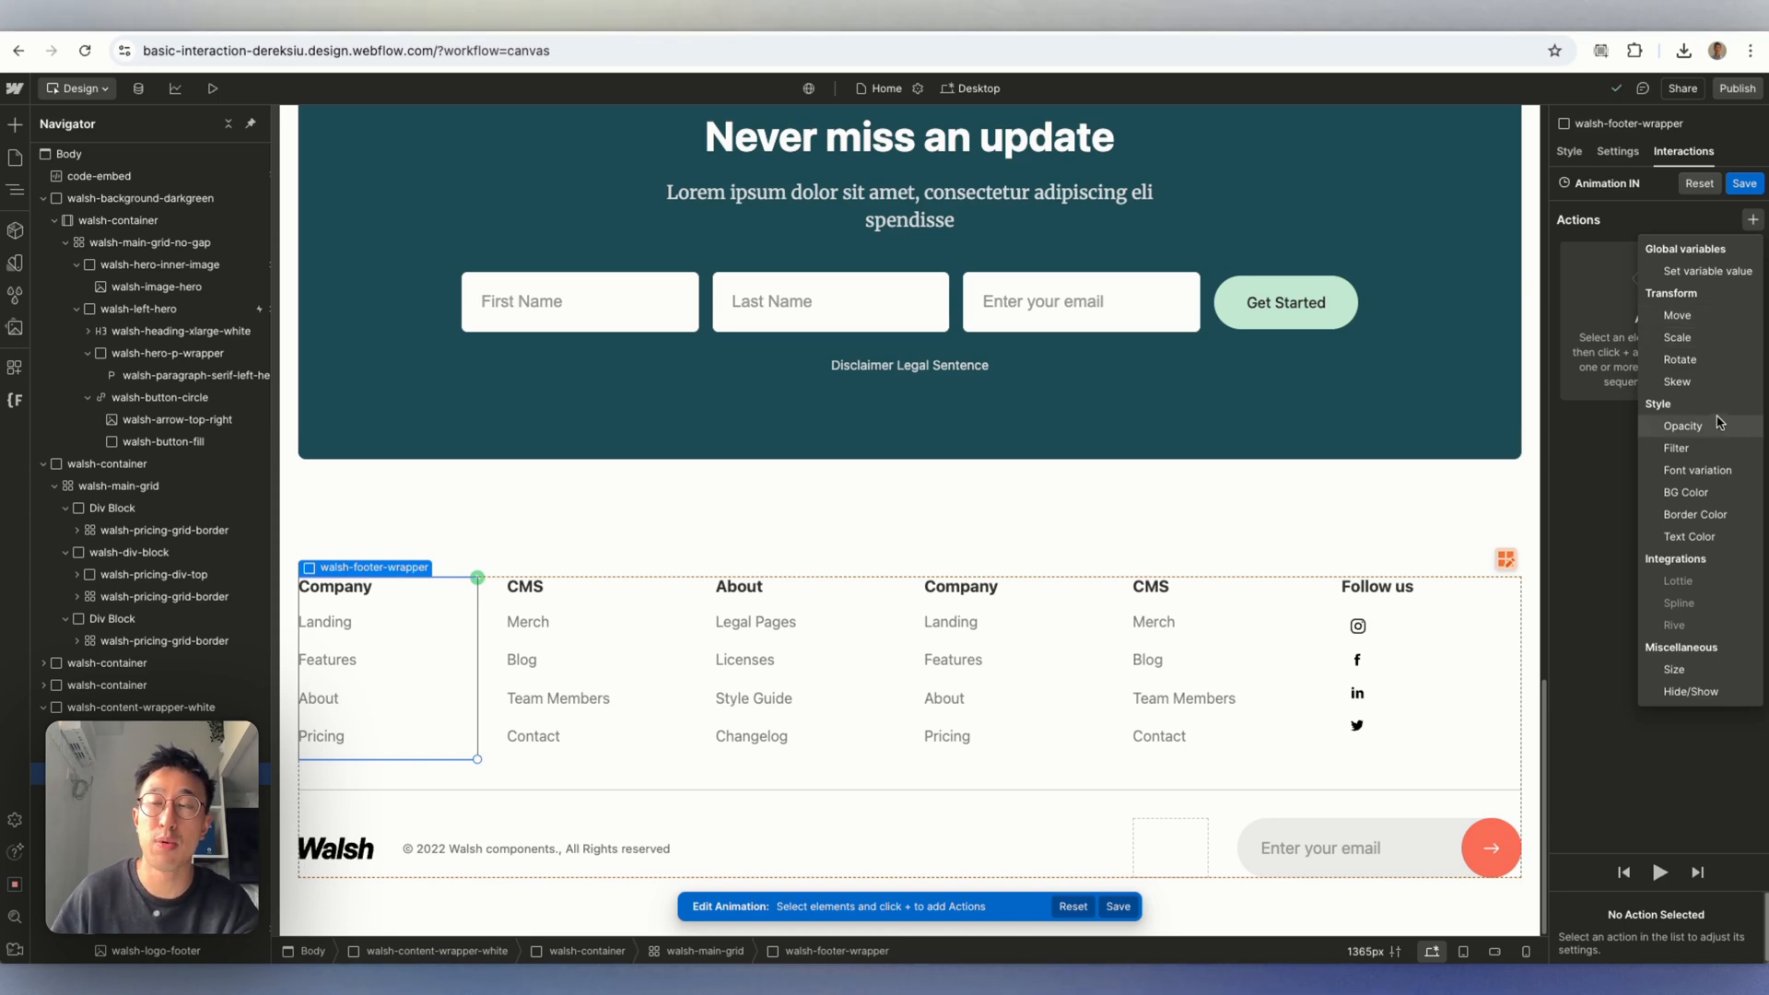
pyautogui.click(1683, 426)
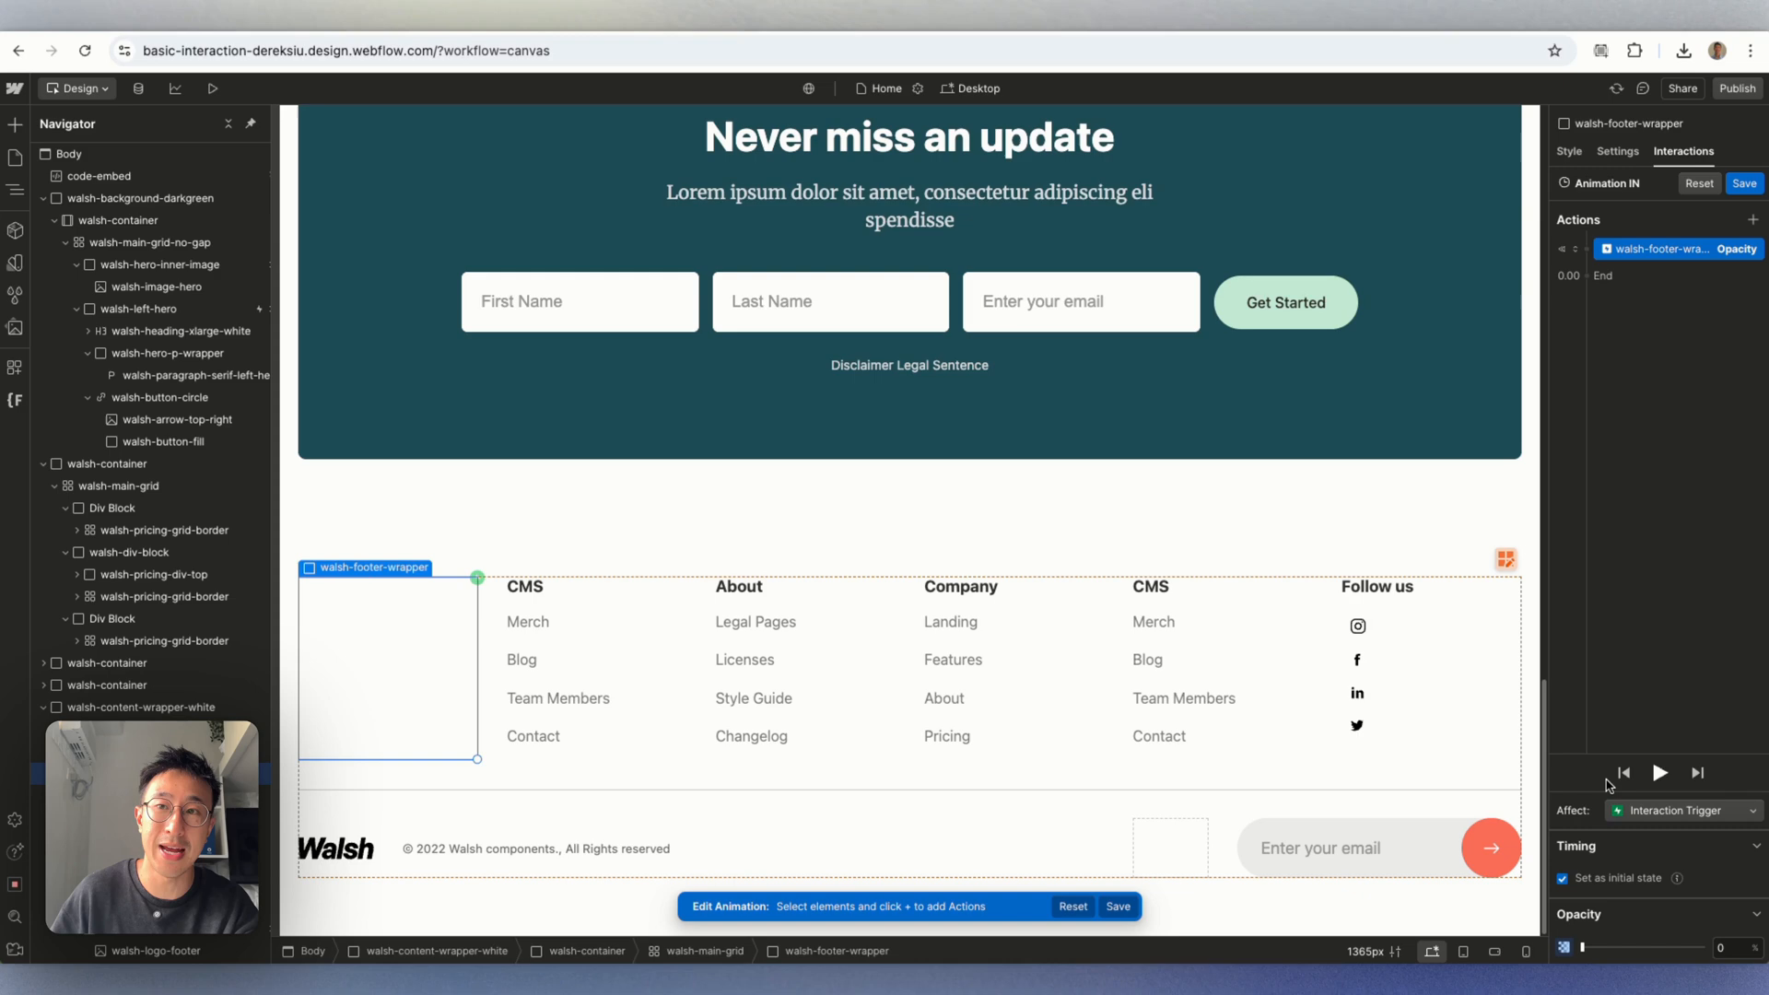
# Affect the walsh-footer-wrapper class and add a second opacity action fading to 100%.
pyautogui.click(1684, 811)
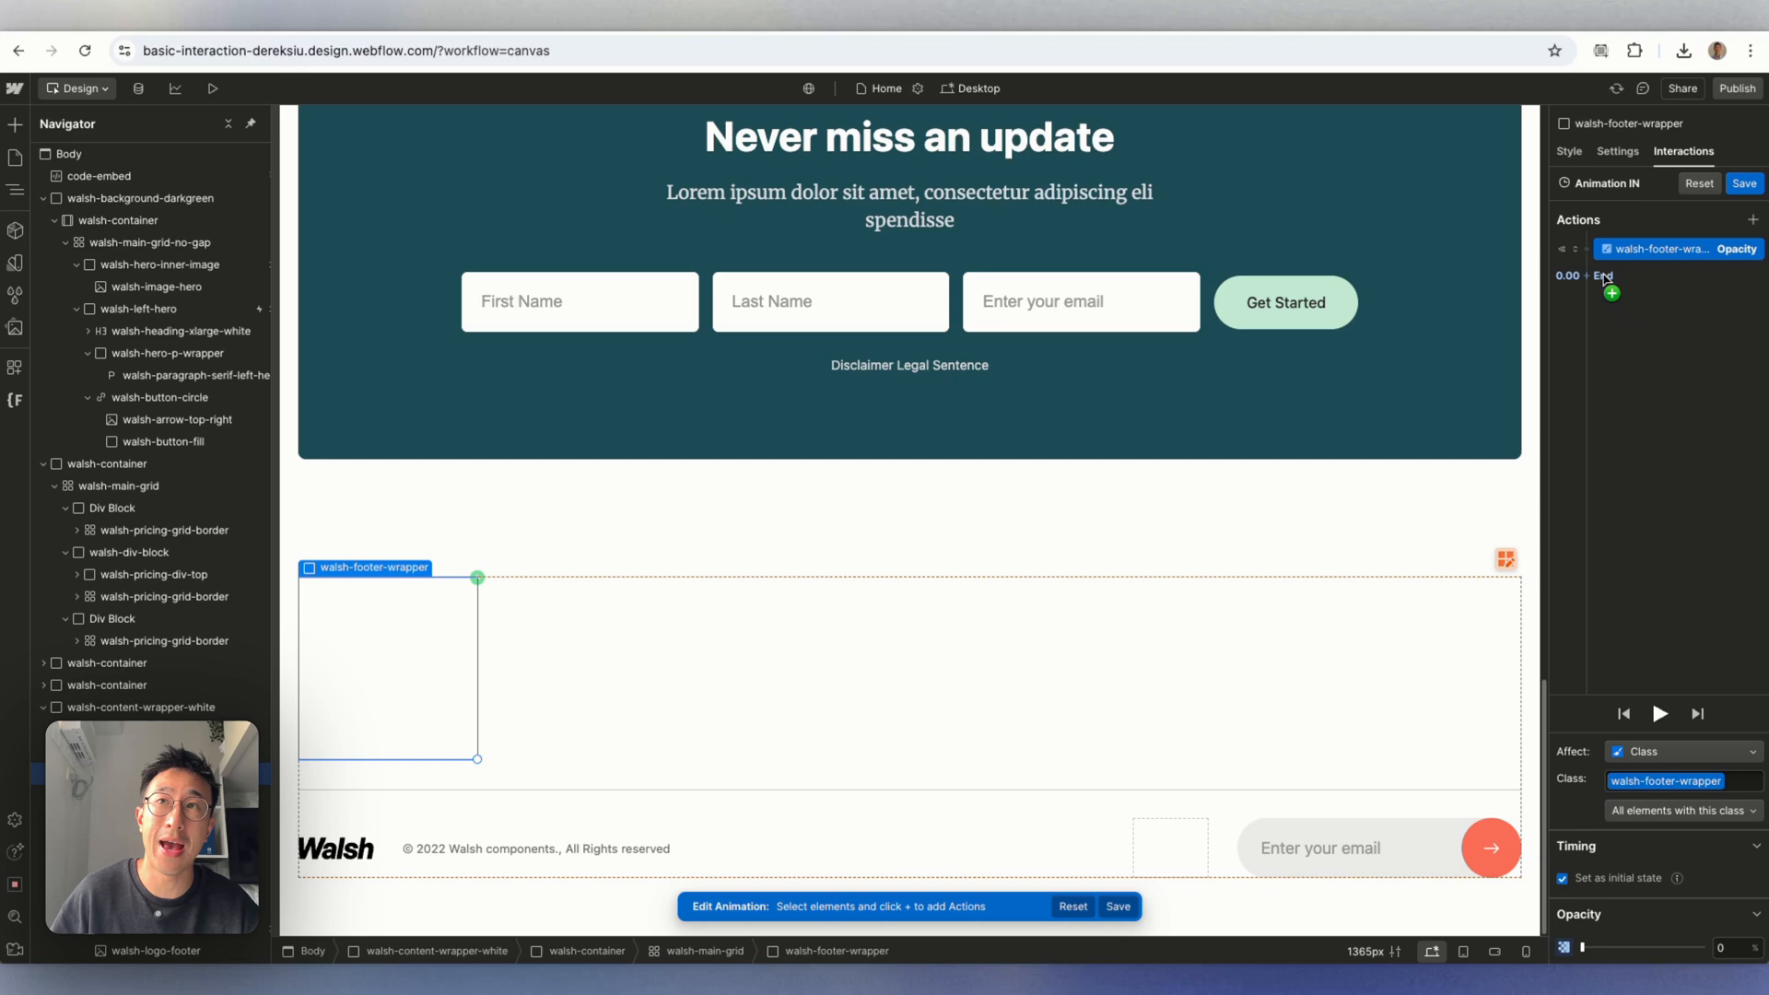
pyautogui.click(1611, 292)
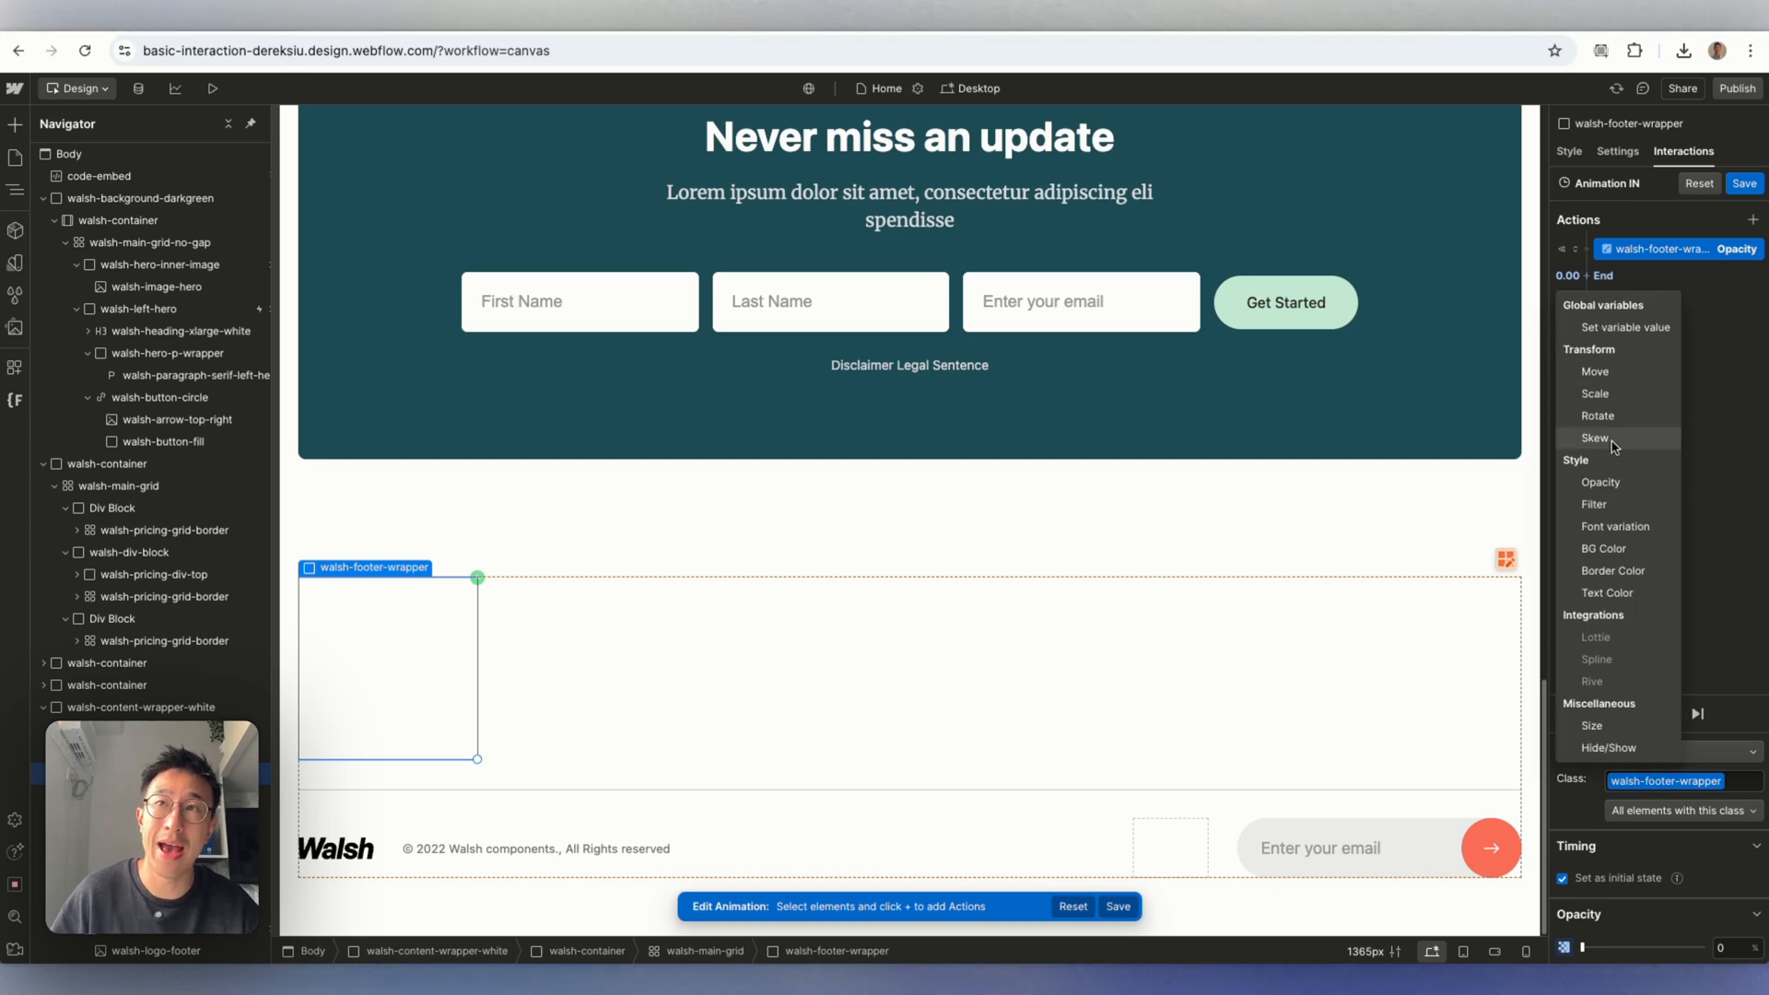
pyautogui.click(1600, 483)
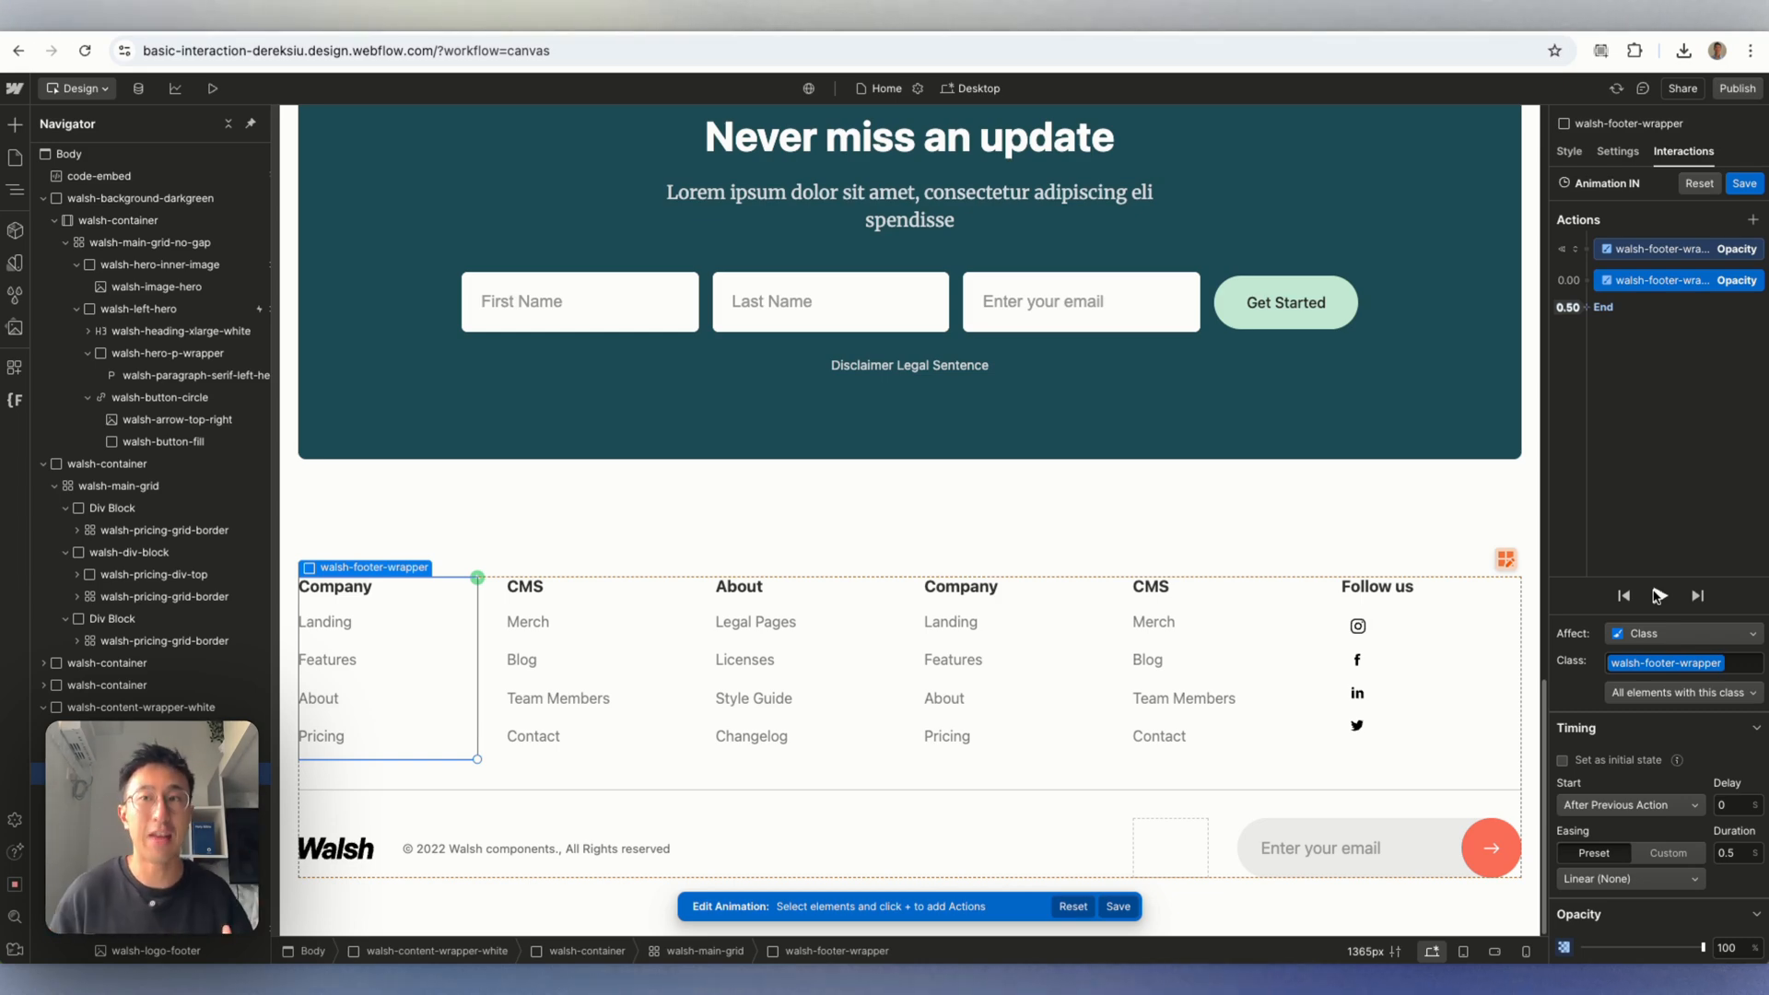
# Make the fade 5 s with Out Quad easing, trigger on the class, and preview the site.
pyautogui.click(1733, 804)
pyautogui.write('5')
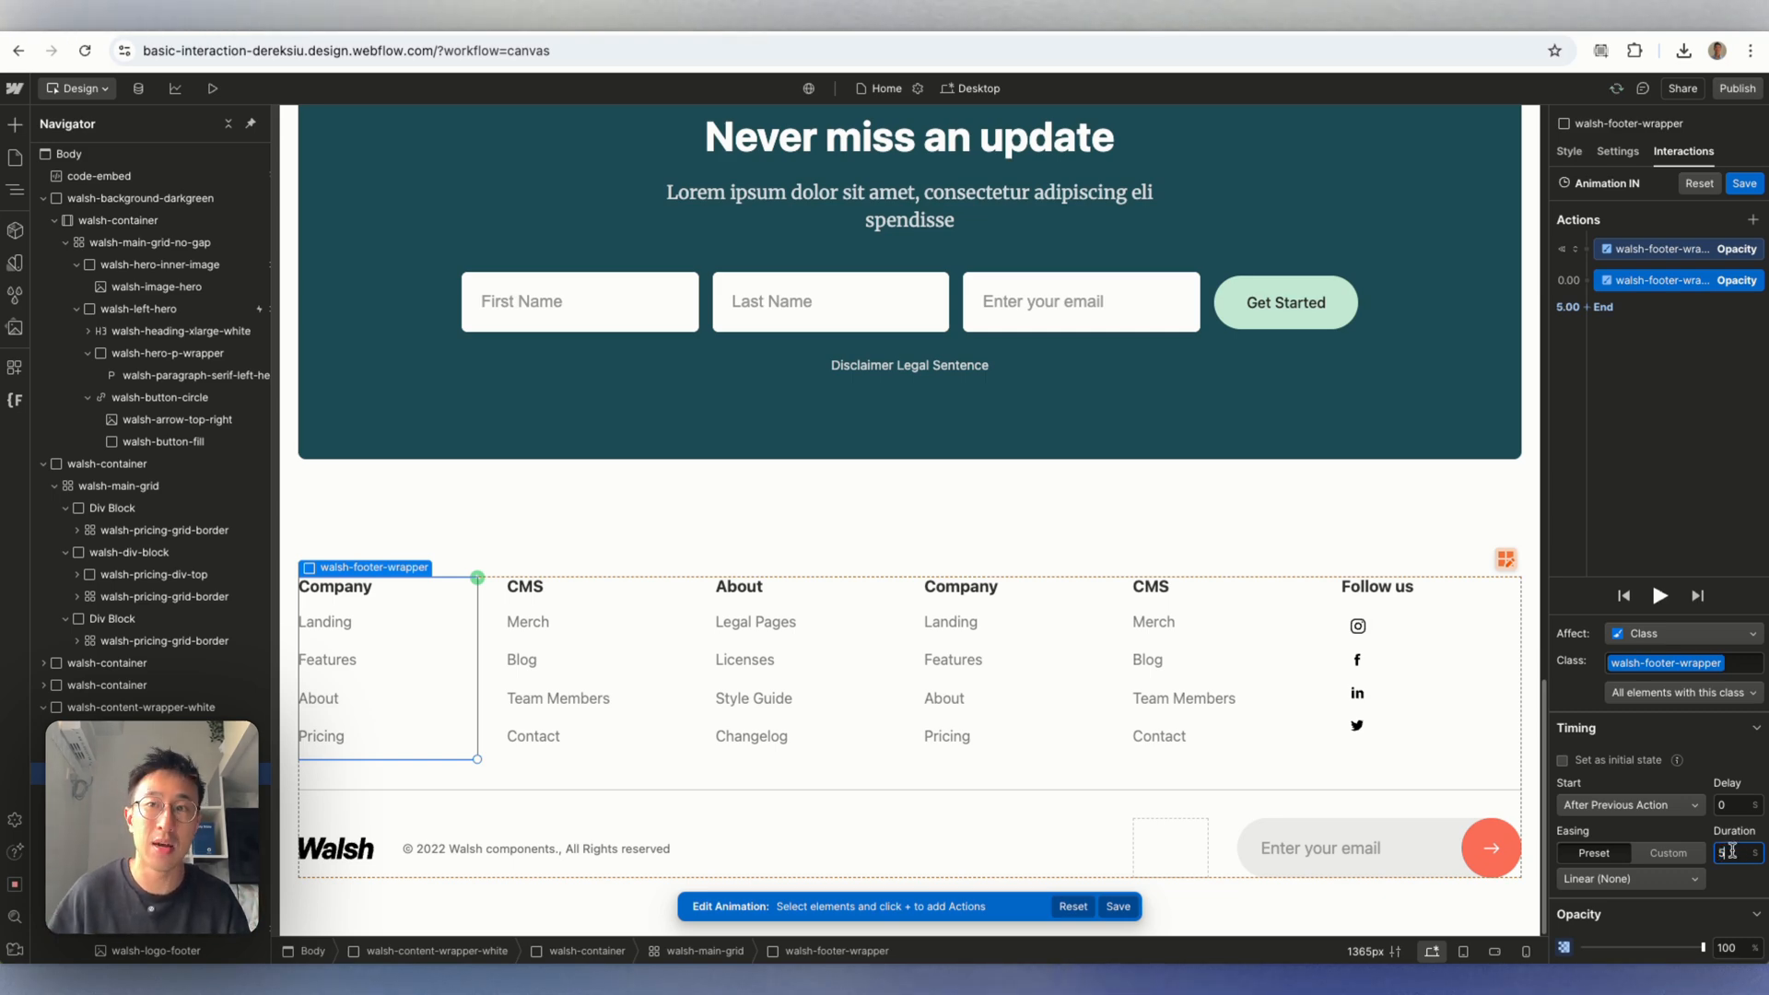
pyautogui.click(1629, 877)
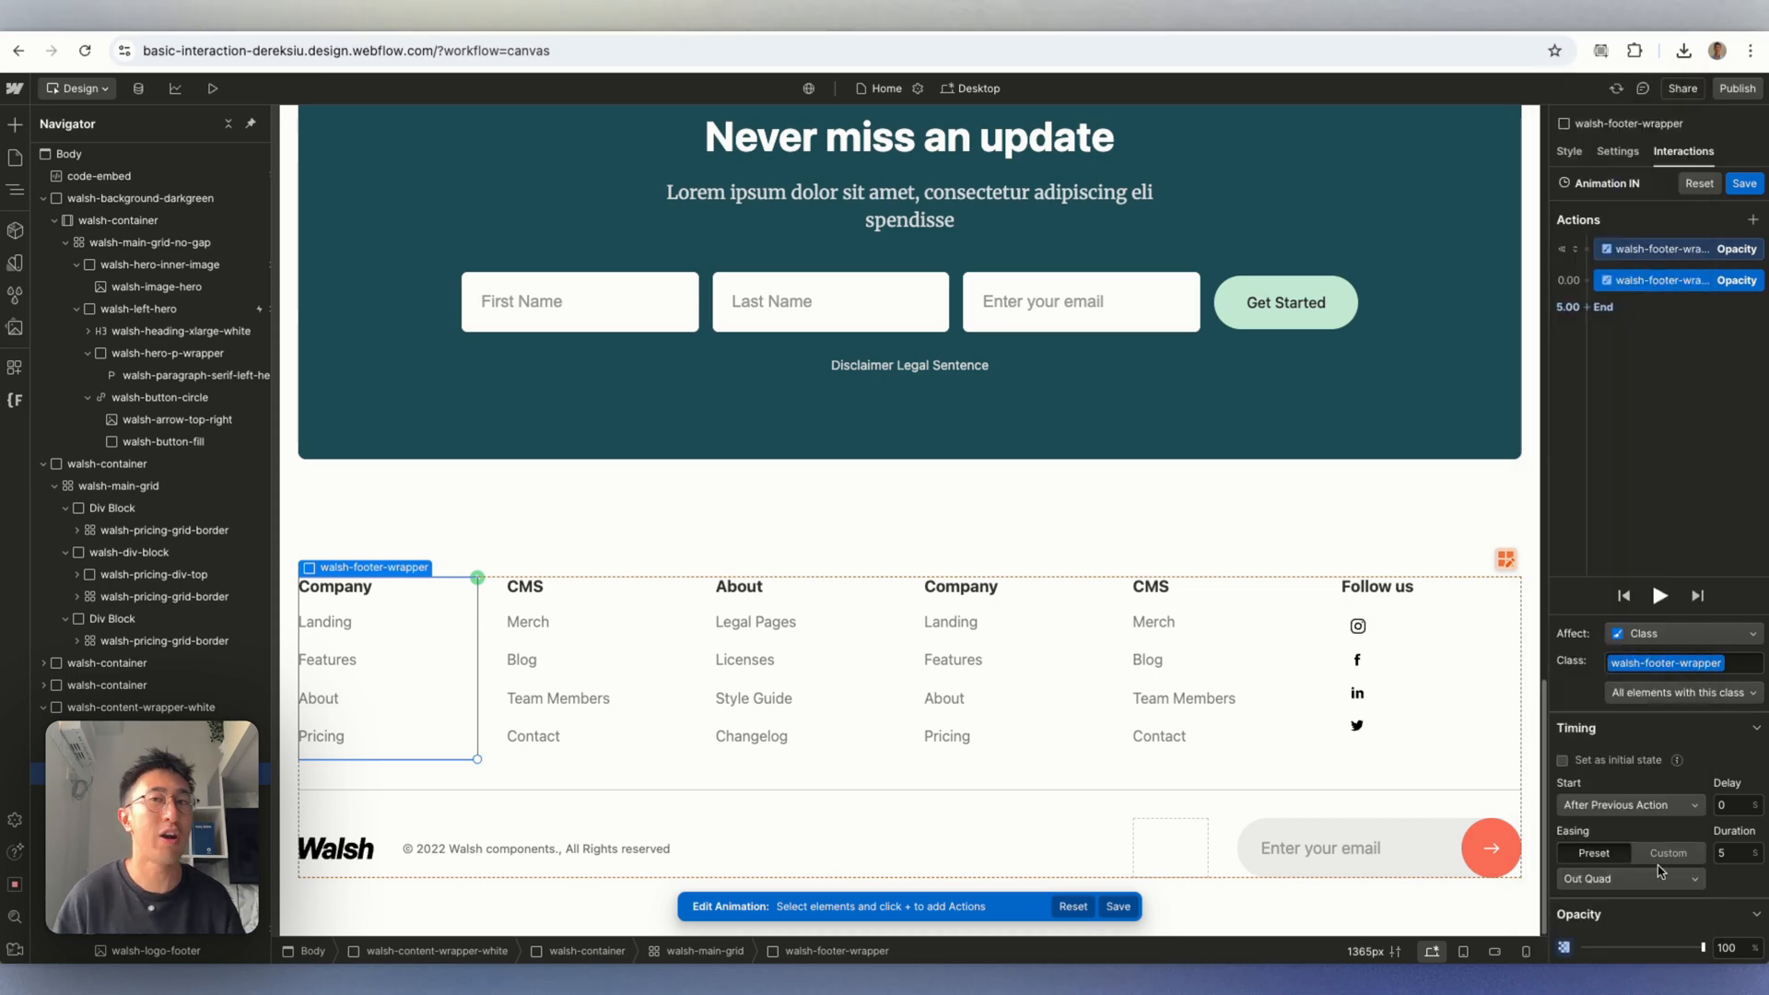
pyautogui.moveTo(1659, 316)
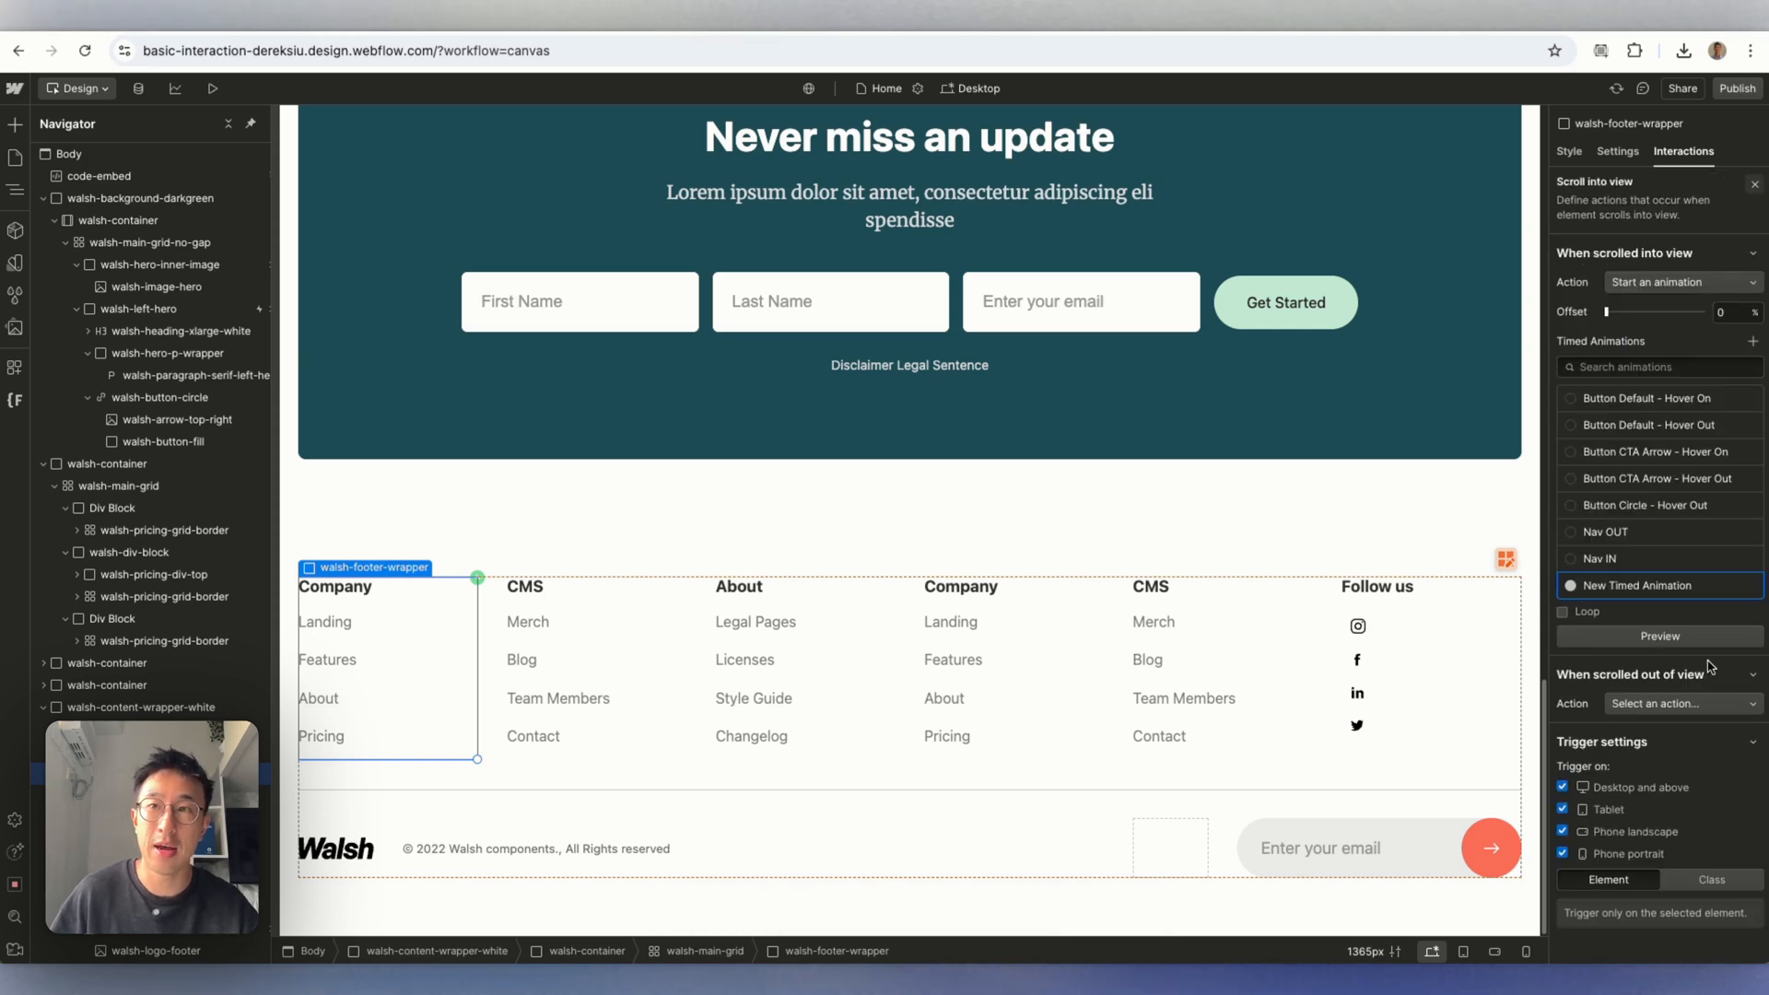
pyautogui.click(1713, 879)
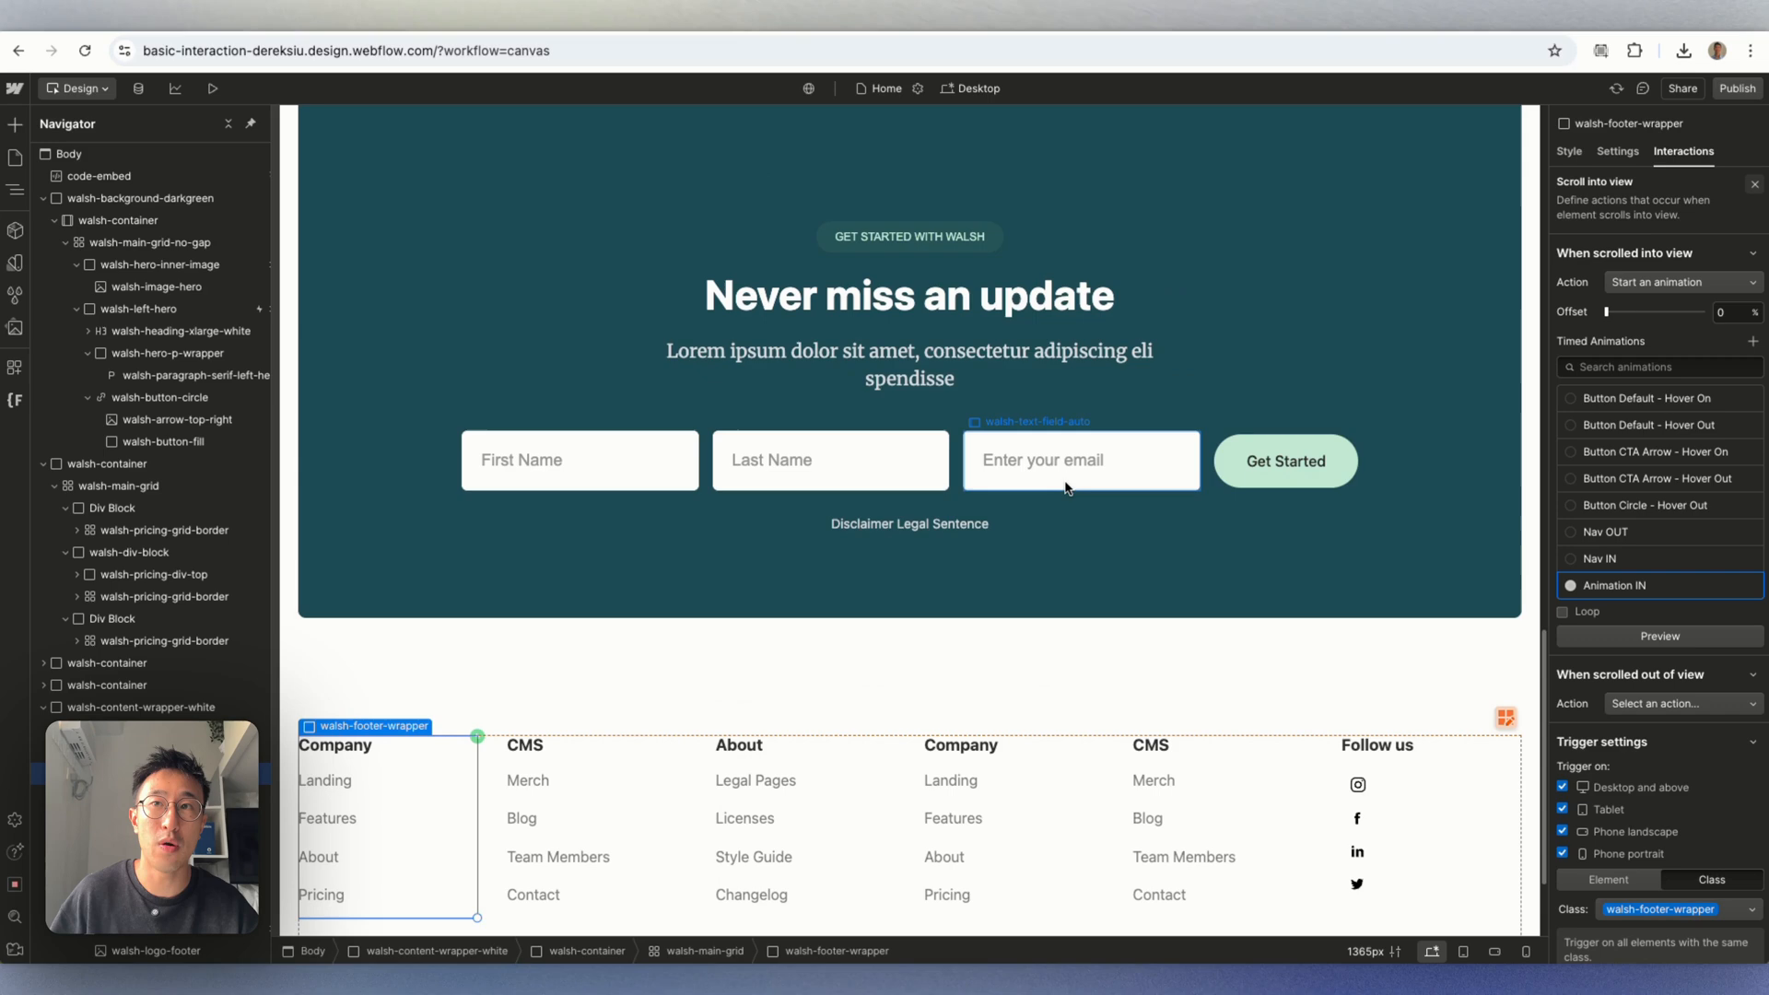
pyautogui.click(212, 89)
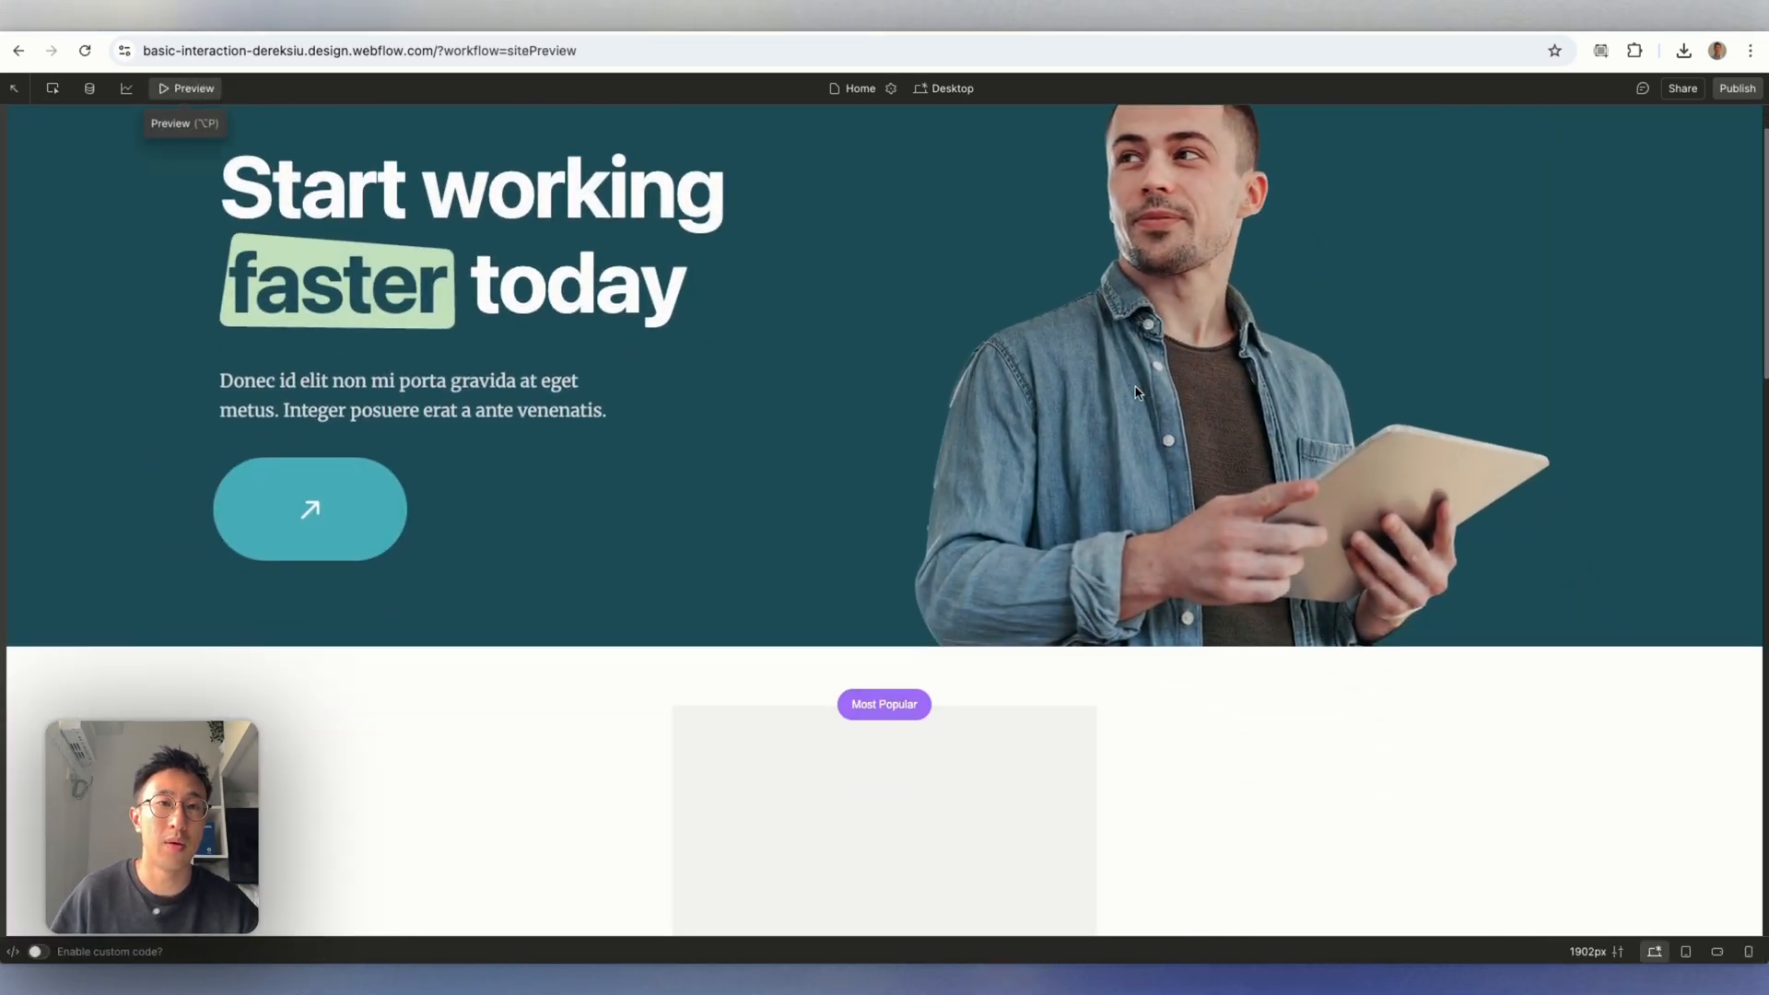
# Scroll the preview down past pricing and testimonials toward the footer.
pyautogui.scroll(-3)
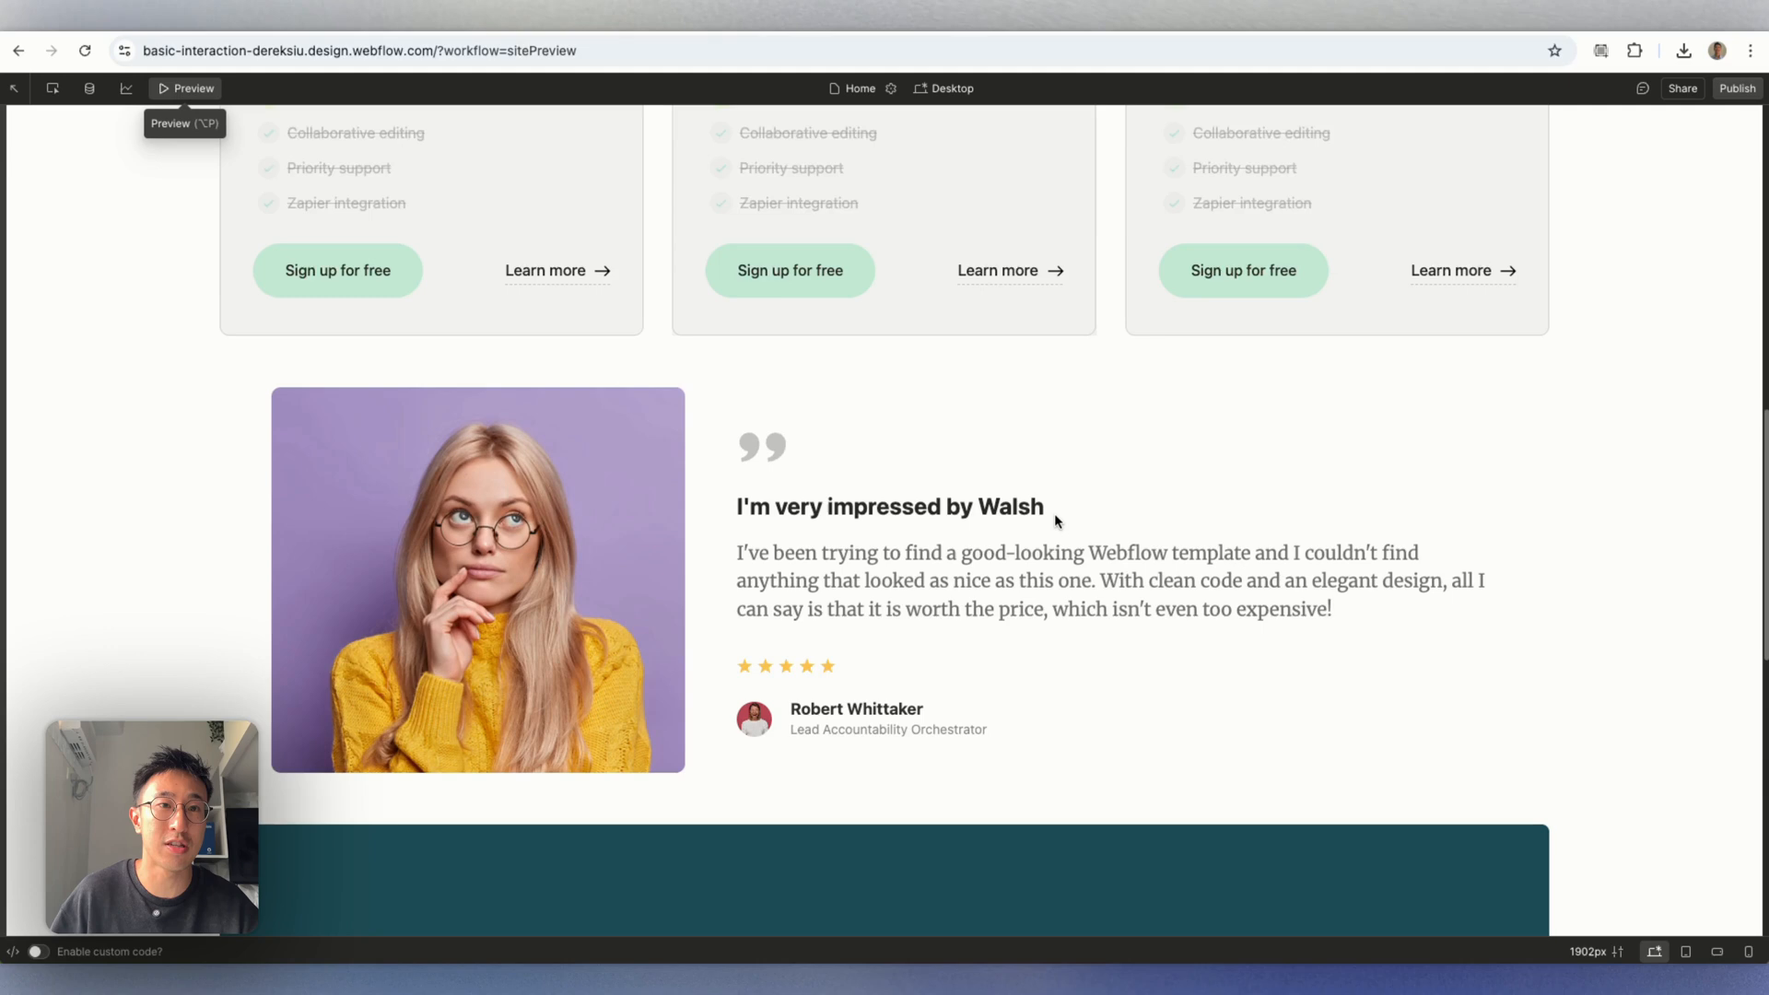
pyautogui.scroll(-3)
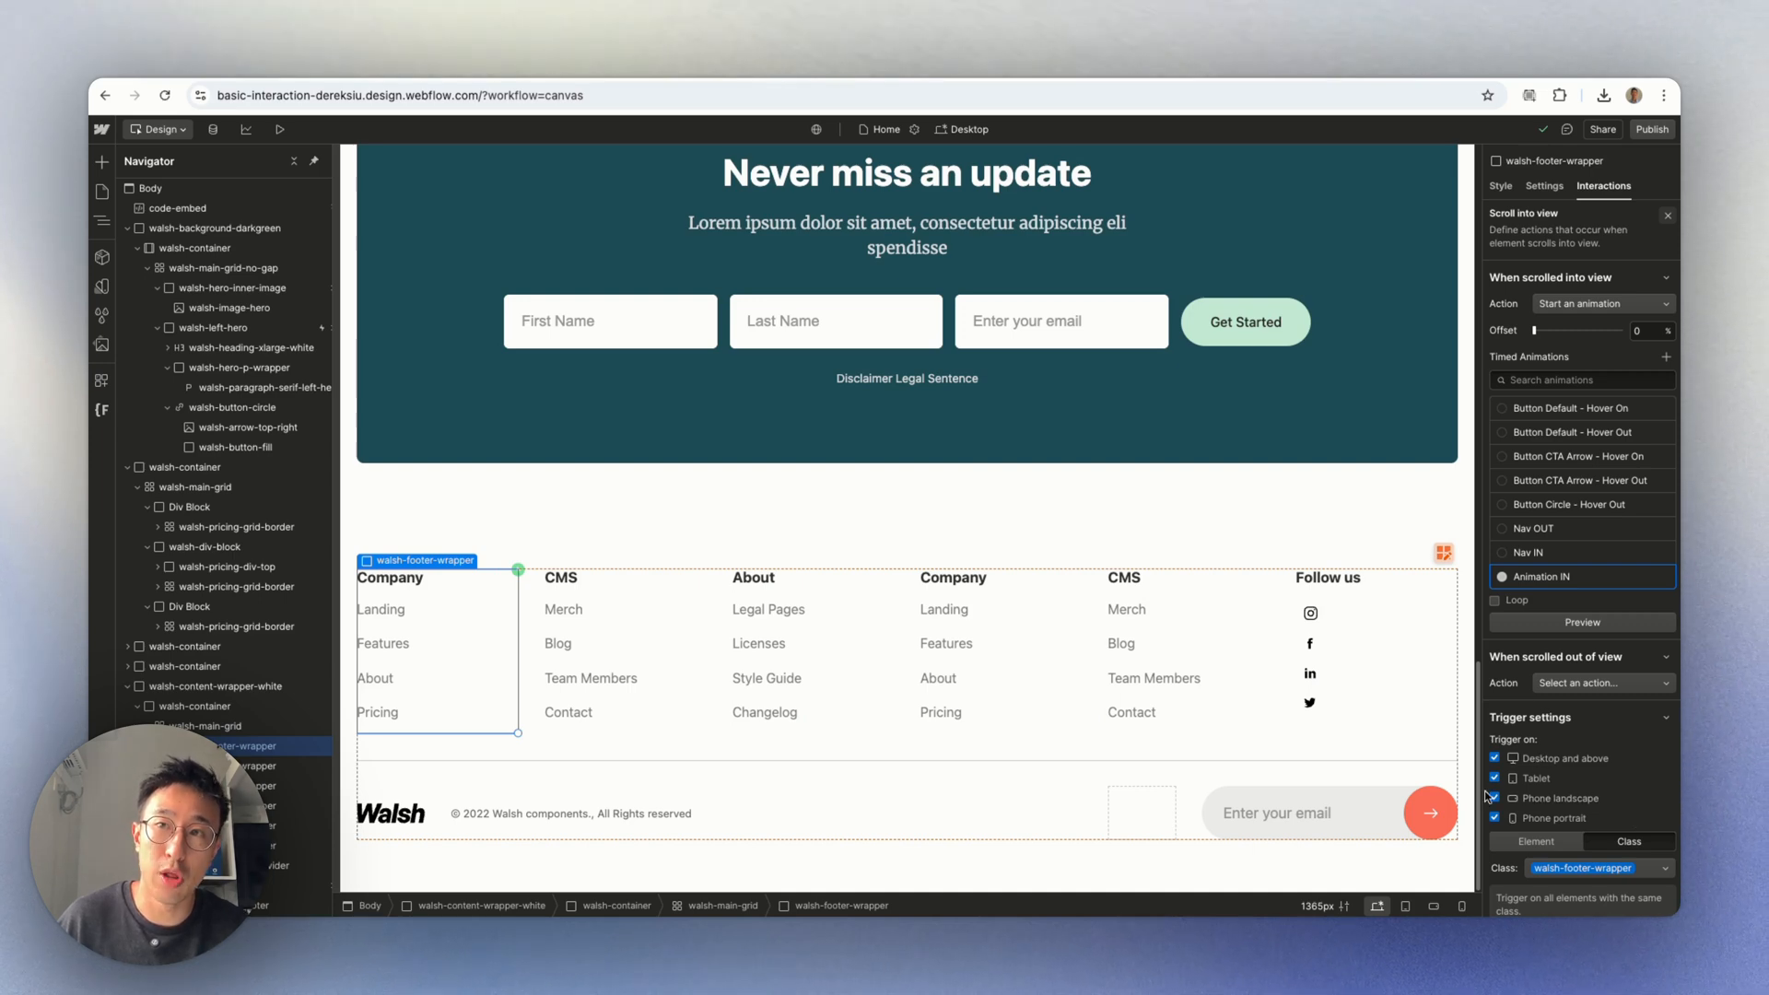
# Limit the trigger to desktop and tablet and leave scrolled-out-of-view with no action.
pyautogui.click(1497, 798)
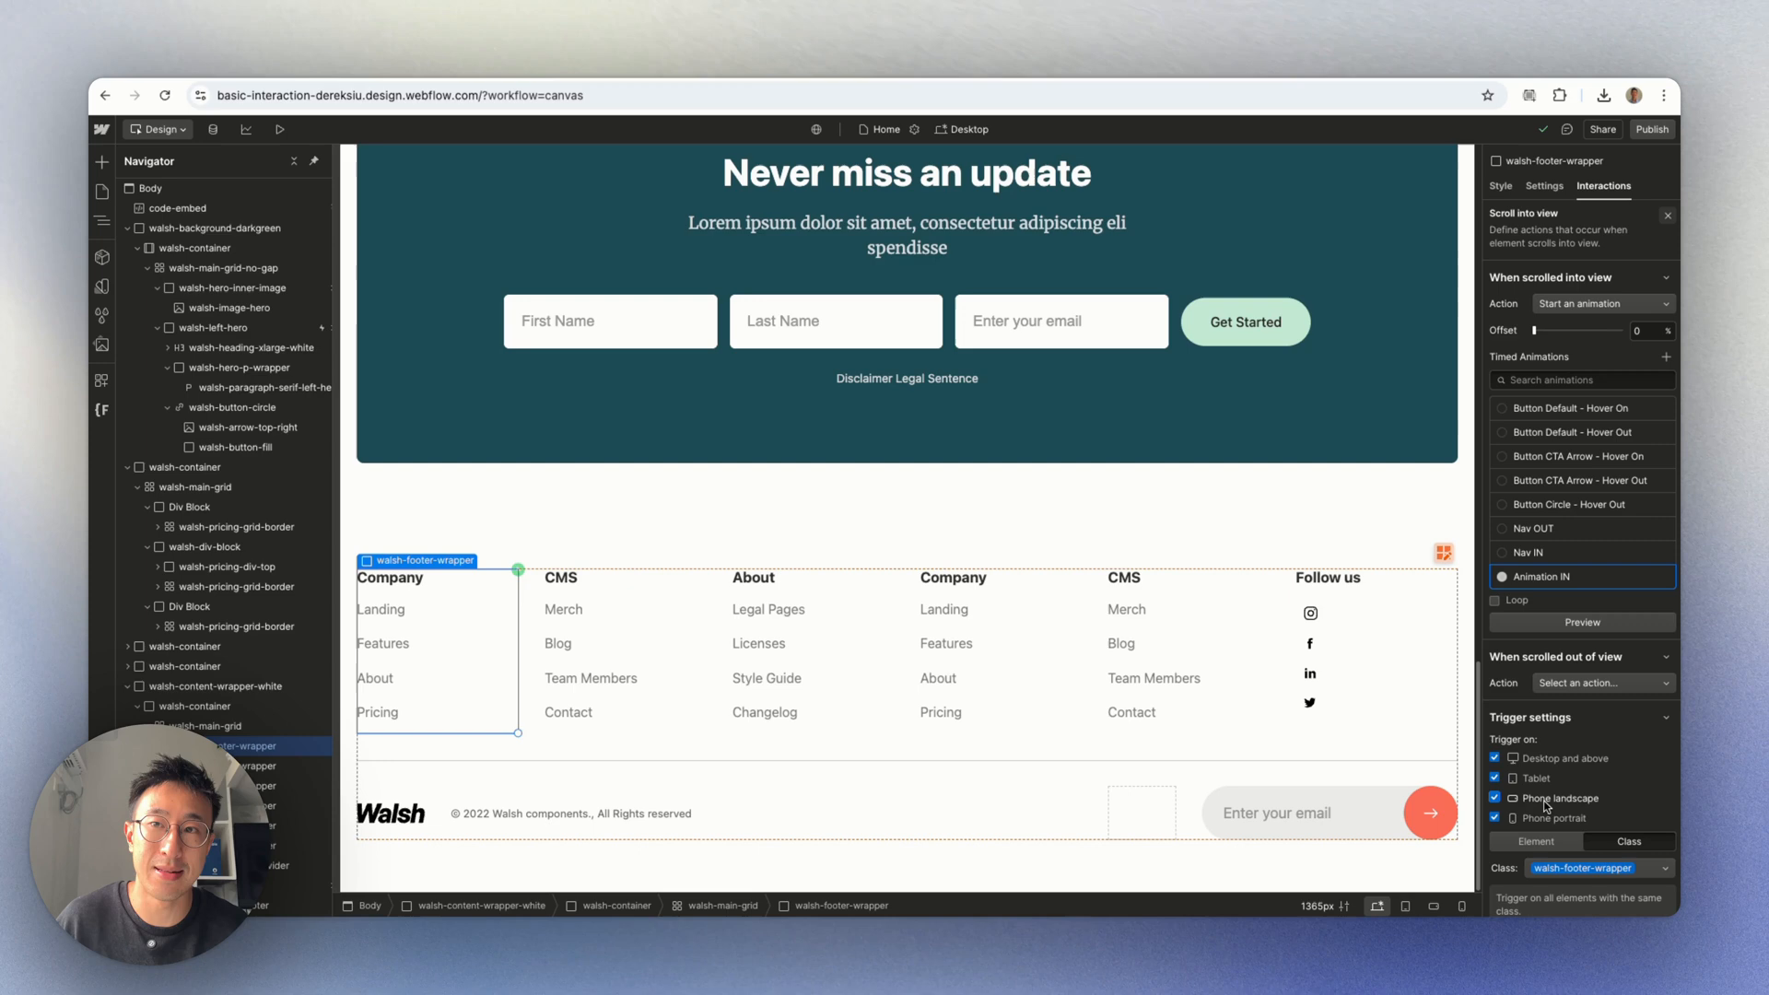
pyautogui.click(1495, 798)
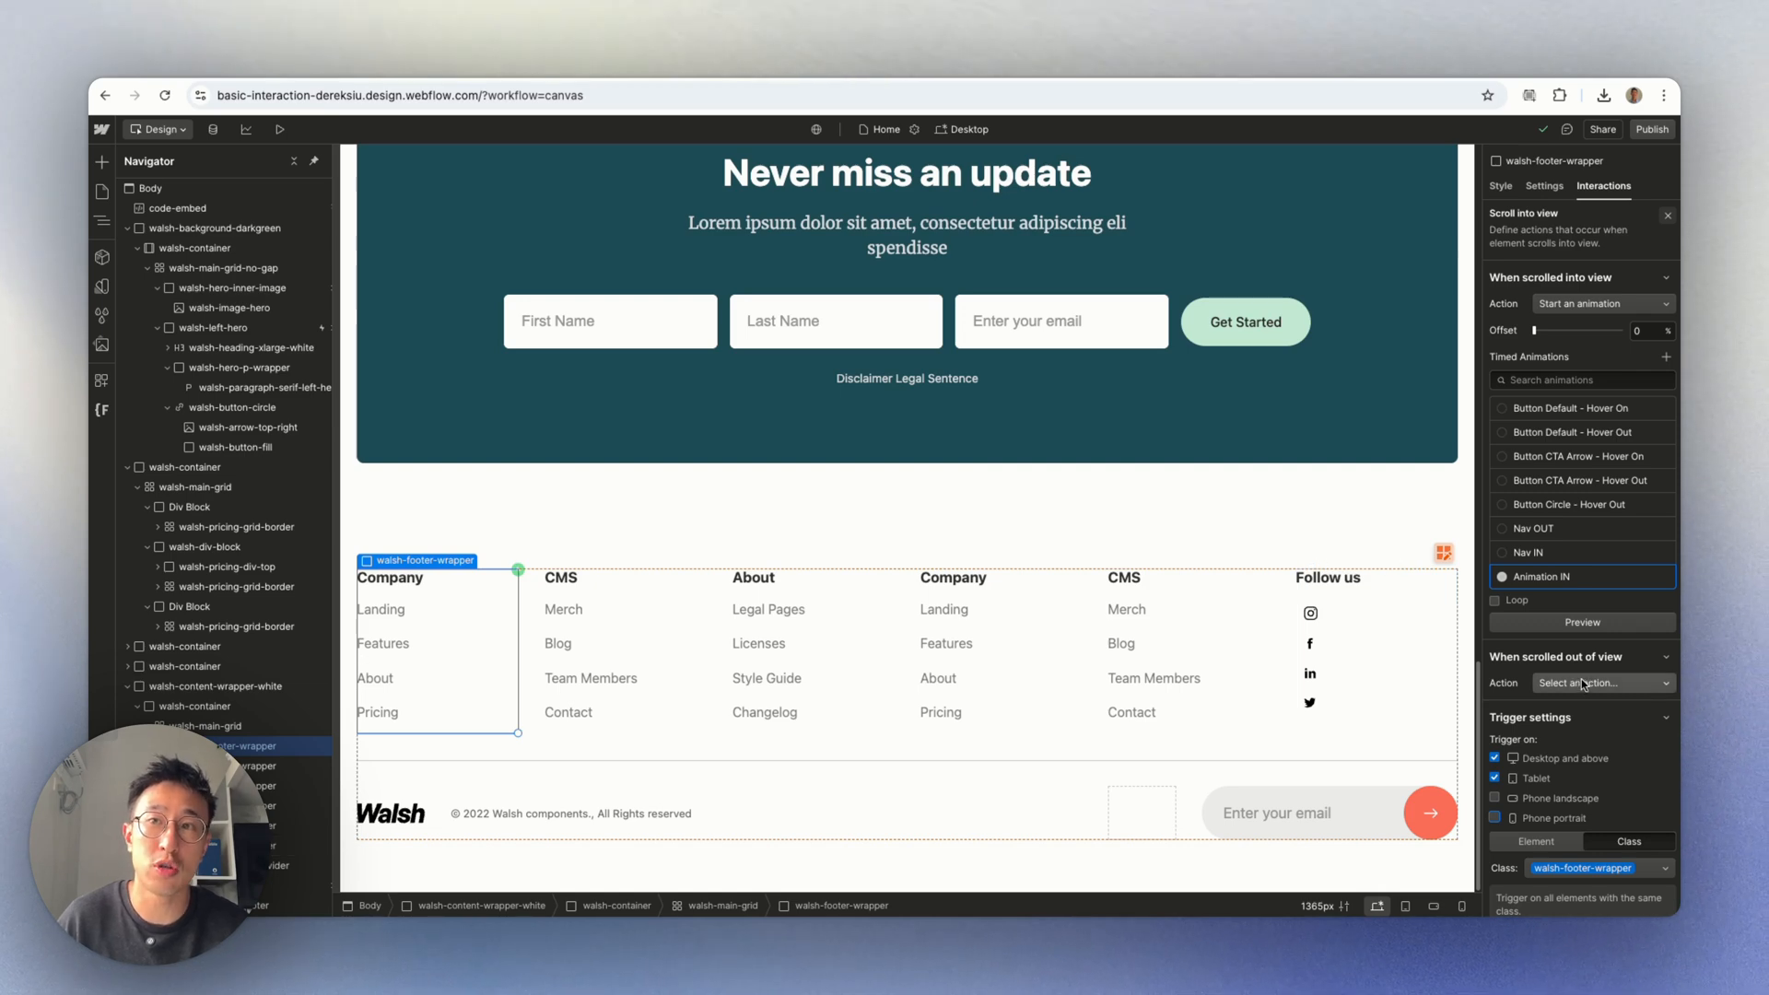
pyautogui.click(1604, 682)
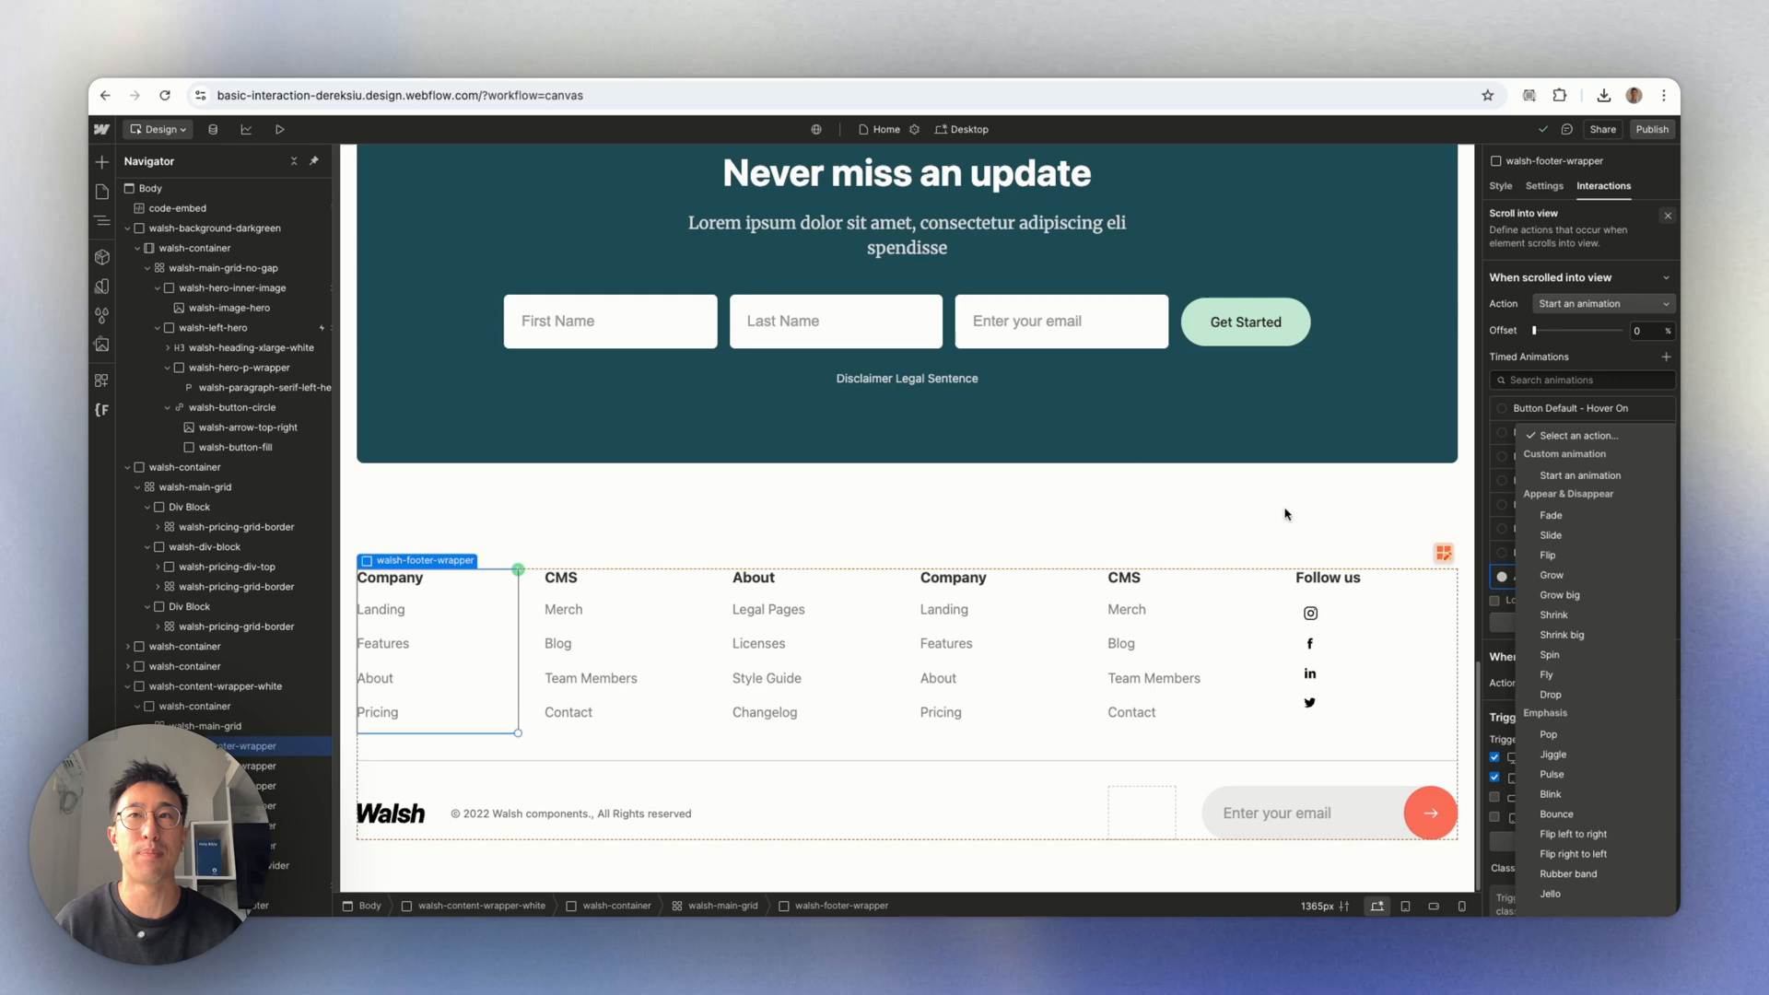
pyautogui.click(280, 129)
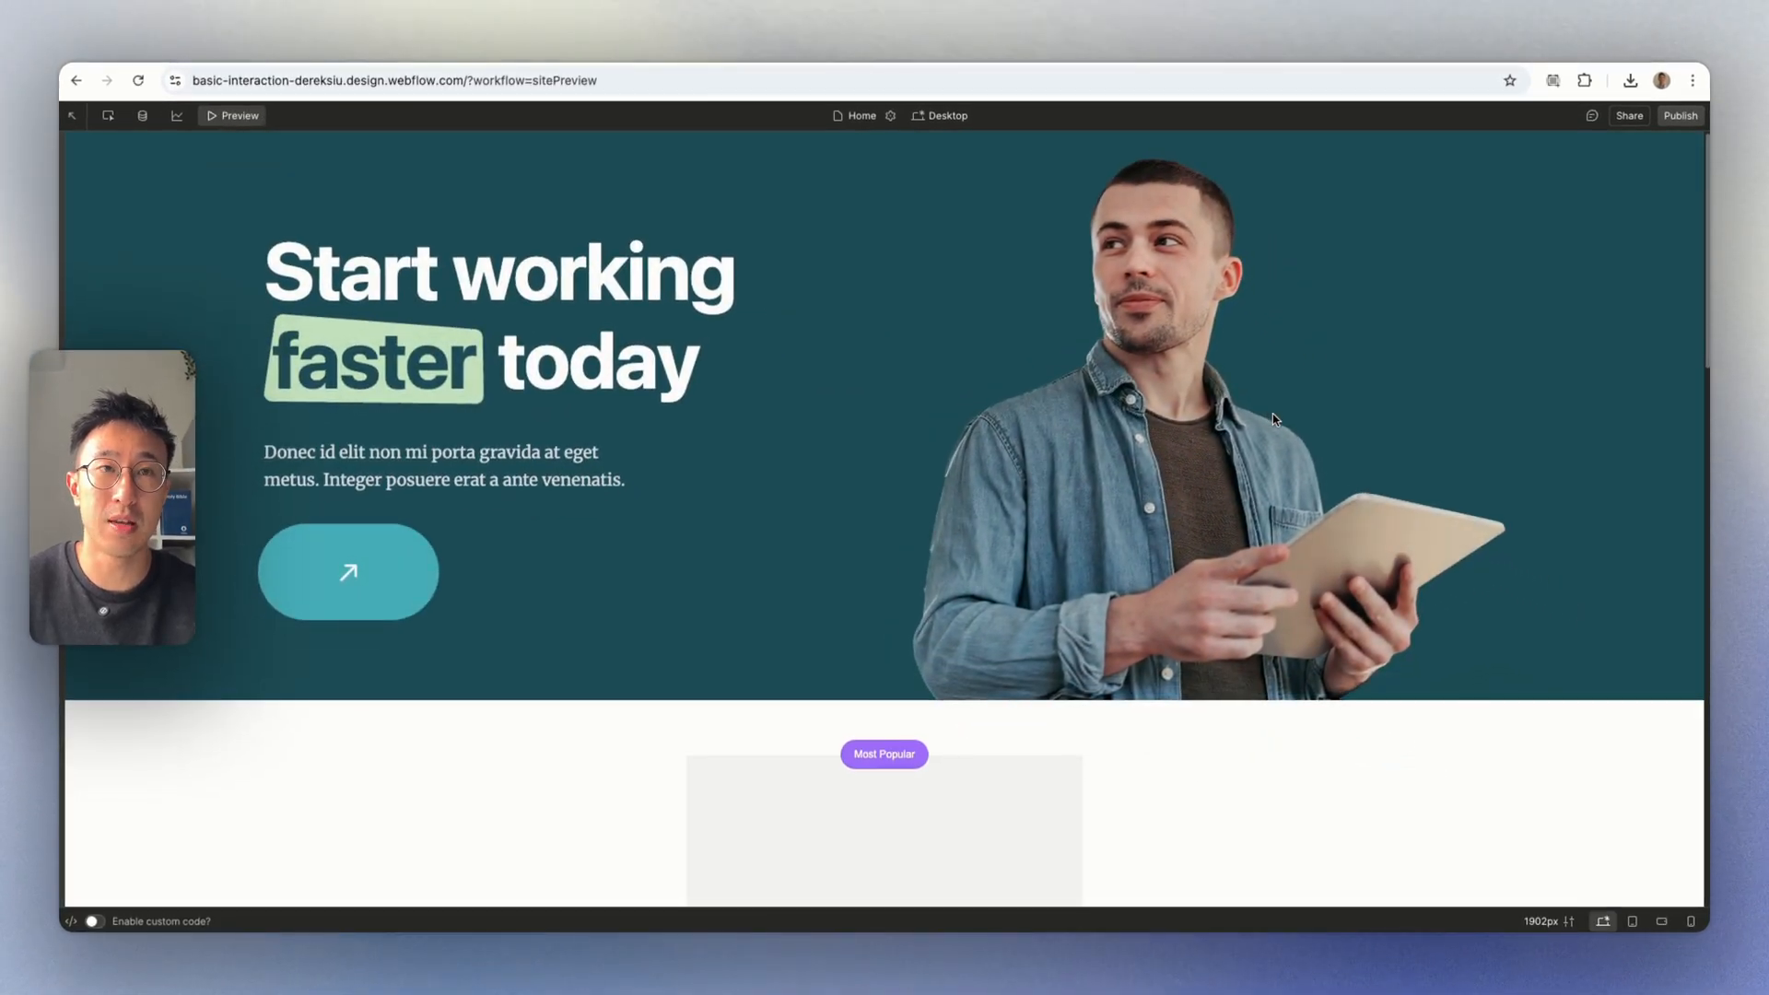
# Scroll the preview to the footer fade-in, then navigate to ordinaryfolk.co/process.
pyautogui.scroll(-3)
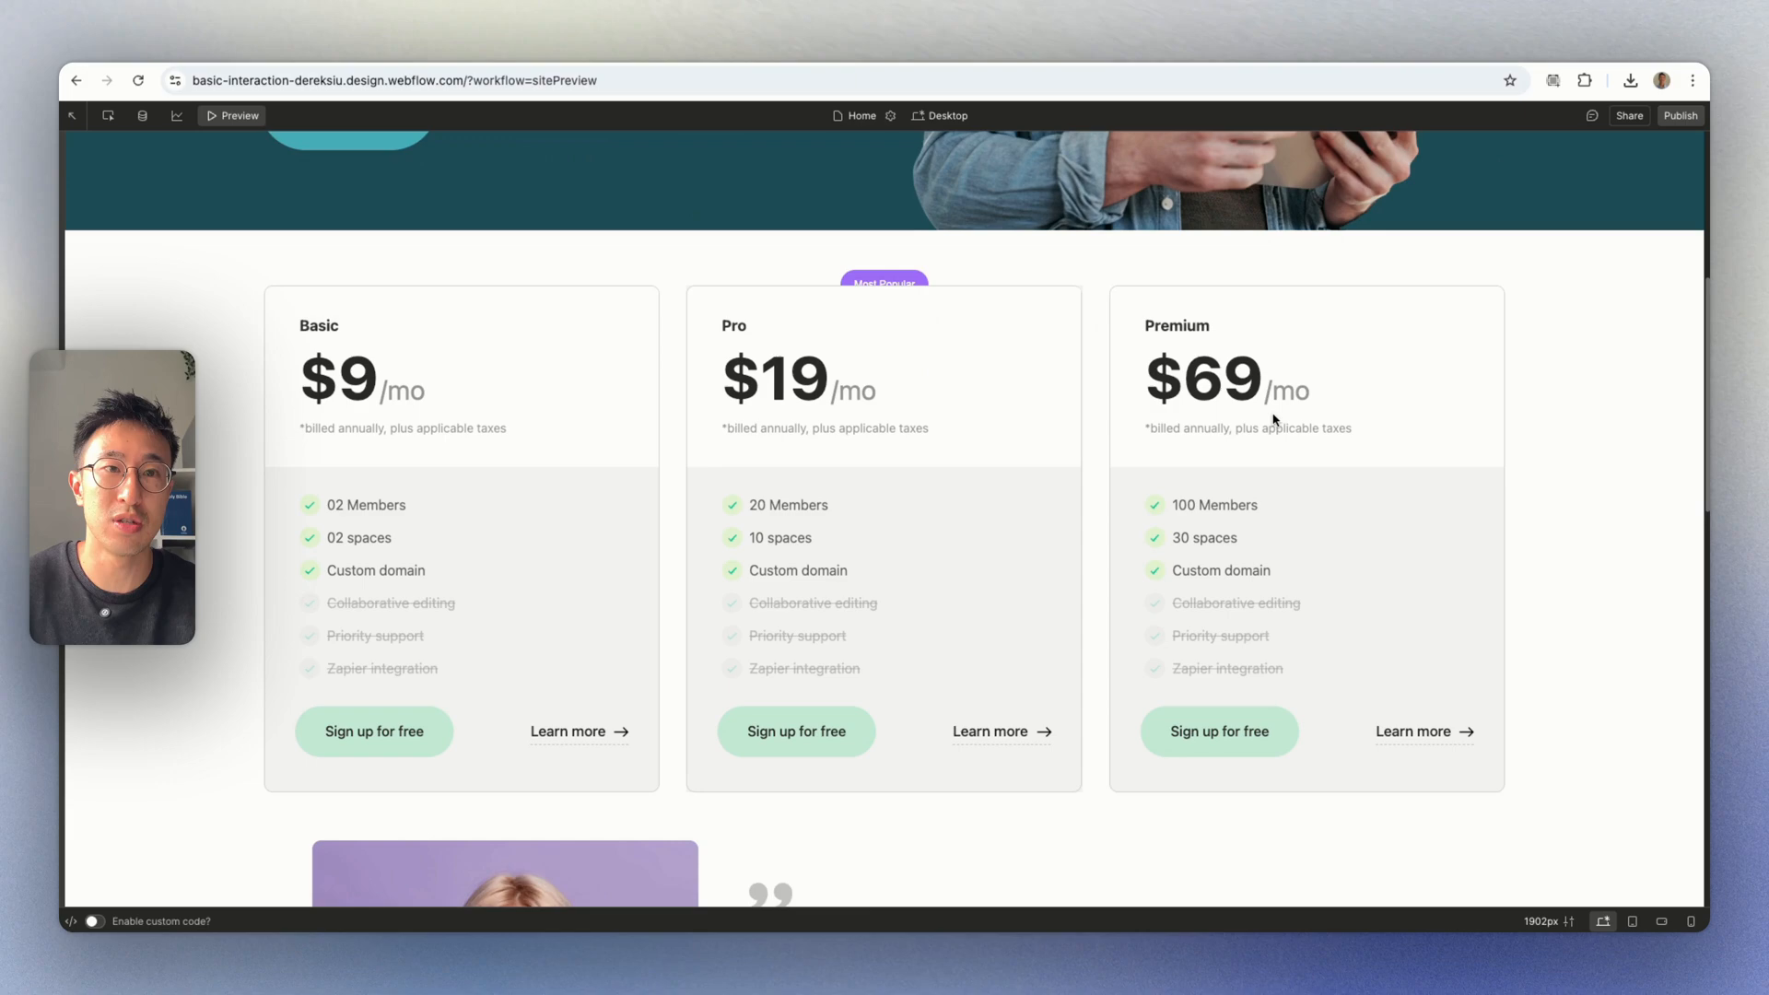
pyautogui.scroll(-3)
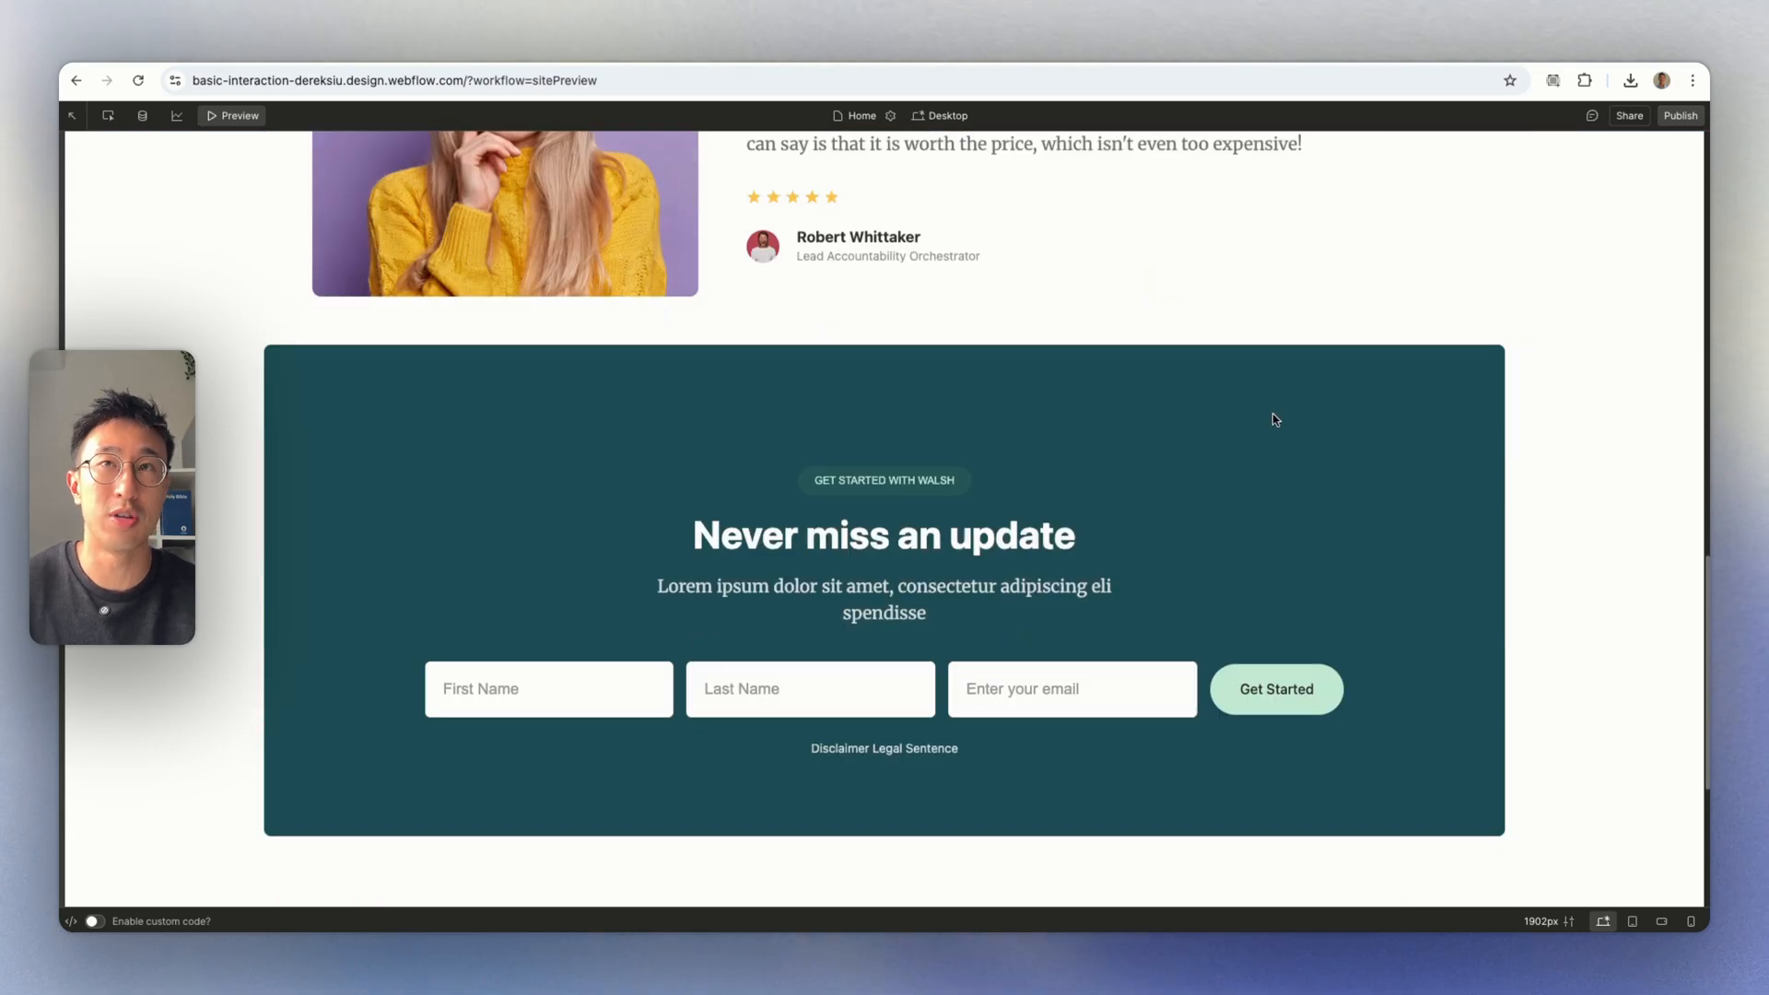
pyautogui.scroll(-3)
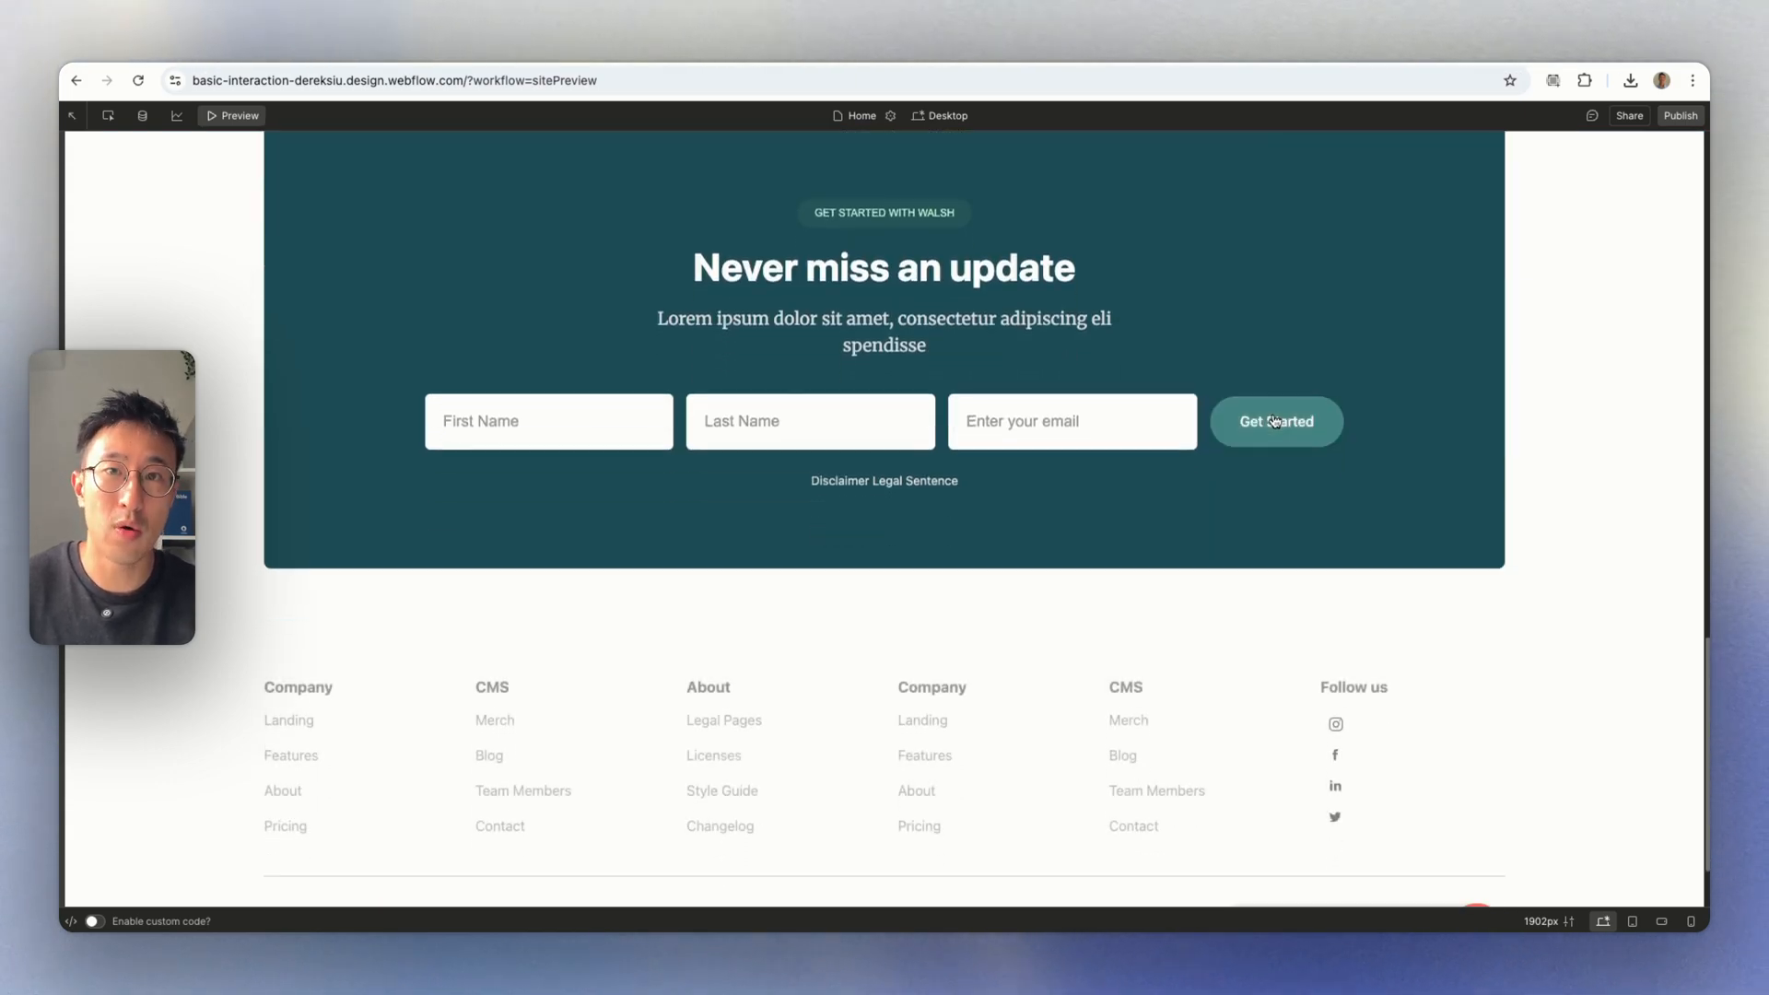
pyautogui.scroll(-3)
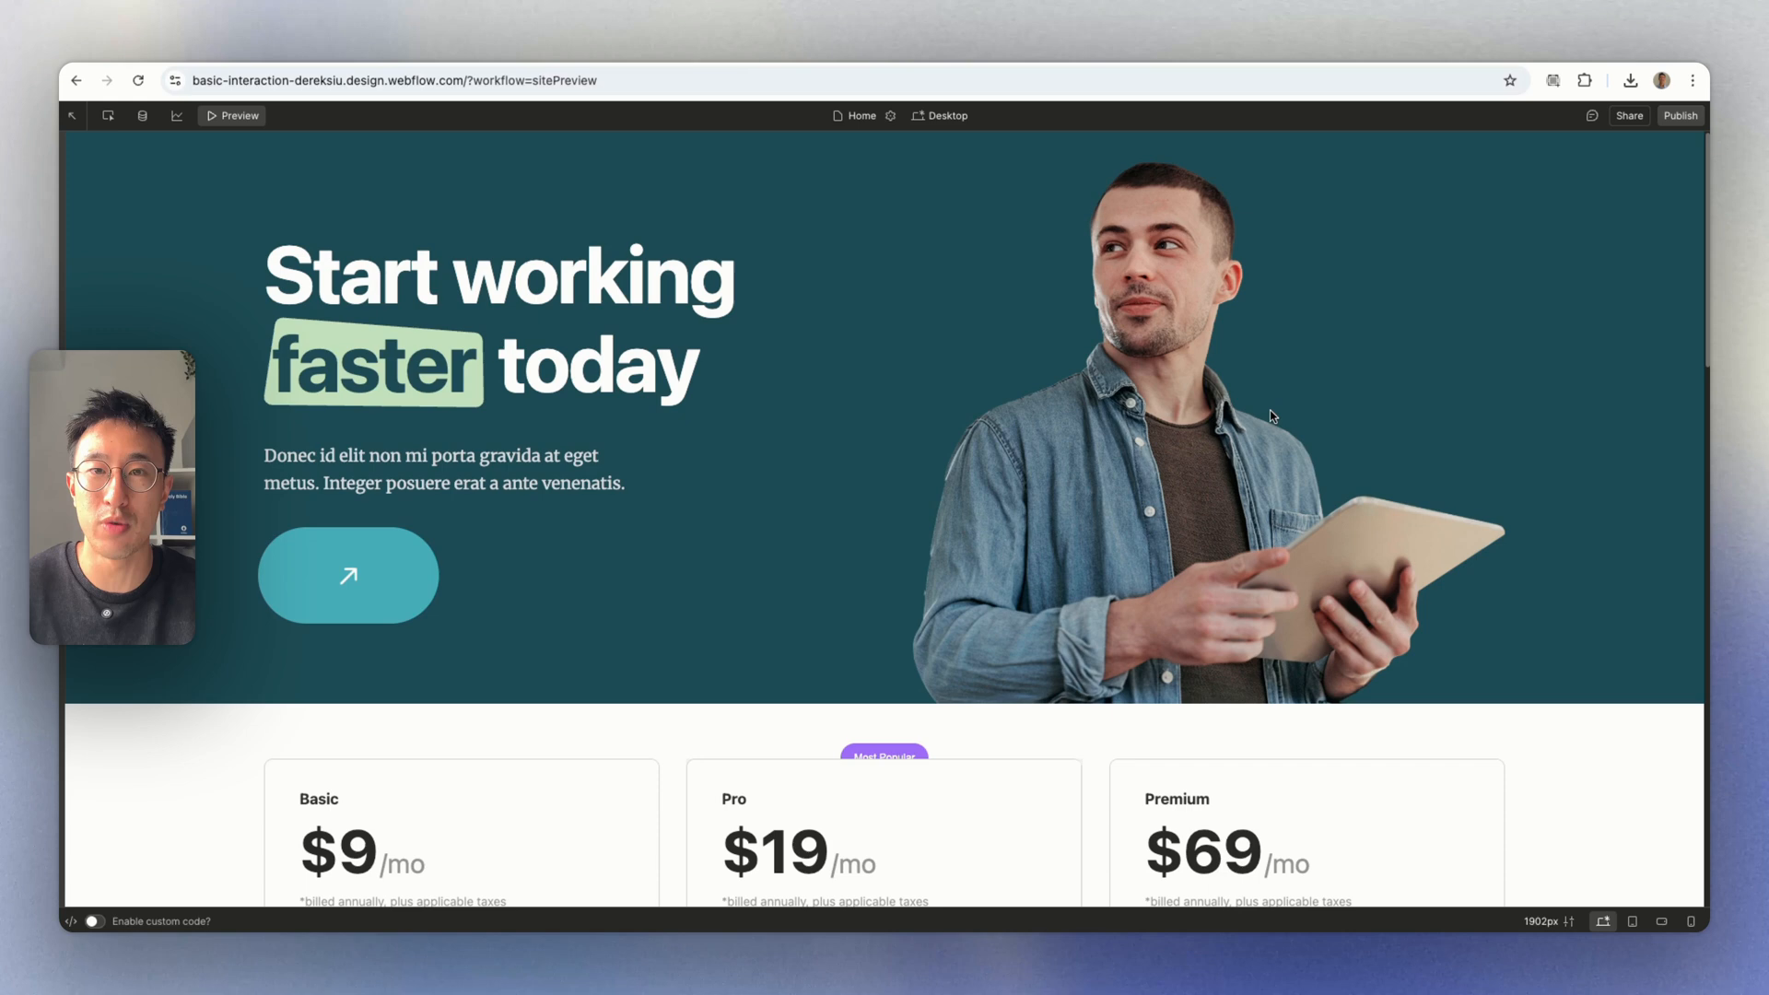
pyautogui.moveTo(922, 503)
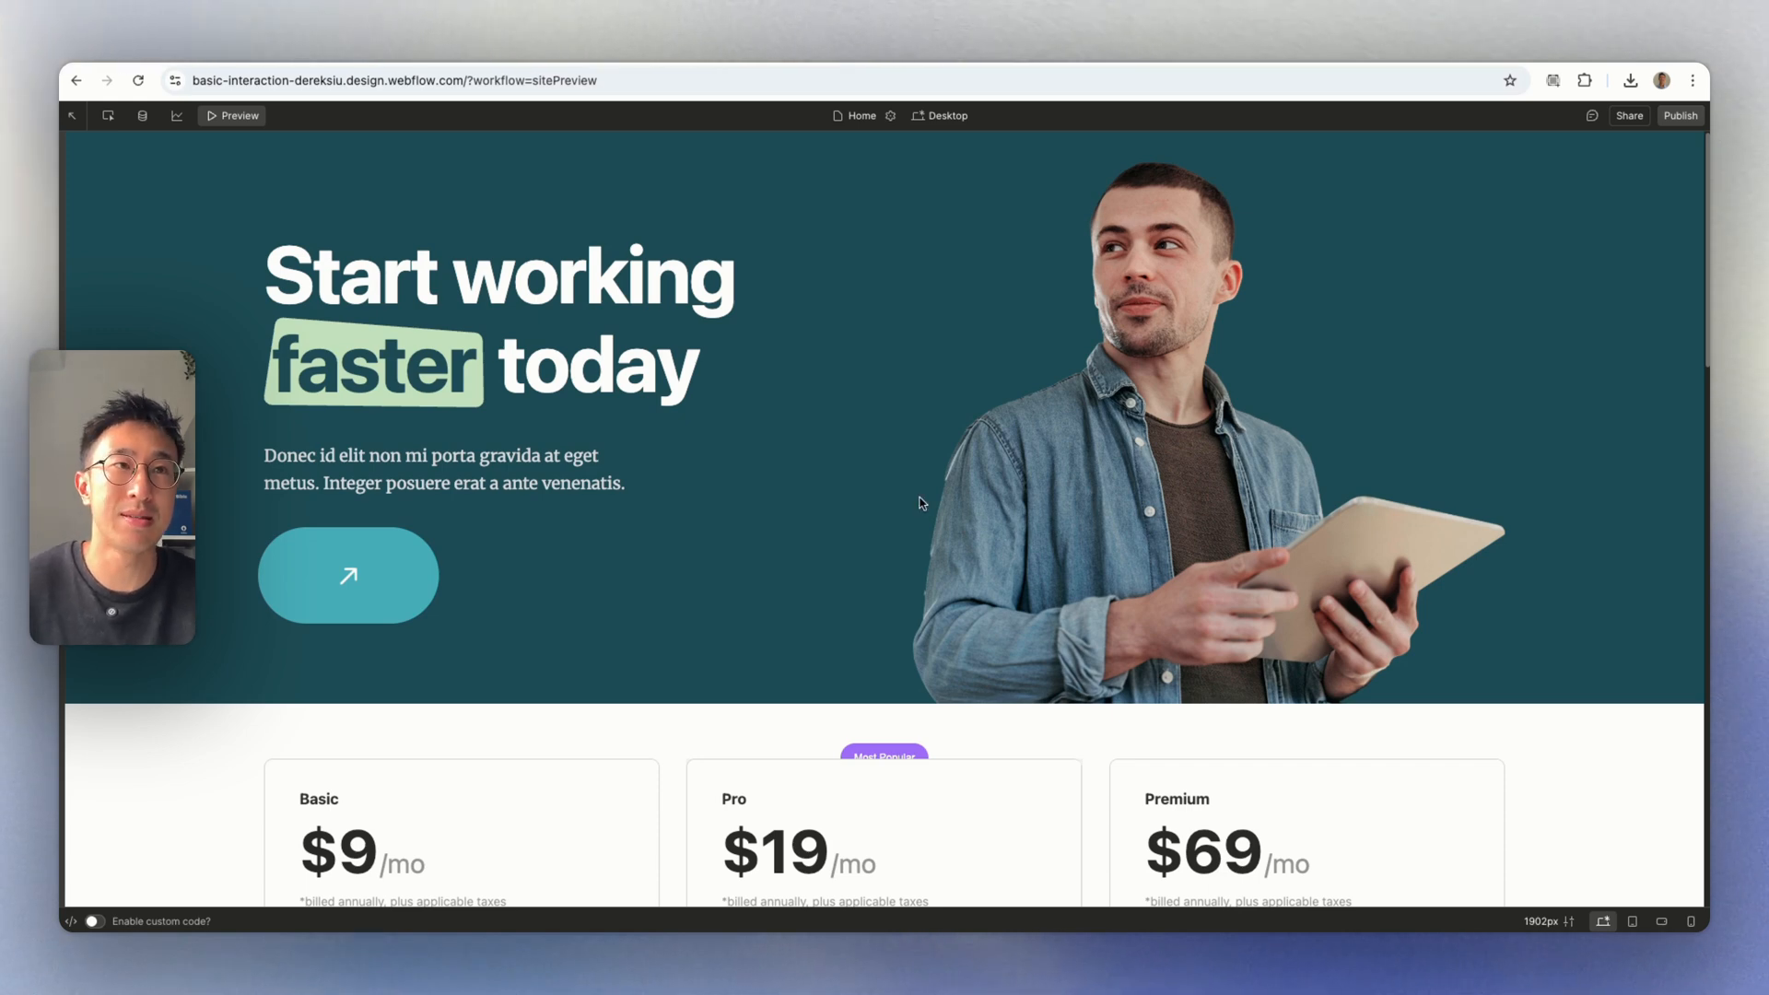
pyautogui.write('ordinaryfolk.co/process')
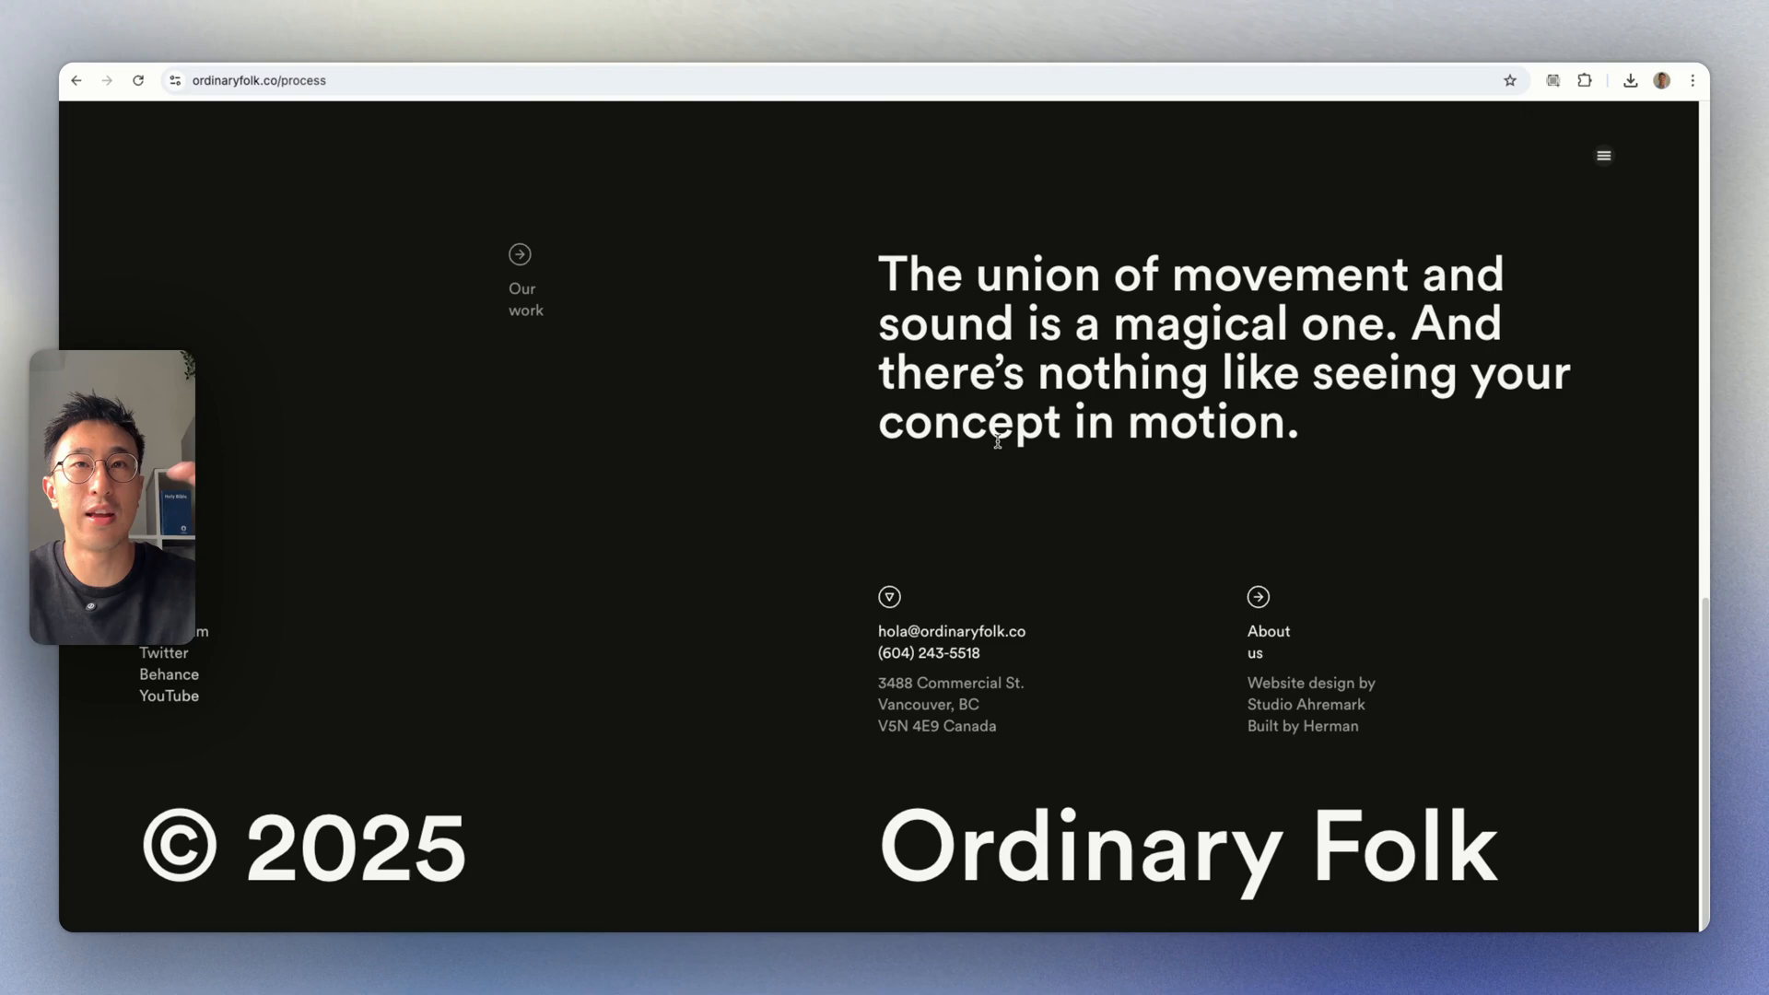
pyautogui.moveTo(1173, 542)
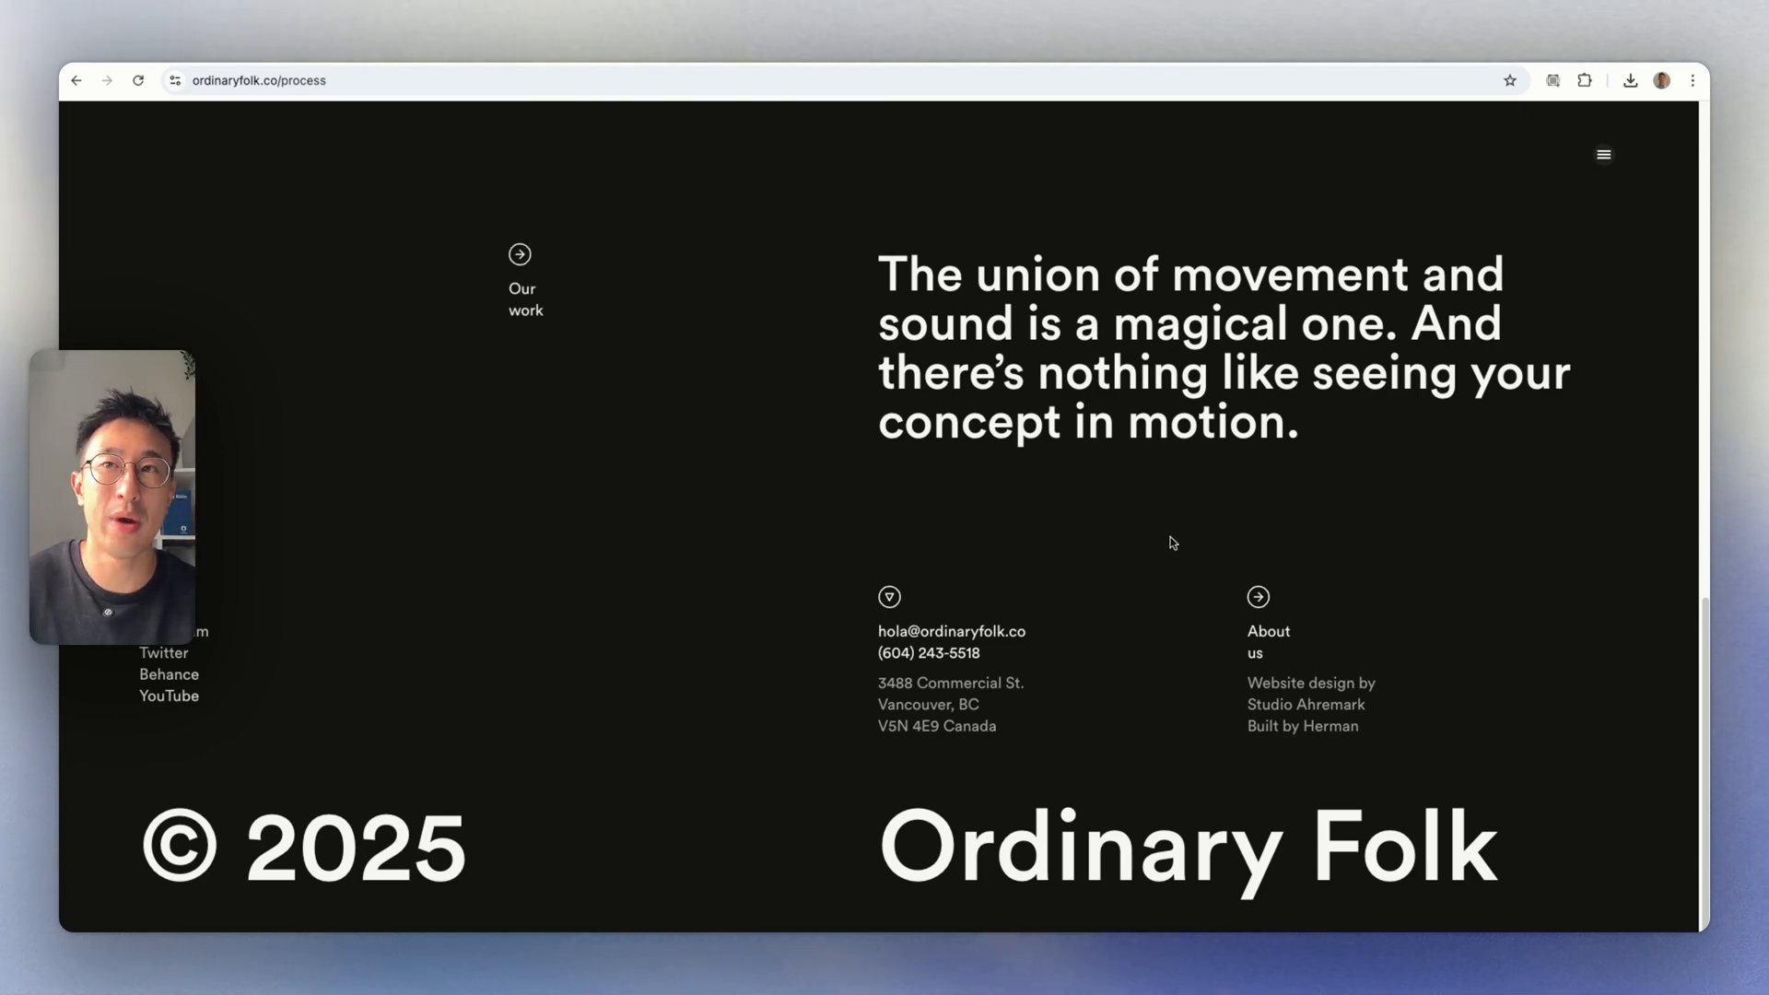
pyautogui.scroll(3)
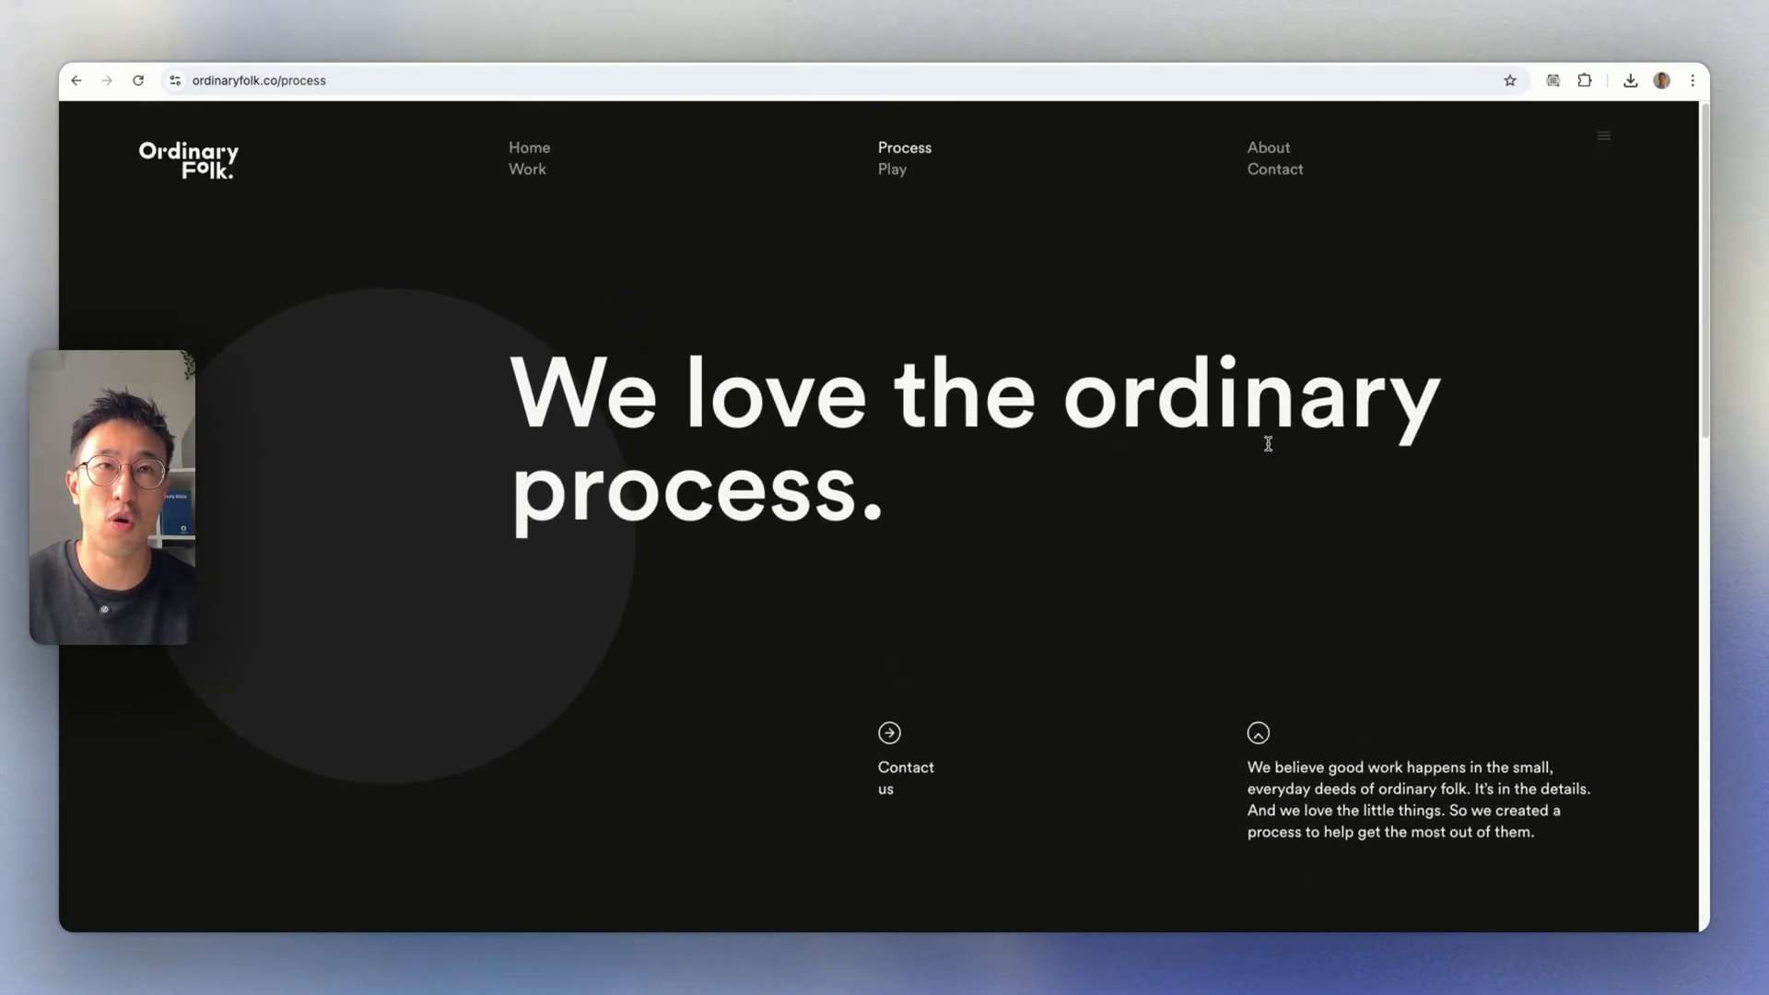